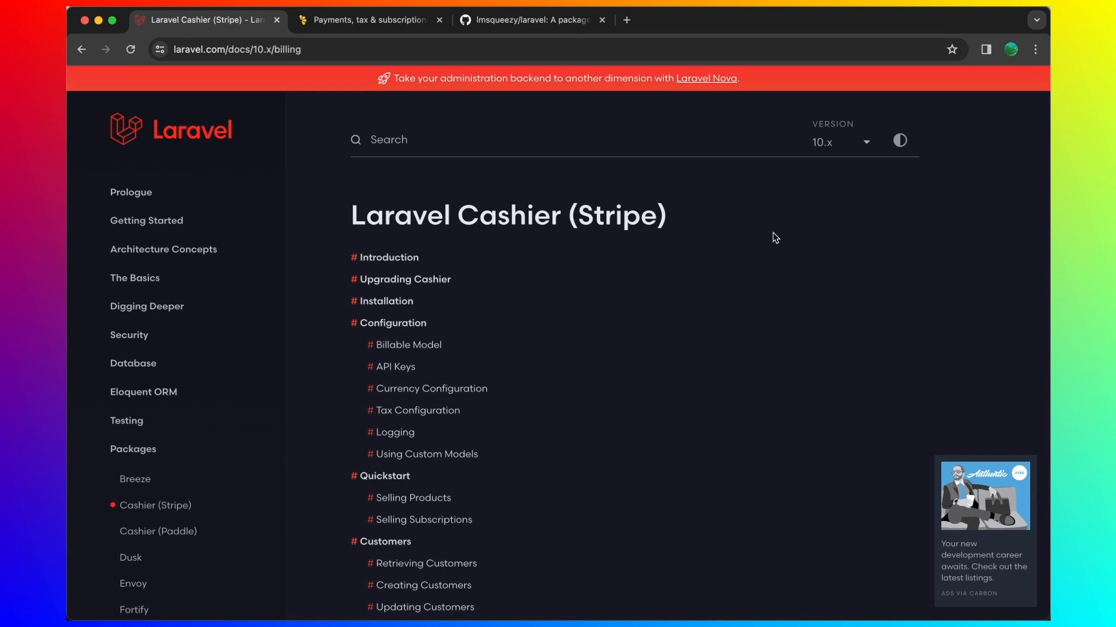
{"action": "mouse_move", "coordinate": [338, 169]}
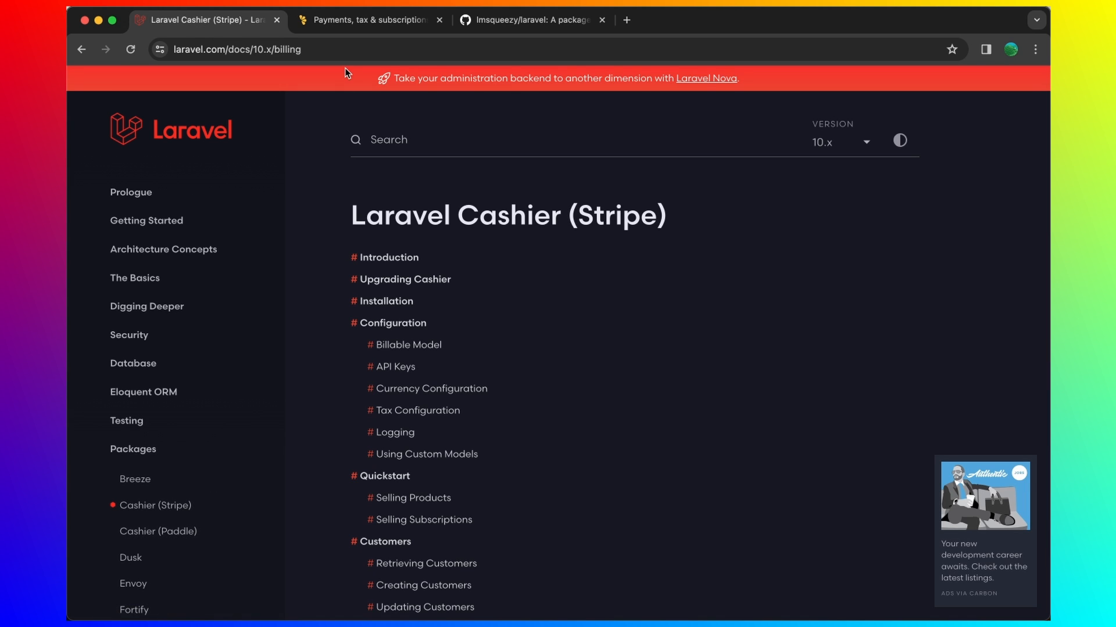
Switch from the Laravel Cashier docs tab to the Lemon Squeezy homepage tab
{"action": "left_click", "coordinate": [366, 19]}
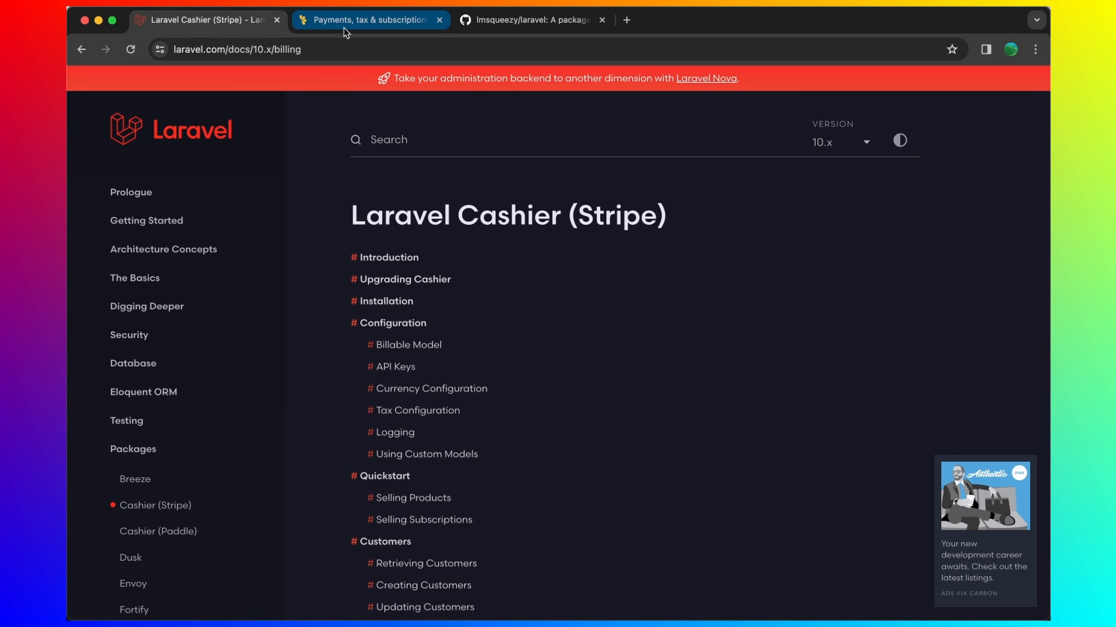
{"action": "left_click", "coordinate": [366, 19]}
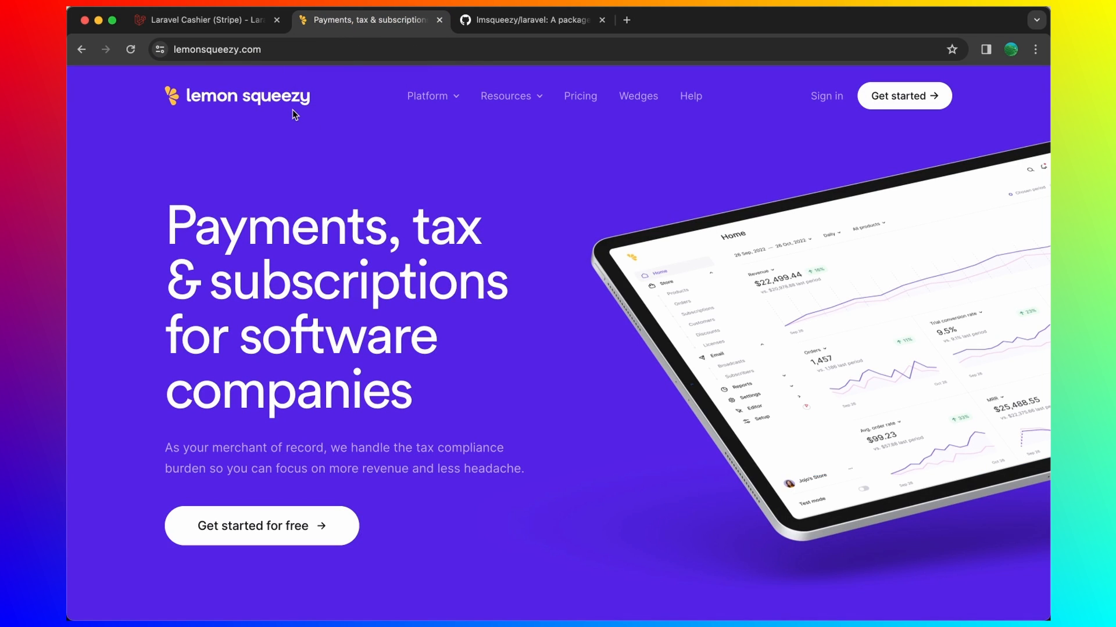
{"action": "mouse_move", "coordinate": [249, 81]}
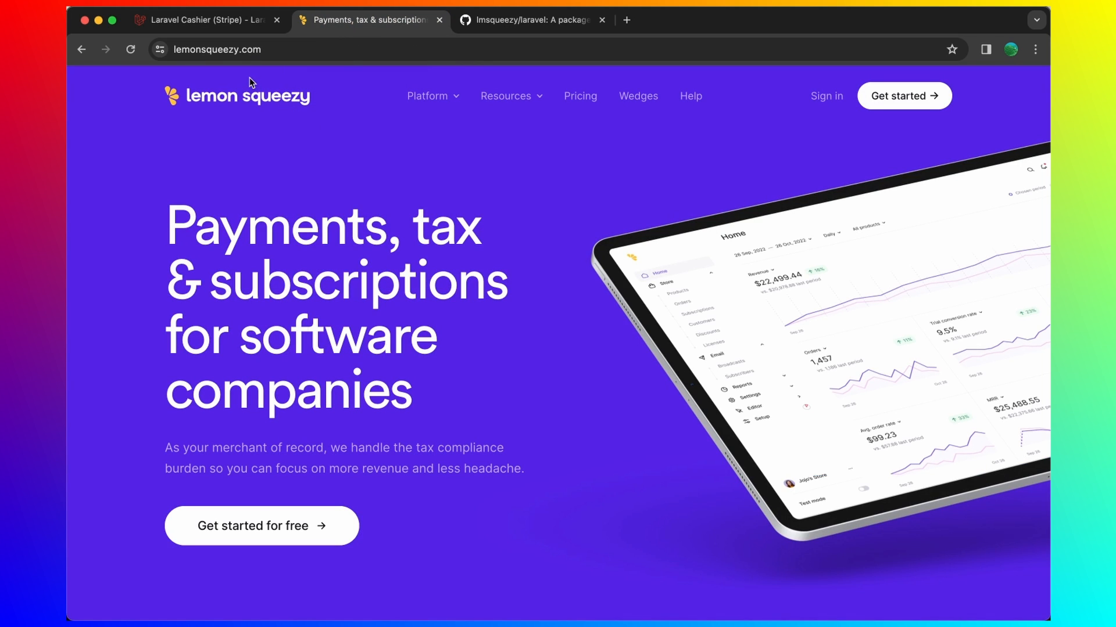
{"action": "mouse_move", "coordinate": [858, 67]}
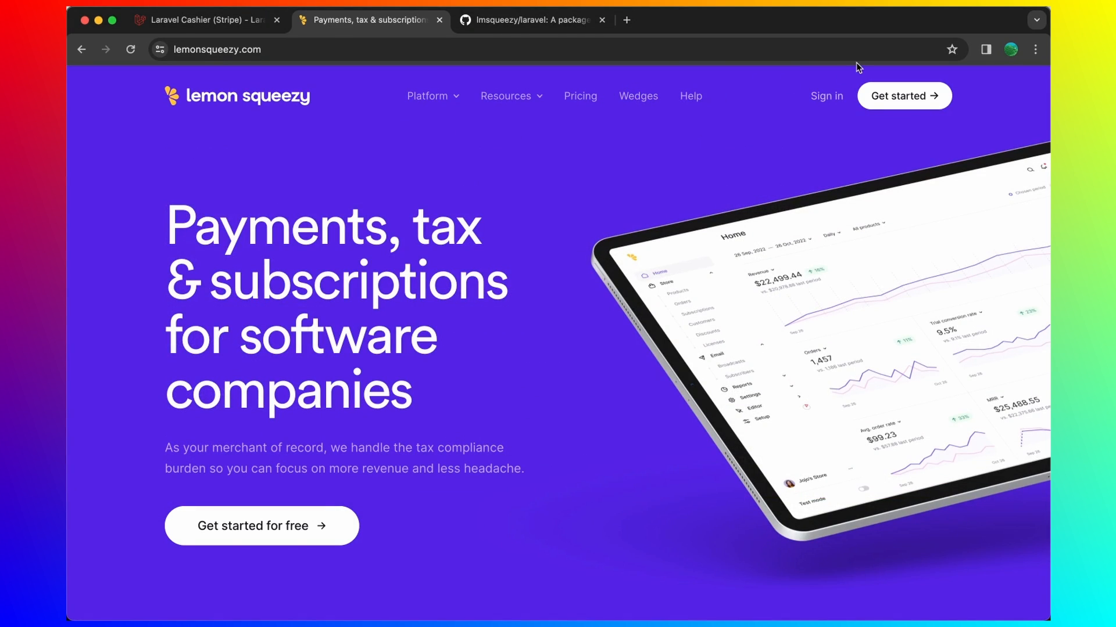
Review the lmsqueezy/laravel repository README introduction and roadmap on GitHub
{"action": "left_click", "coordinate": [530, 20]}
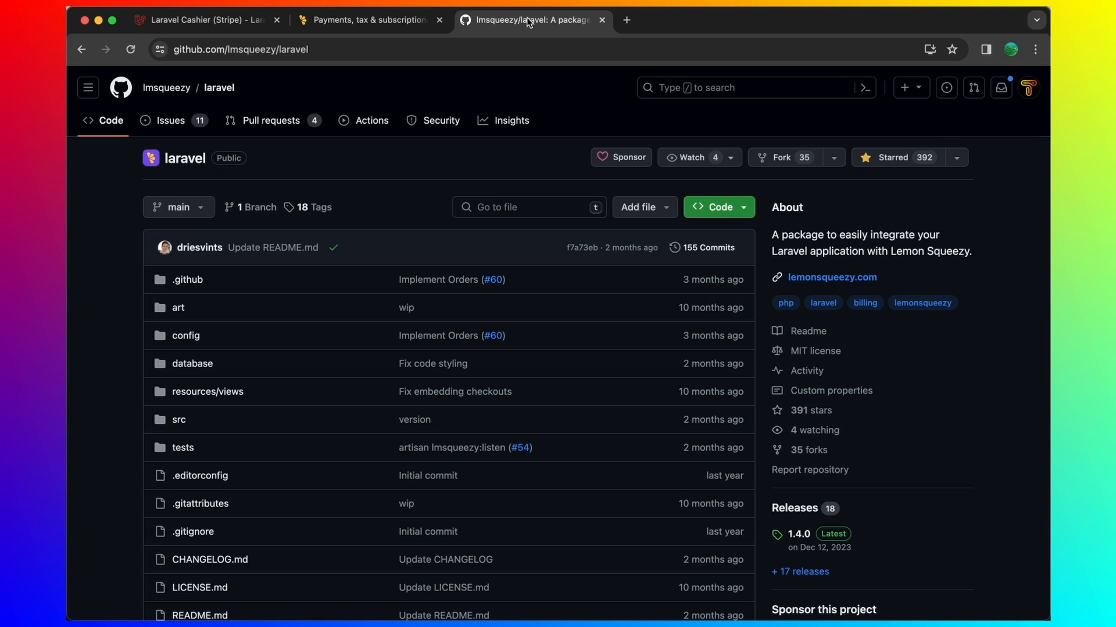
{"action": "mouse_move", "coordinate": [300, 72]}
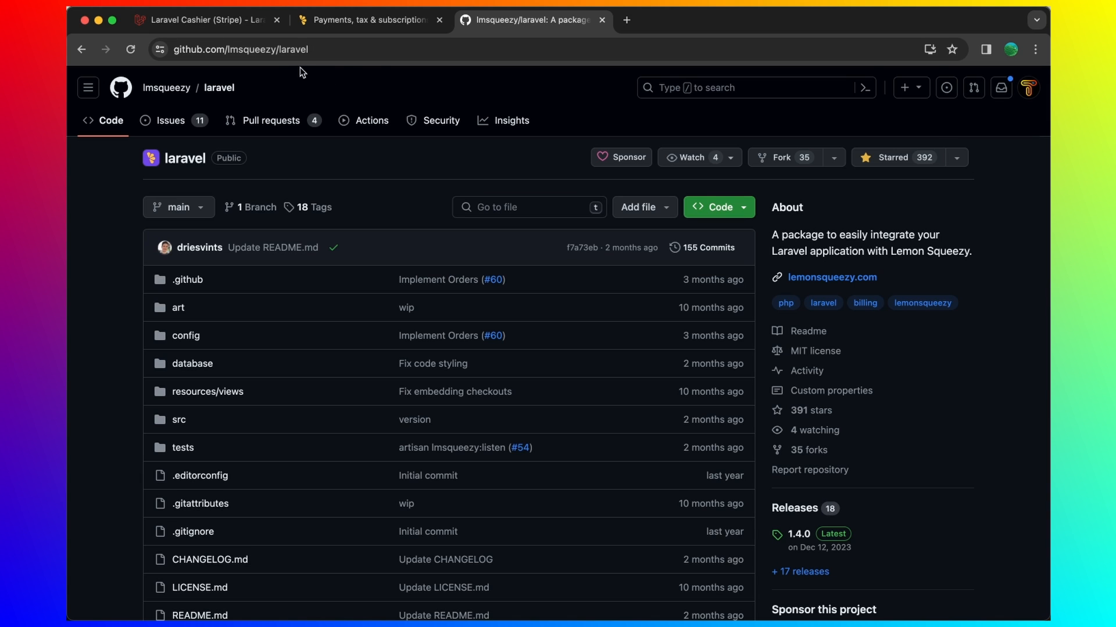
{"action": "mouse_move", "coordinate": [427, 96]}
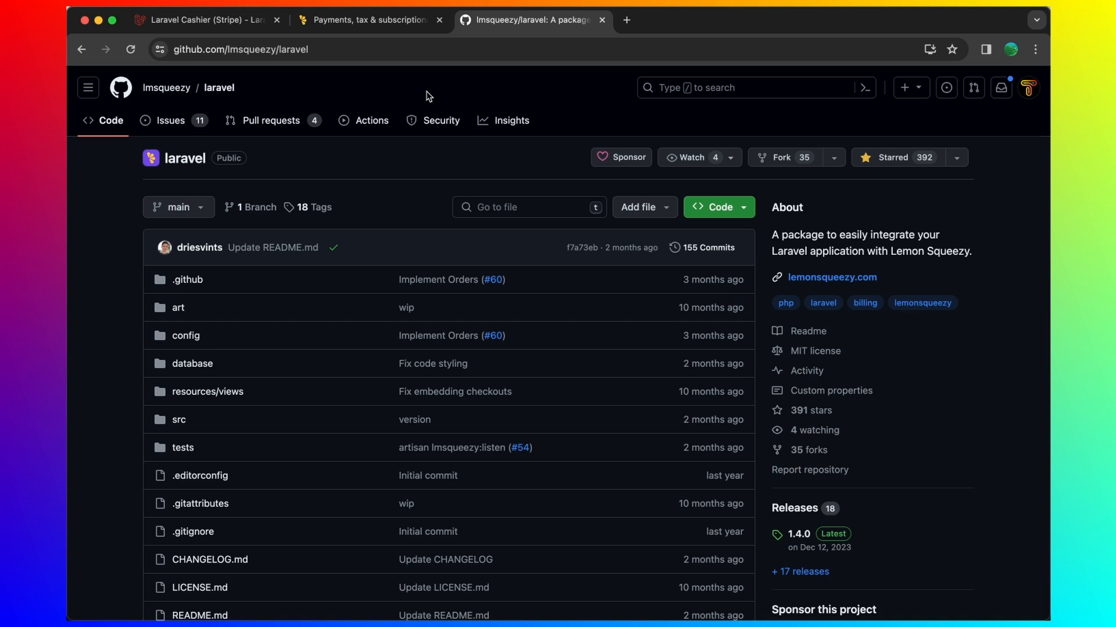
{"action": "mouse_move", "coordinate": [241, 107]}
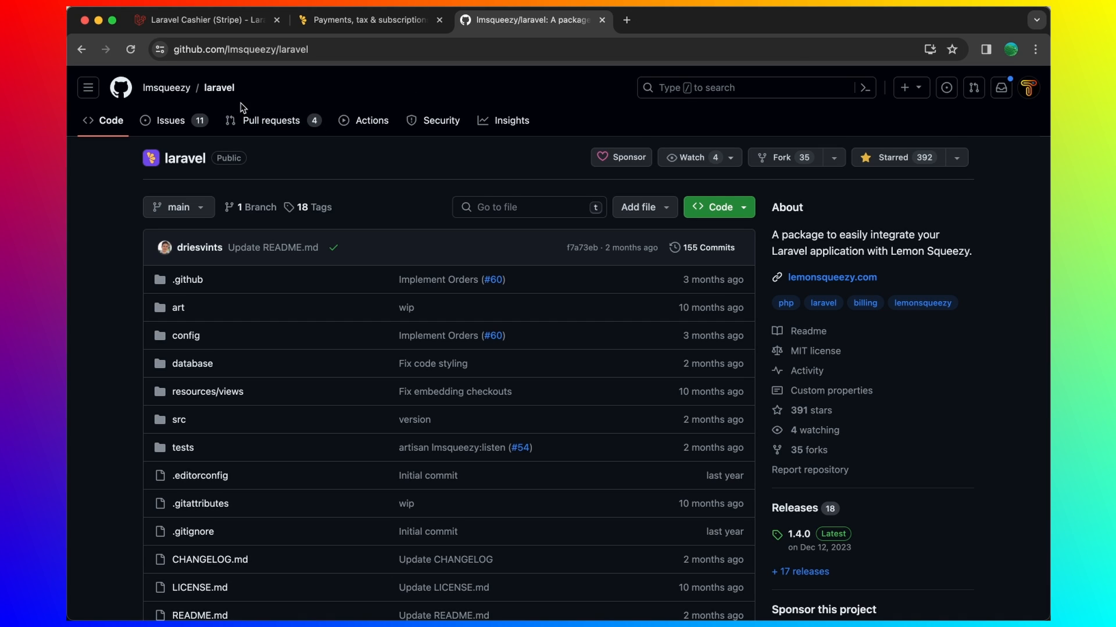
{"action": "mouse_move", "coordinate": [909, 185]}
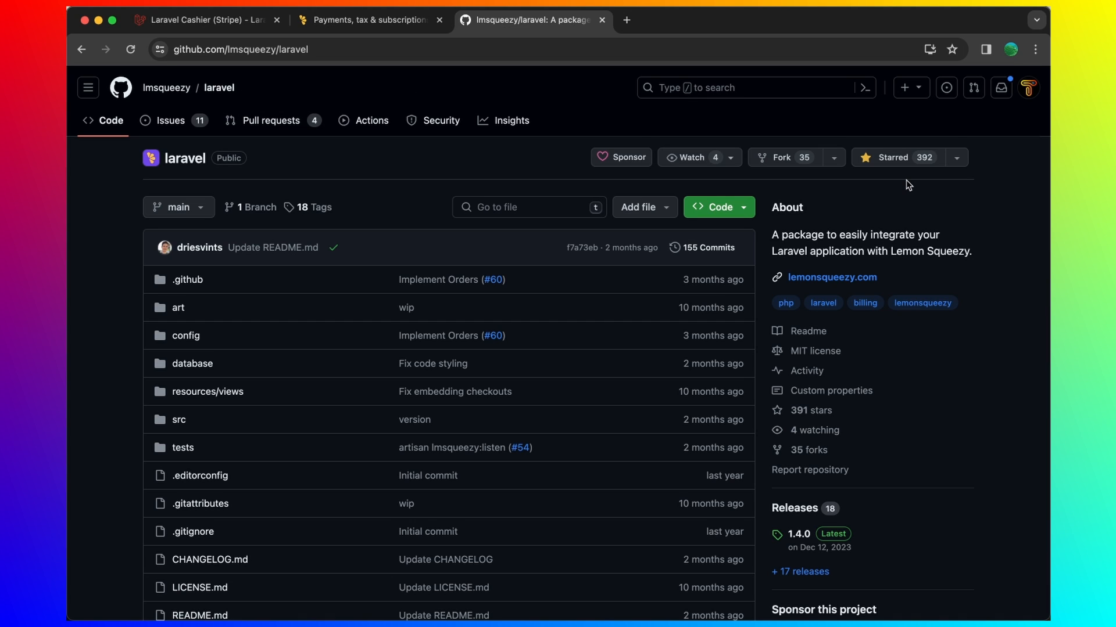
{"action": "scroll", "scroll_direction": "down", "scroll_amount": 3}
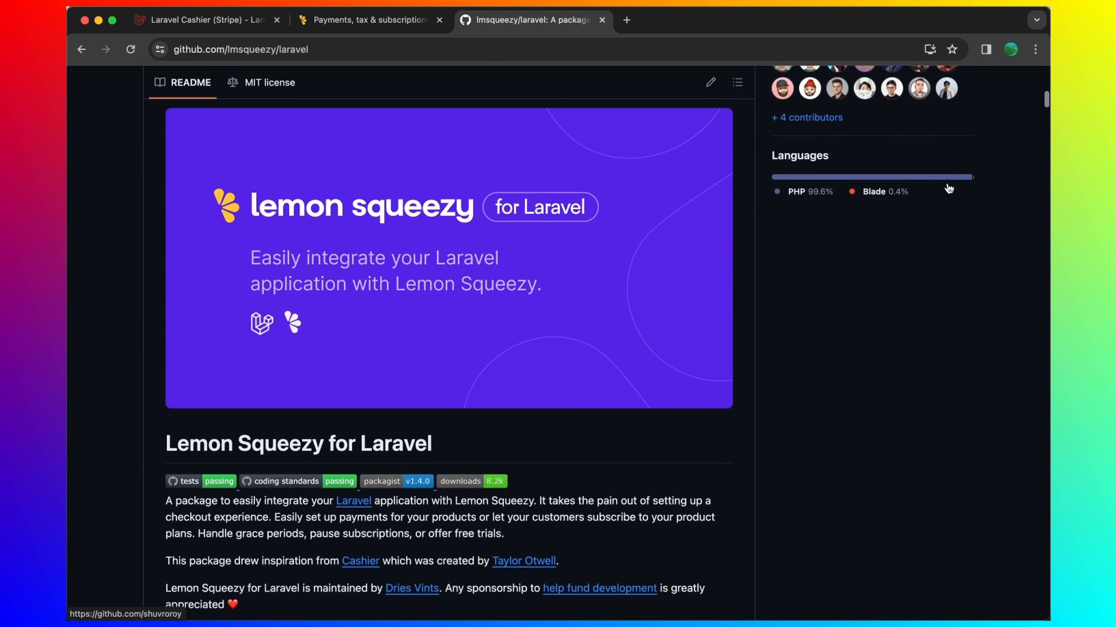
{"action": "scroll", "scroll_direction": "down", "scroll_amount": 3}
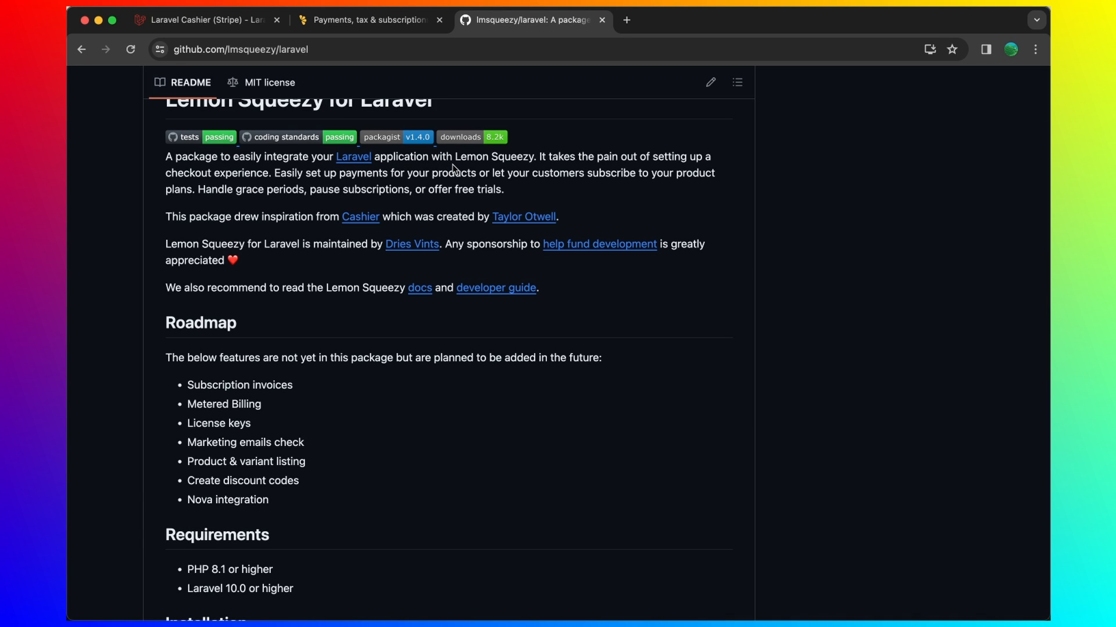
{"action": "mouse_move", "coordinate": [562, 174]}
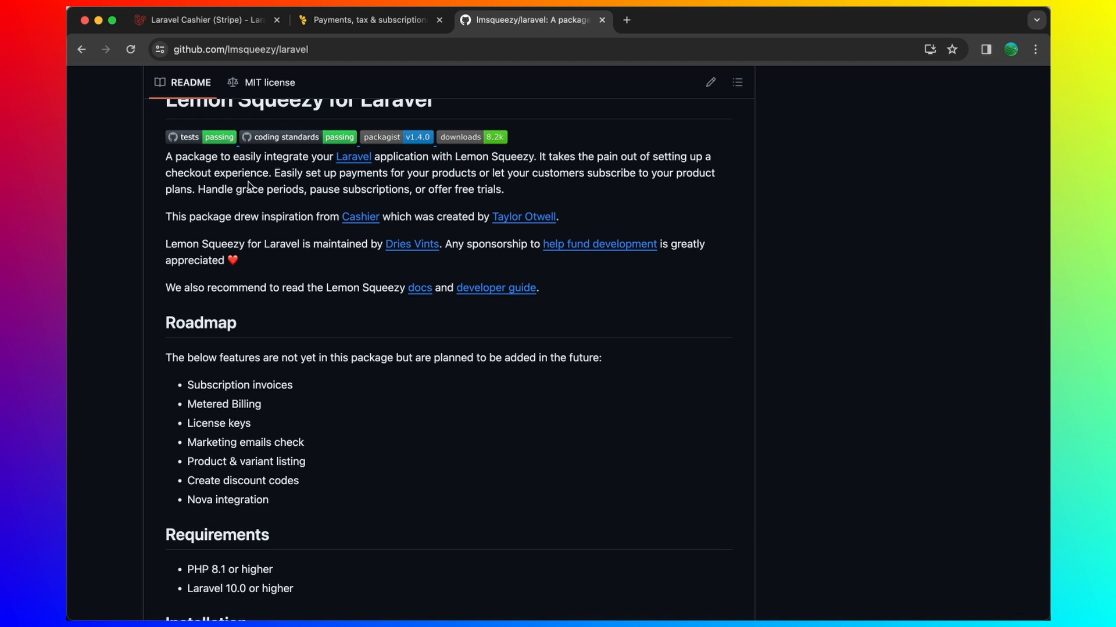
{"action": "mouse_move", "coordinate": [462, 201]}
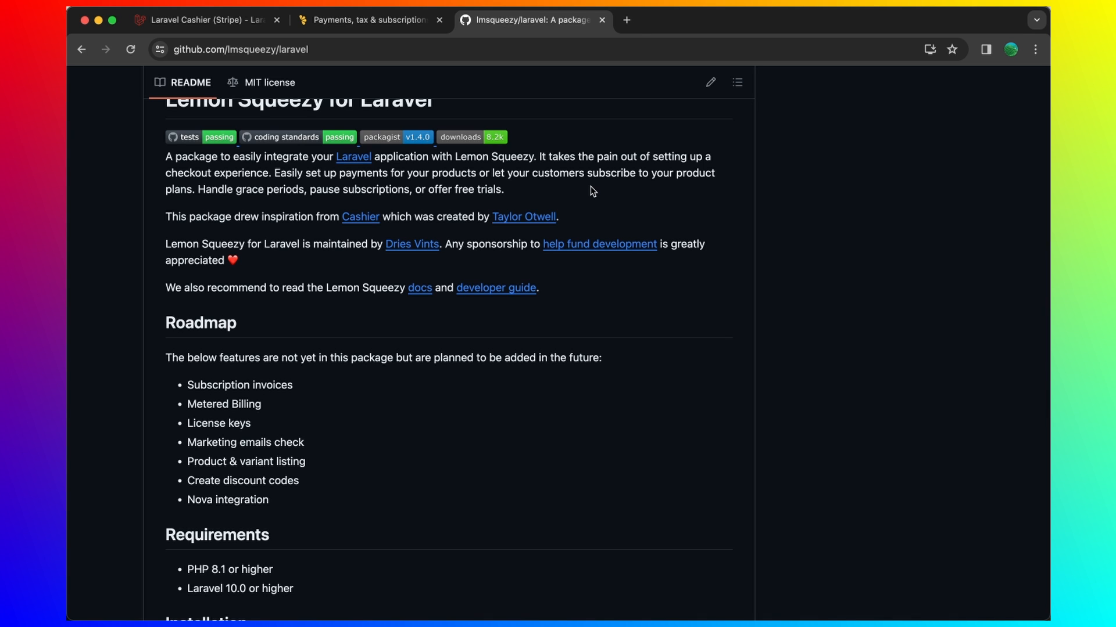
{"action": "scroll", "scroll_direction": "down", "scroll_amount": 3}
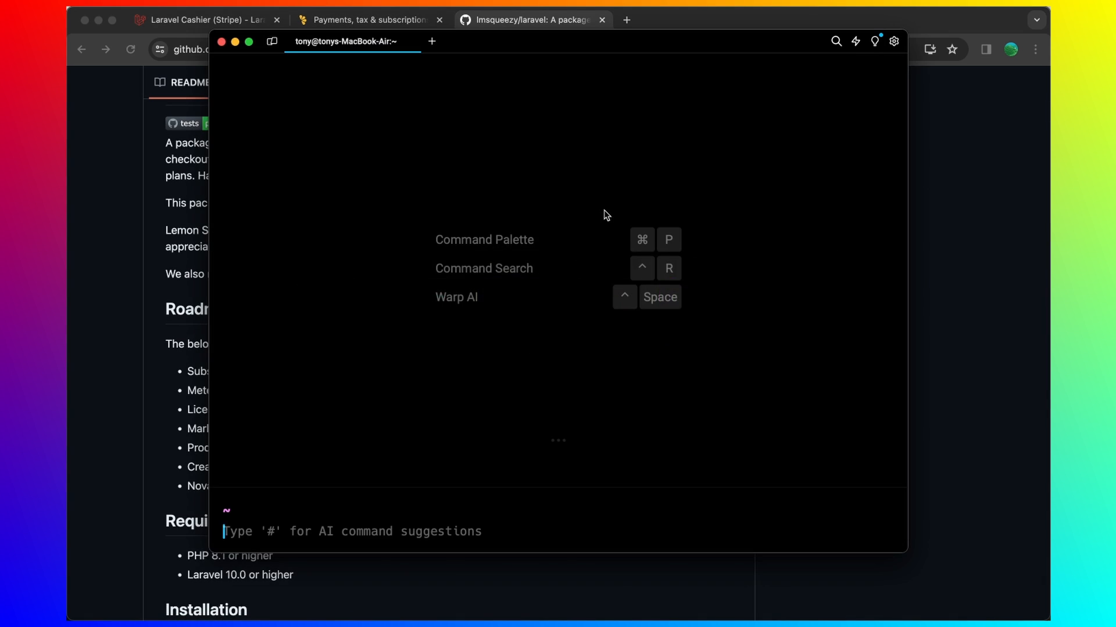
From the Herd folder, run 'laravel new' to create a project named lemon
{"action": "type", "text": "cd Herd"}
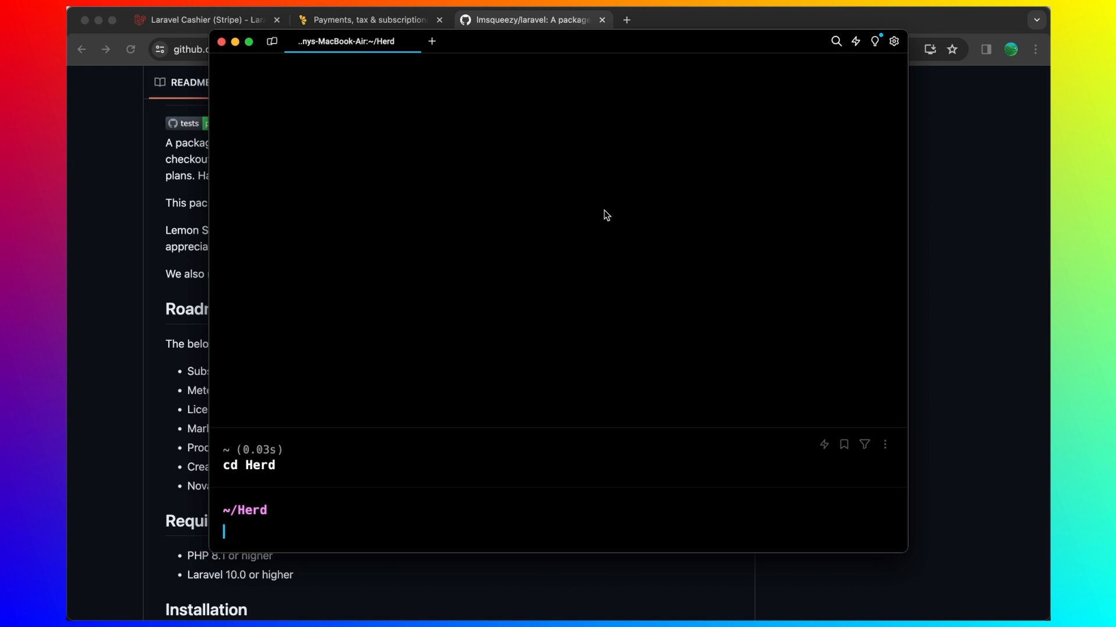
{"action": "type", "text": "laravel new"}
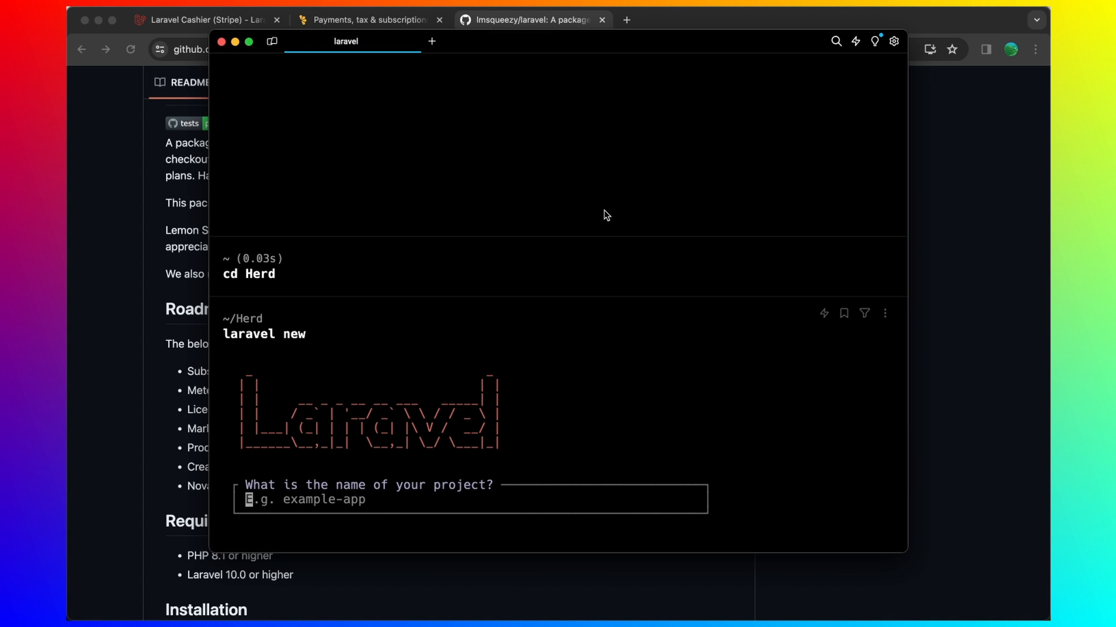
{"action": "type", "text": "lemo"}
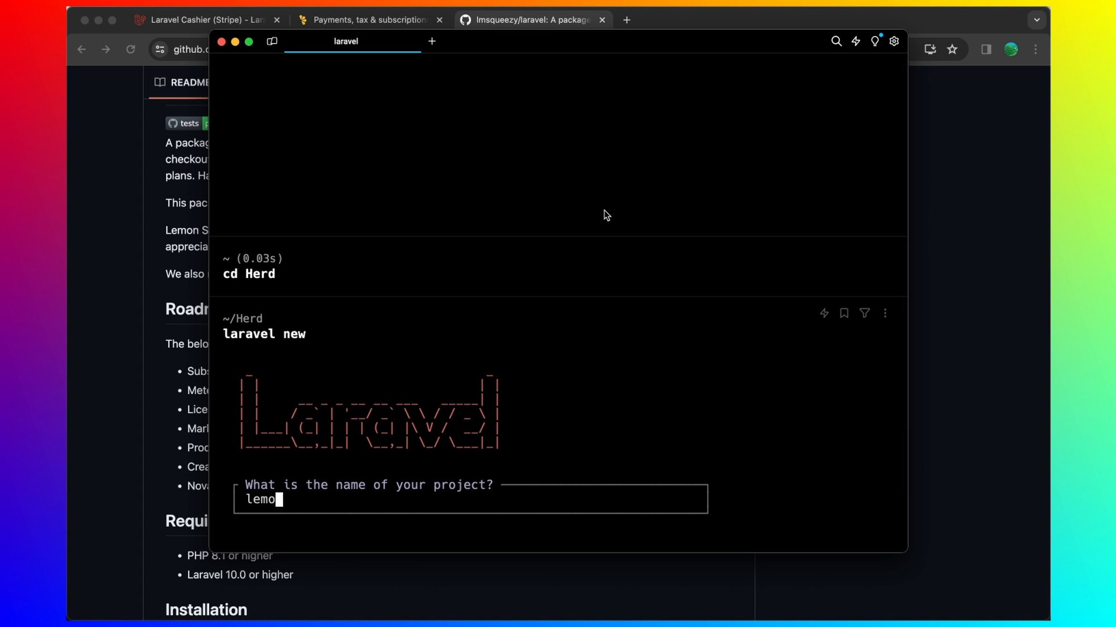
{"action": "key", "text": "enter"}
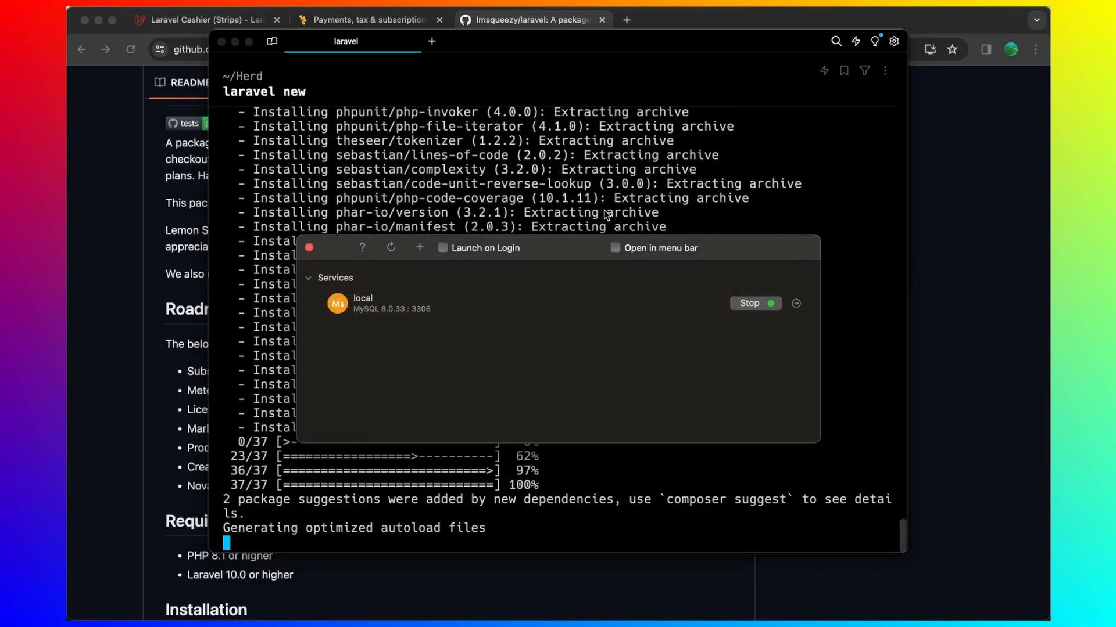
Connect TablePlus to the local MySQL service from DBngin and list its databases
{"action": "left_click", "coordinate": [795, 303]}
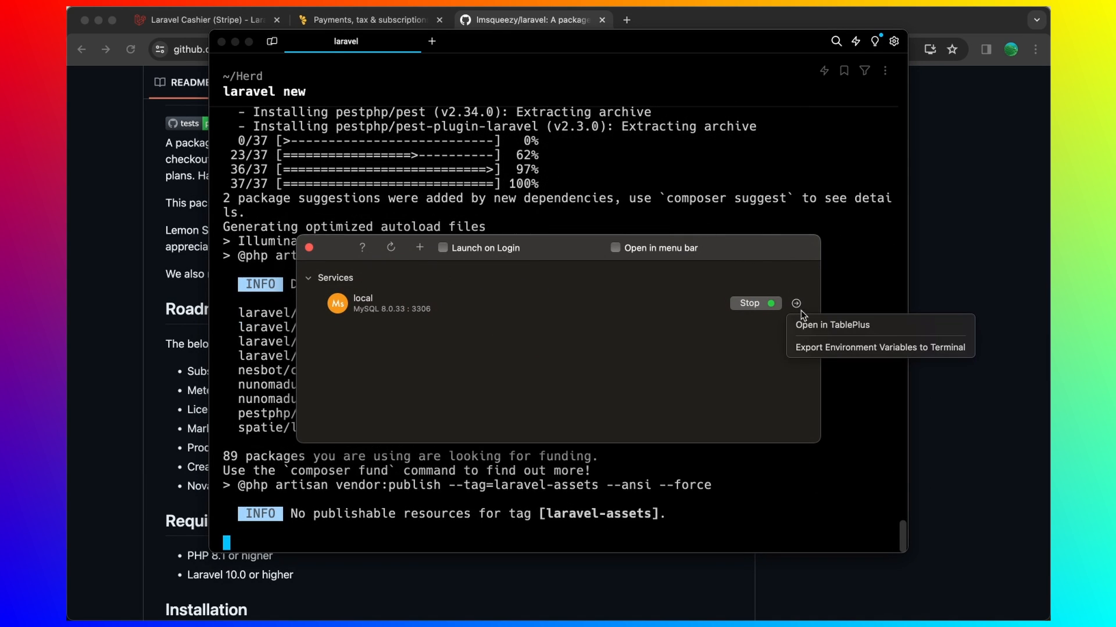
{"action": "left_click", "coordinate": [832, 326]}
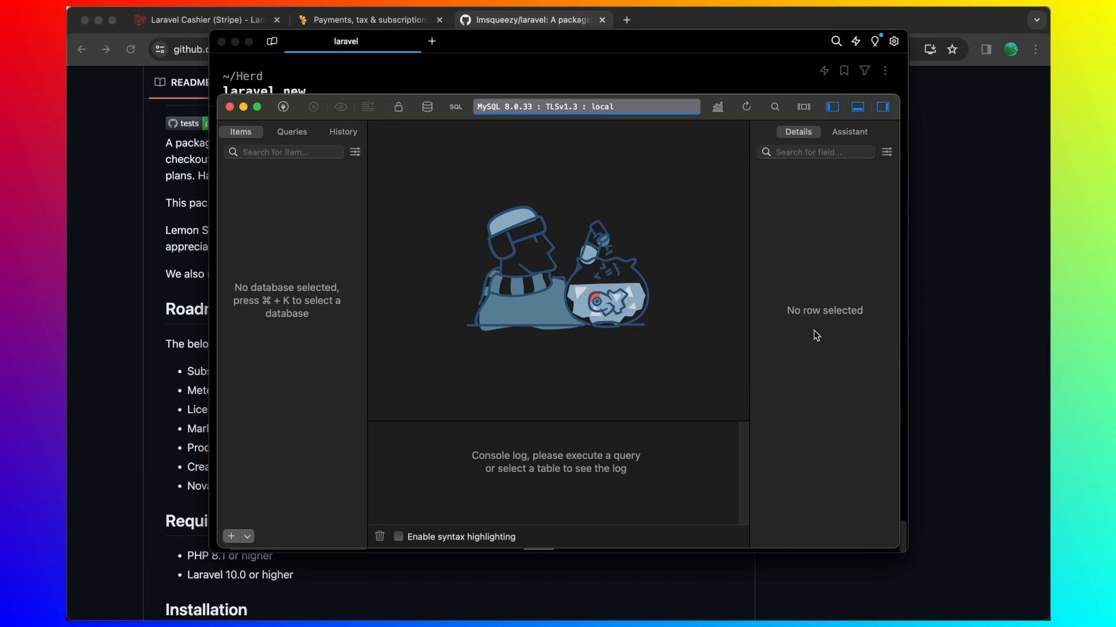
{"action": "left_click", "coordinate": [426, 107]}
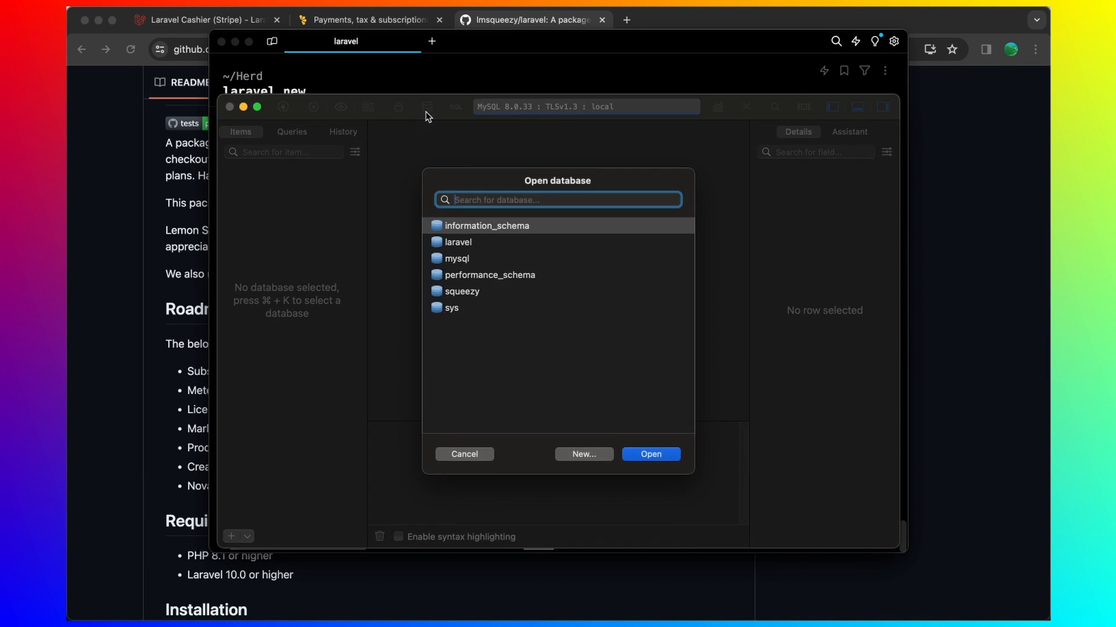
{"action": "mouse_move", "coordinate": [489, 300]}
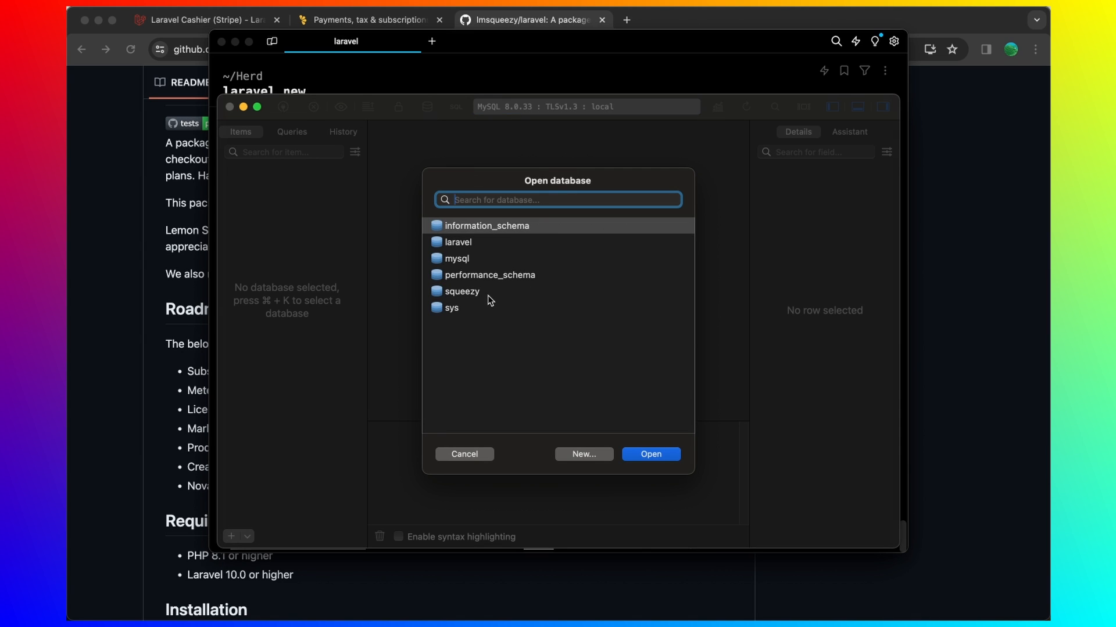
{"action": "left_click", "coordinate": [461, 290]}
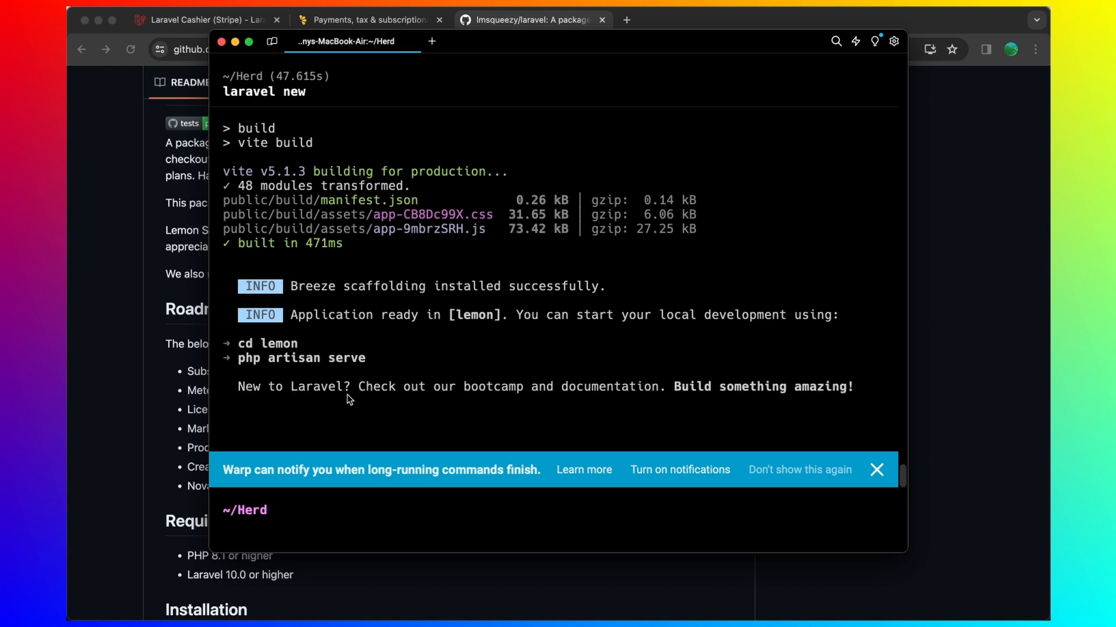
Change into the lemon project folder and switch over to VS Code
{"action": "type", "text": "cd lemon/"}
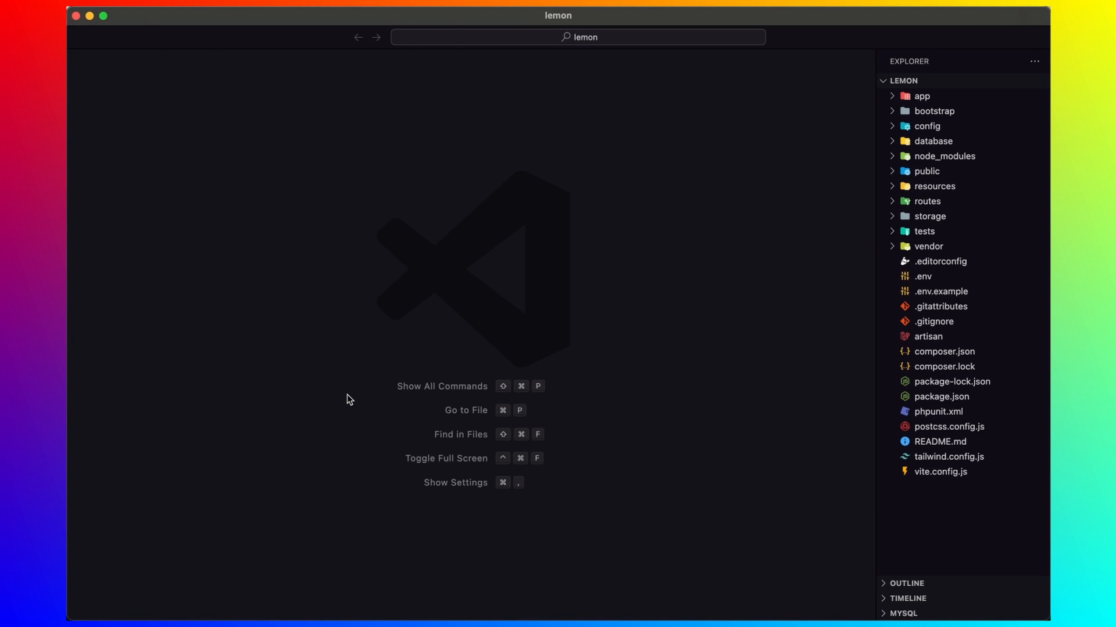
{"action": "key", "text": "cmd+tab"}
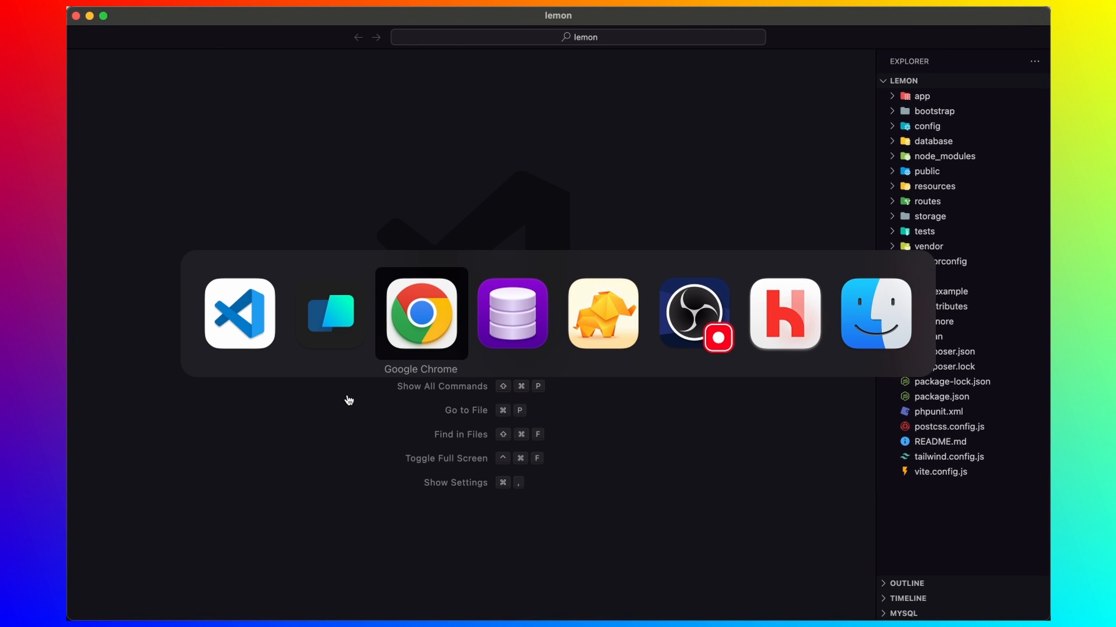
Scroll the package README to the Composer install and API Key setup sections
{"action": "left_click", "coordinate": [420, 313]}
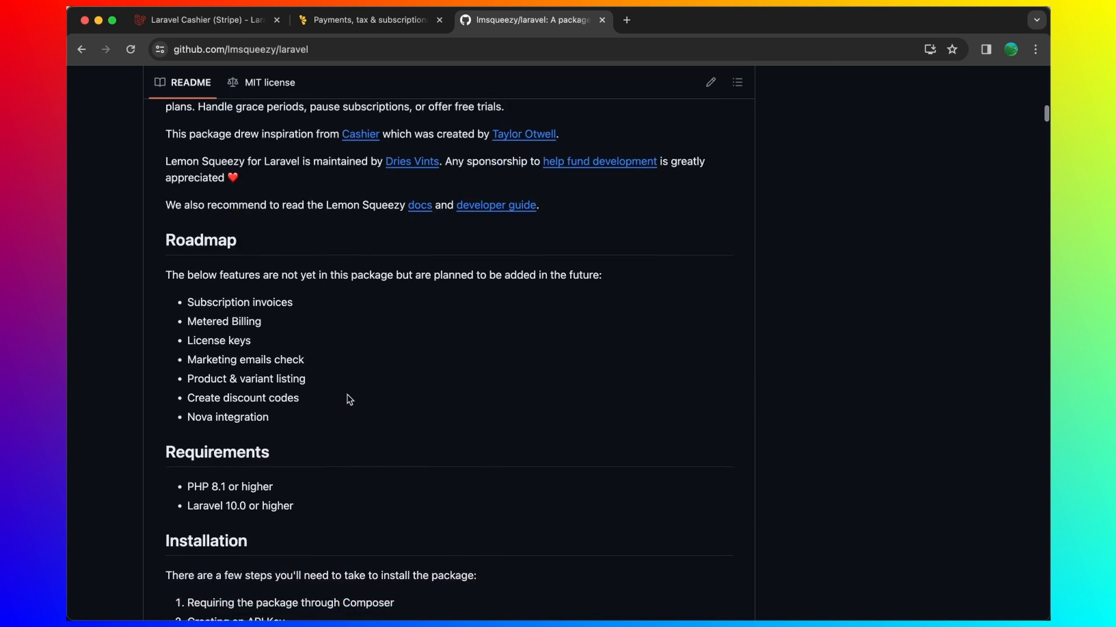
{"action": "scroll", "scroll_direction": "down", "scroll_amount": 3}
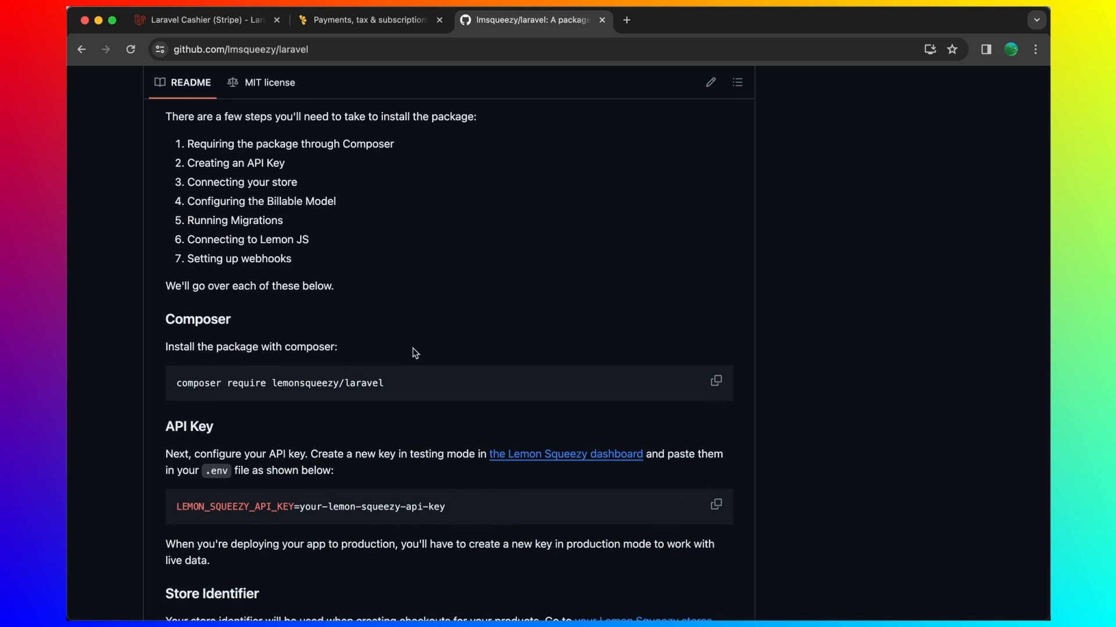
{"action": "left_click", "coordinate": [715, 381]}
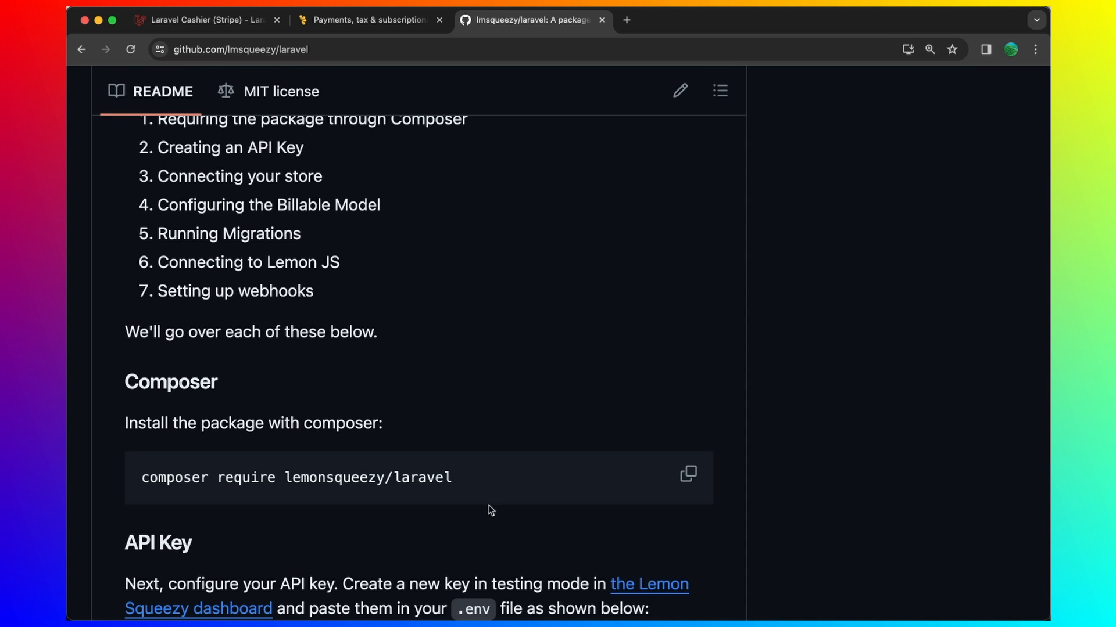
{"action": "mouse_move", "coordinate": [489, 510]}
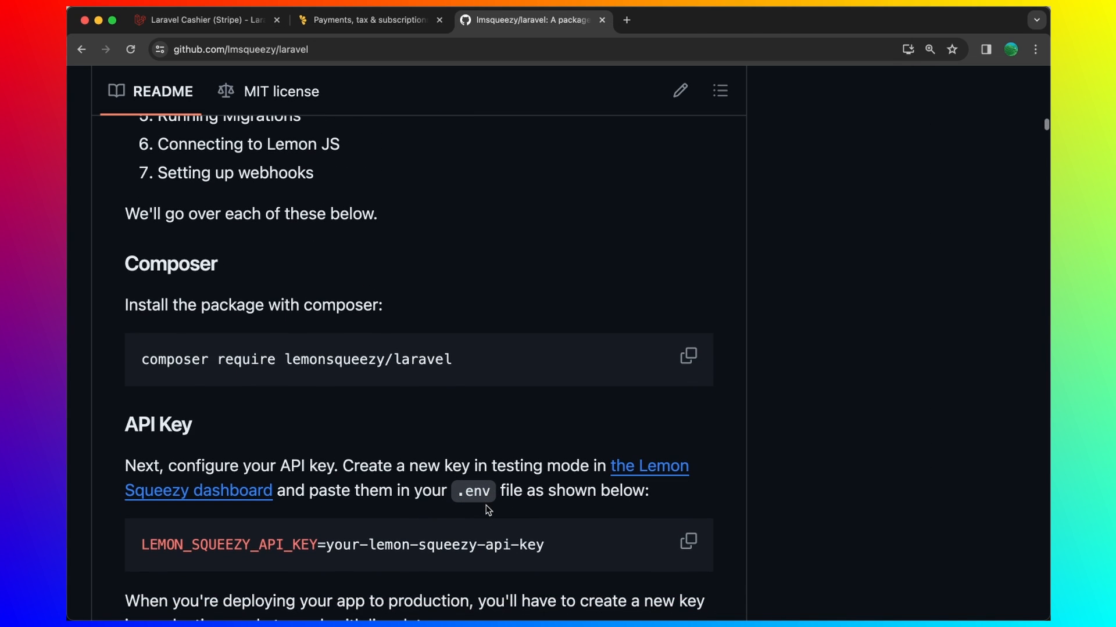
{"action": "scroll", "scroll_direction": "down", "scroll_amount": 3}
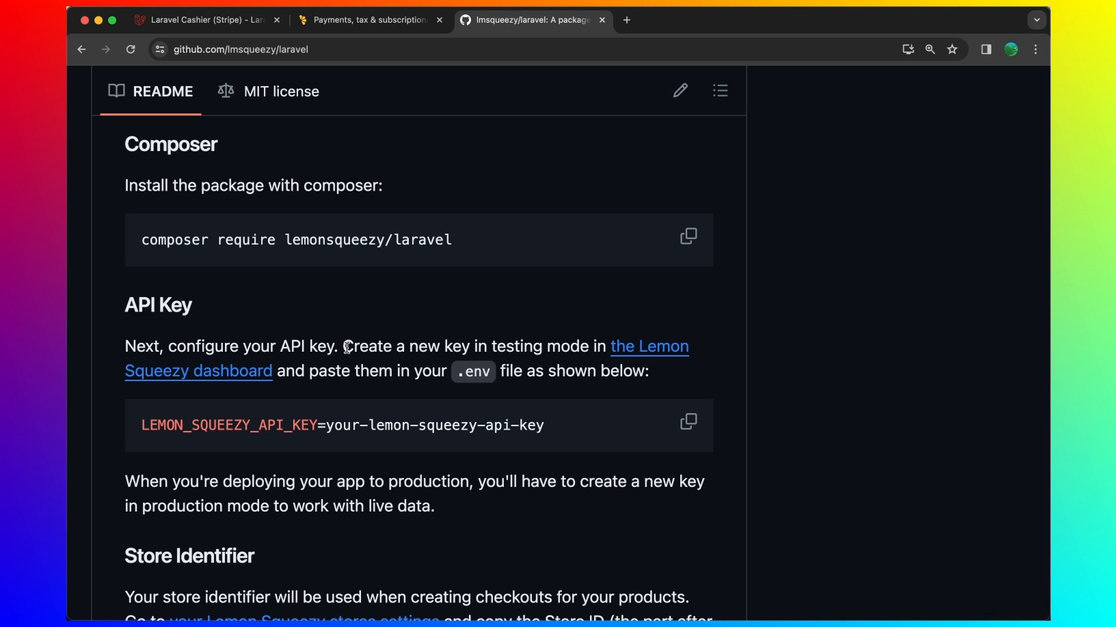
{"action": "mouse_move", "coordinate": [578, 362]}
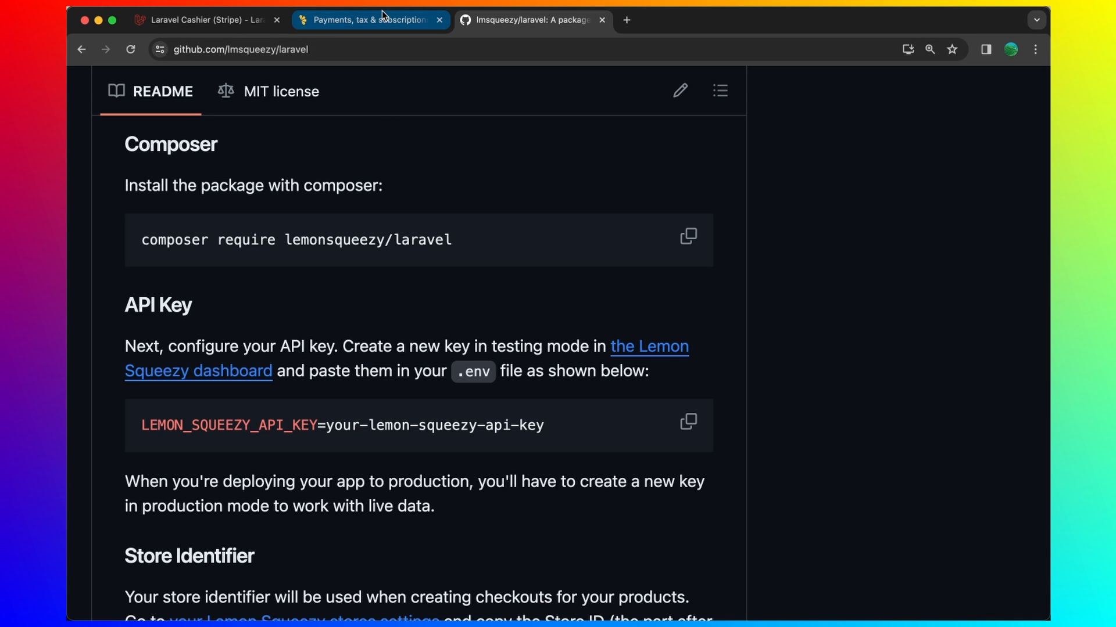
Sign up for a Lemon Squeezy account with name, email and password via Get started
{"action": "left_click", "coordinate": [366, 20]}
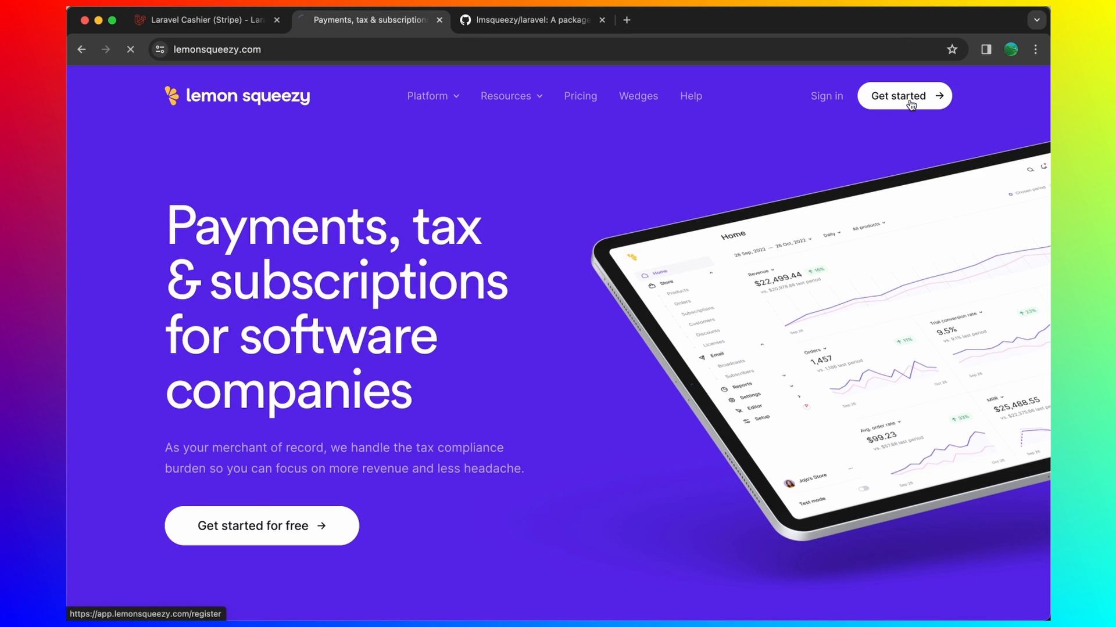
{"action": "left_click", "coordinate": [904, 97]}
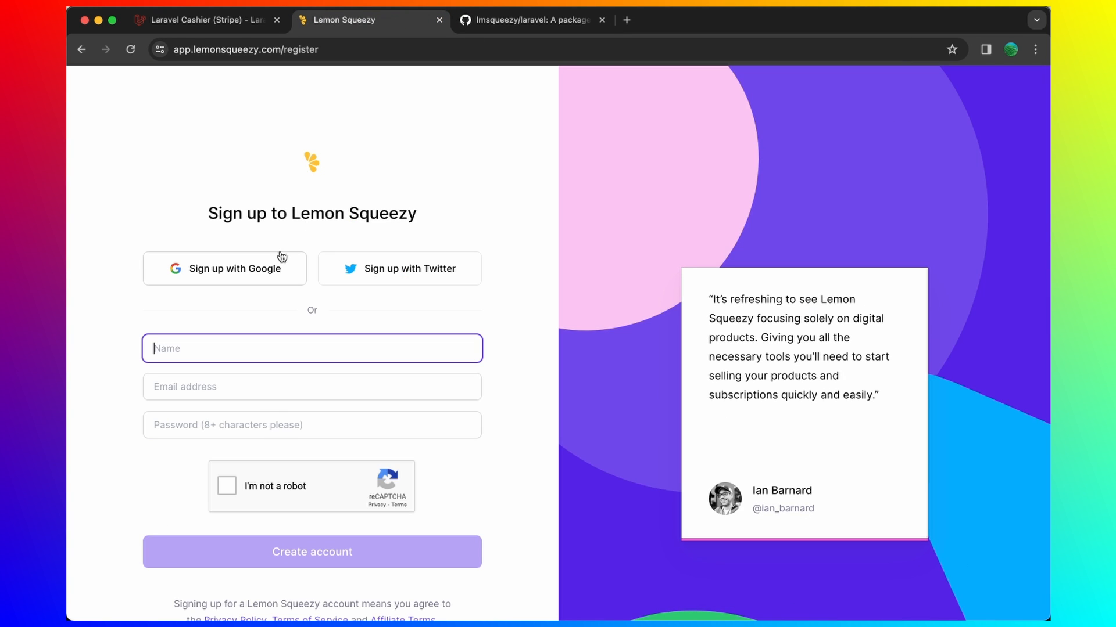
{"action": "mouse_move", "coordinate": [255, 260]}
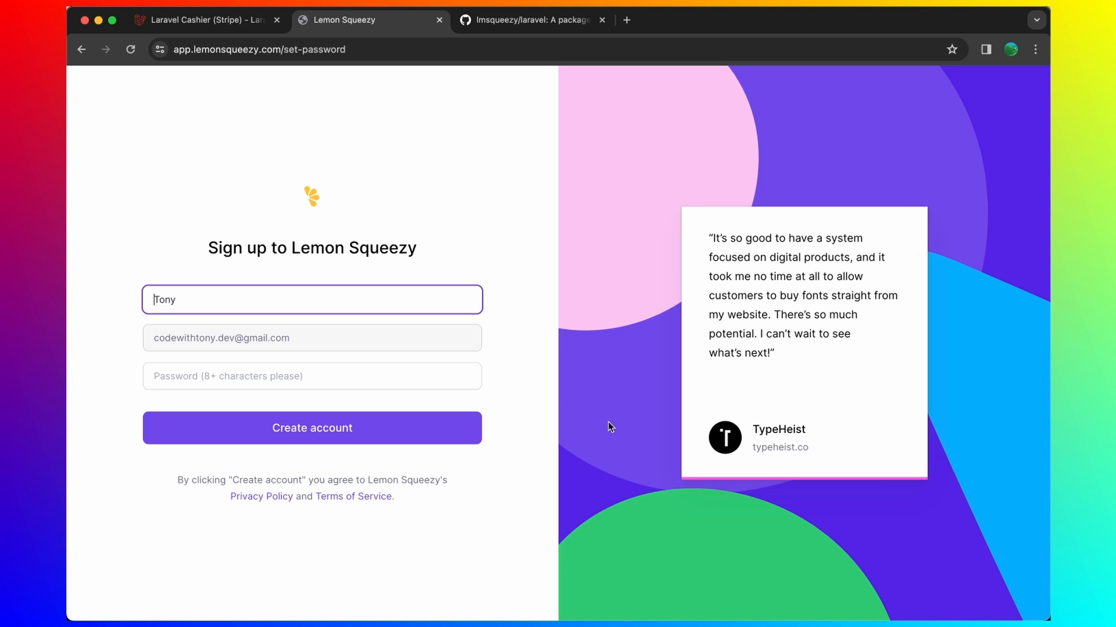
{"action": "left_click", "coordinate": [312, 375]}
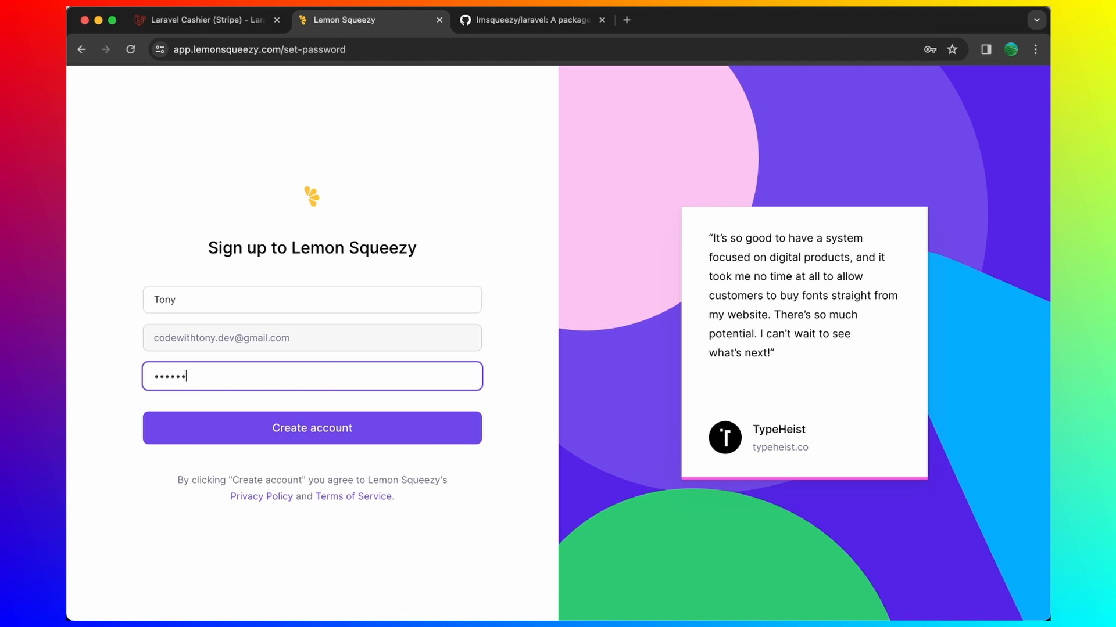
{"action": "type", "text": "••"}
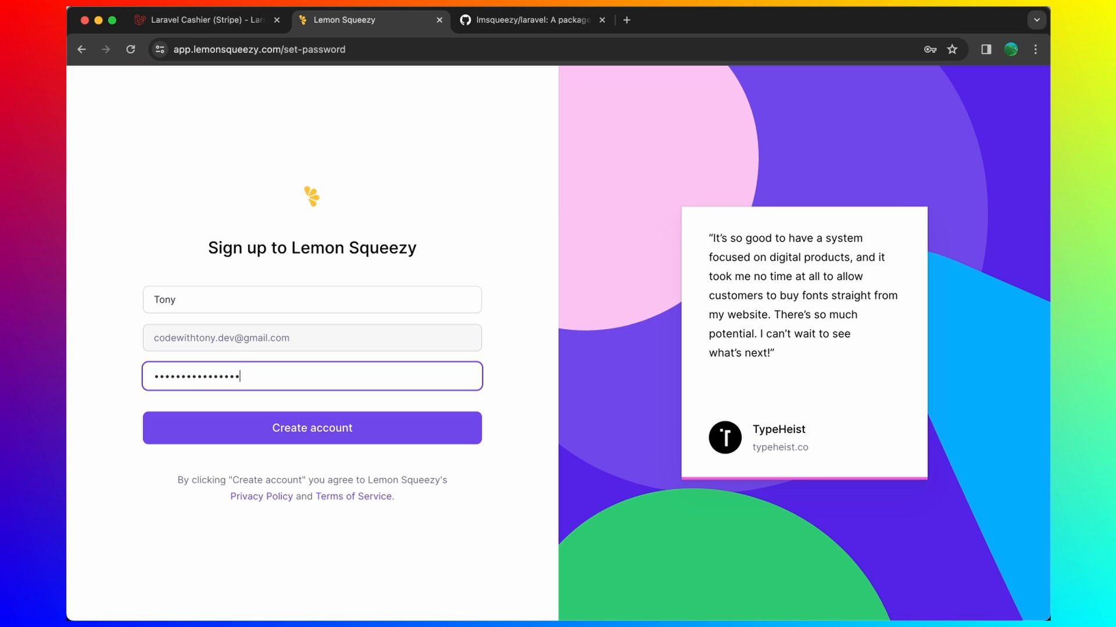
{"action": "left_click", "coordinate": [312, 427]}
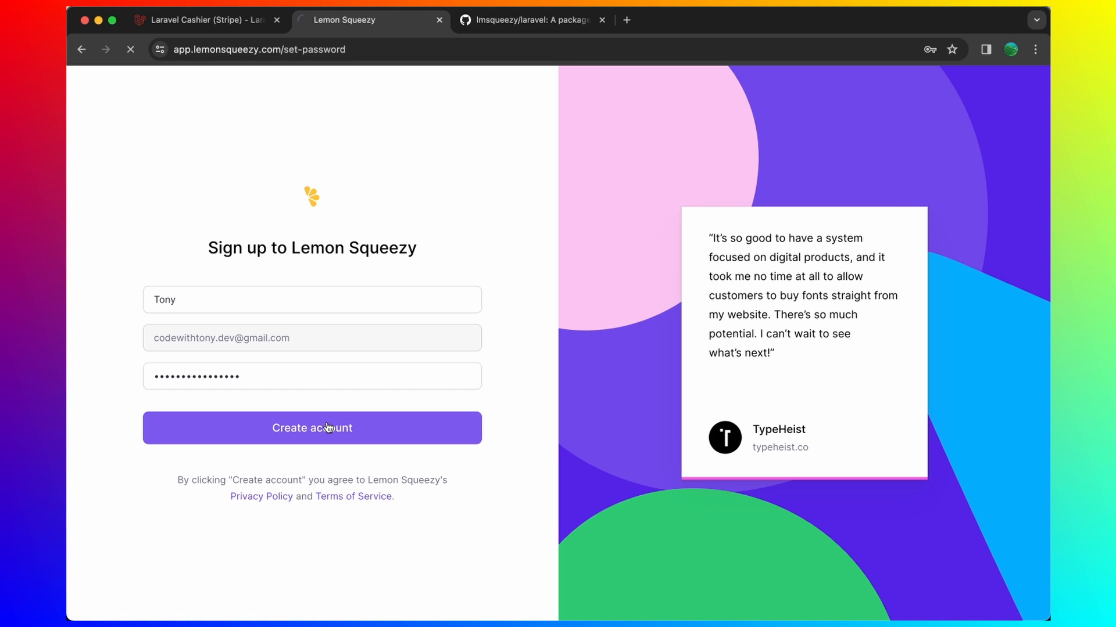
{"action": "left_click", "coordinate": [311, 428]}
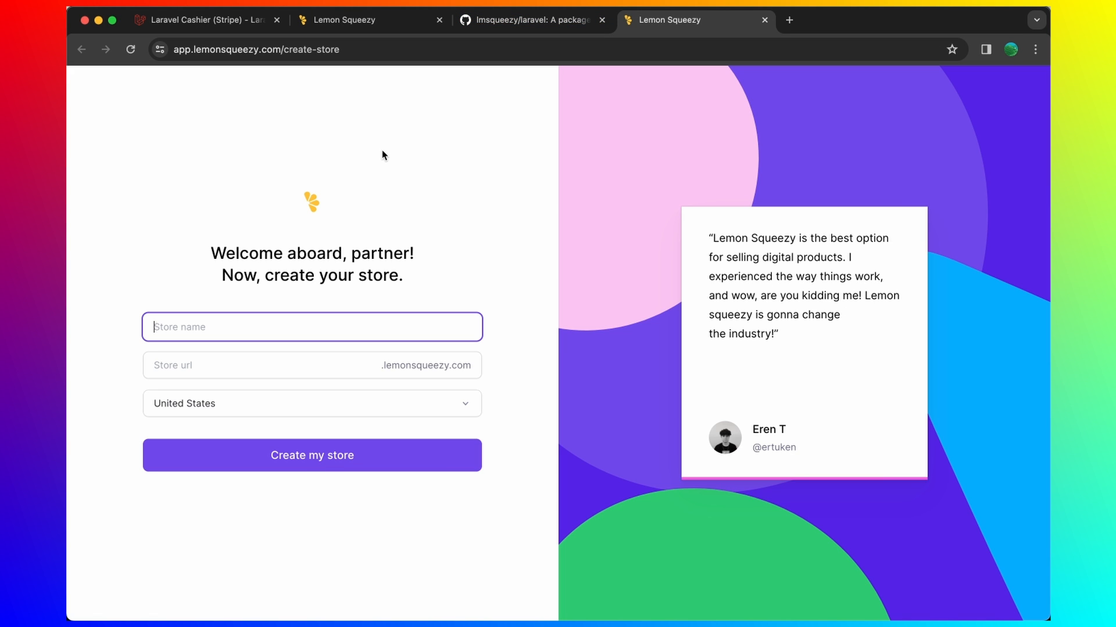
{"action": "mouse_move", "coordinate": [200, 247]}
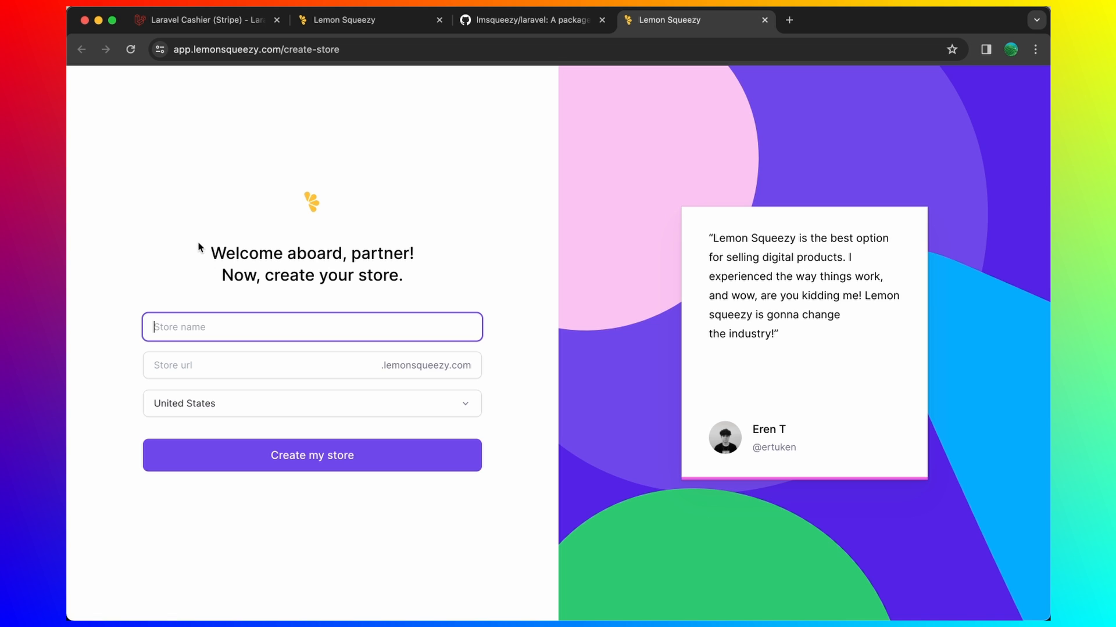
Submit the store form with name 'laravel testing', URL 'lmslaravel', country United States
{"action": "type", "text": "laravel"}
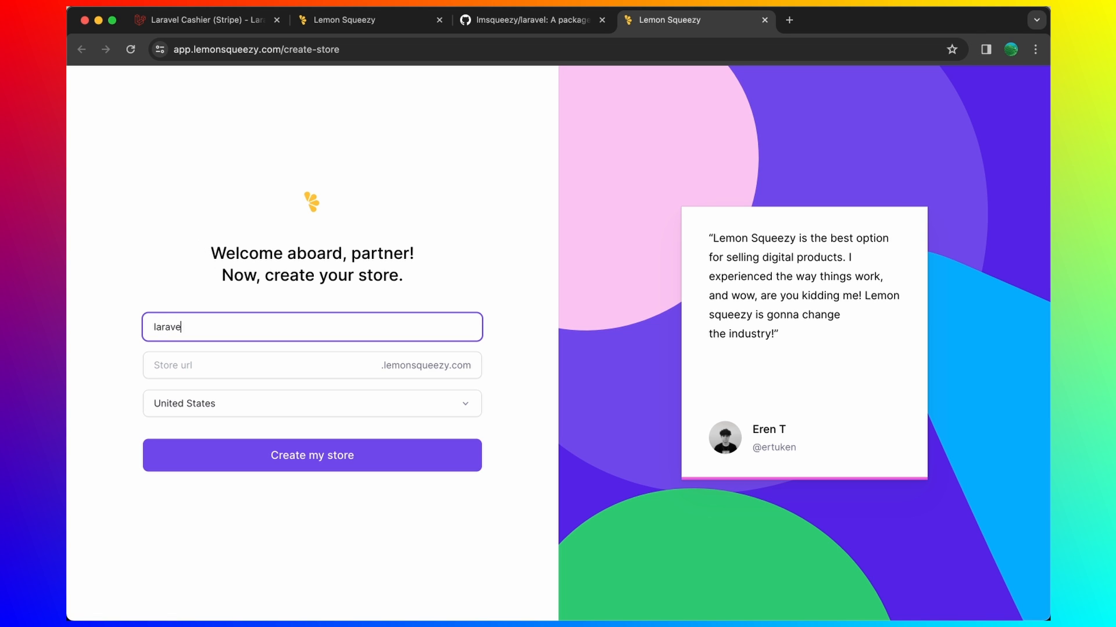
{"action": "type", "text": "testi"}
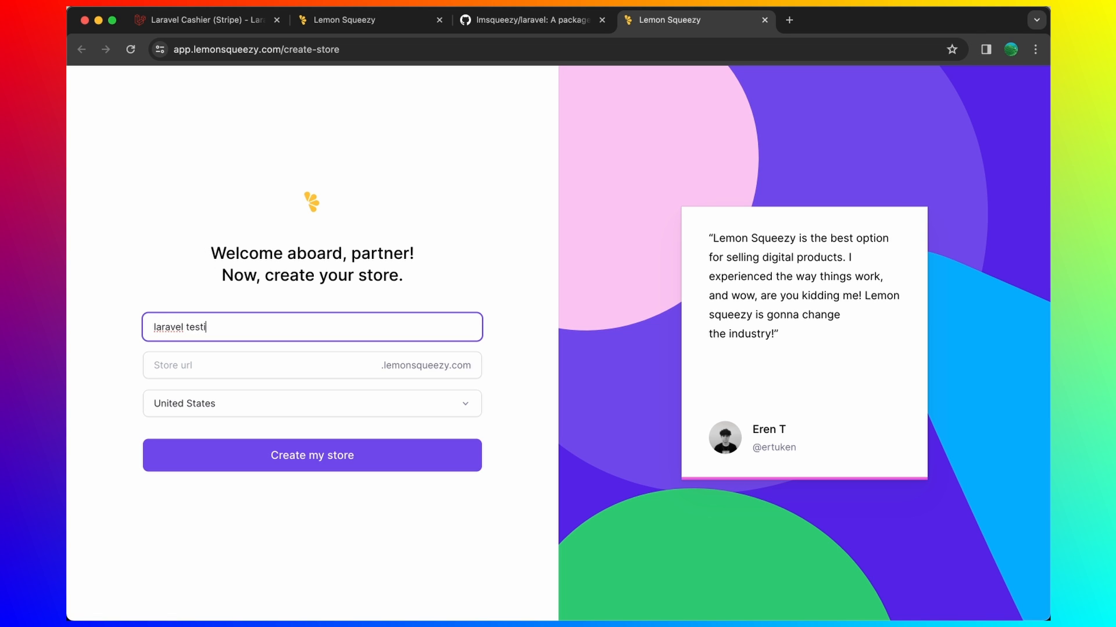
{"action": "left_click", "coordinate": [312, 365]}
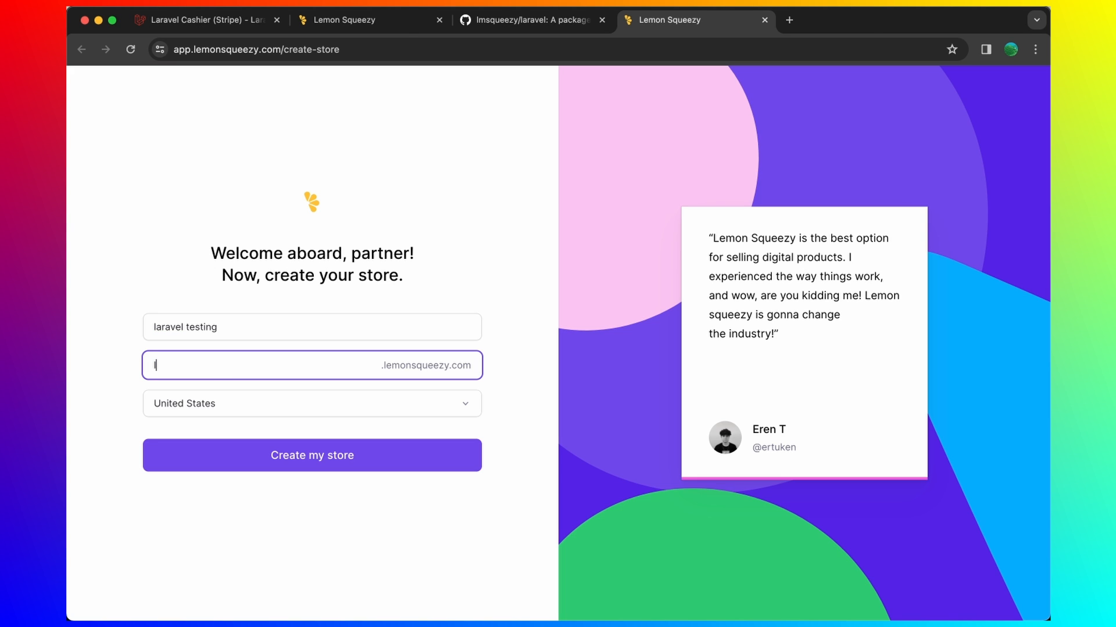
{"action": "type", "text": "lmslaravel"}
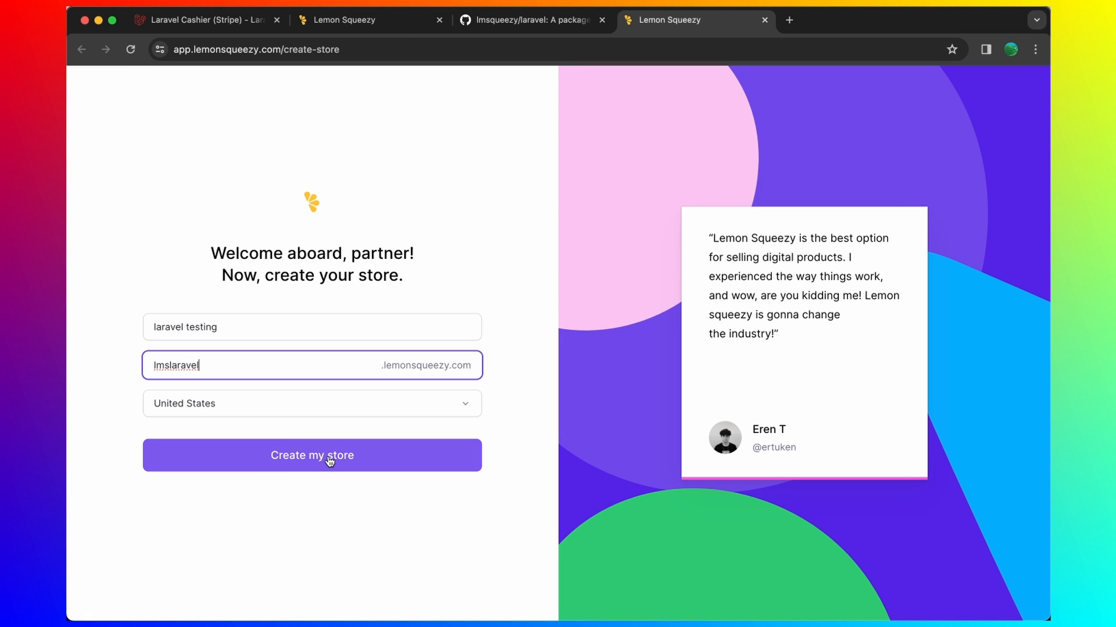
{"action": "left_click", "coordinate": [311, 456]}
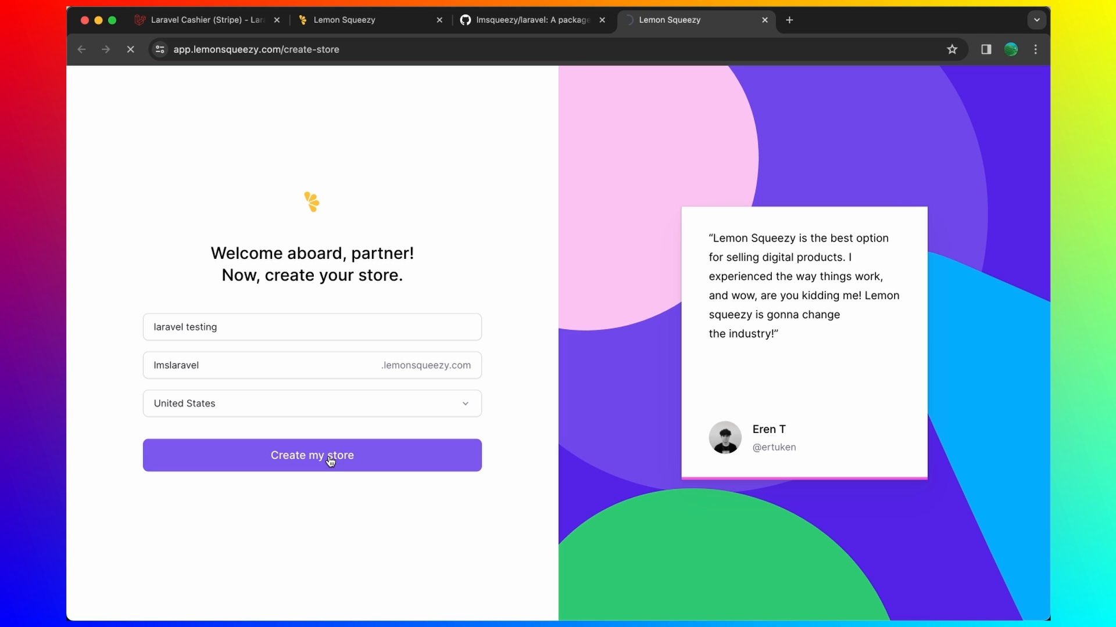
Check the README's API key instructions, then go to the laravel testing Store Settings page
{"action": "left_click", "coordinate": [312, 455]}
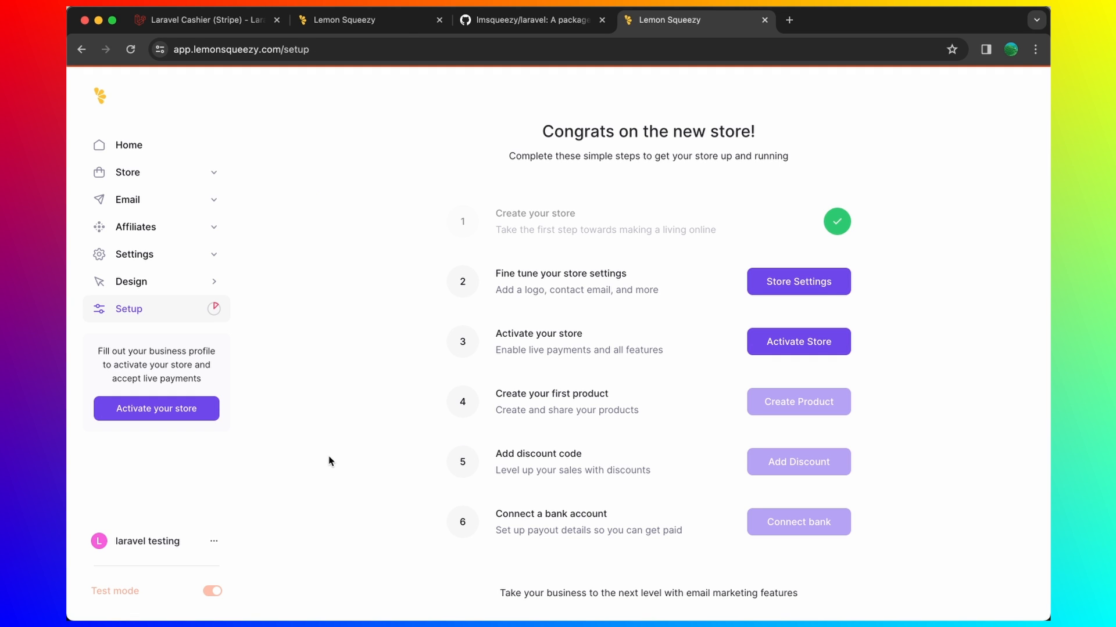
{"action": "mouse_move", "coordinate": [211, 592]}
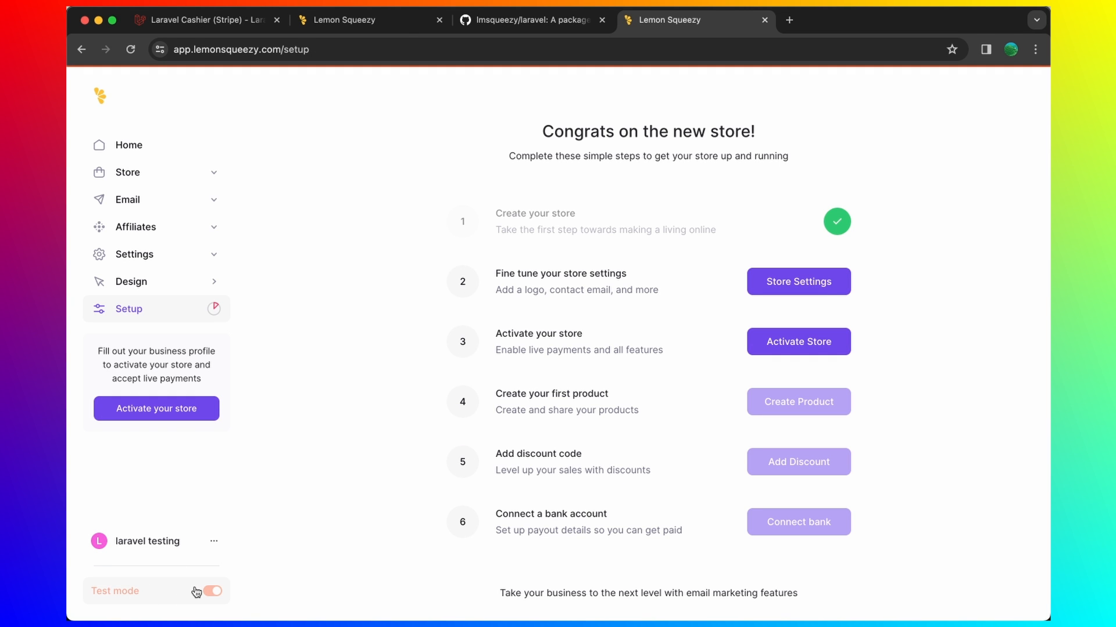
{"action": "mouse_move", "coordinate": [296, 511]}
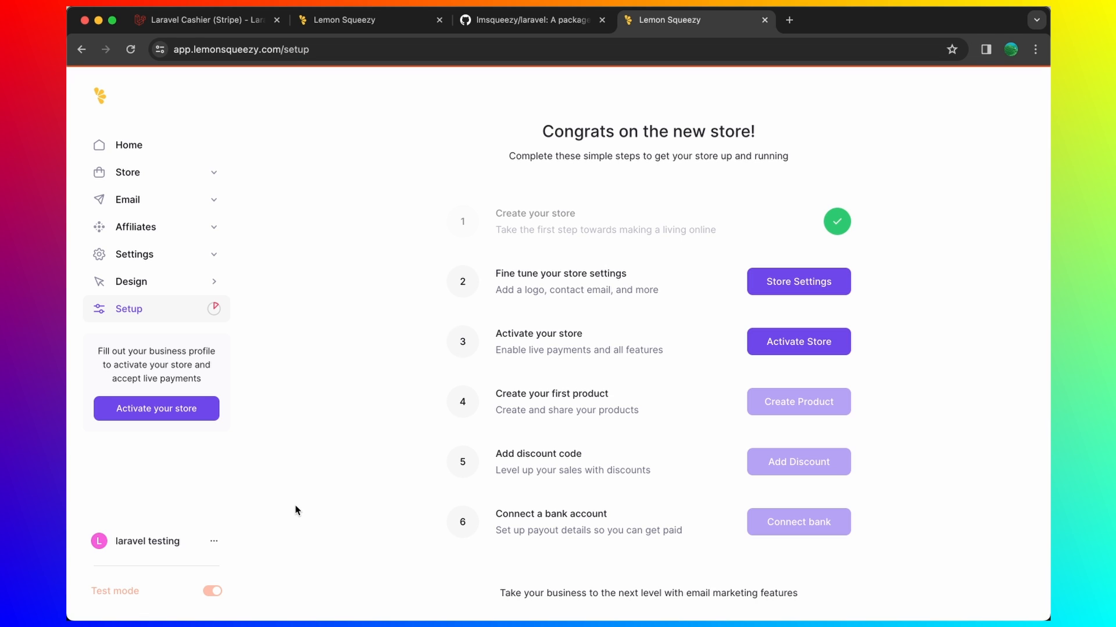
{"action": "left_click", "coordinate": [530, 20]}
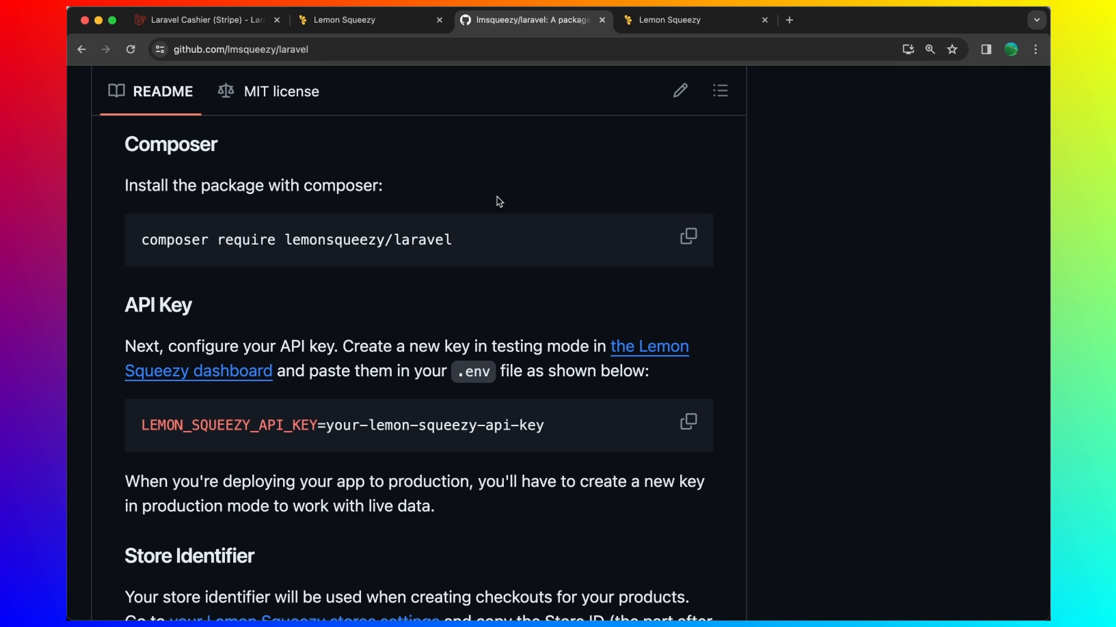
{"action": "mouse_move", "coordinate": [331, 459]}
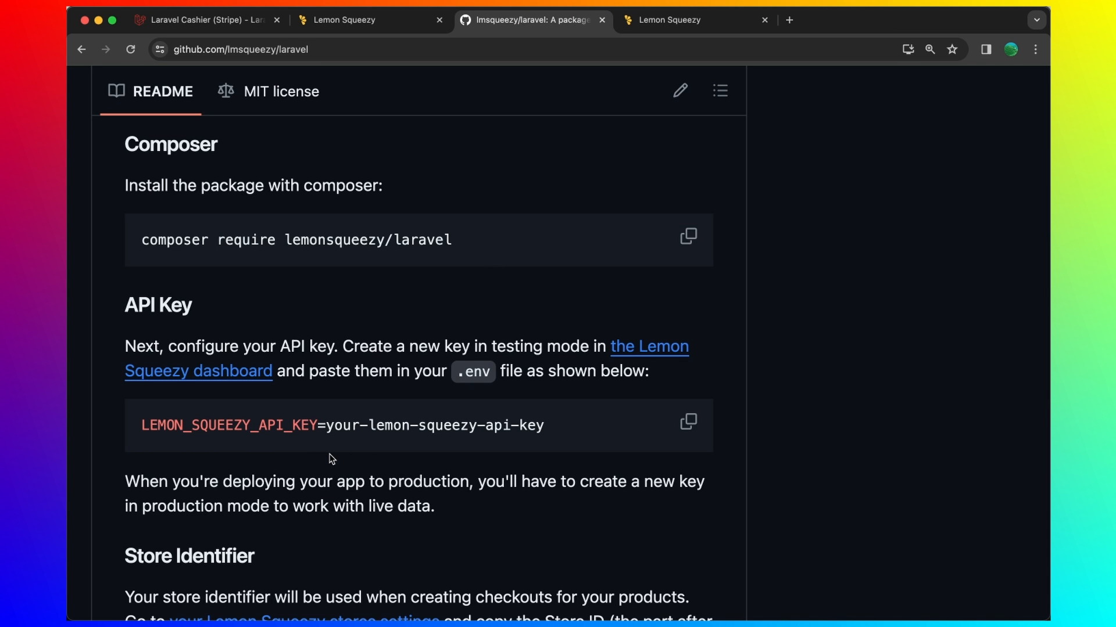
{"action": "mouse_move", "coordinate": [466, 375]}
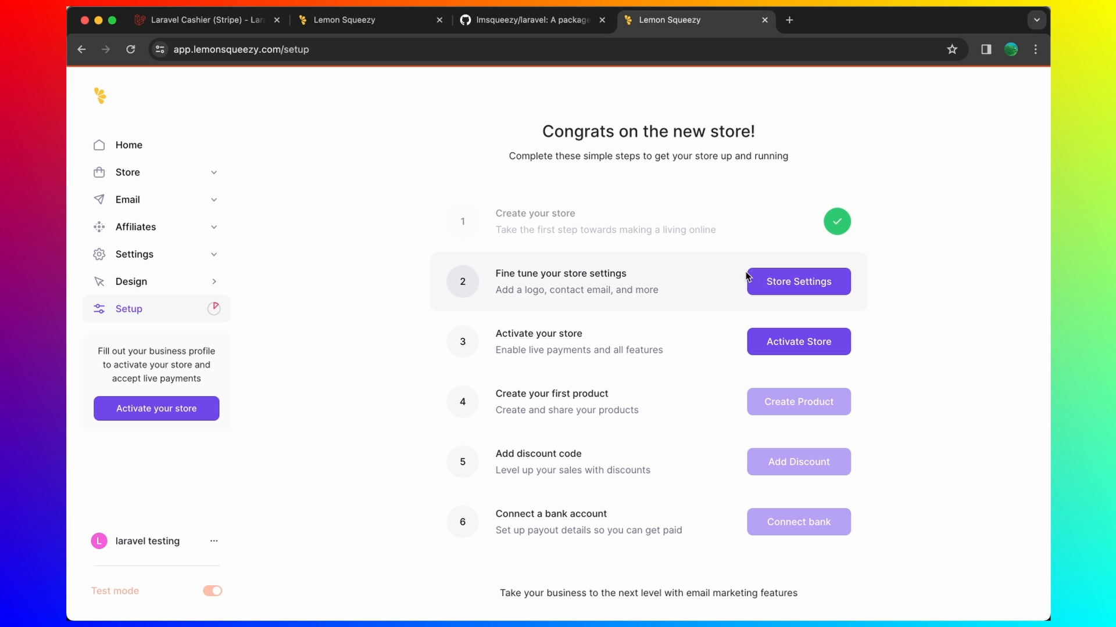
{"action": "left_click", "coordinate": [797, 281]}
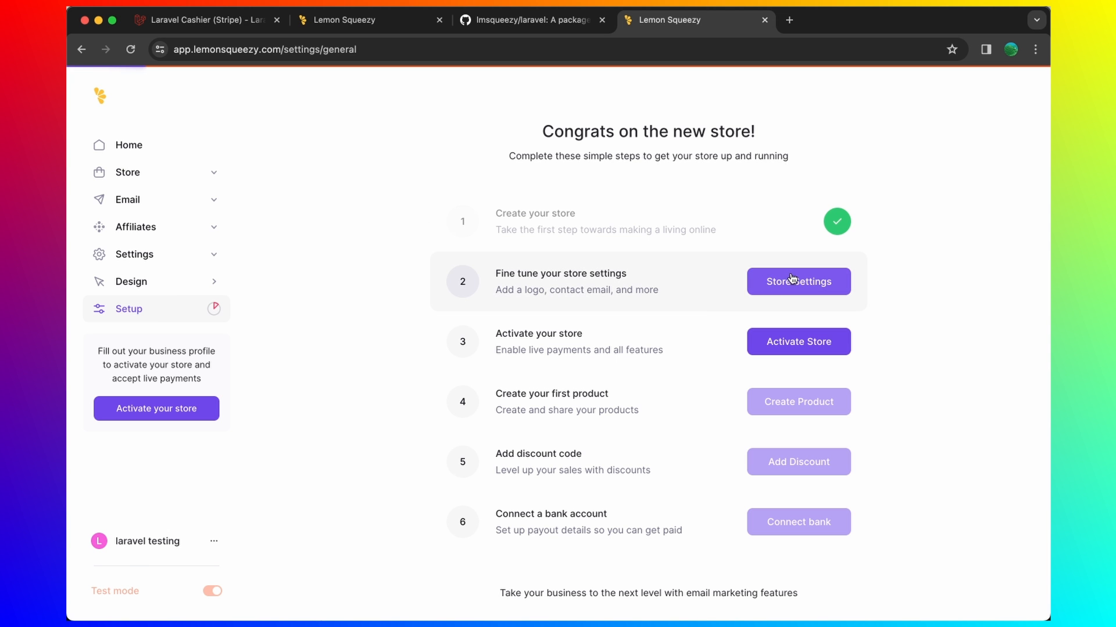
{"action": "left_click", "coordinate": [797, 281]}
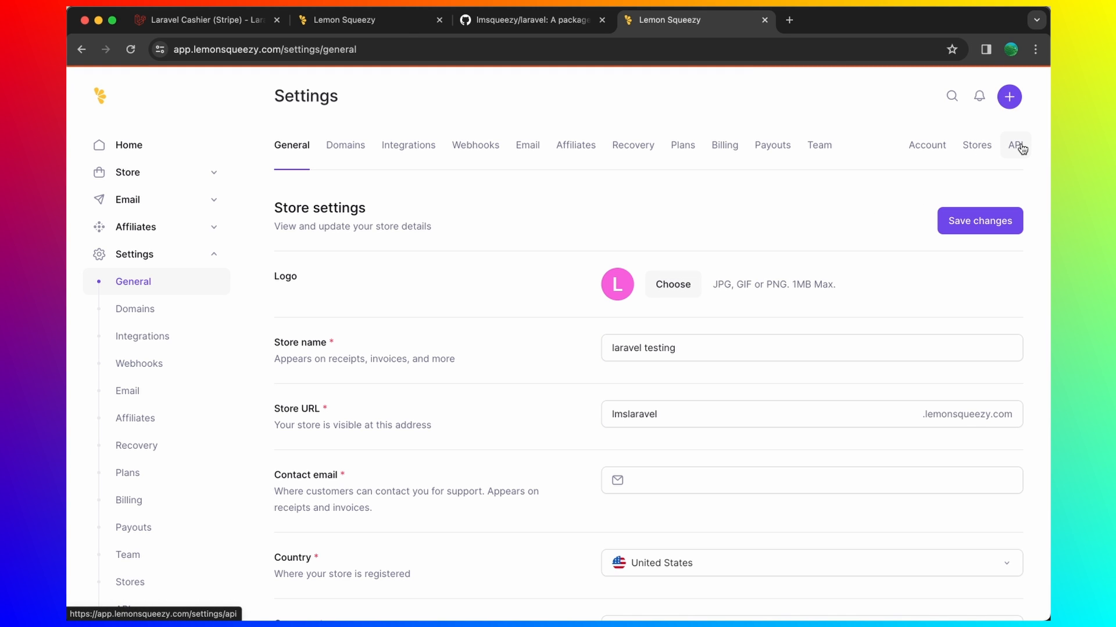
Create a test-mode API key named 'lms laravel' and copy its value to the clipboard
{"action": "left_click", "coordinate": [1015, 146]}
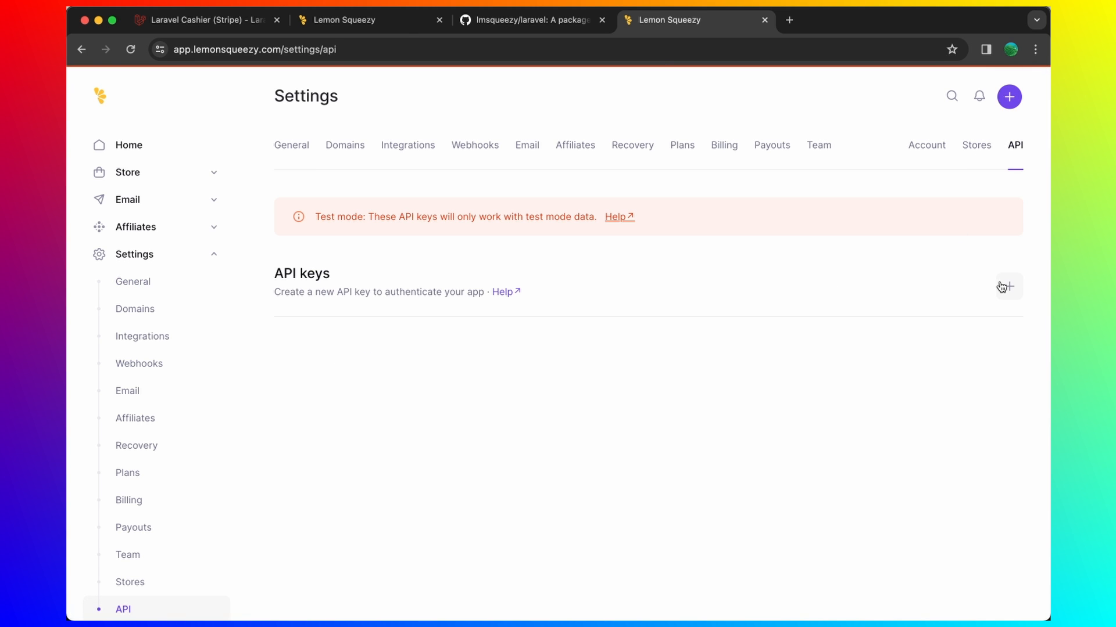
{"action": "left_click", "coordinate": [1007, 287]}
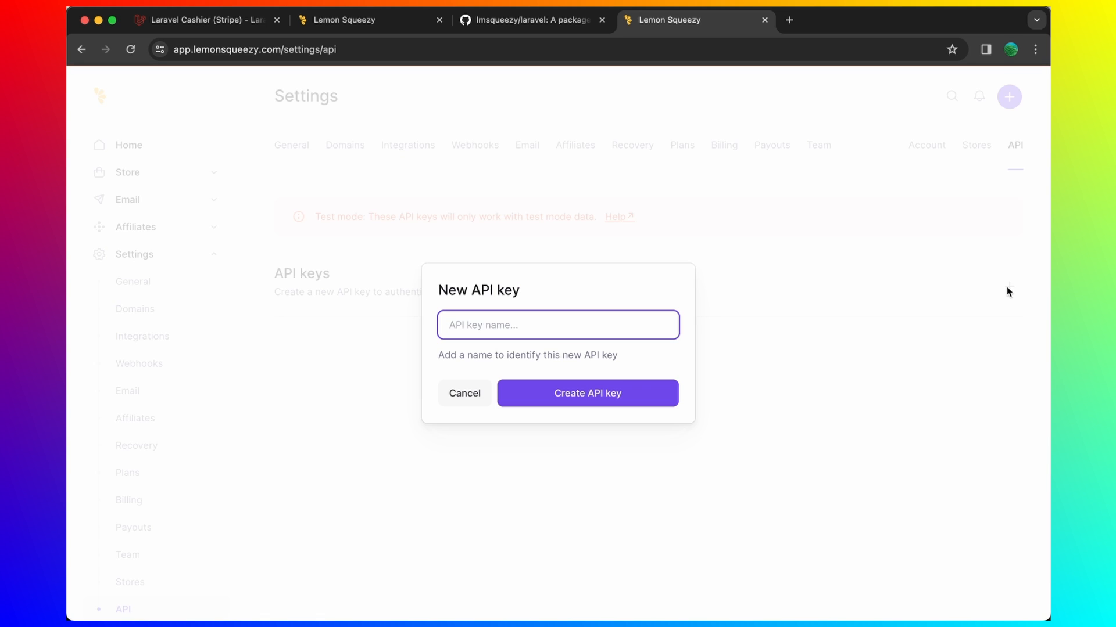
{"action": "type", "text": "lms"}
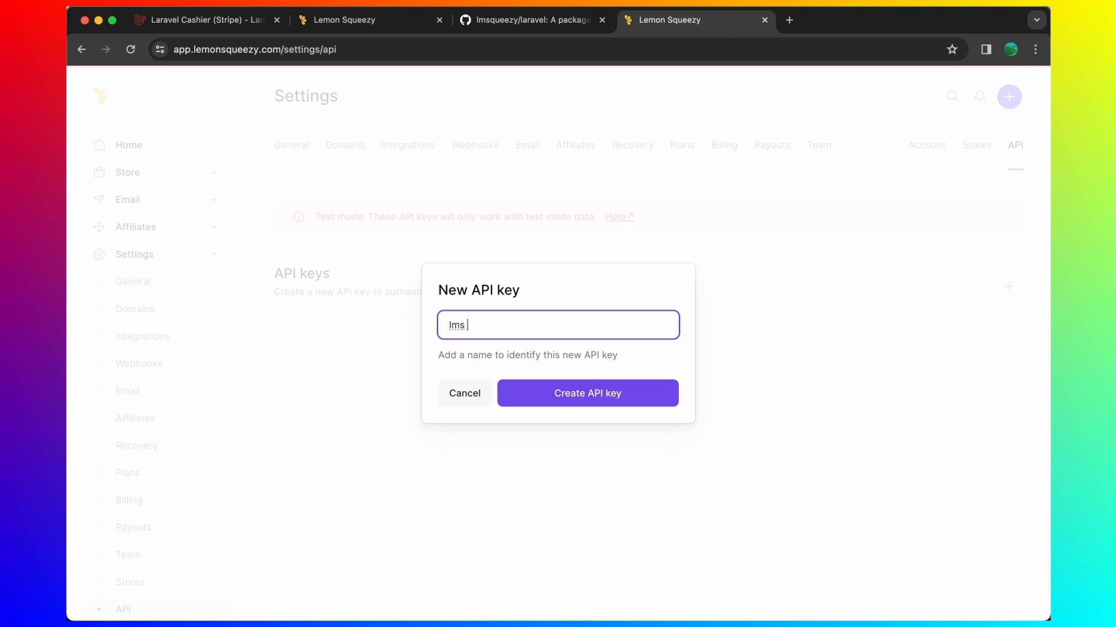
{"action": "type", "text": "laravel"}
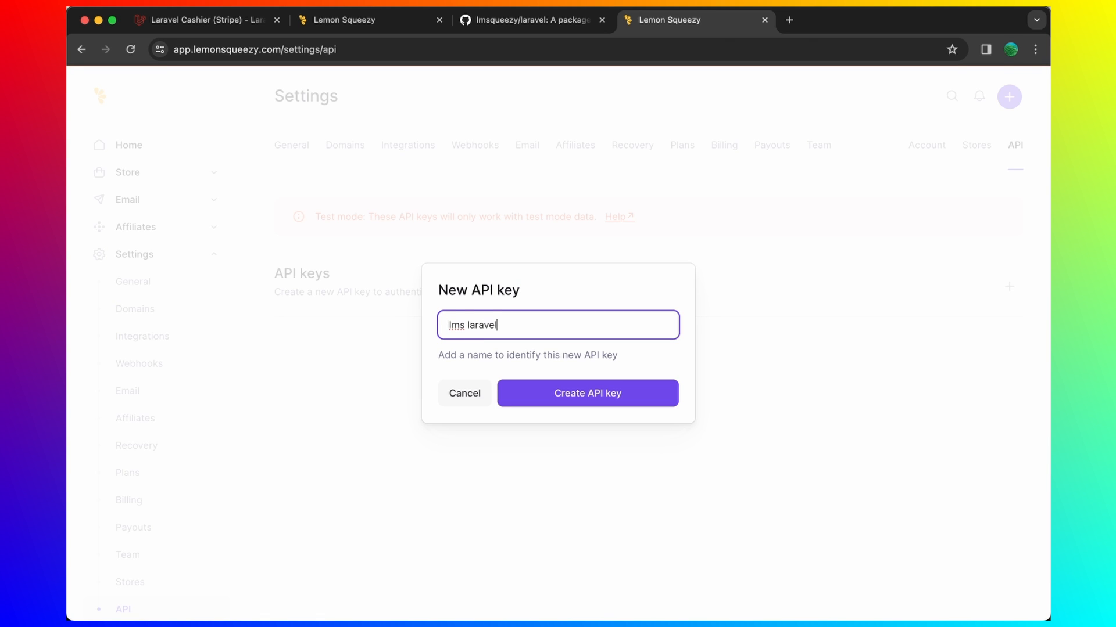
{"action": "mouse_move", "coordinate": [605, 420]}
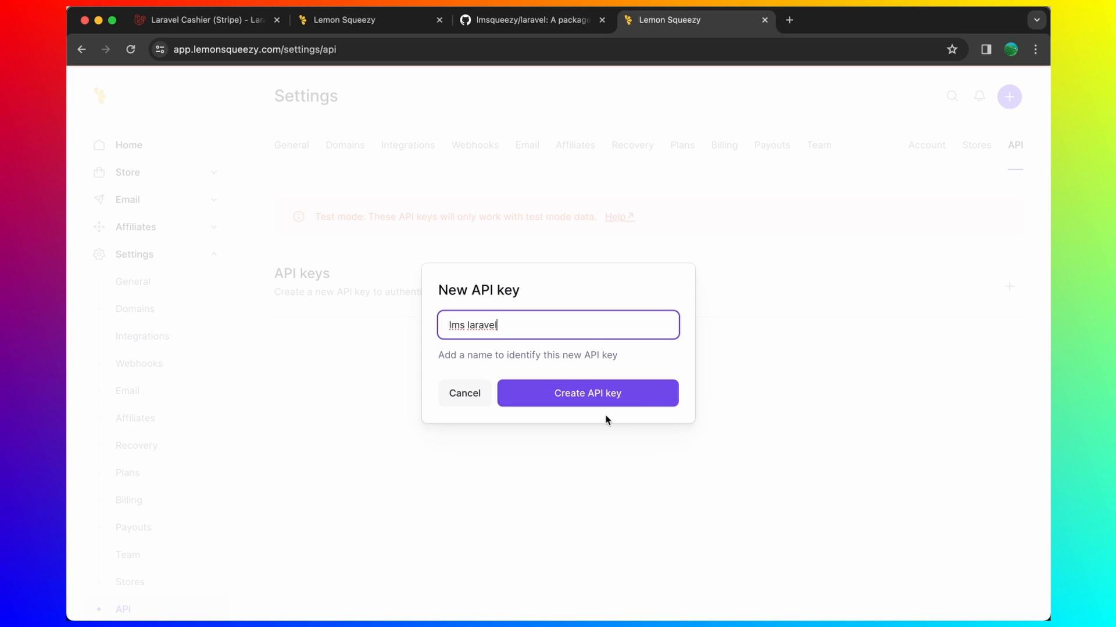
{"action": "left_click", "coordinate": [585, 393]}
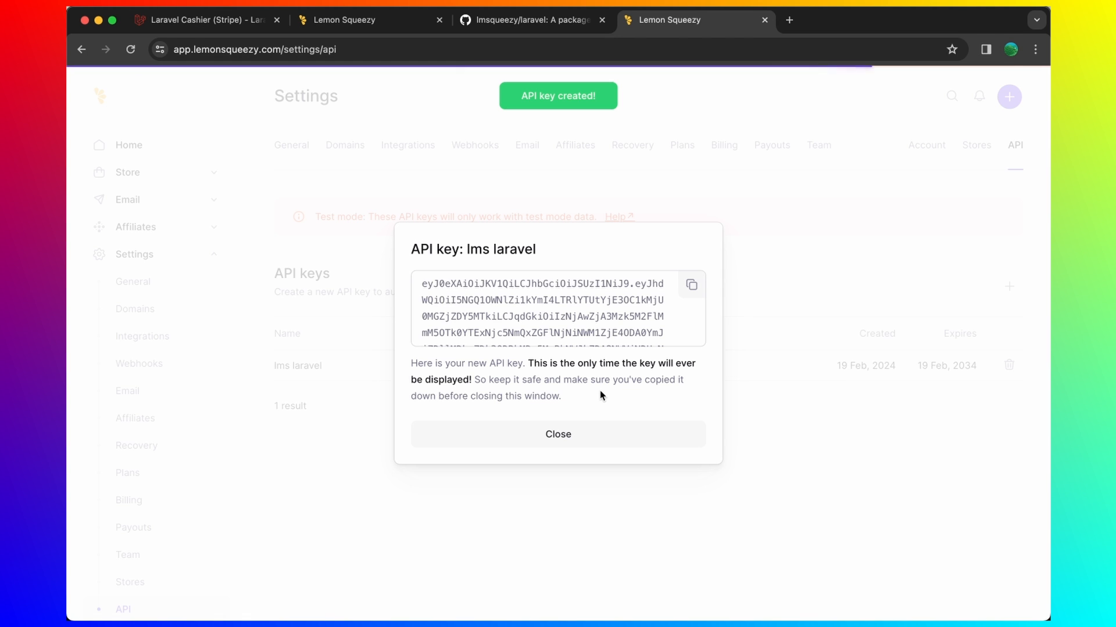
{"action": "left_click", "coordinate": [689, 283]}
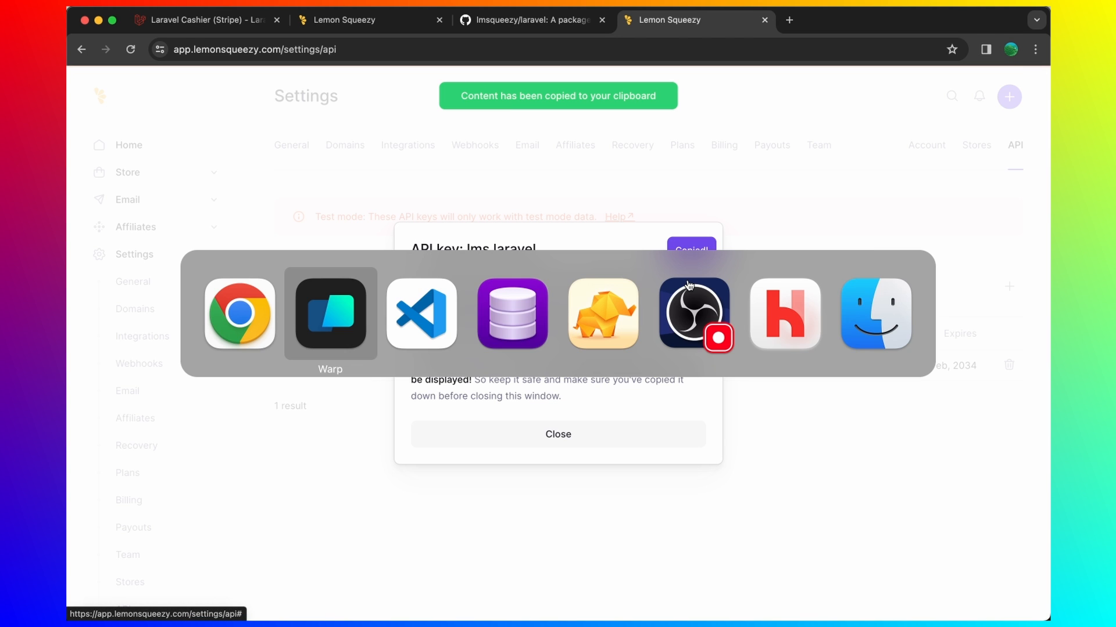
Start a new variable line at the end of .env holding the pasted API key
{"action": "left_click", "coordinate": [421, 313]}
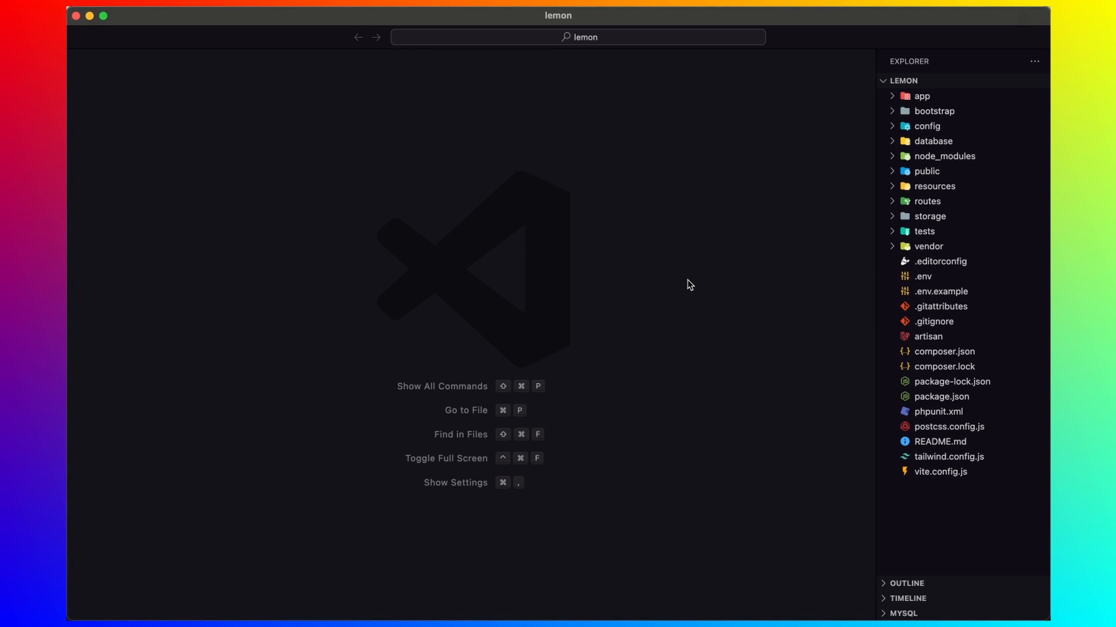
{"action": "left_click", "coordinate": [922, 276]}
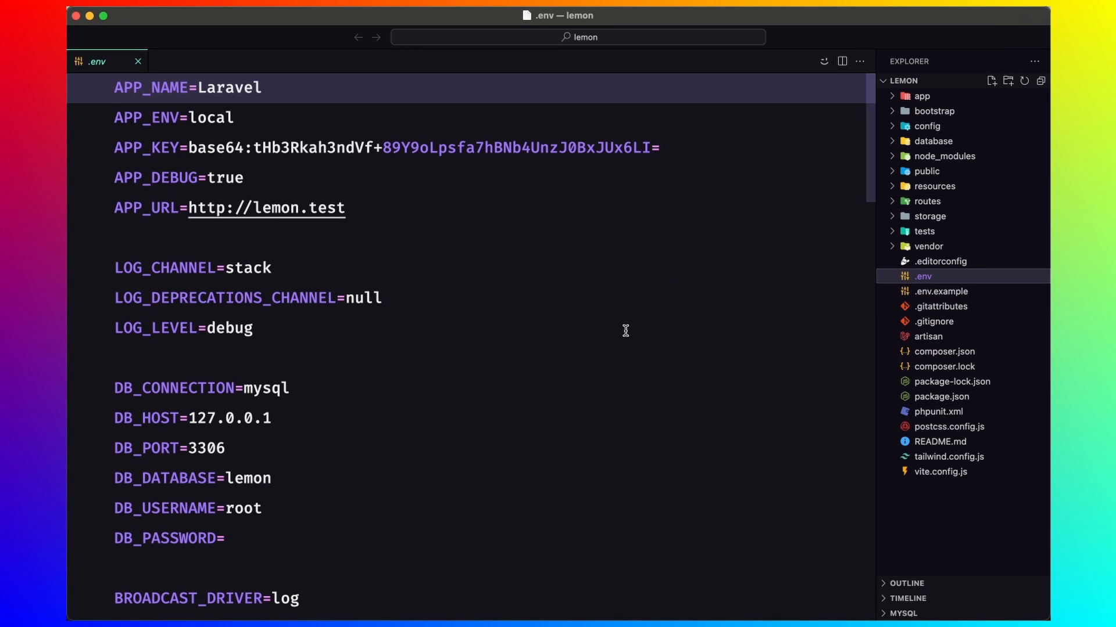
{"action": "scroll", "scroll_direction": "down", "scroll_amount": 3}
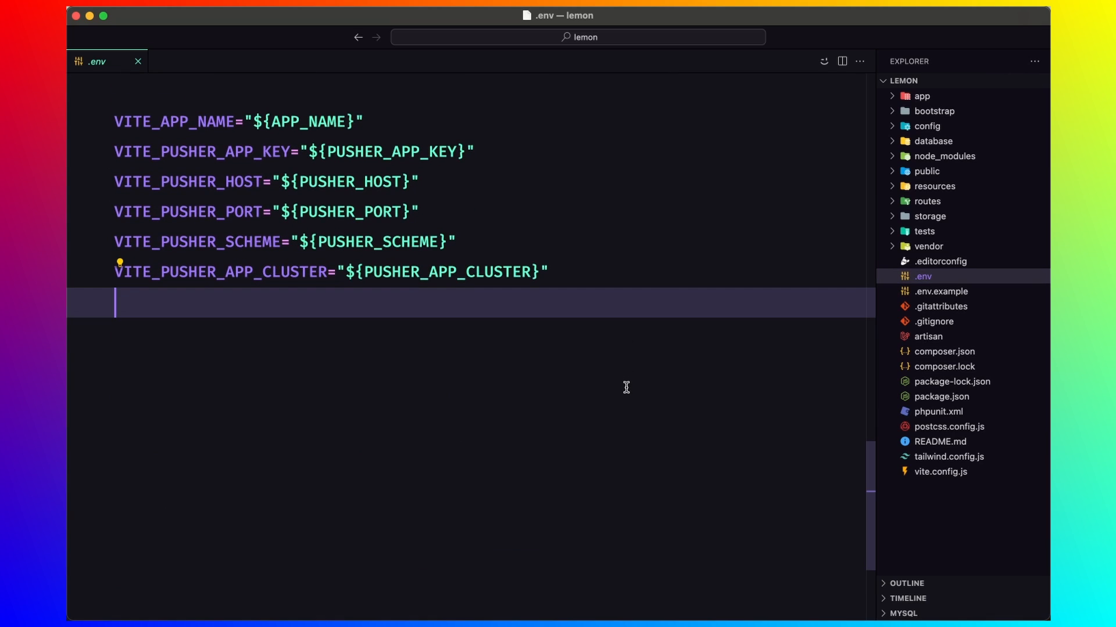
{"action": "type", "text": "LM"}
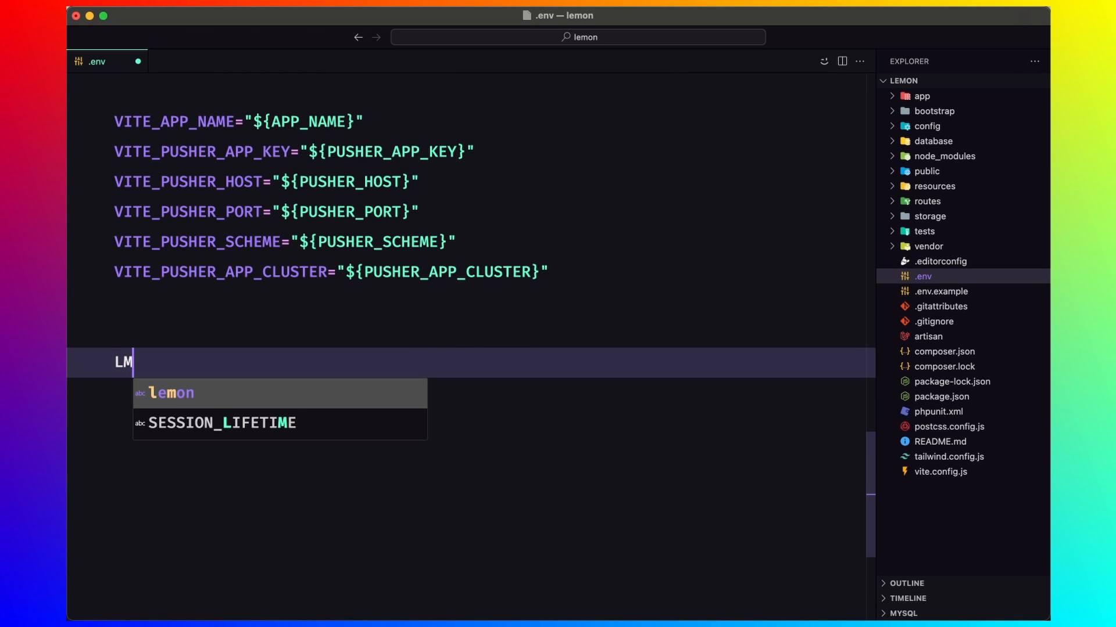
{"action": "type", "text": "S="}
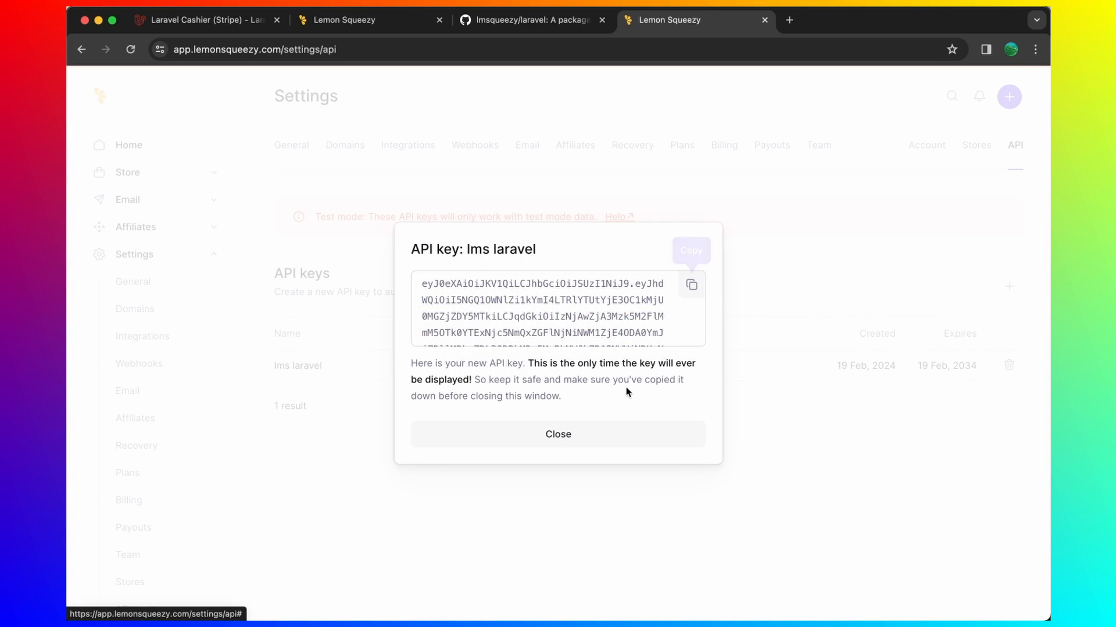
Complete the variable name as LEMON_SQUEEZY_API_KEY using the readme's spelling
{"action": "left_click", "coordinate": [530, 20]}
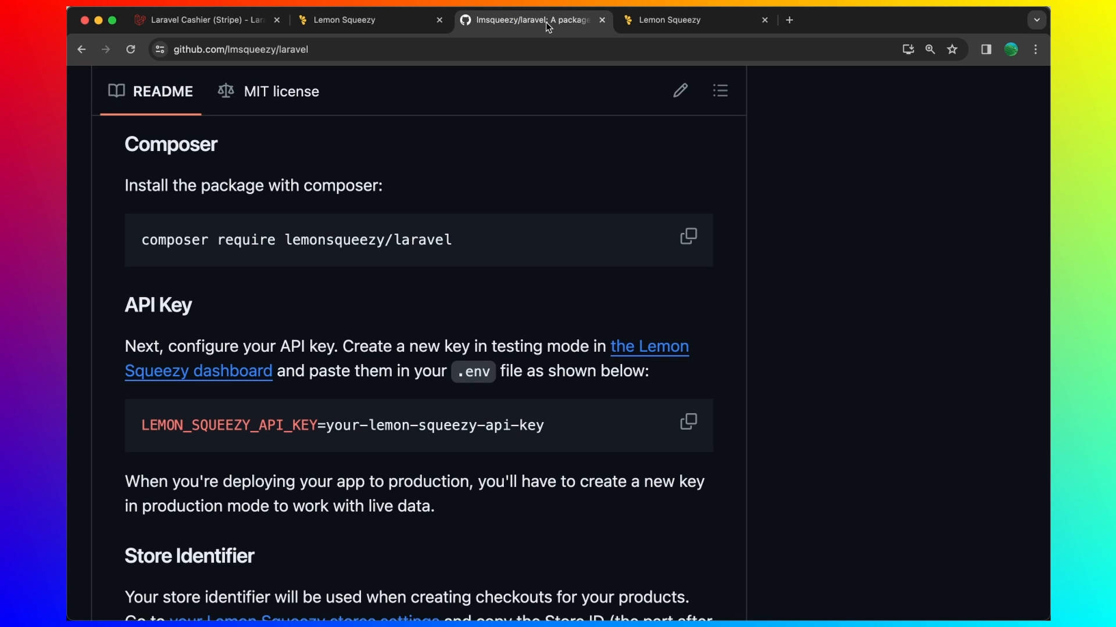
{"action": "double_click", "coordinate": [230, 425]}
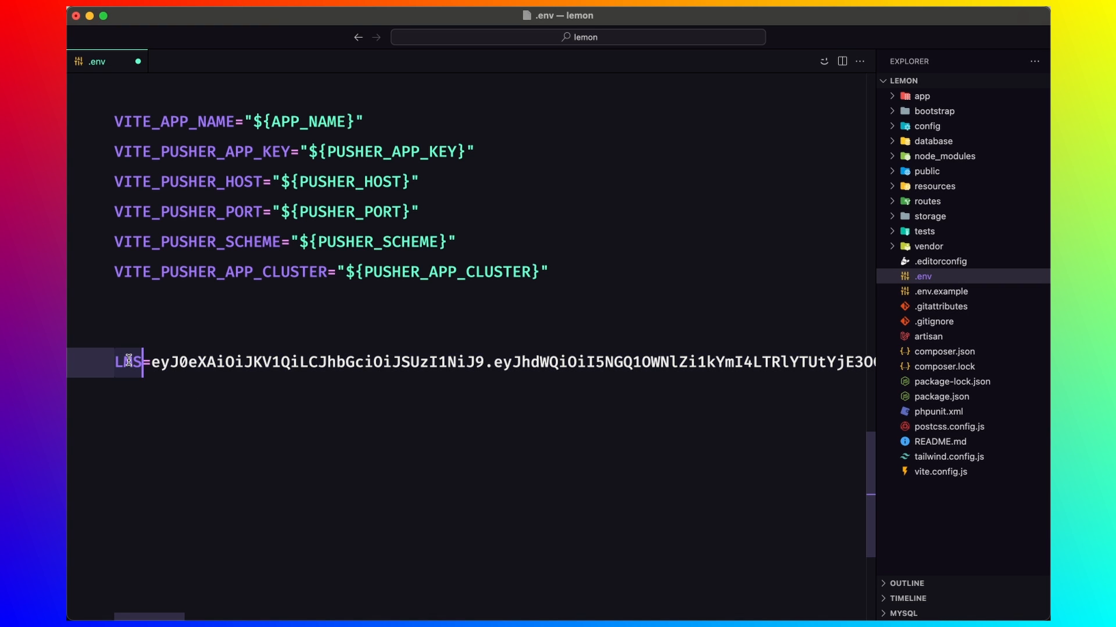
{"action": "type", "text": "EMON_SQUEEZY_API_KEY"}
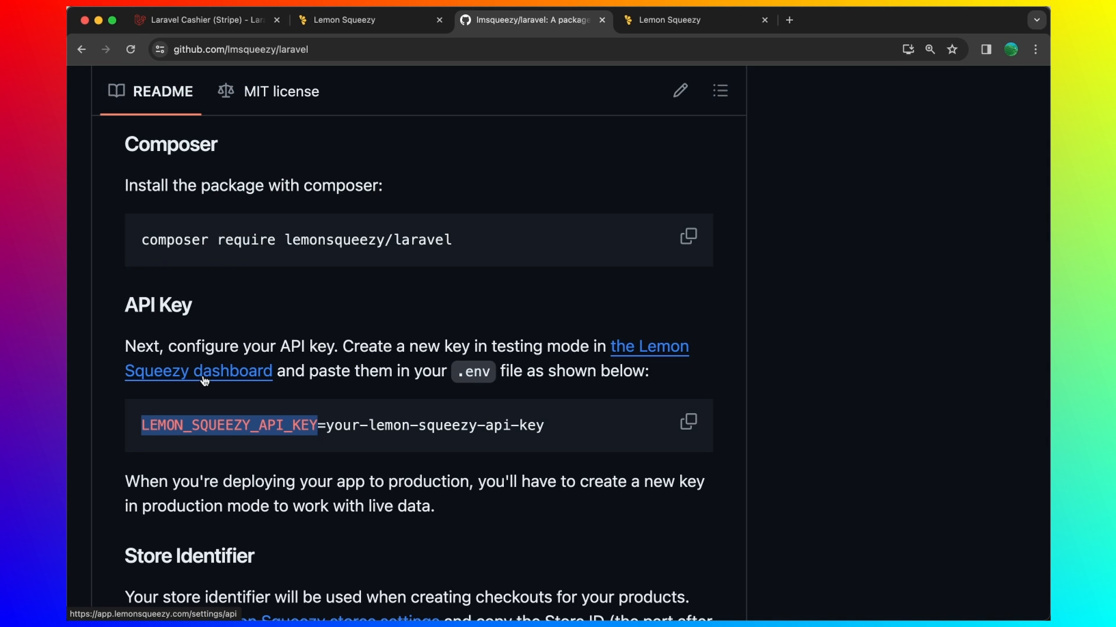
Copy LEMON_SQUEEZY_STORE from the readme and follow the stores settings link
{"action": "scroll", "scroll_direction": "down", "scroll_amount": 3}
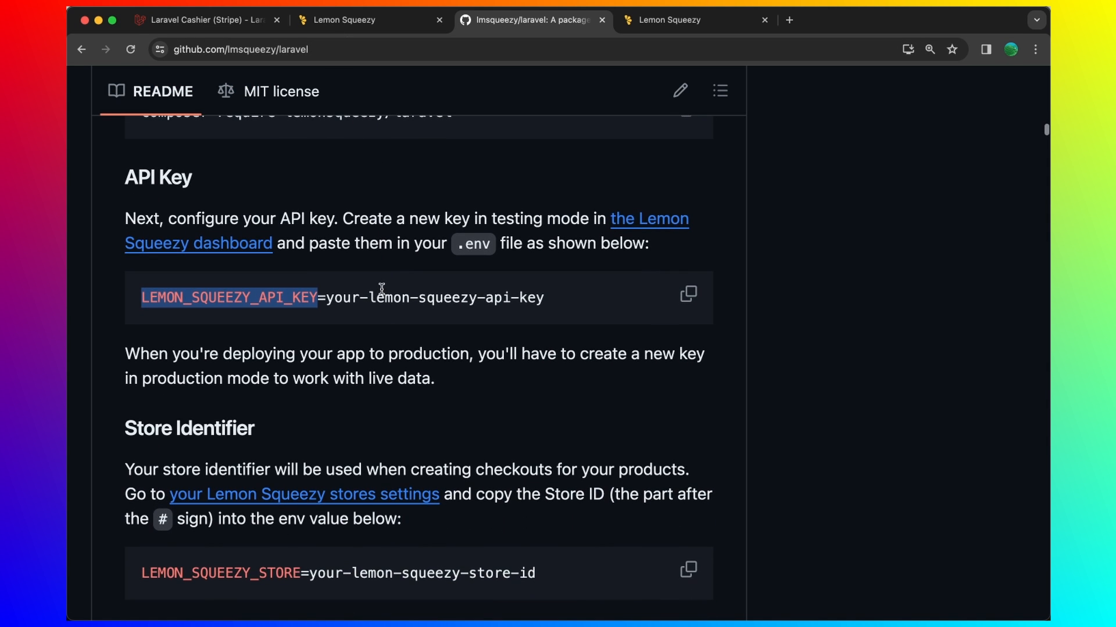
{"action": "scroll", "scroll_direction": "down", "scroll_amount": 3}
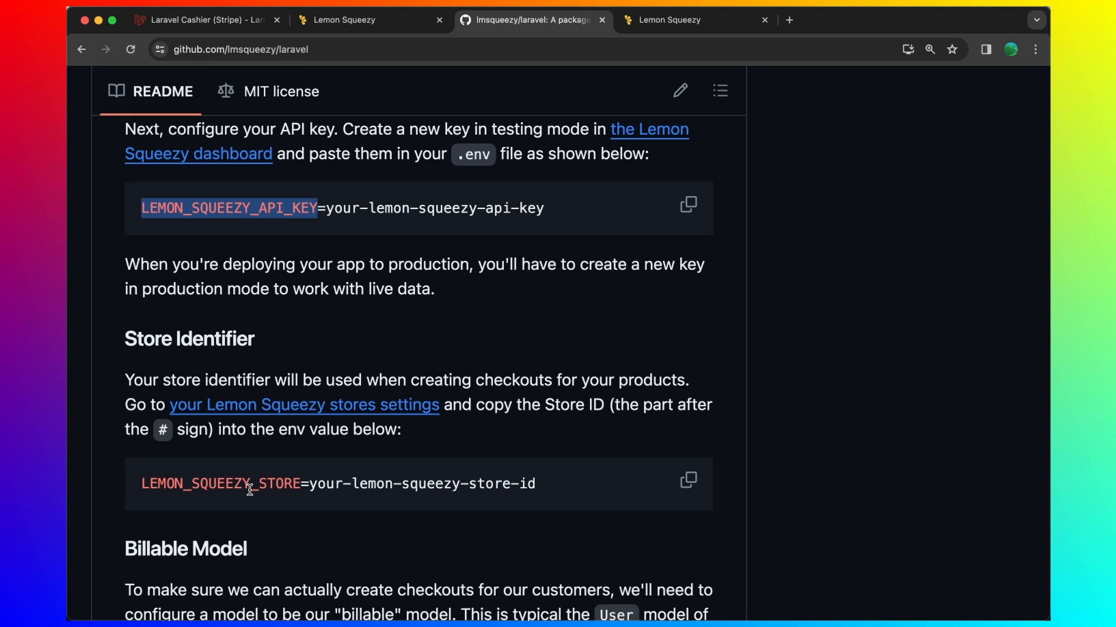
{"action": "double_click", "coordinate": [221, 483]}
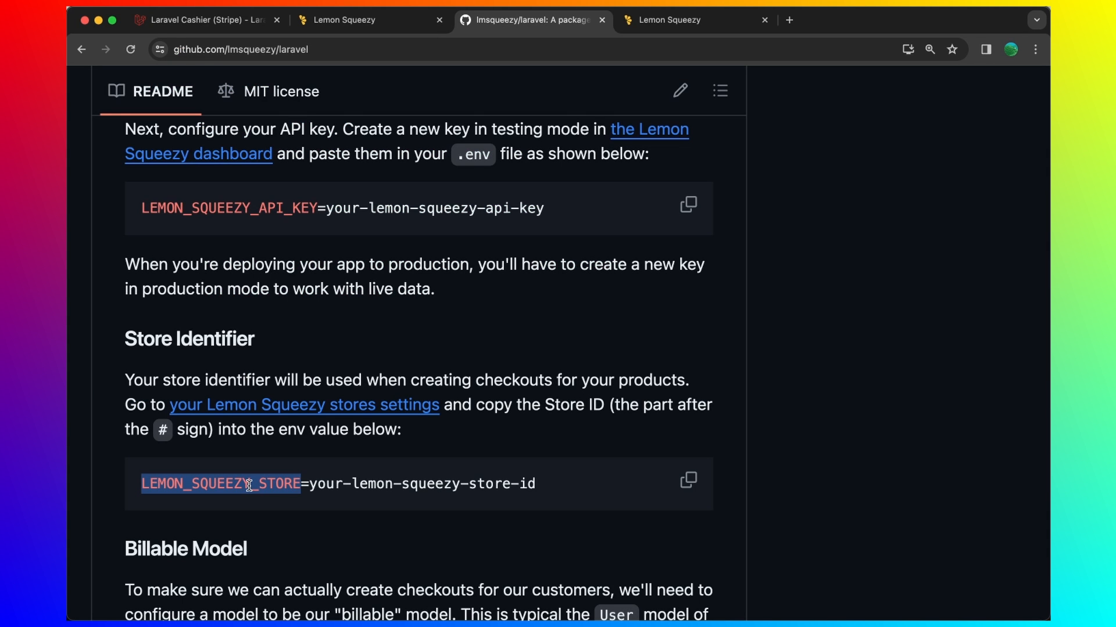
{"action": "mouse_move", "coordinate": [257, 454]}
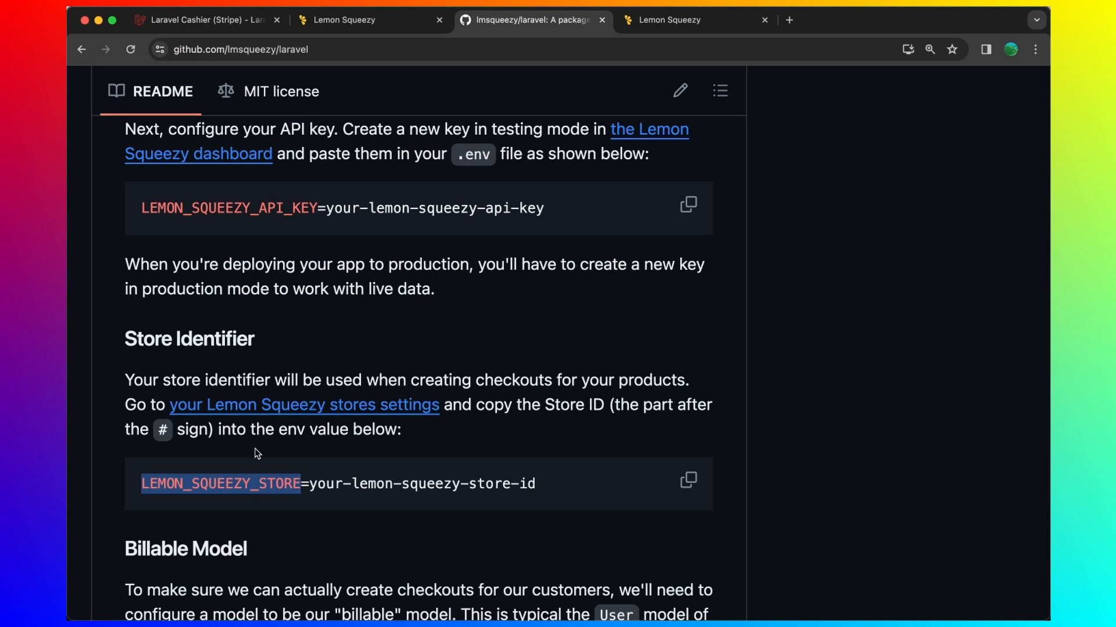
{"action": "mouse_move", "coordinate": [420, 420]}
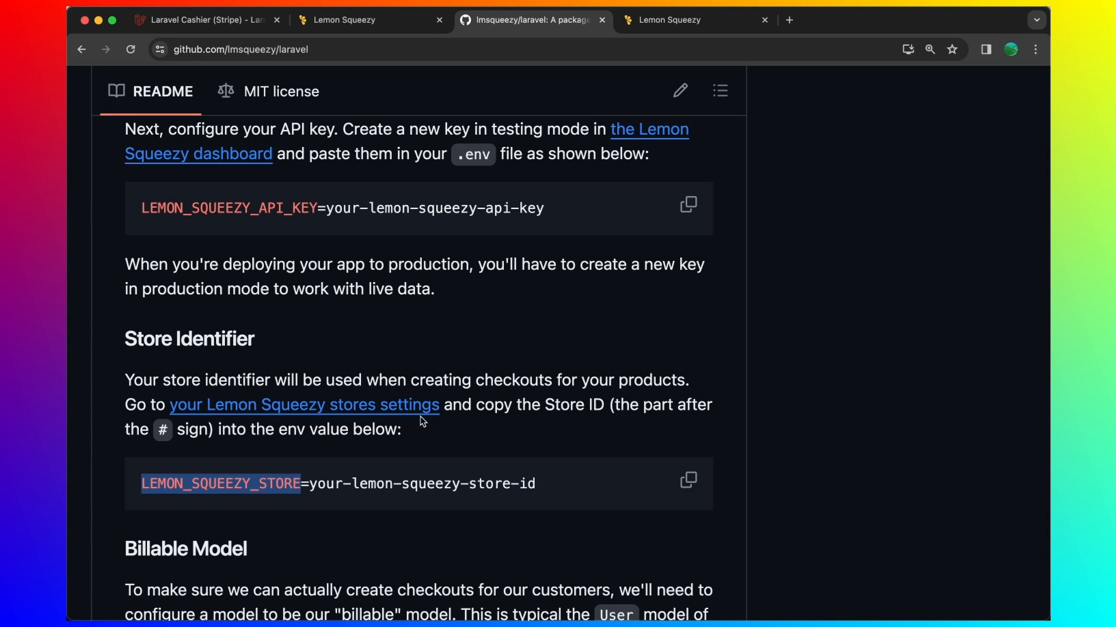
{"action": "mouse_move", "coordinate": [614, 408]}
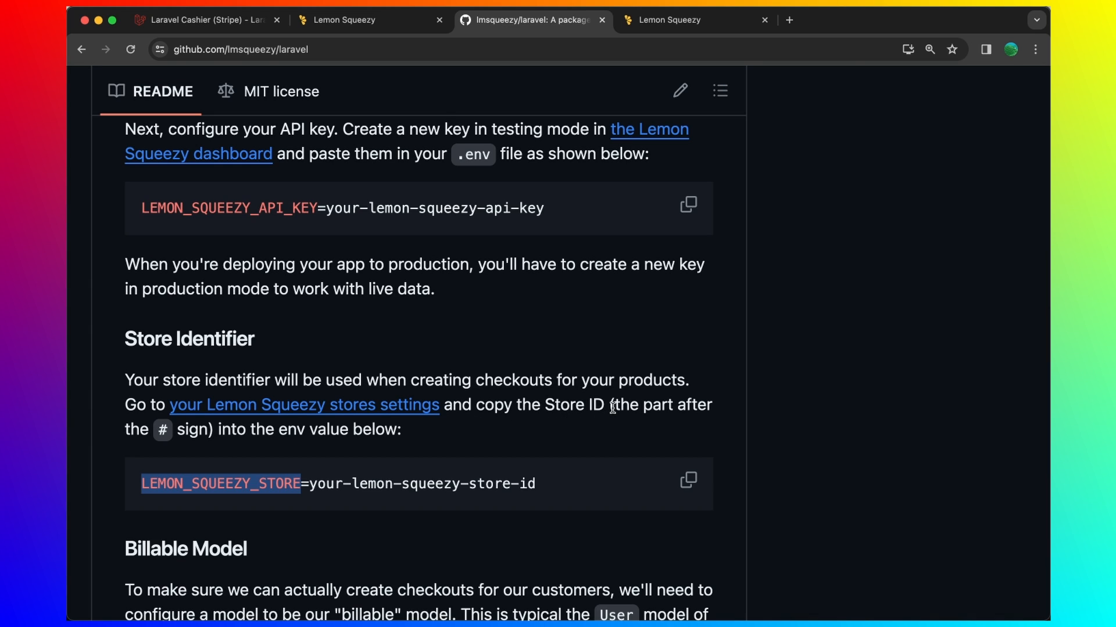
{"action": "mouse_move", "coordinate": [254, 429]}
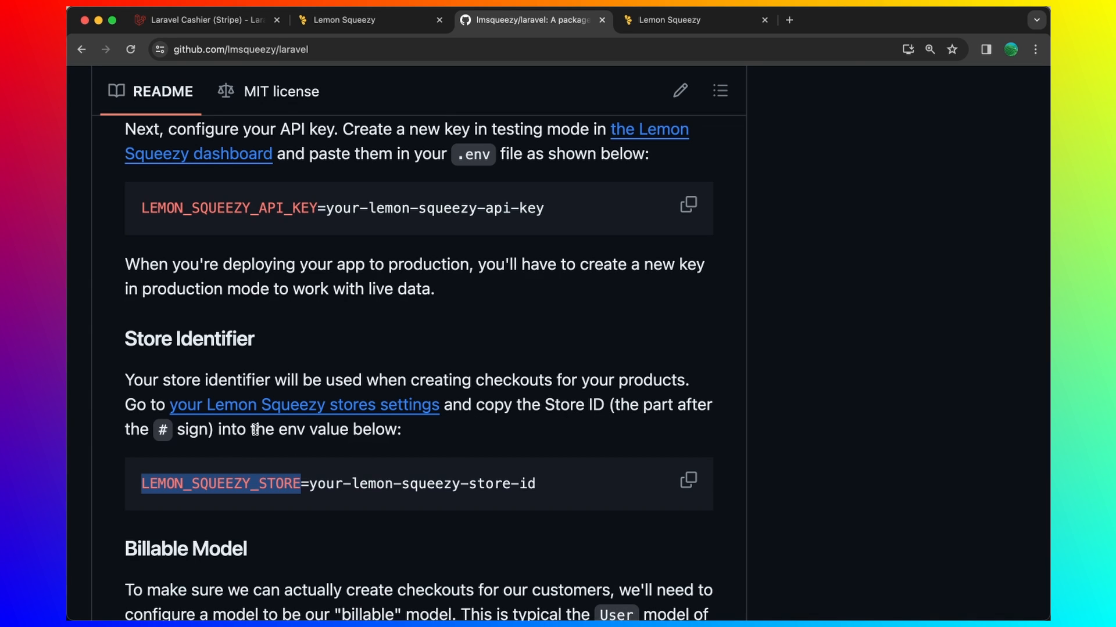
{"action": "left_click", "coordinate": [303, 405]}
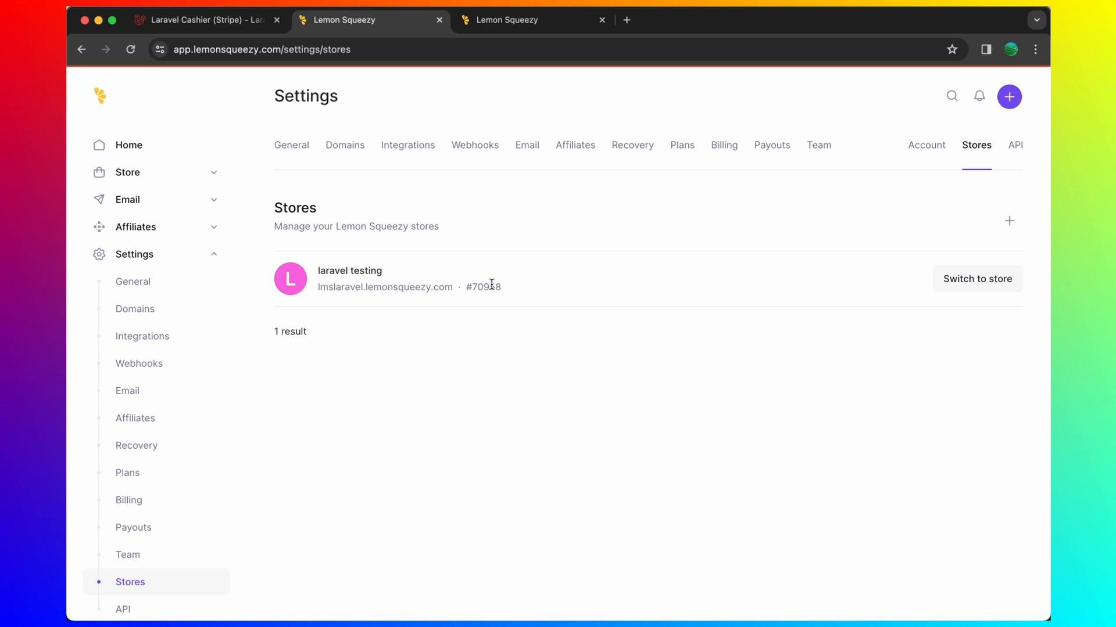
Copy the store's ID number and close the Lemon Squeezy settings tab
{"action": "double_click", "coordinate": [483, 287]}
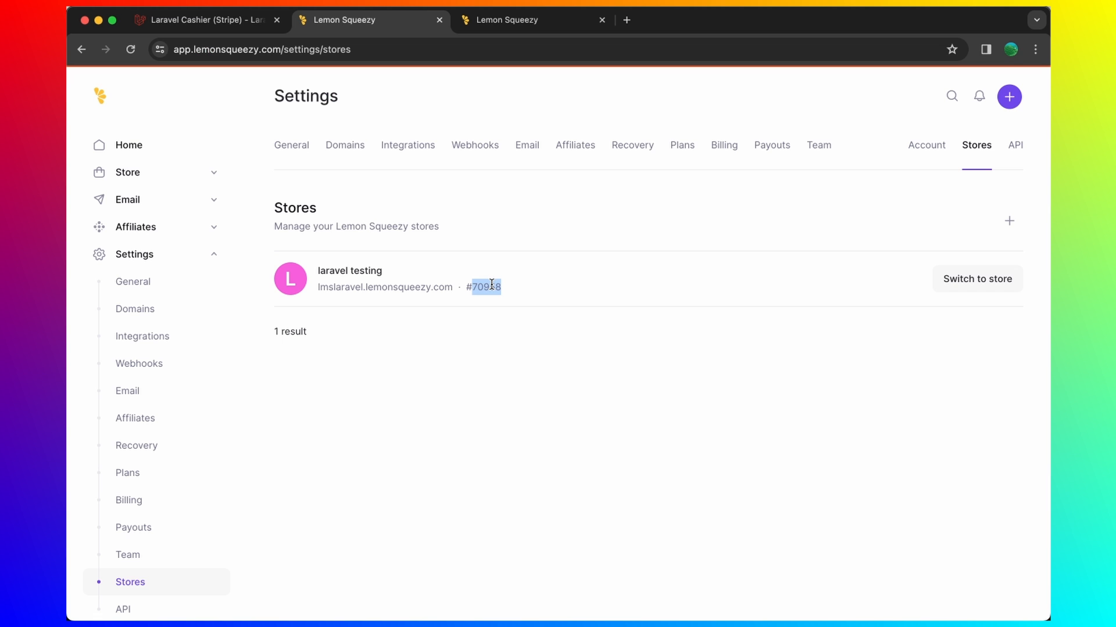
{"action": "left_click", "coordinate": [369, 20]}
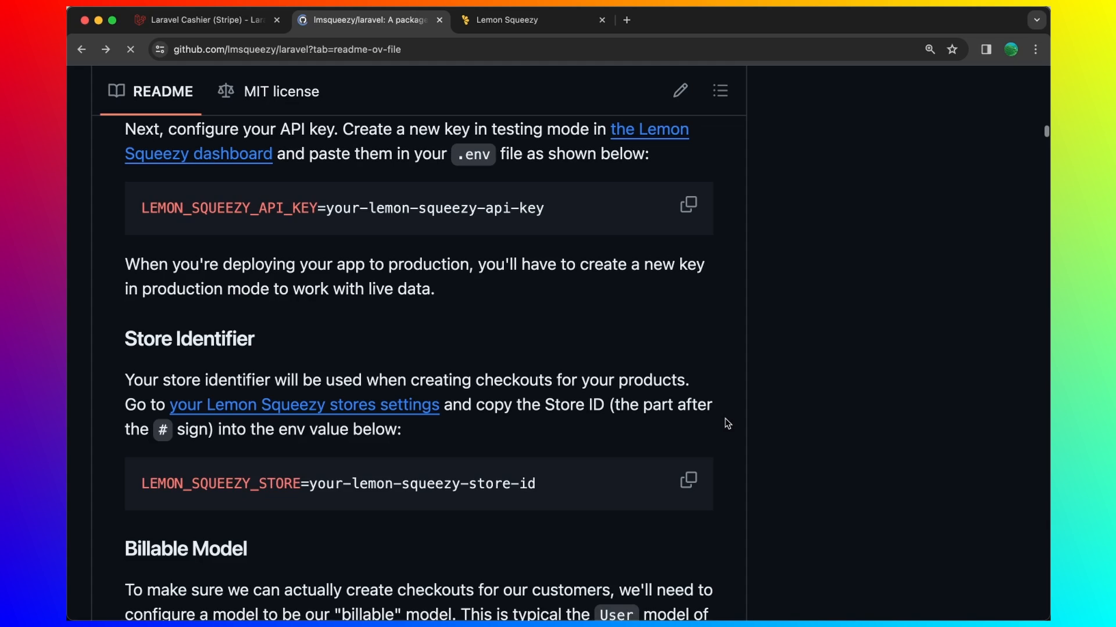
Scroll the readme down to the Billable Model section
{"action": "scroll", "scroll_direction": "down", "scroll_amount": 3}
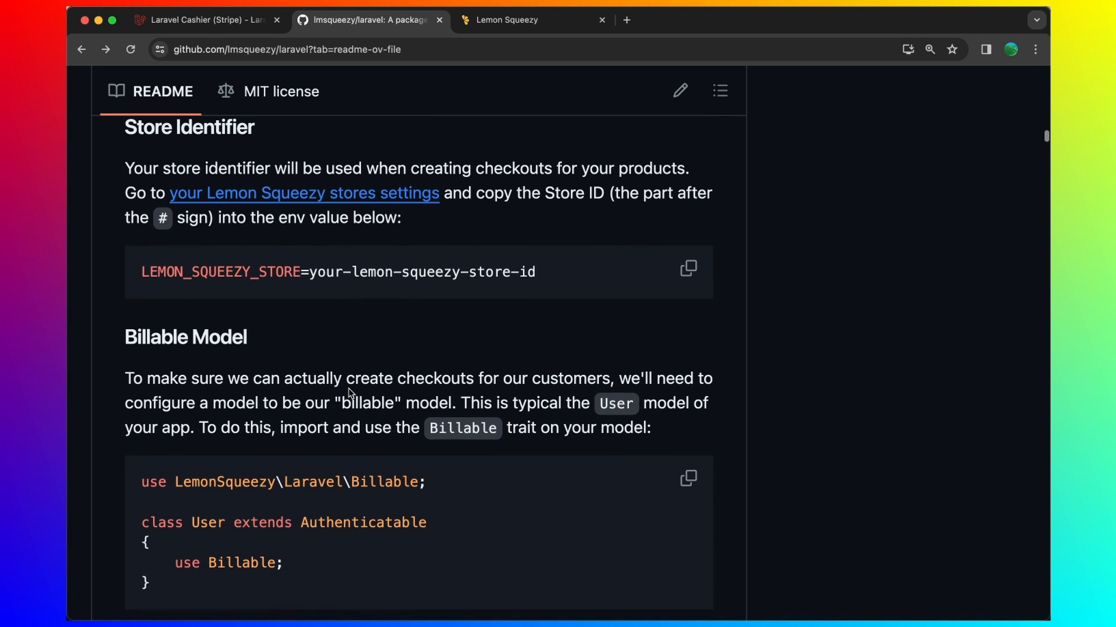
{"action": "scroll", "scroll_direction": "down", "scroll_amount": 3}
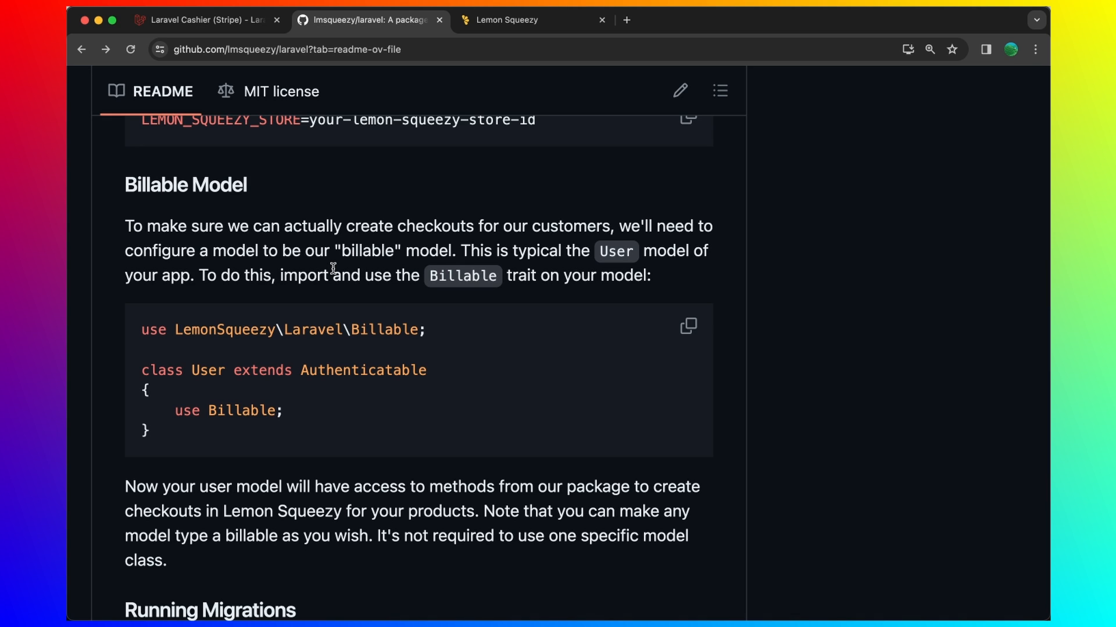
{"action": "mouse_move", "coordinate": [429, 349]}
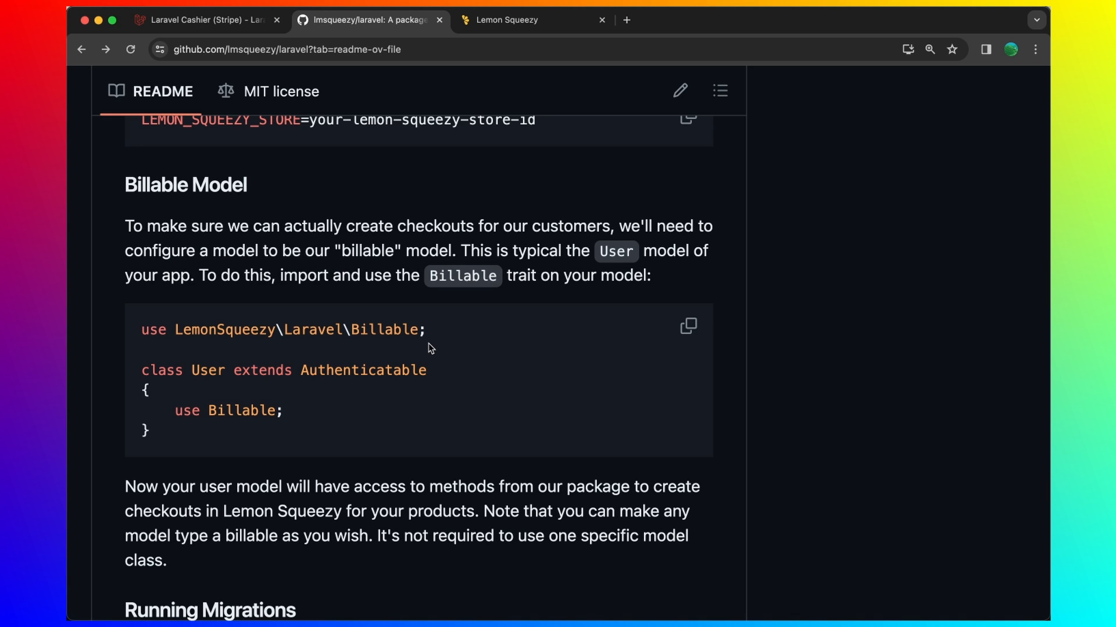
{"action": "mouse_move", "coordinate": [246, 404]}
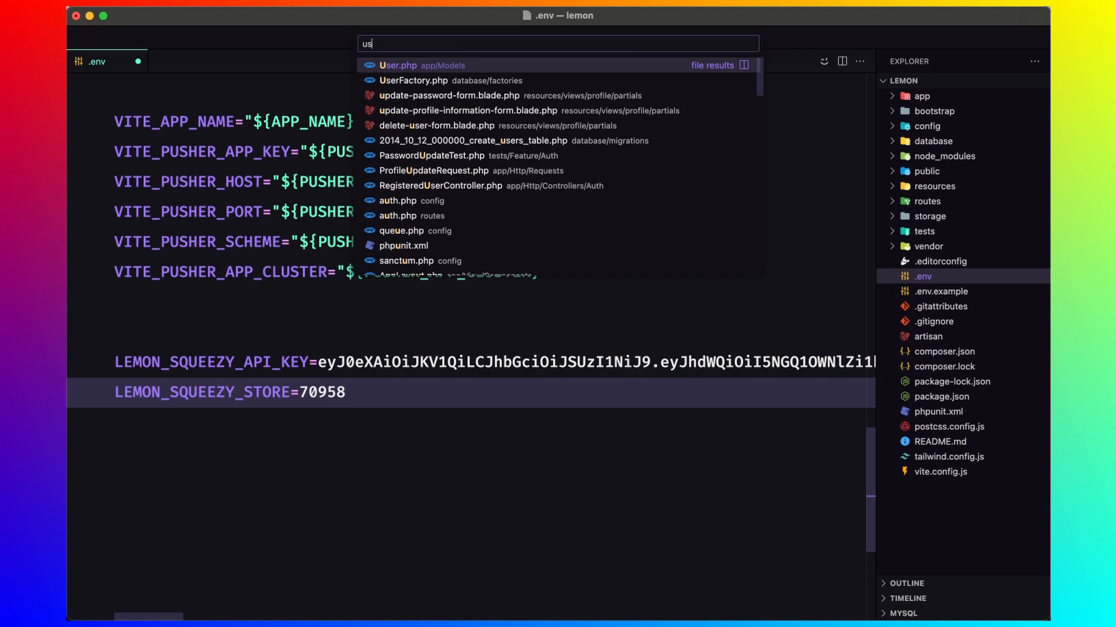
Add the Billable trait to User.php with the LemonSqueezy\Laravel\Billable import
{"action": "left_click", "coordinate": [399, 66]}
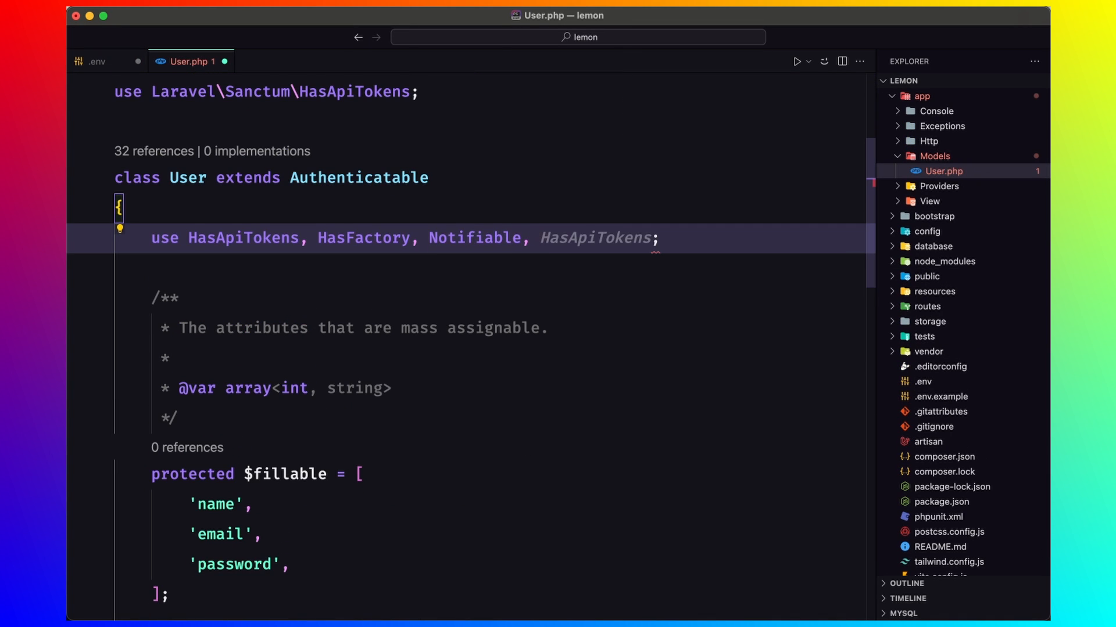
{"action": "type", "text": "Billable"}
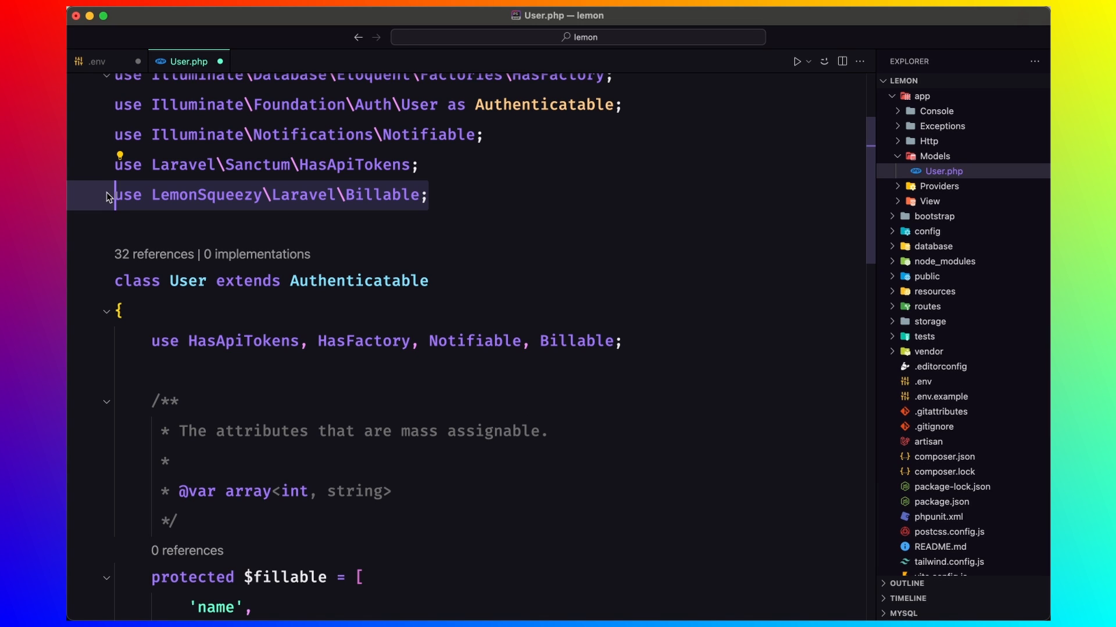
{"action": "left_click", "coordinate": [97, 62]}
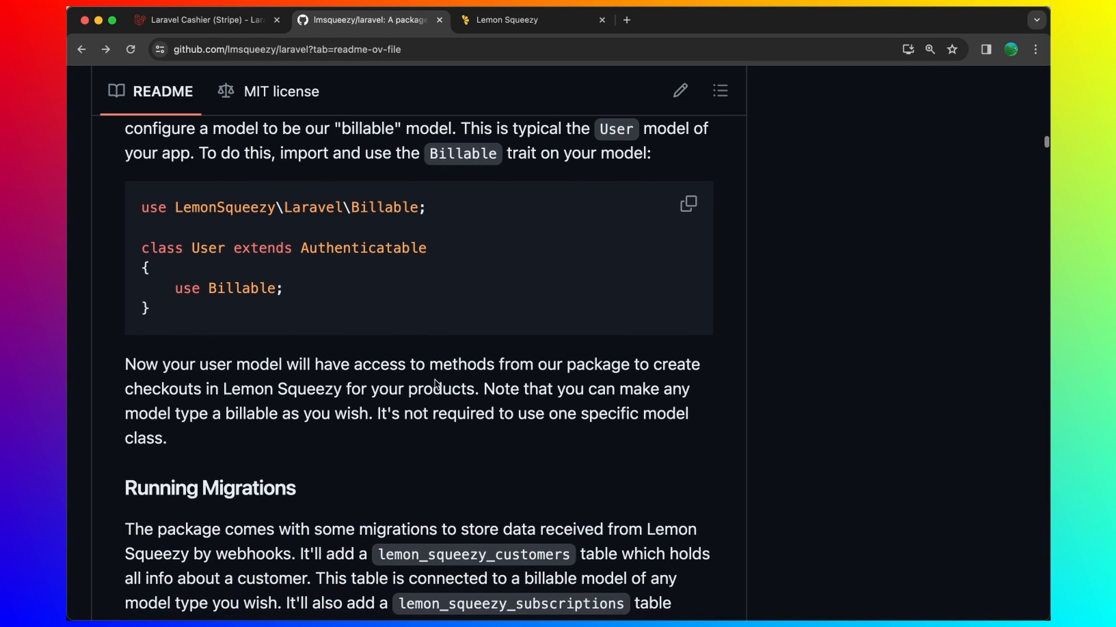
{"action": "scroll", "scroll_direction": "down", "scroll_amount": 3}
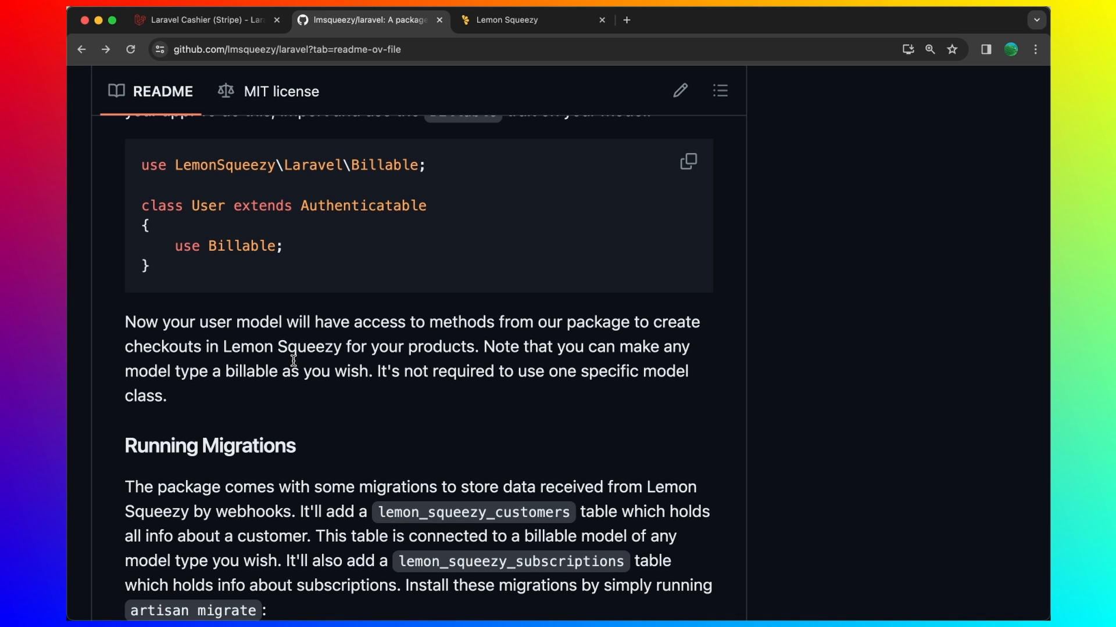
{"action": "scroll", "scroll_direction": "down", "scroll_amount": 3}
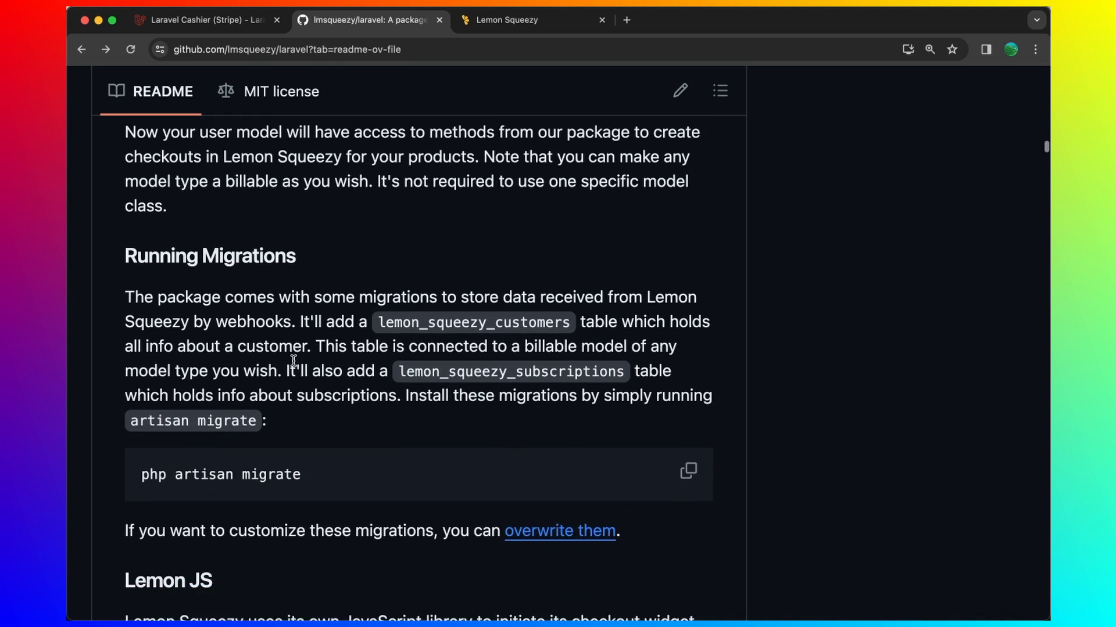
{"action": "scroll", "scroll_direction": "down", "scroll_amount": 3}
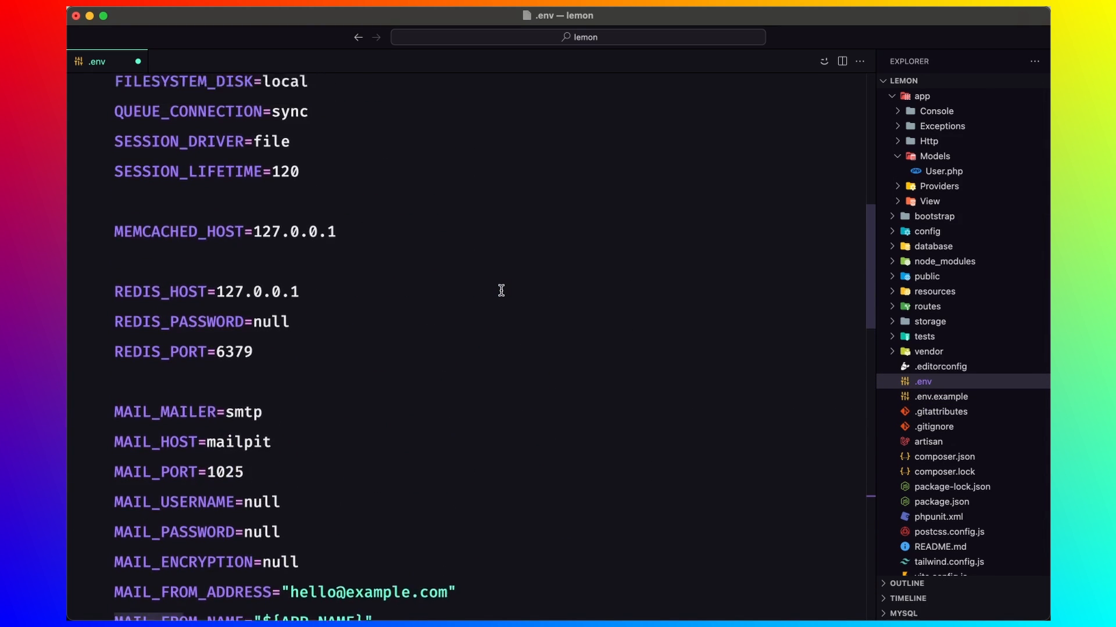
Set DB_DATABASE=squeezy in .env and run php artisan migrate
{"action": "scroll", "scroll_direction": "up", "scroll_amount": 3}
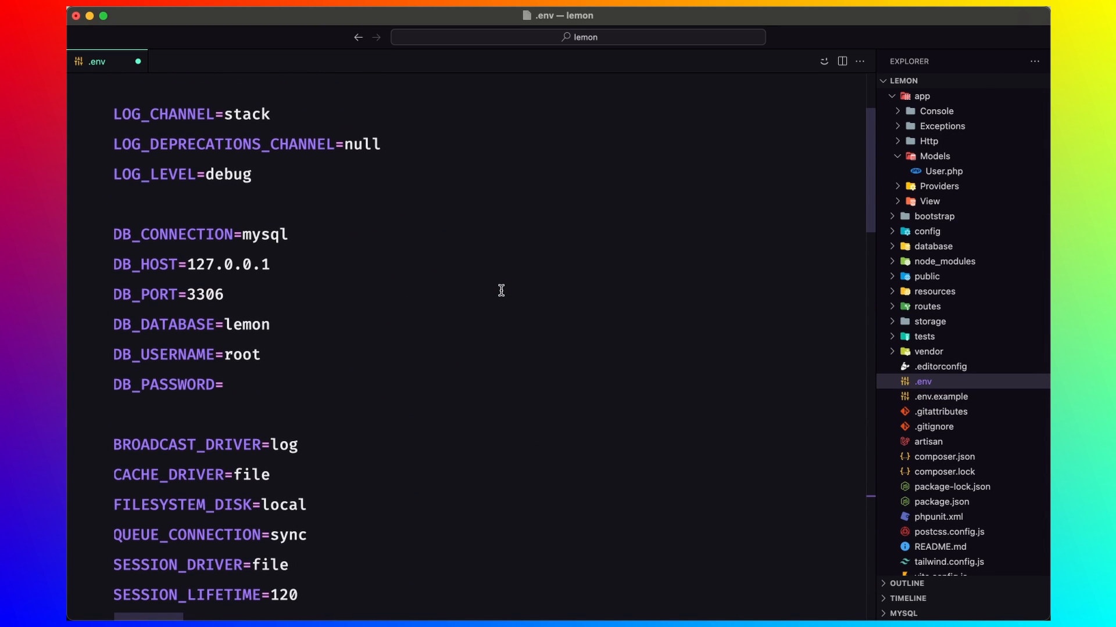
{"action": "mouse_move", "coordinate": [249, 320]}
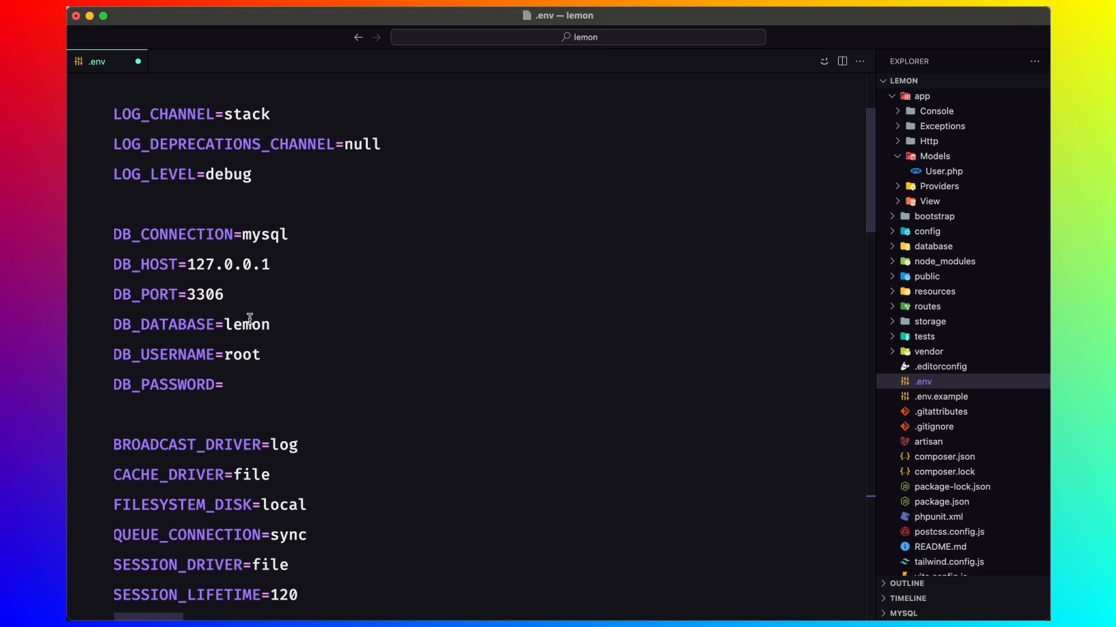
{"action": "double_click", "coordinate": [246, 325]}
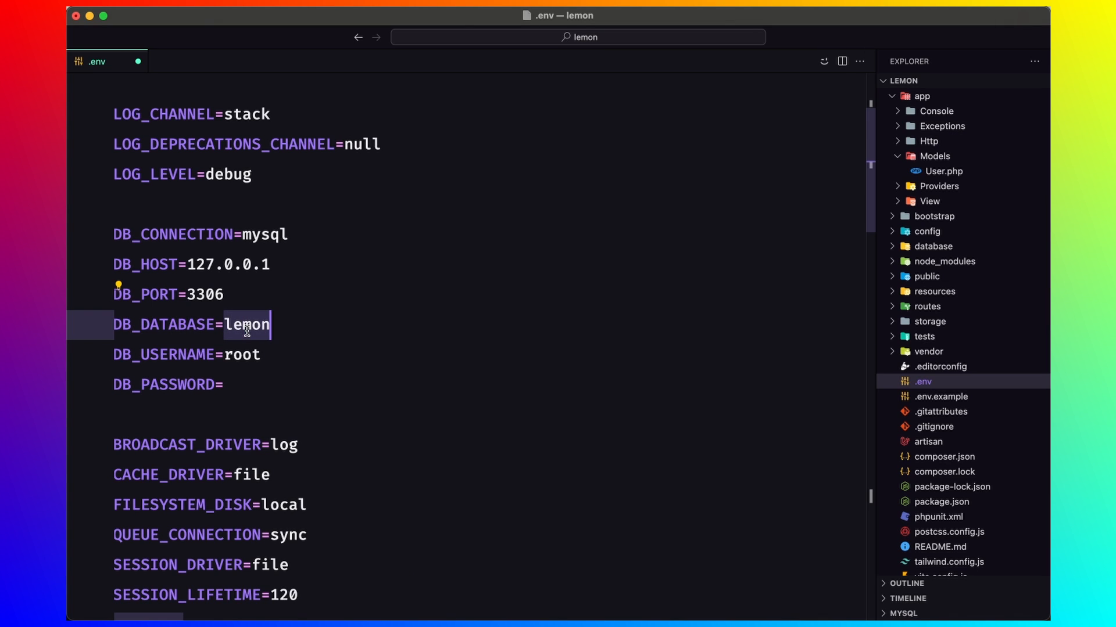
{"action": "type", "text": "sque"}
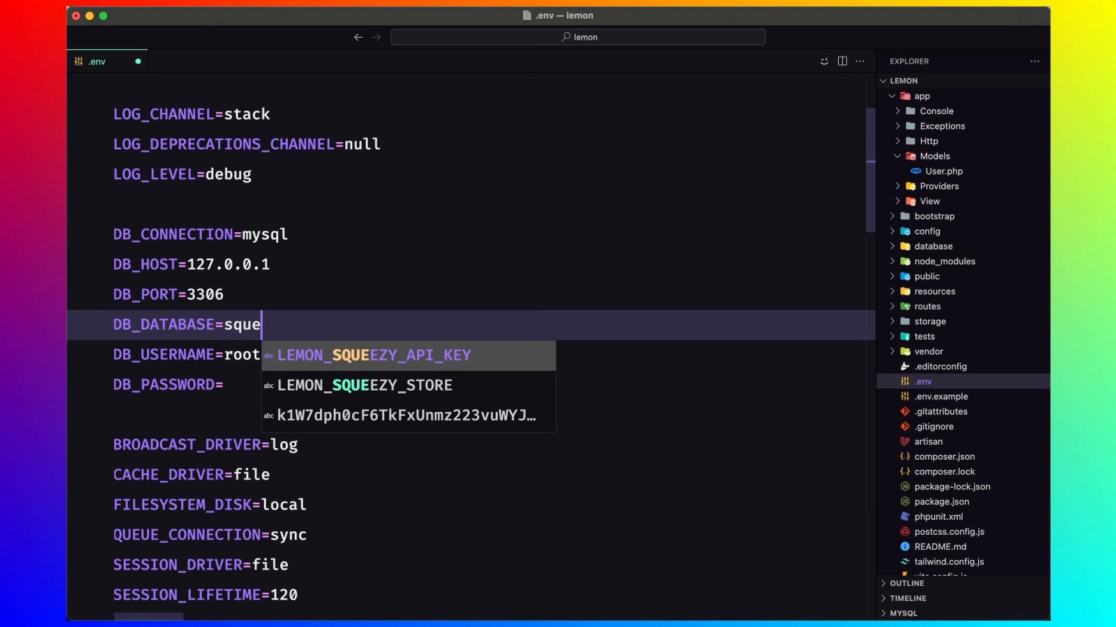
{"action": "type", "text": "z"}
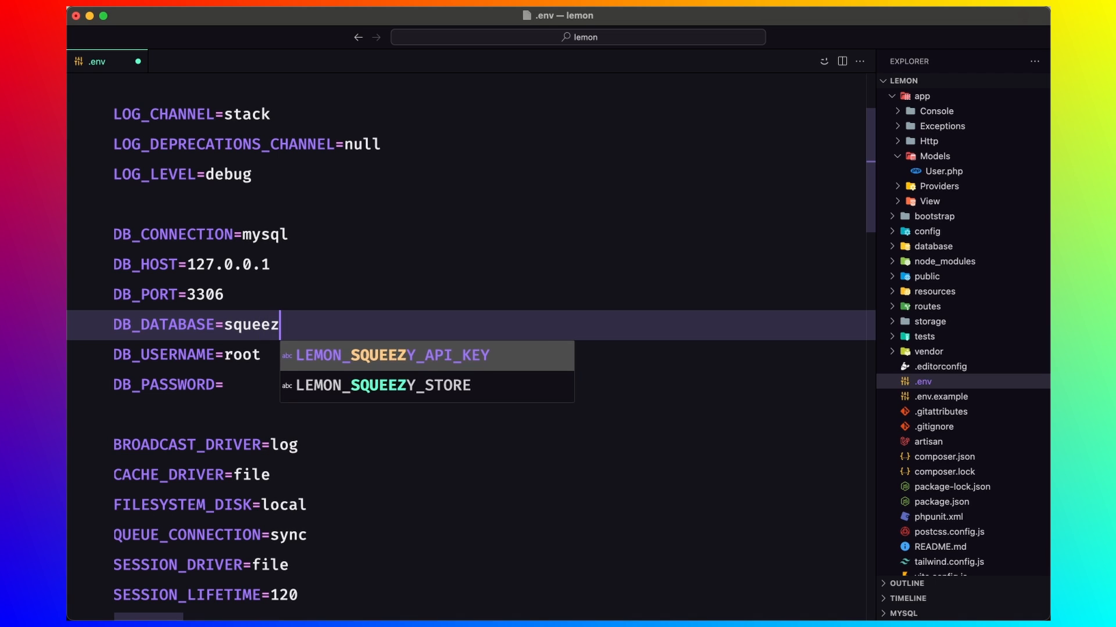
{"action": "type", "text": "y"}
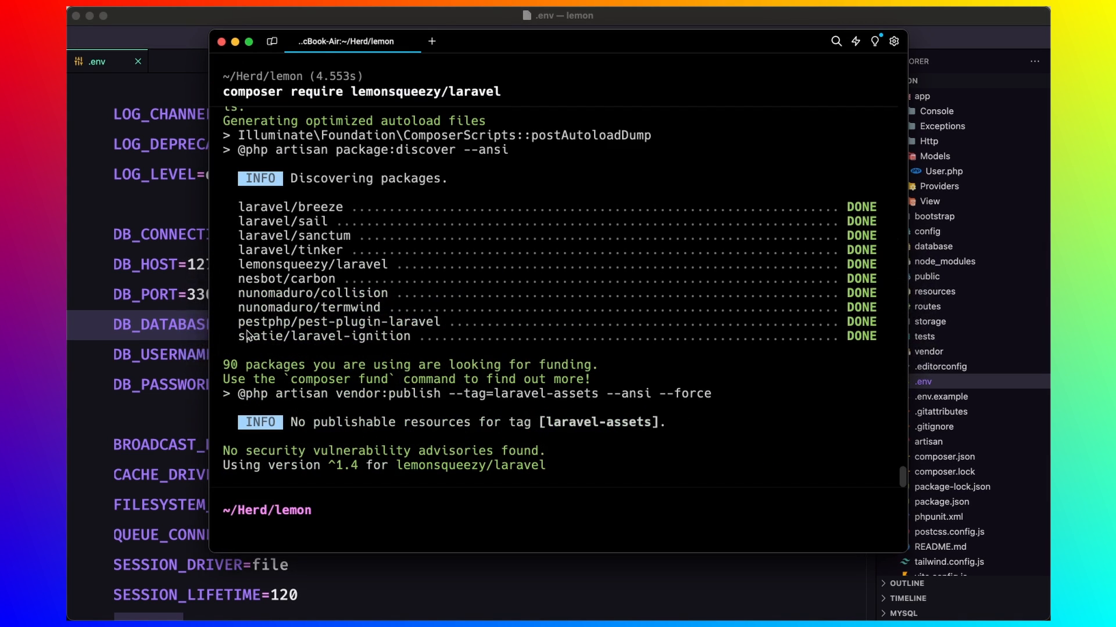
{"action": "type", "text": "php artisan migrate"}
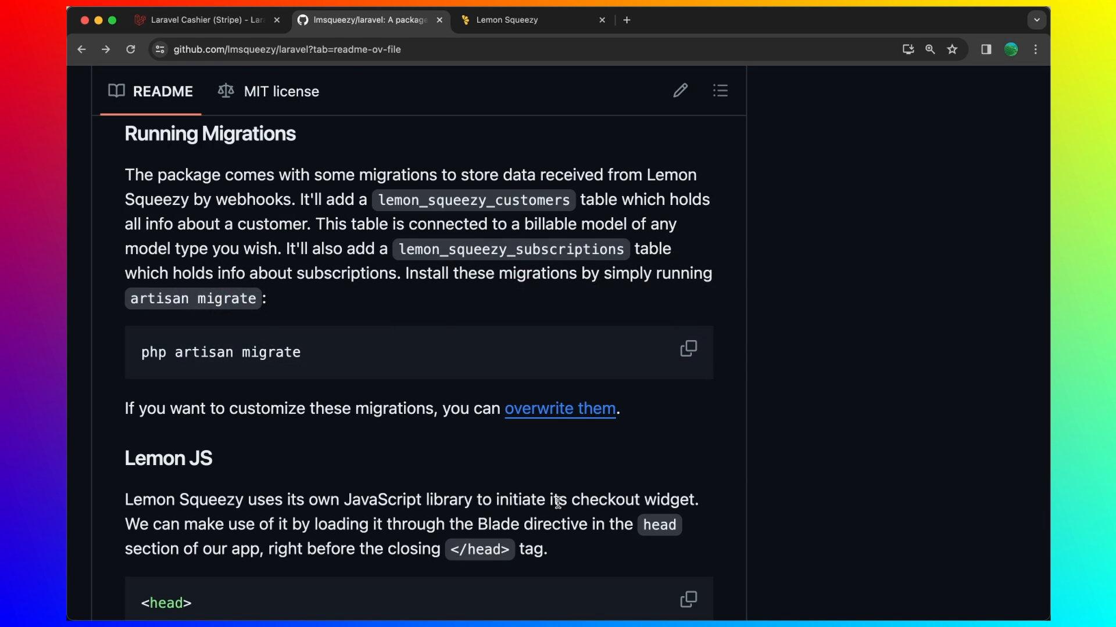
{"action": "scroll", "scroll_direction": "down", "scroll_amount": 3}
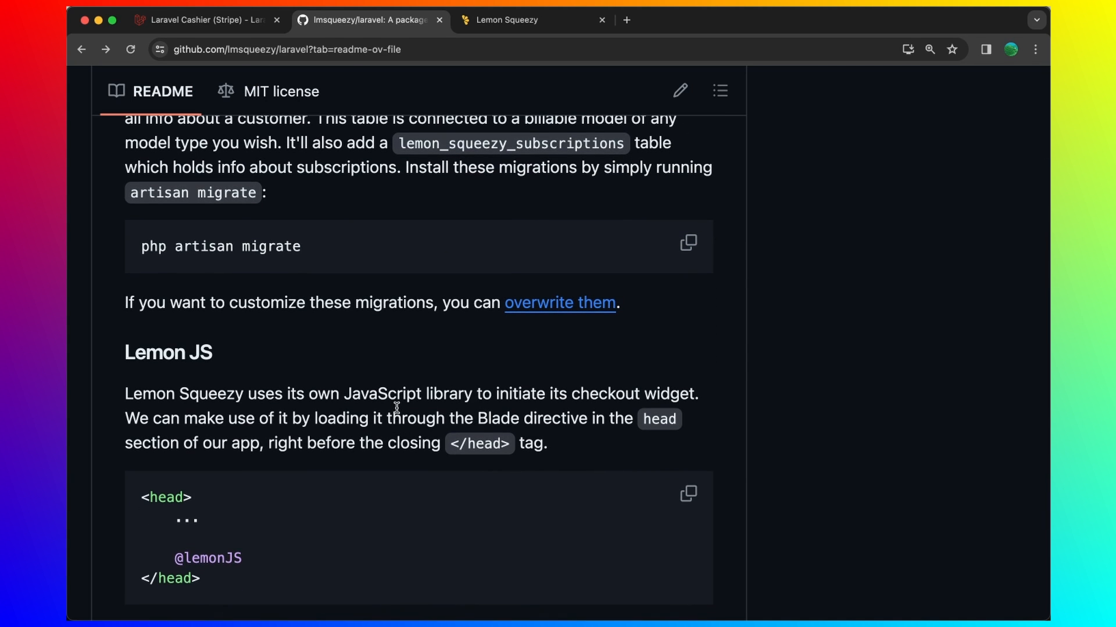
{"action": "scroll", "scroll_direction": "down", "scroll_amount": 3}
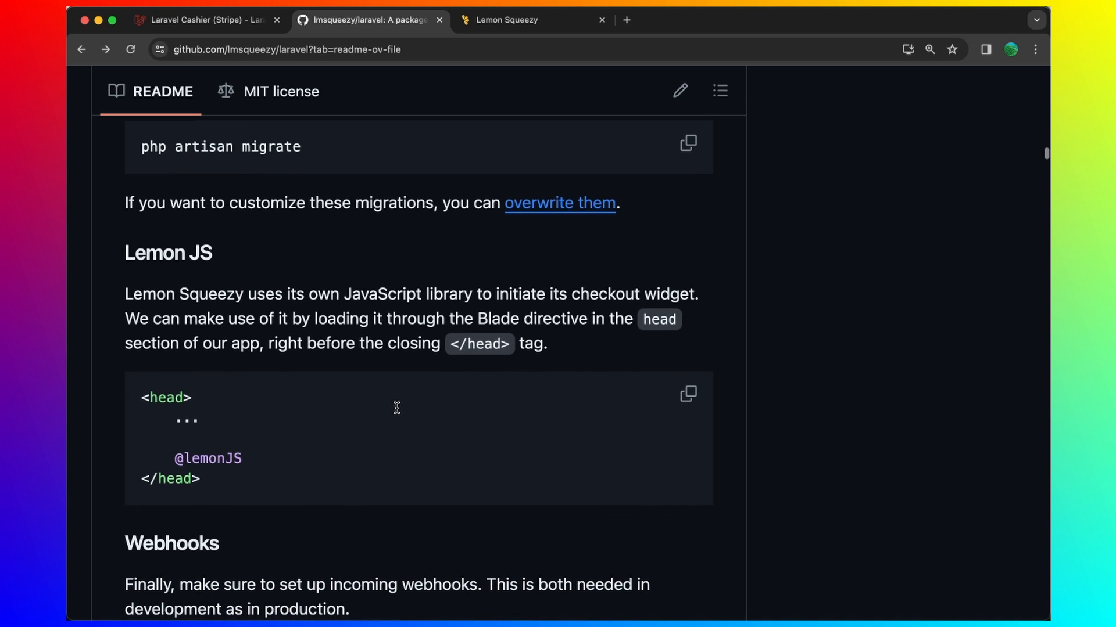
{"action": "scroll", "scroll_direction": "down", "scroll_amount": 3}
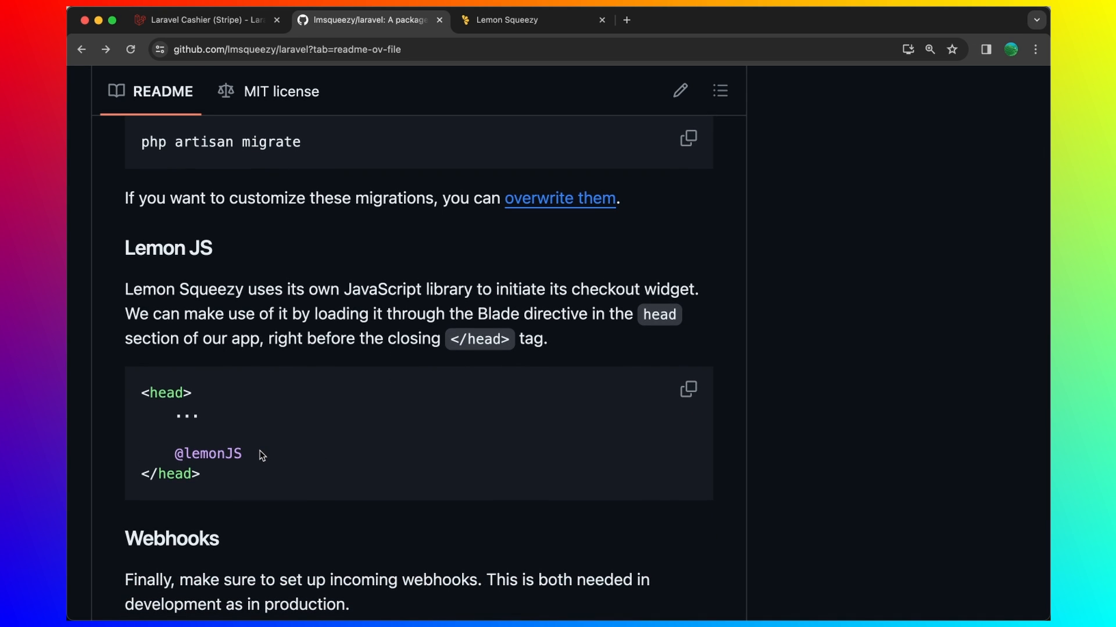
{"action": "double_click", "coordinate": [207, 454]}
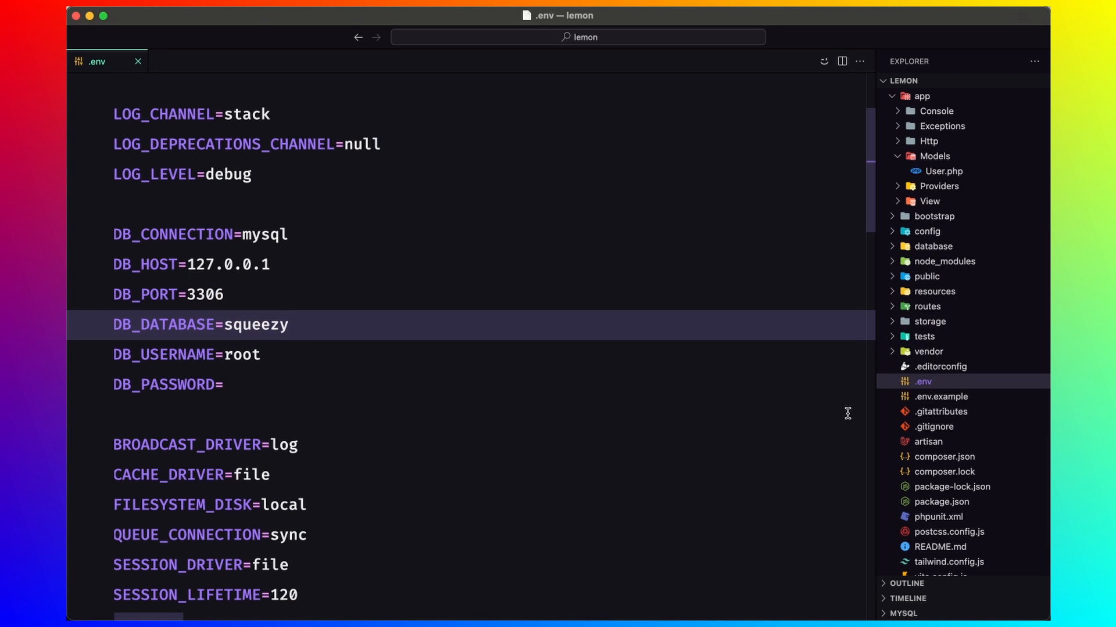
{"action": "left_click", "coordinate": [933, 290]}
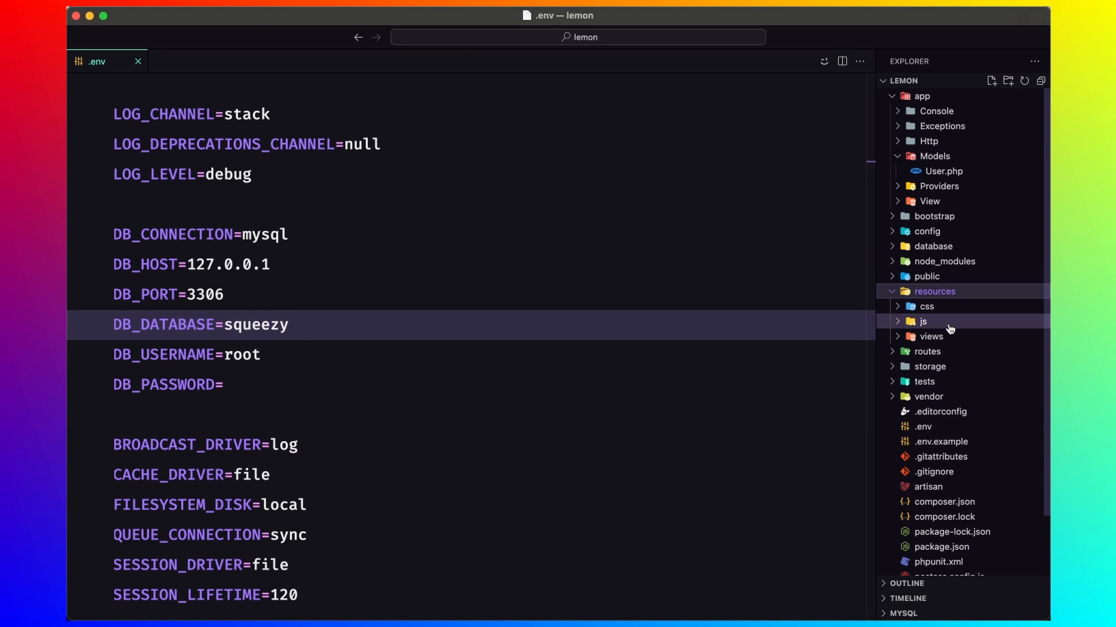
{"action": "left_click", "coordinate": [929, 336]}
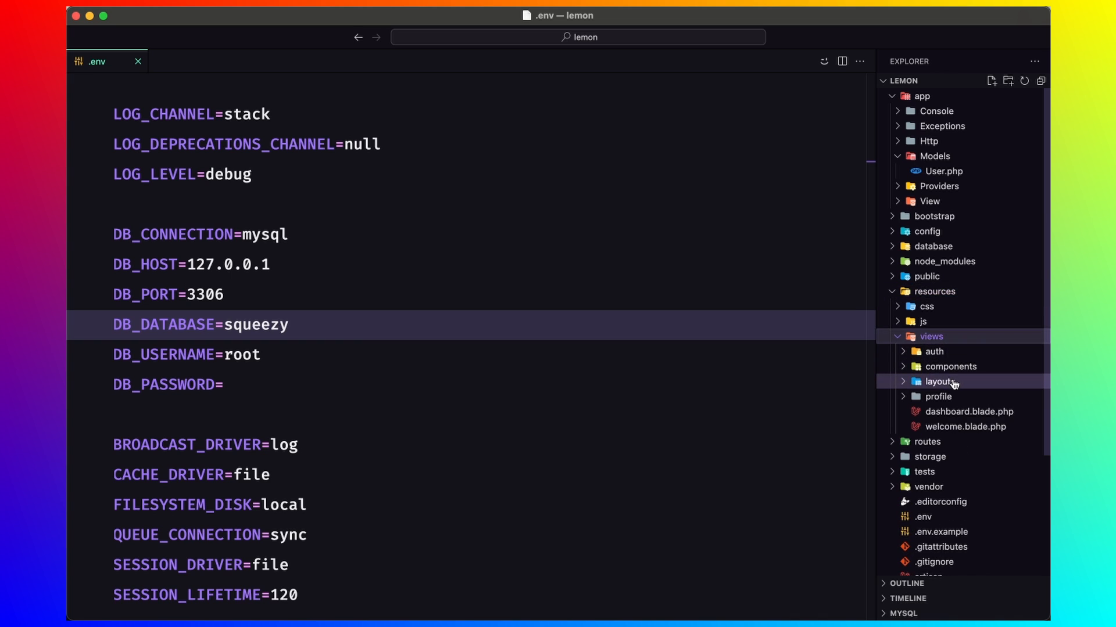
{"action": "left_click", "coordinate": [939, 381]}
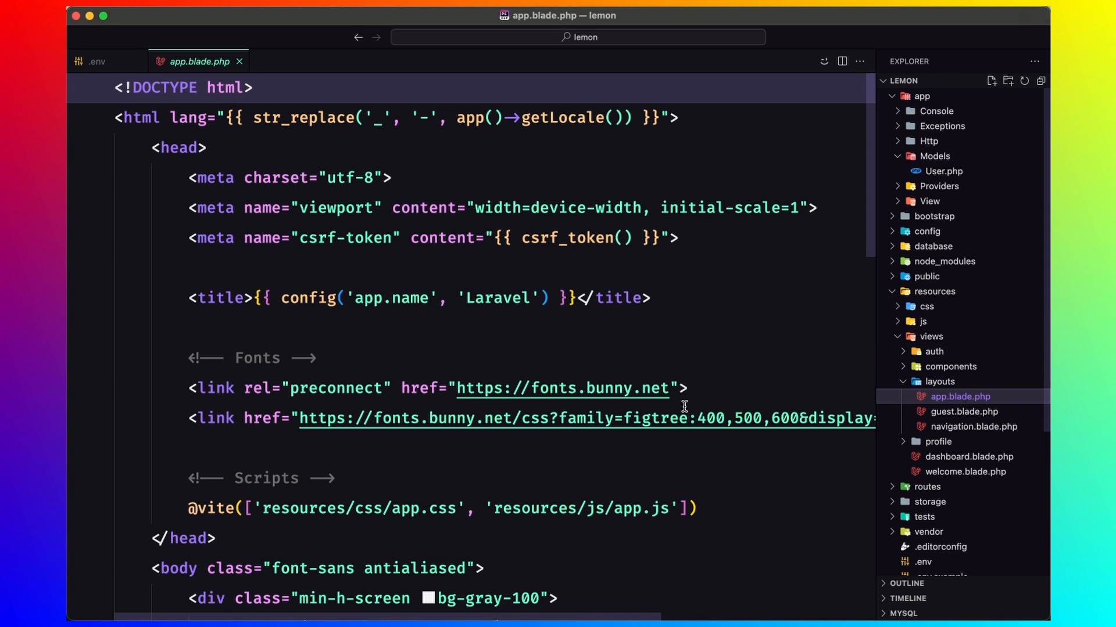
{"action": "left_click", "coordinate": [724, 508]}
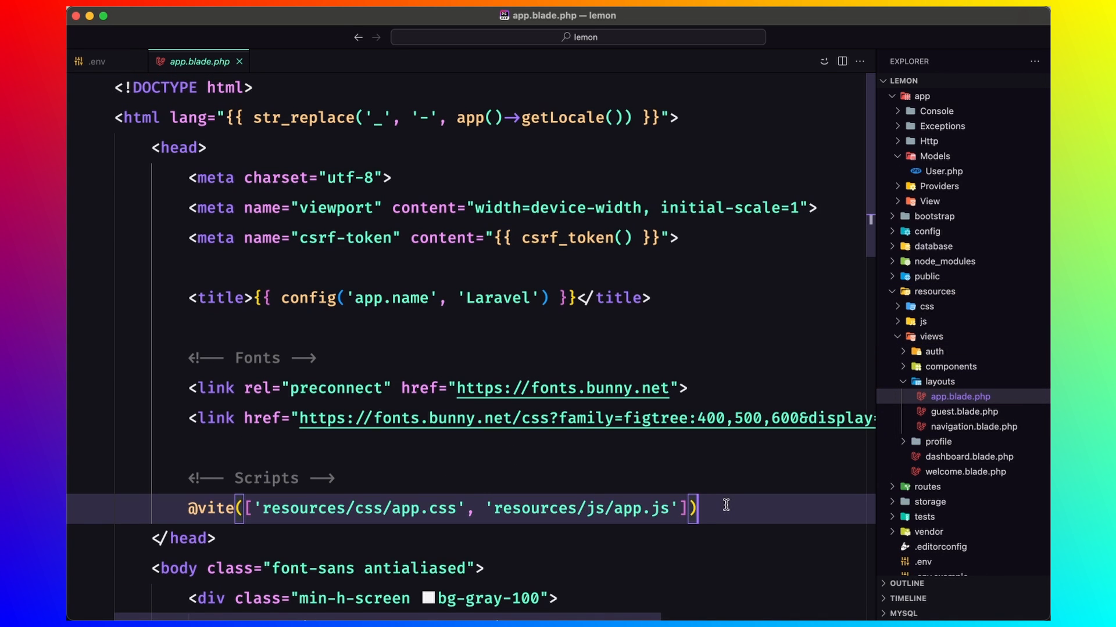
{"action": "type", "text": "@lemonJS"}
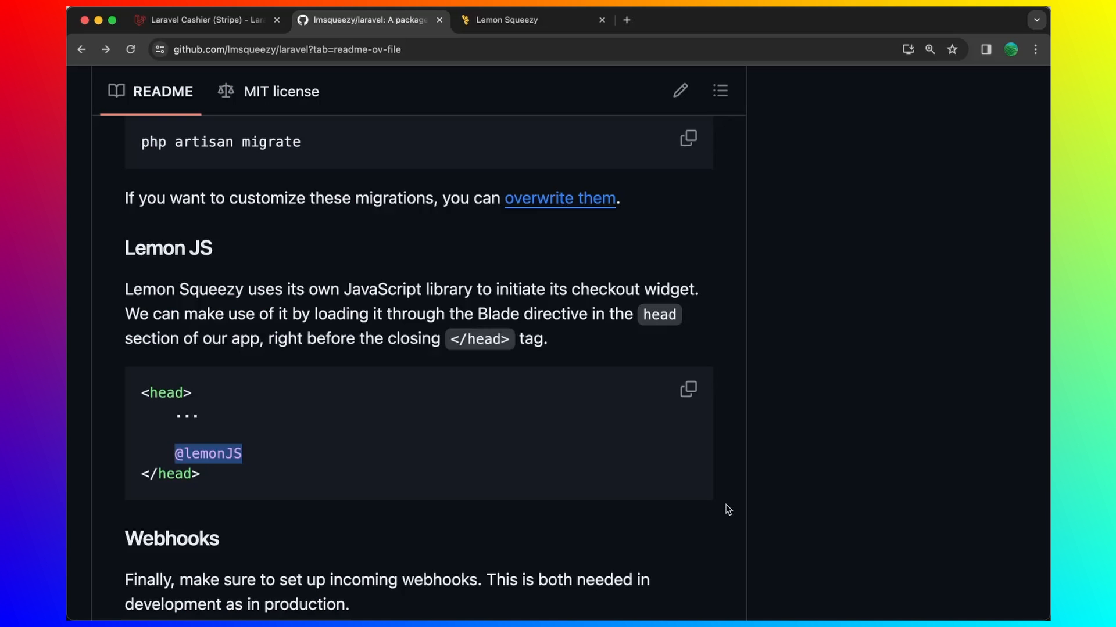
Copy php artisan lmsqueezy:listen from the Webhooks section and switch to the editor to run it
{"action": "scroll", "scroll_direction": "down", "scroll_amount": 3}
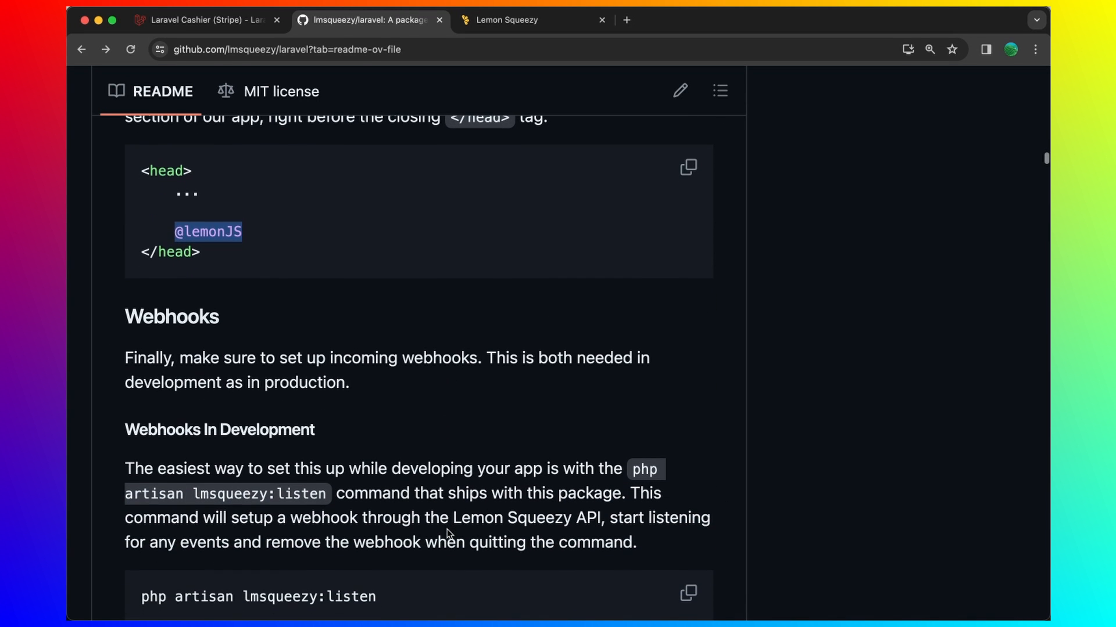
{"action": "mouse_move", "coordinate": [382, 395]}
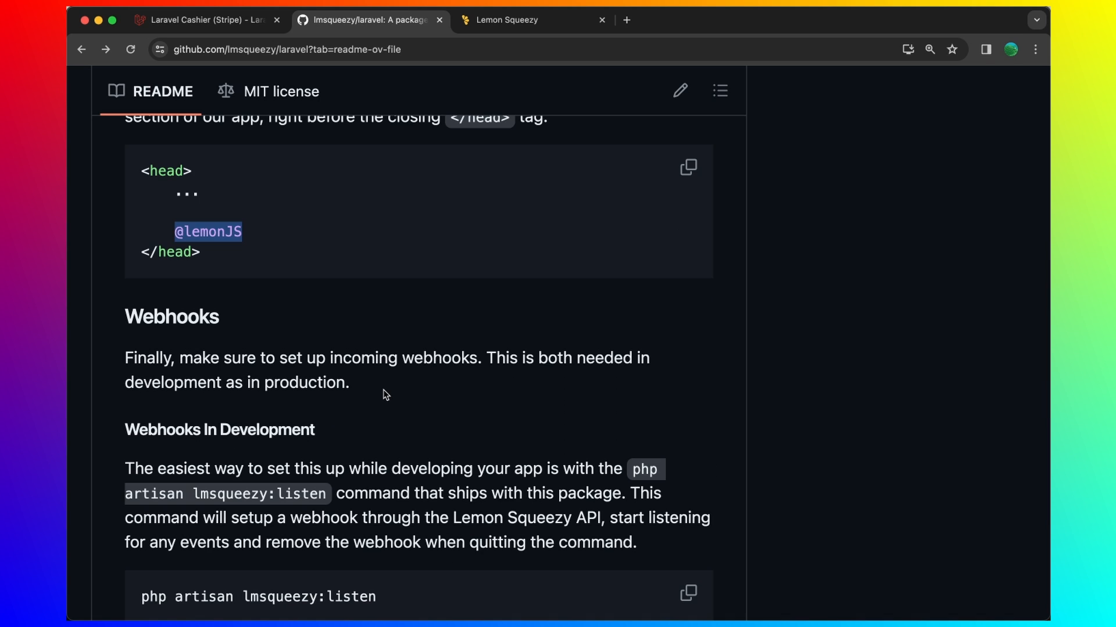
{"action": "scroll", "scroll_direction": "down", "scroll_amount": 3}
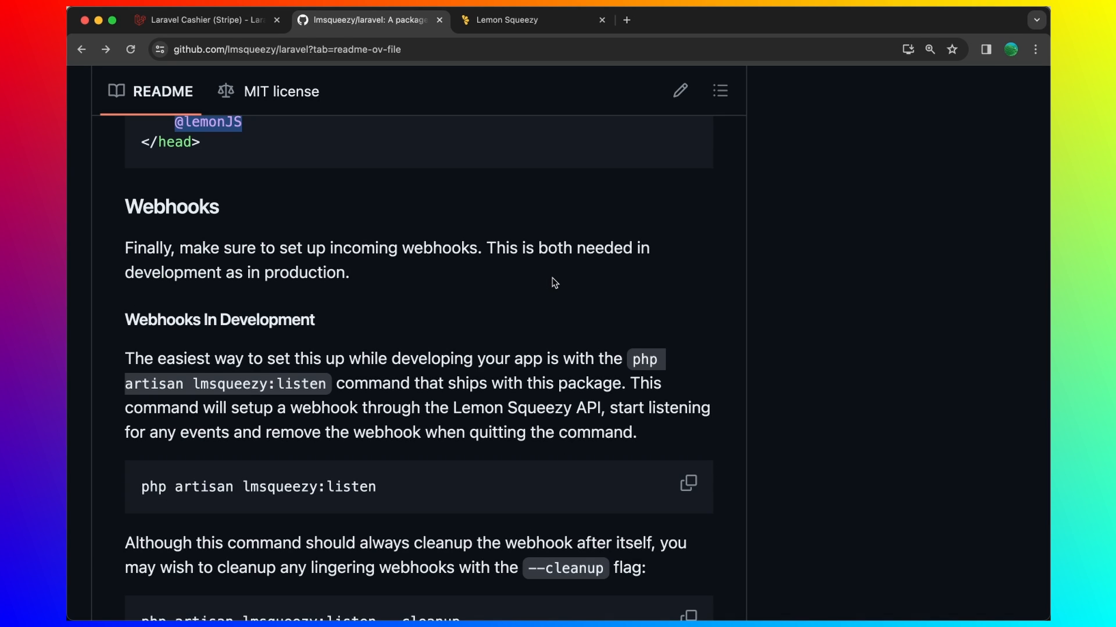
{"action": "mouse_move", "coordinate": [249, 297]}
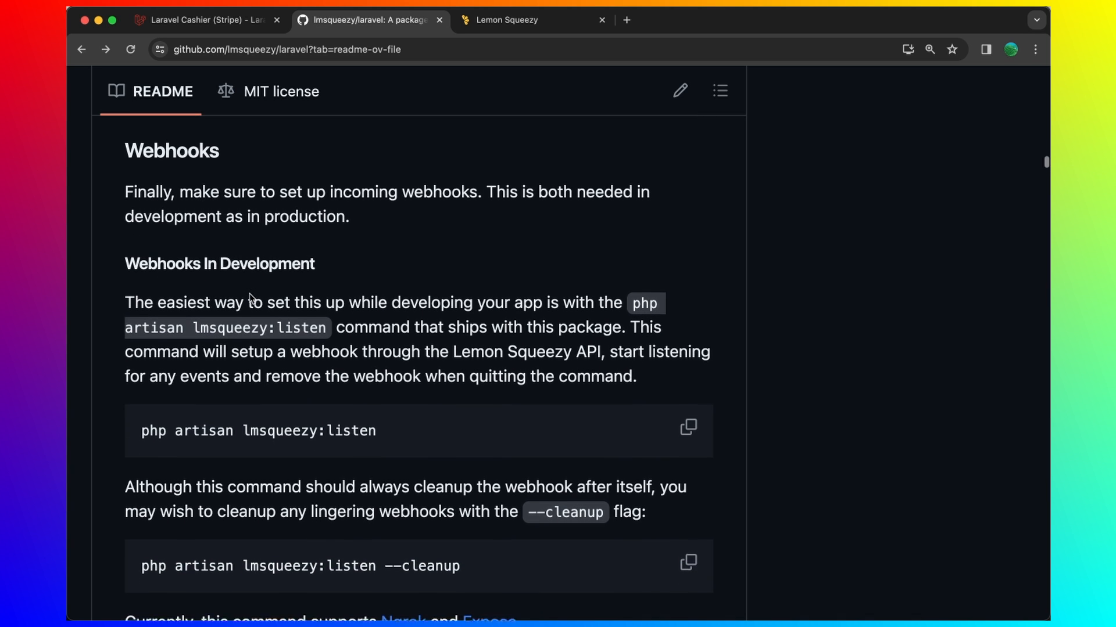
{"action": "scroll", "scroll_direction": "down", "scroll_amount": 3}
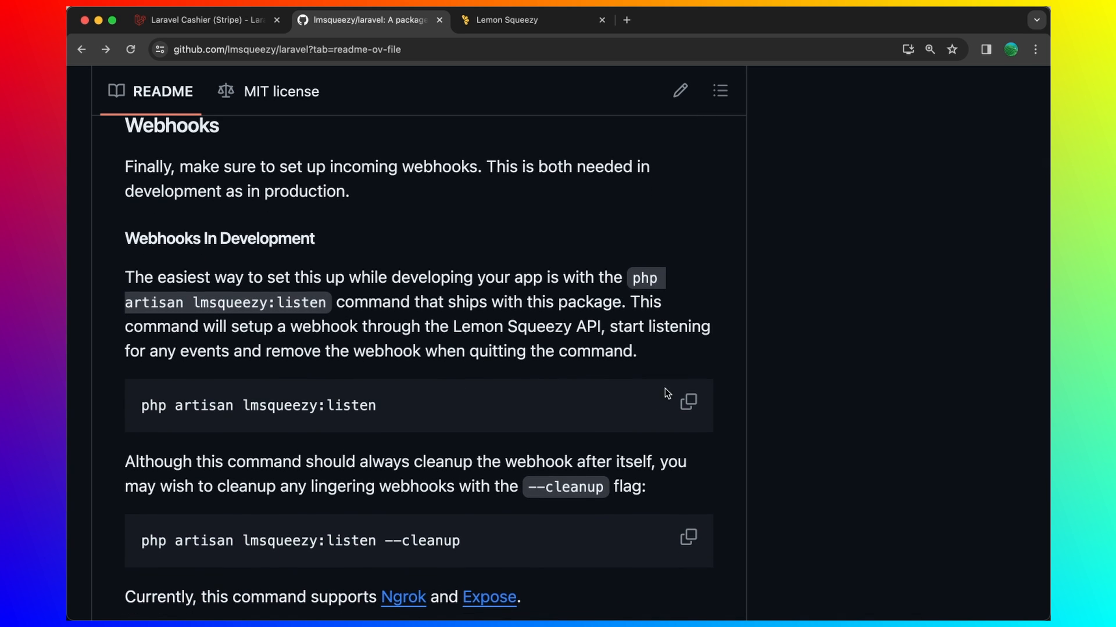
{"action": "left_click", "coordinate": [686, 401]}
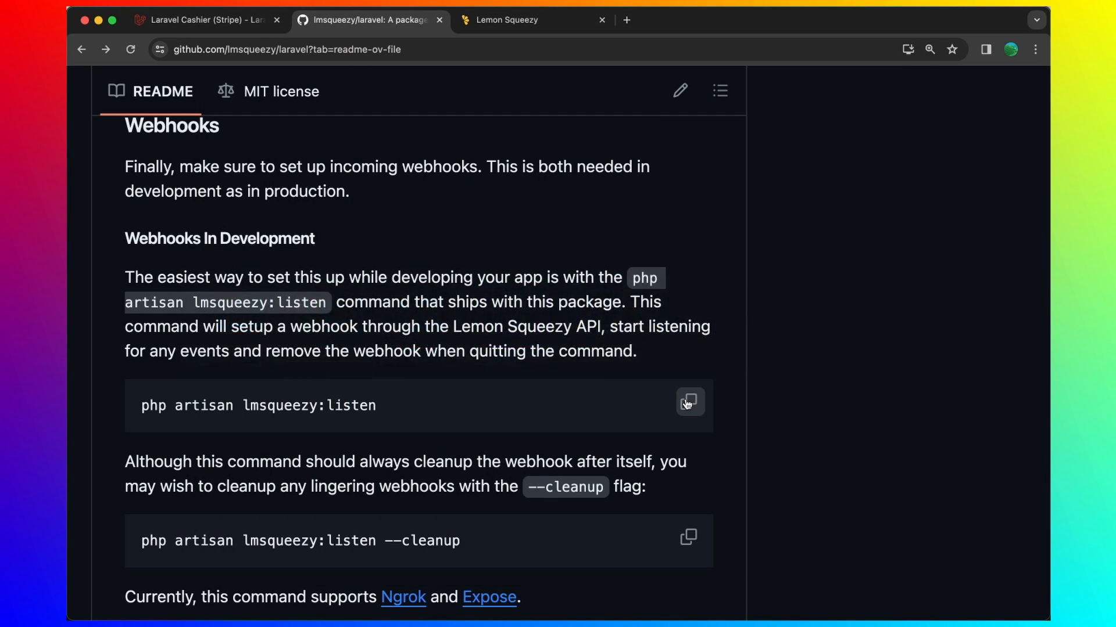
{"action": "key", "text": "cmd+tab"}
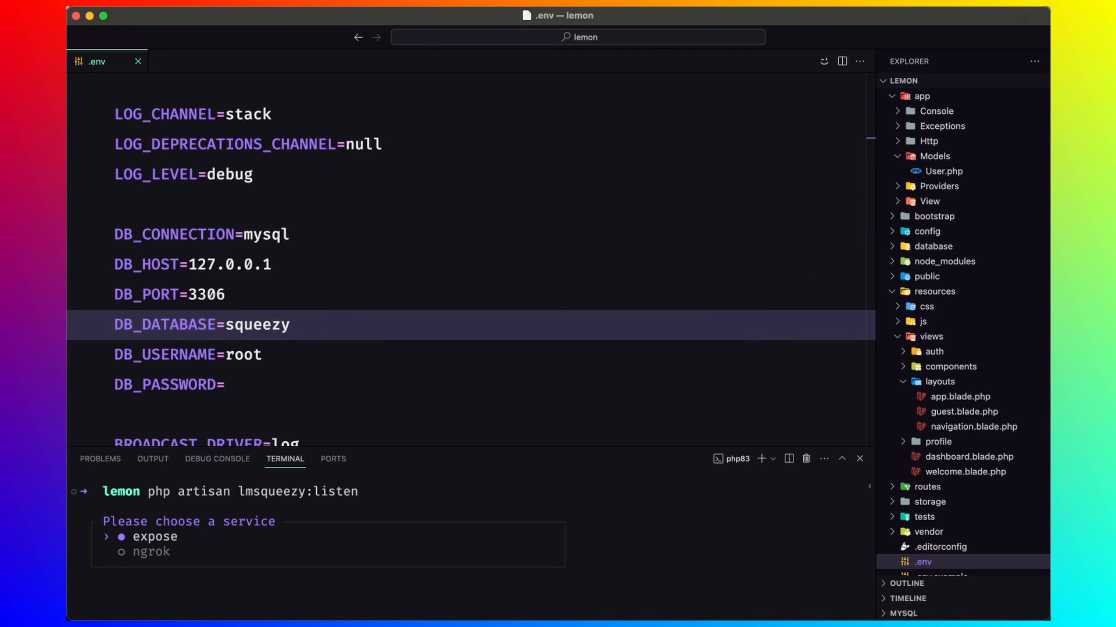
{"action": "mouse_move", "coordinate": [385, 563]}
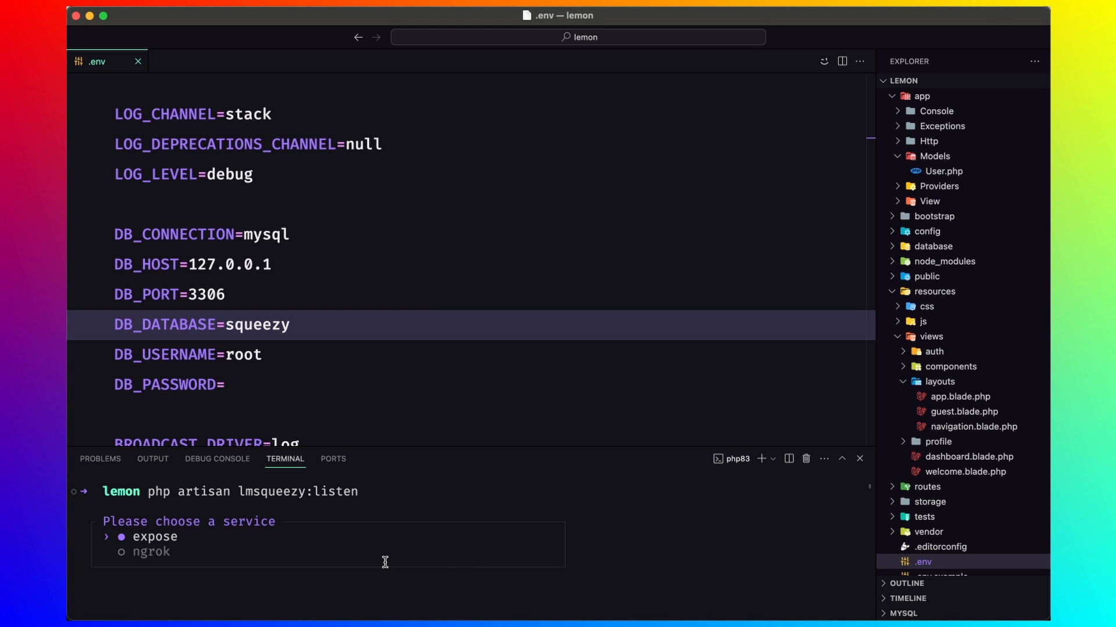
{"action": "mouse_move", "coordinate": [210, 556]}
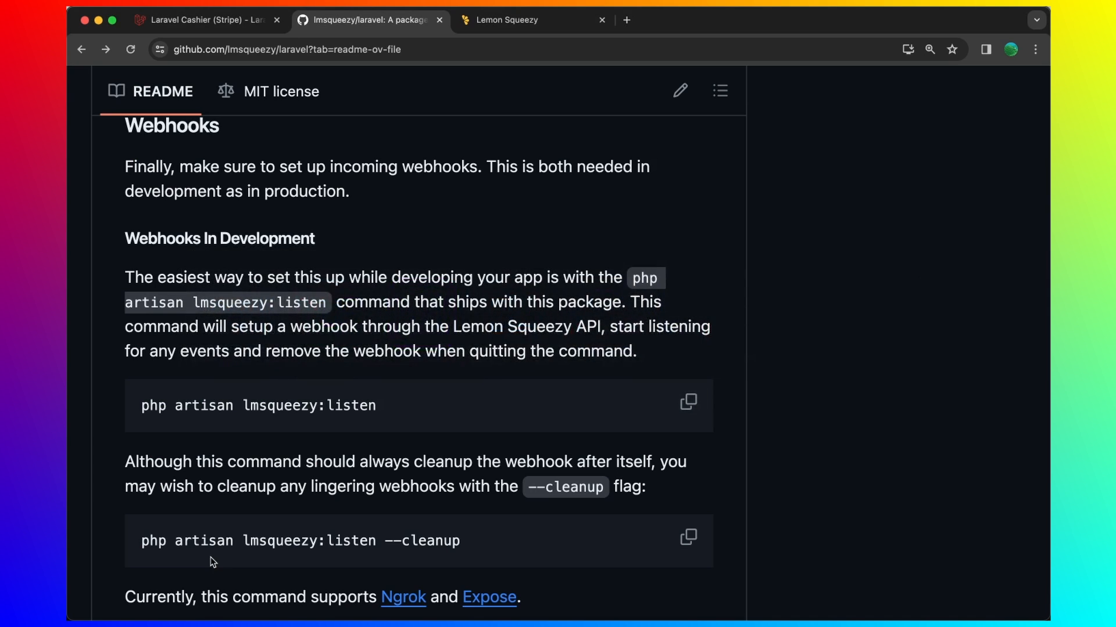
Create an Expose account on expose.dev via GitHub sign-in, authorizing beyondcode
{"action": "type", "text": "expose"}
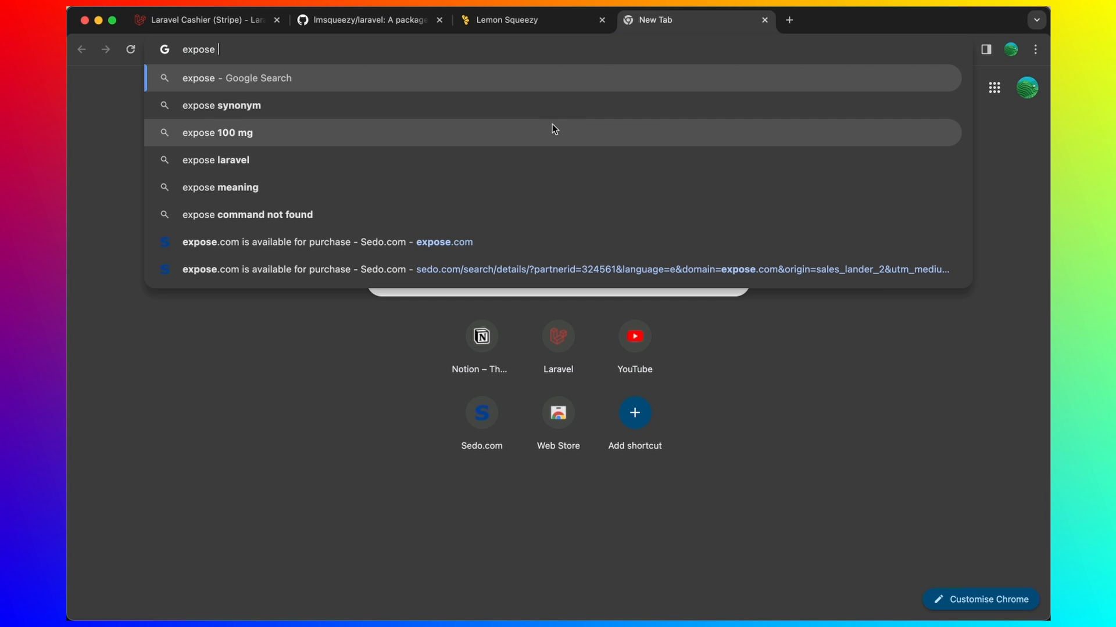
{"action": "left_click", "coordinate": [215, 159]}
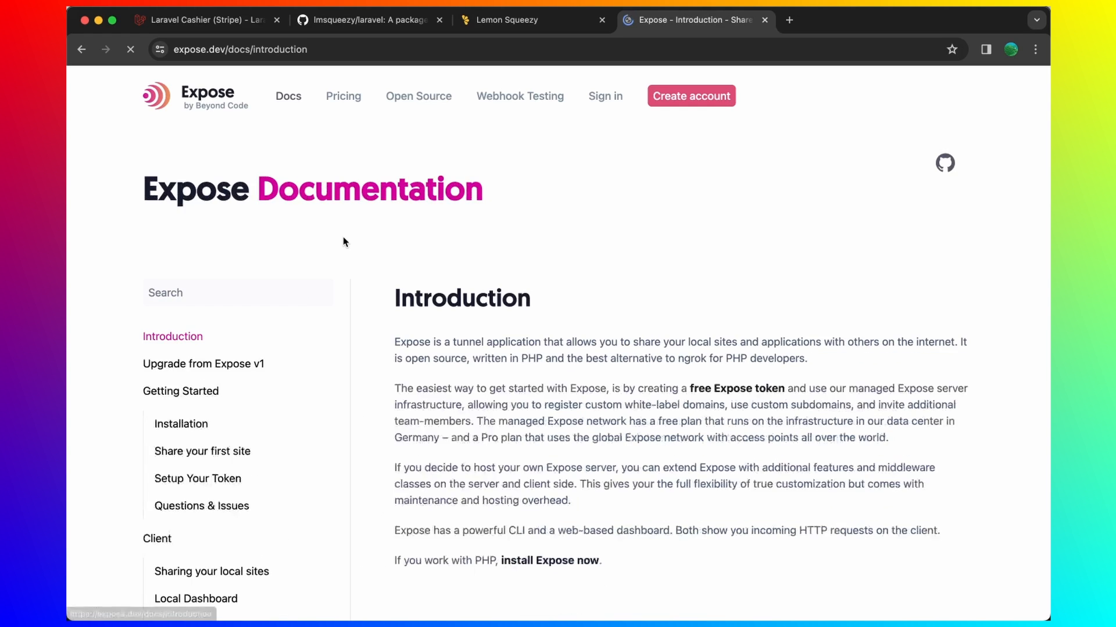
{"action": "left_click", "coordinate": [690, 96]}
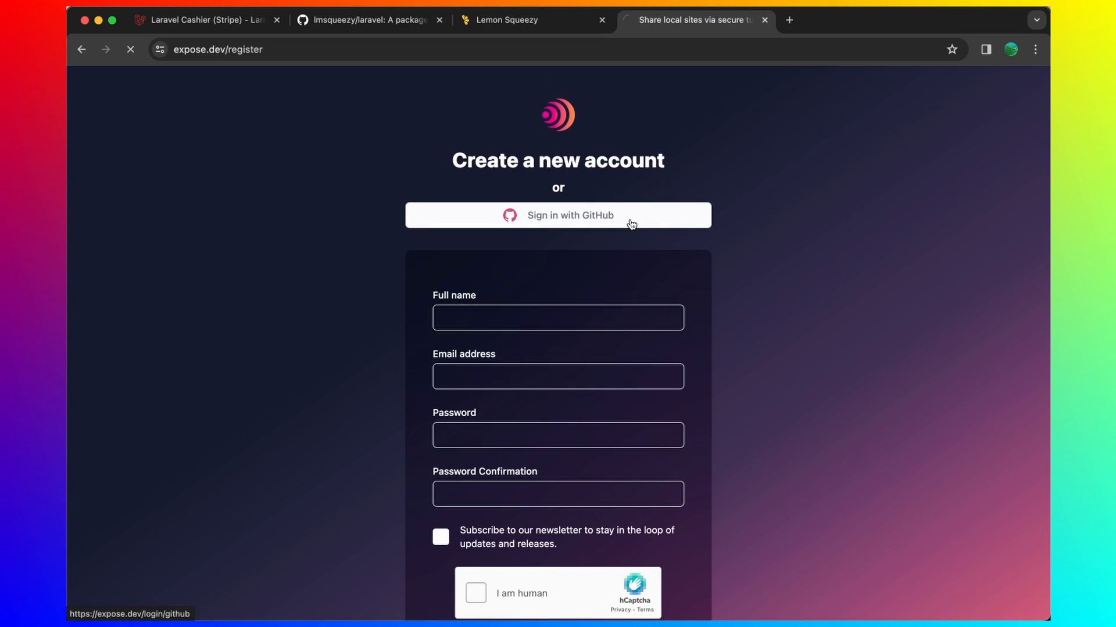
{"action": "left_click", "coordinate": [556, 215]}
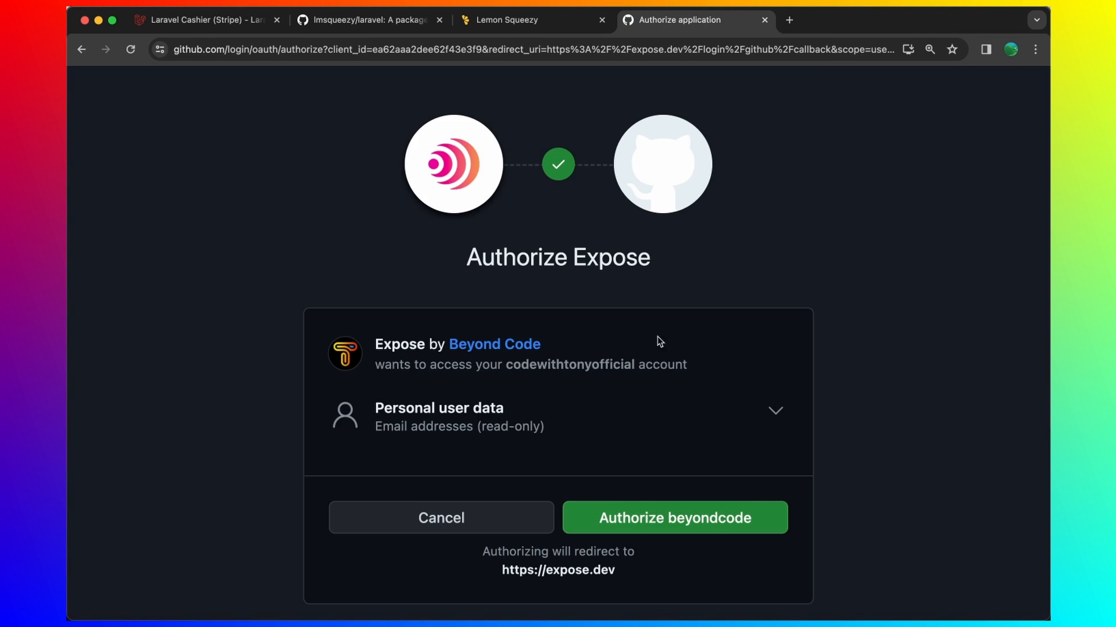
{"action": "mouse_move", "coordinate": [669, 406]}
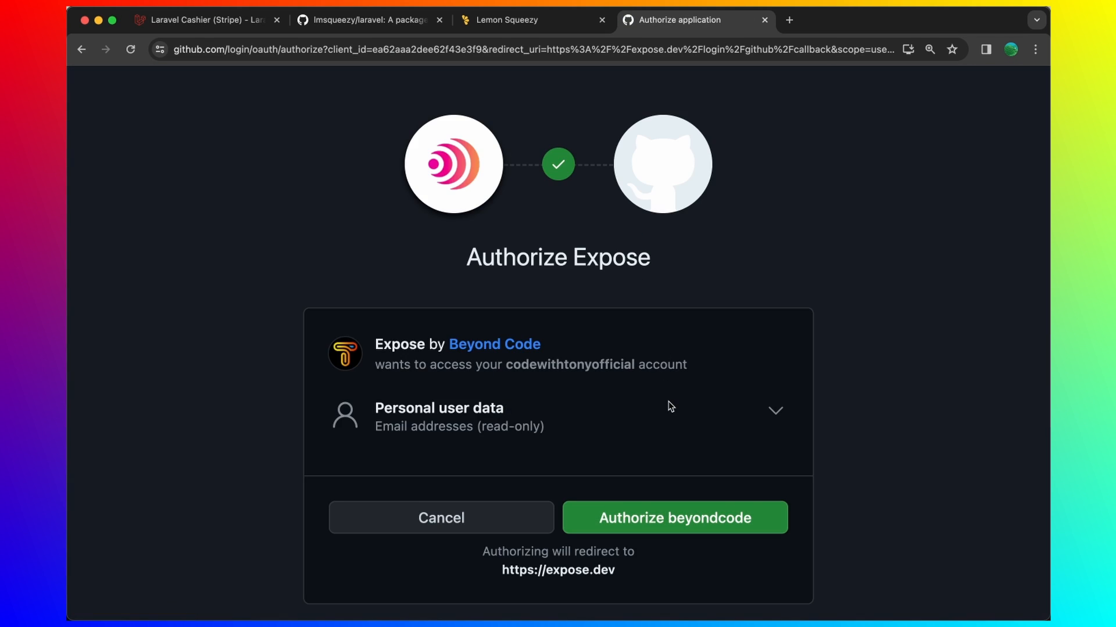
{"action": "mouse_move", "coordinate": [674, 517]}
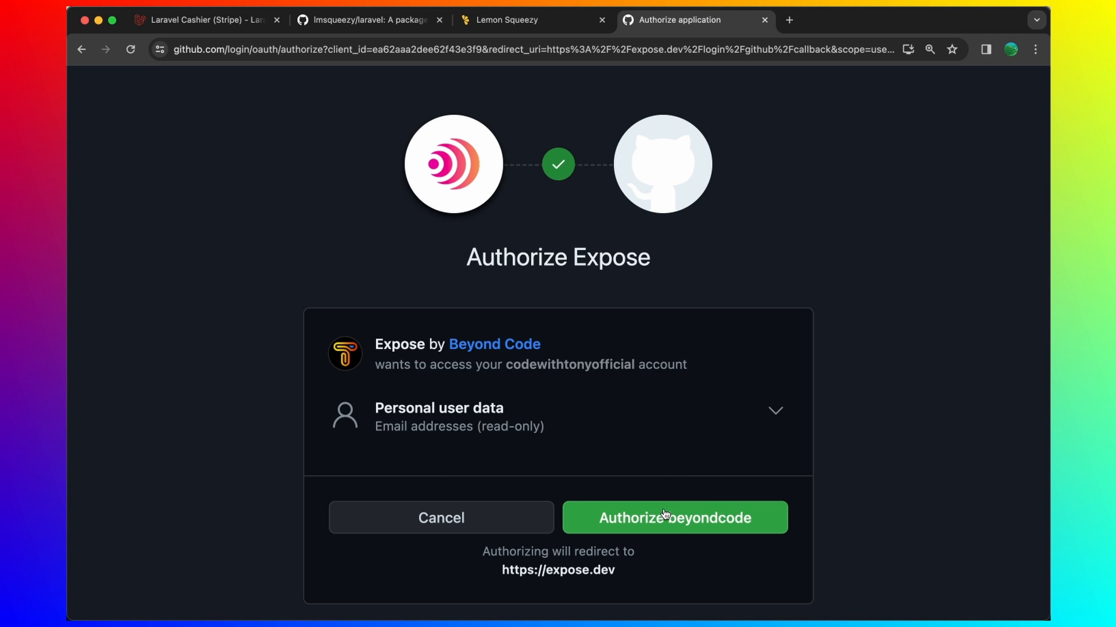
{"action": "left_click", "coordinate": [674, 518]}
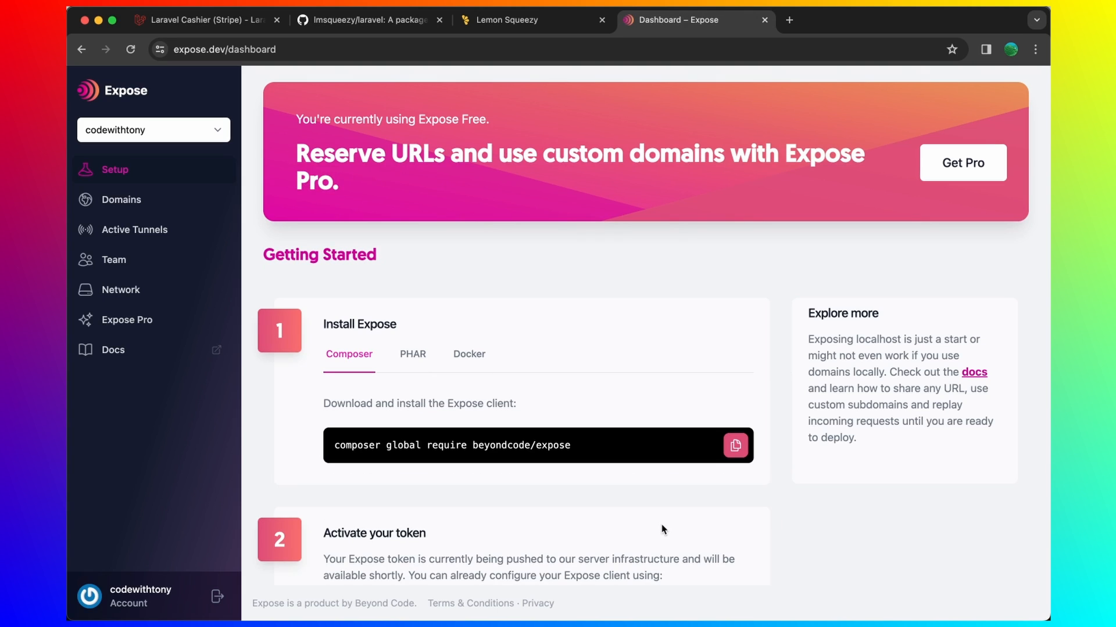
Copy the Expose client install command from the Getting Started page
{"action": "scroll", "scroll_direction": "down", "scroll_amount": 3}
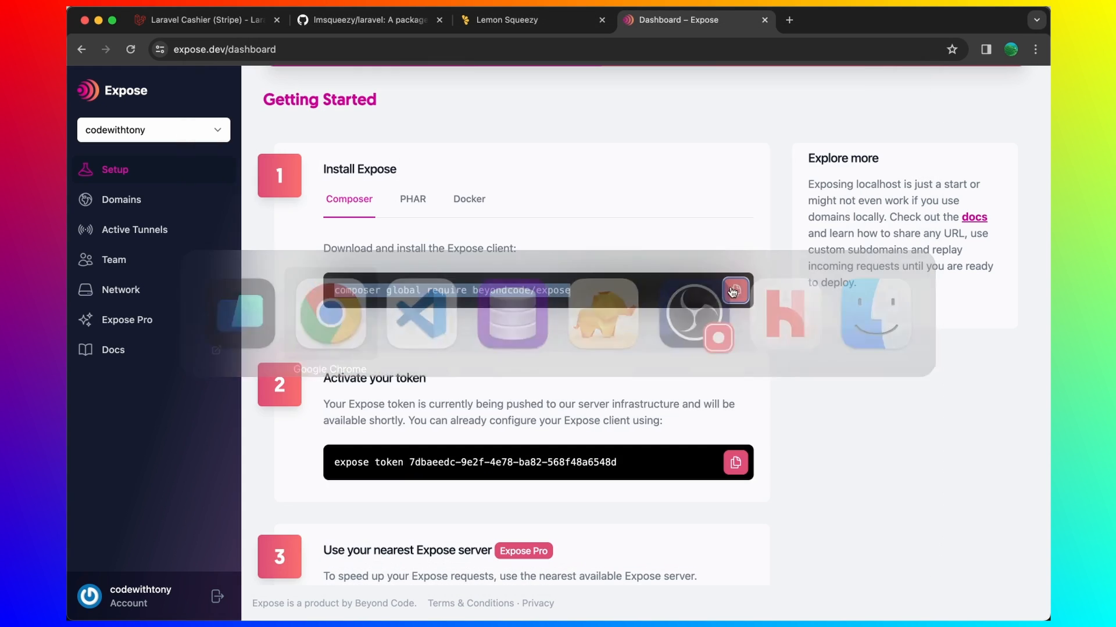
{"action": "left_click", "coordinate": [735, 462]}
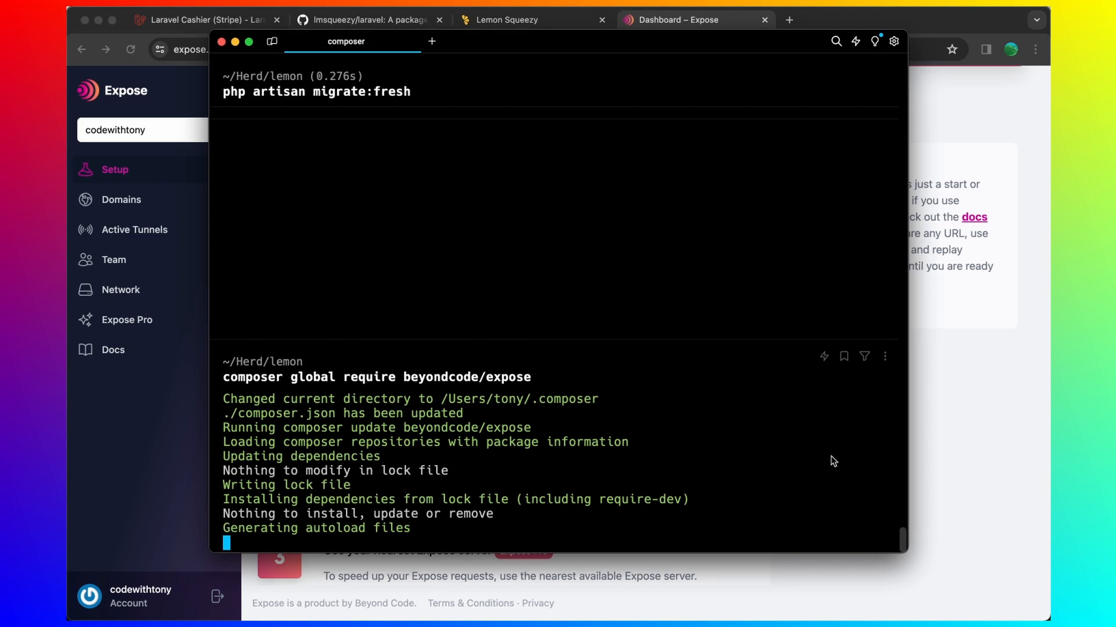
{"action": "left_click", "coordinate": [221, 42]}
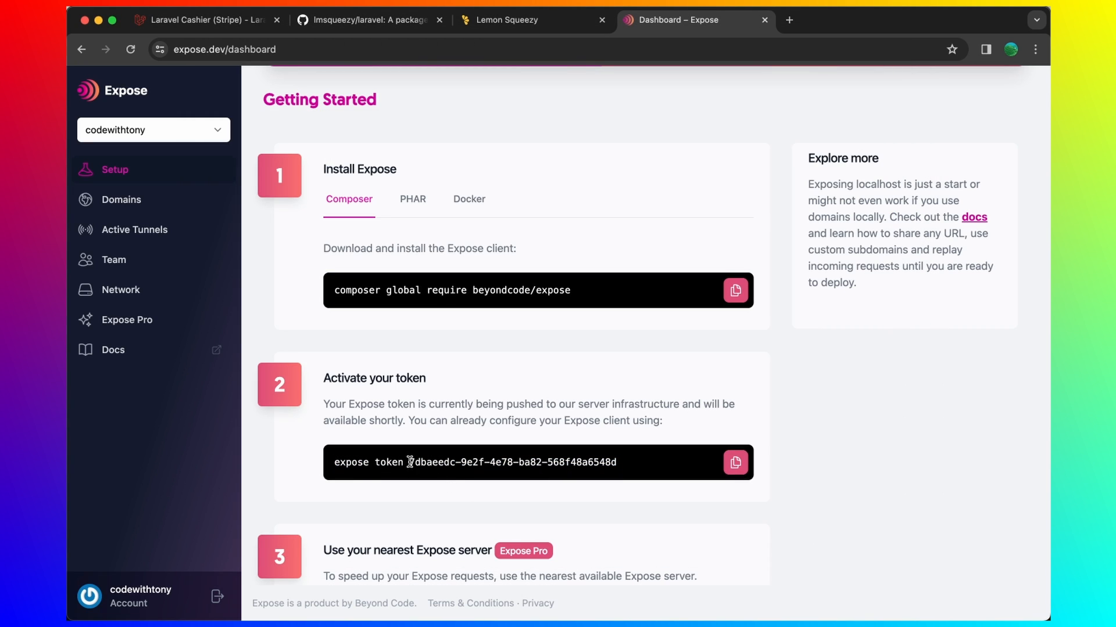
Copy the Expose activation token, close Herd settings and return to the Laravel project in VS Code
{"action": "left_click_drag", "start_coordinate": [408, 462], "coordinate": [616, 463]}
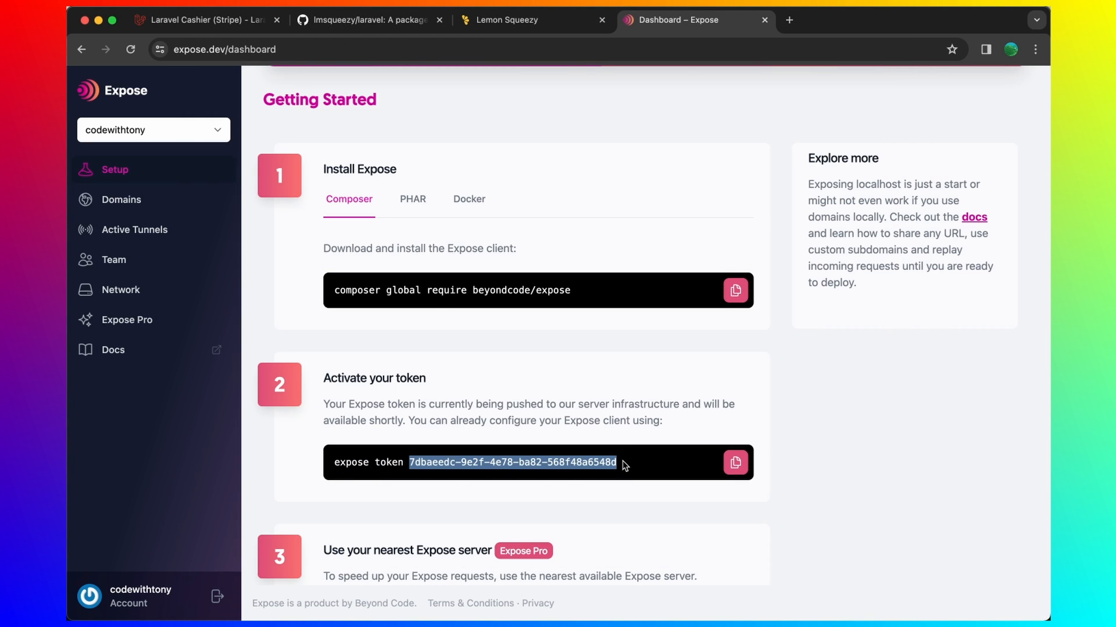
{"action": "key", "text": "Cmd+Tab"}
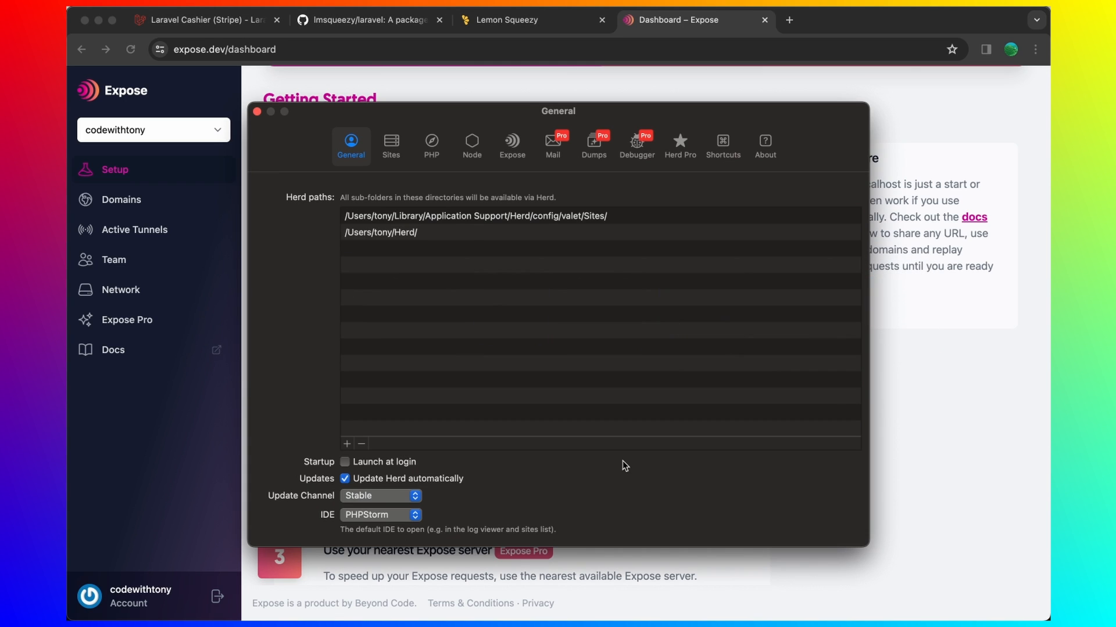
{"action": "left_click", "coordinate": [512, 142]}
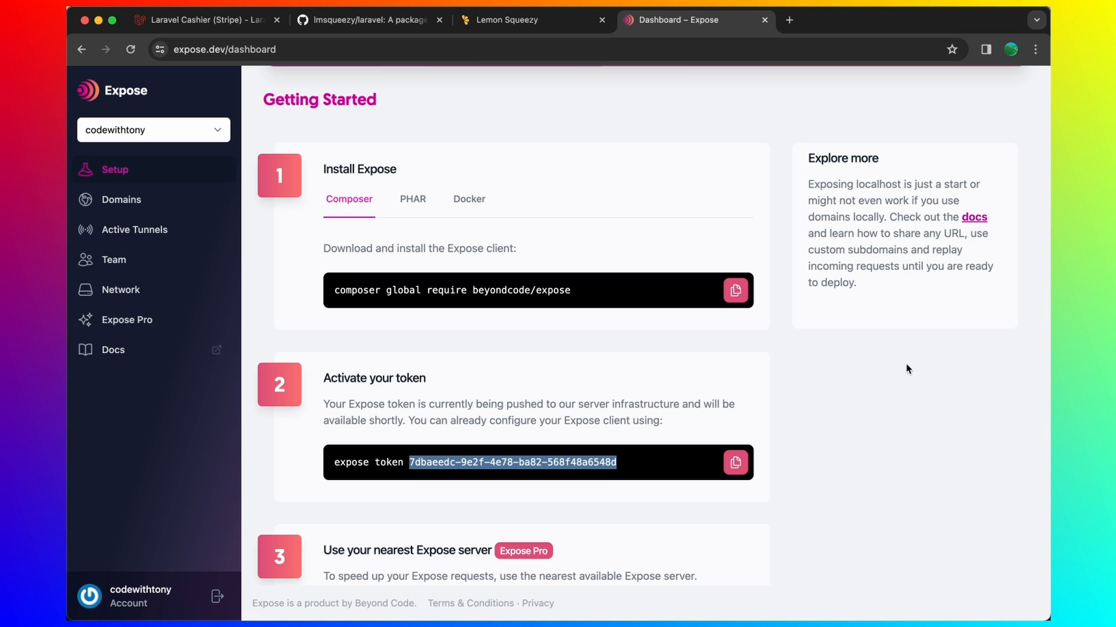
{"action": "left_click", "coordinate": [368, 20]}
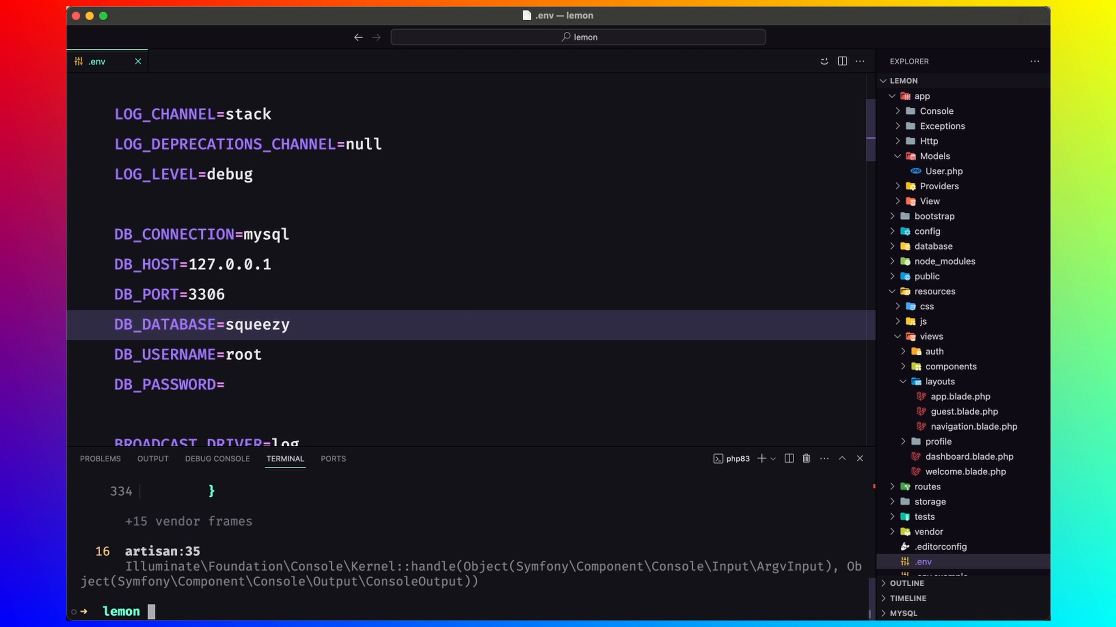
Run php artisan lmsqueezy:listen with Expose; it fails for missing LEMON_SQUEEZY_SIGNING_SECRET
{"action": "type", "text": "php artisan lmsqueezy:listen"}
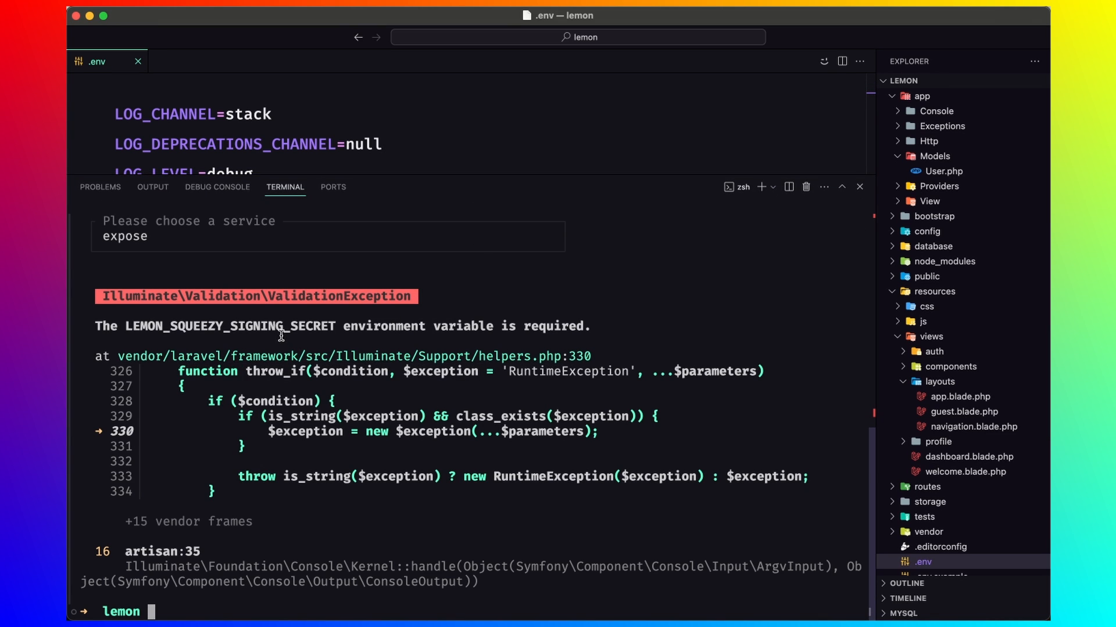
{"action": "mouse_move", "coordinate": [352, 327]}
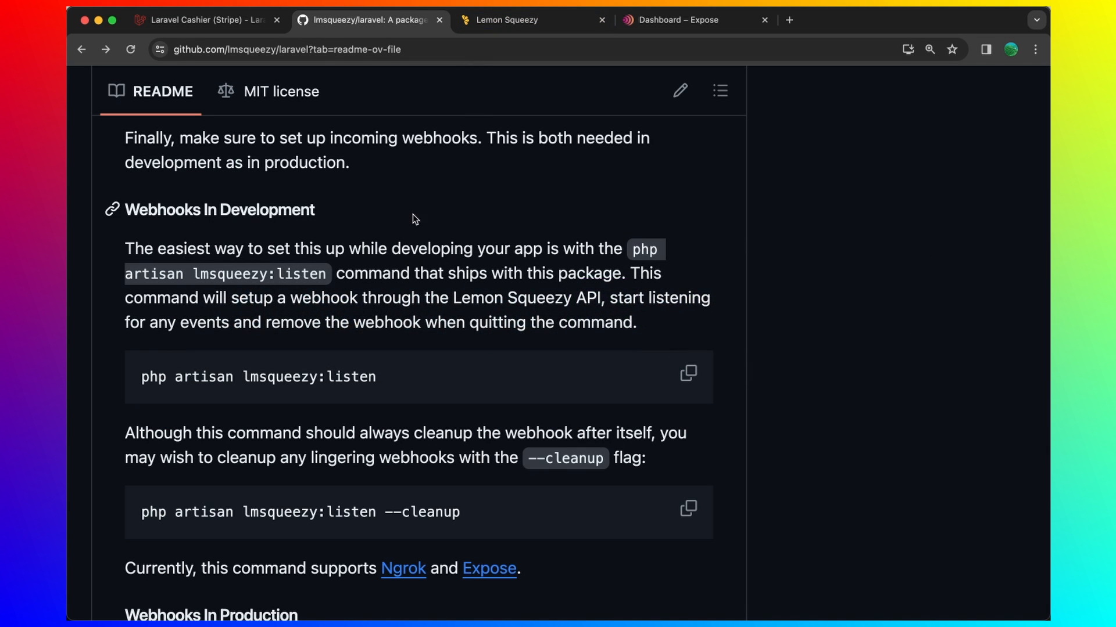
Copy the 'lemon-squeezy/*' CSRF exception line from the README and return to the editor
{"action": "scroll", "scroll_direction": "down", "scroll_amount": 3}
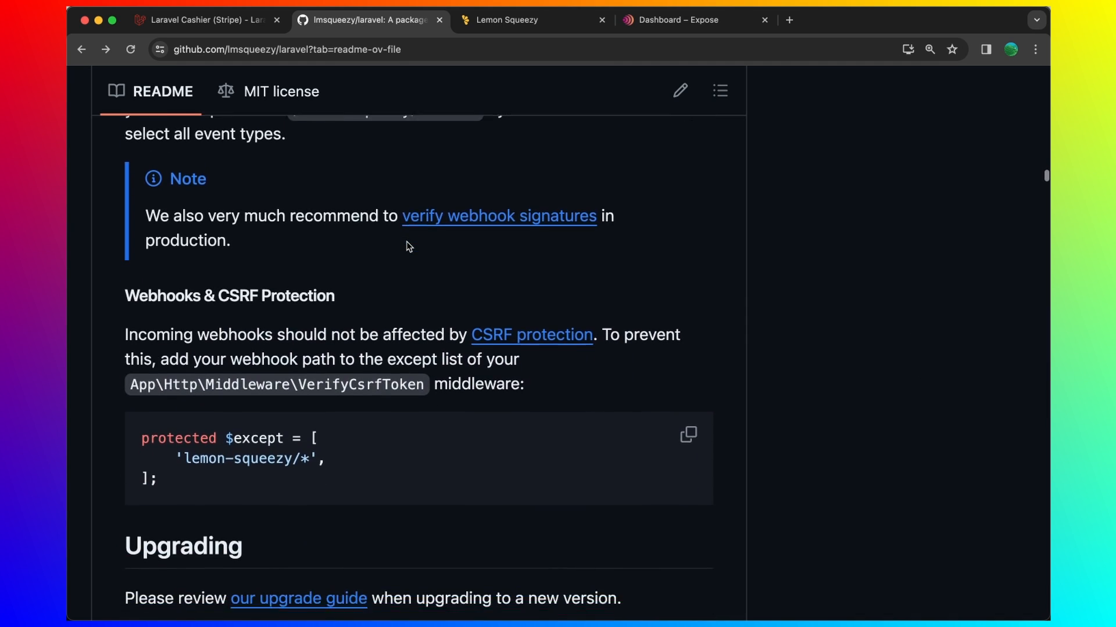
{"action": "scroll", "scroll_direction": "down", "scroll_amount": 3}
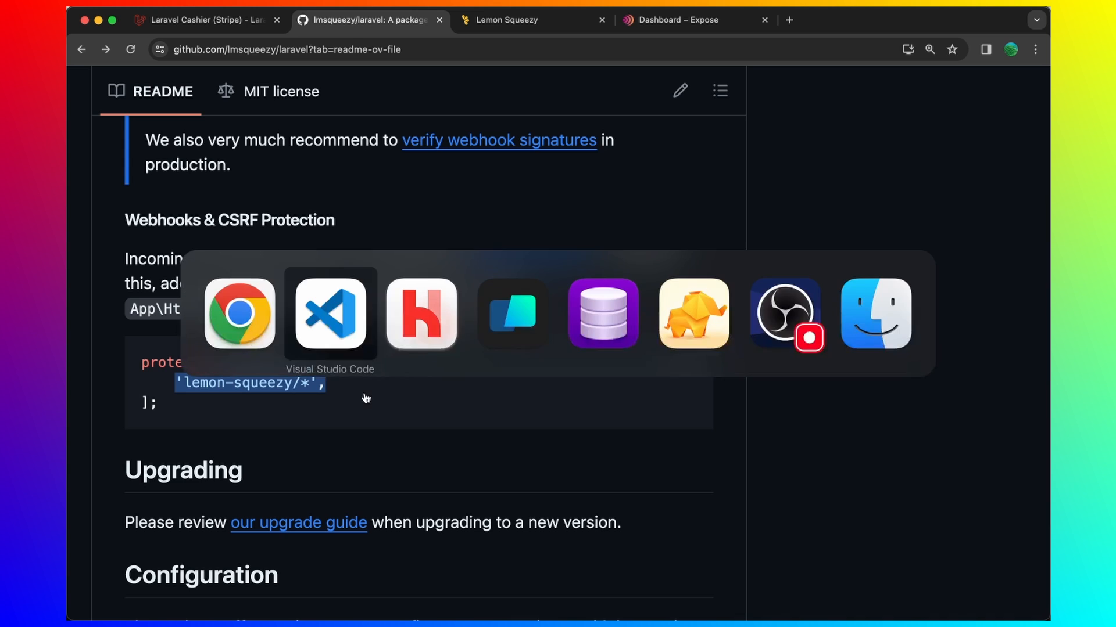
{"action": "left_click", "coordinate": [329, 313]}
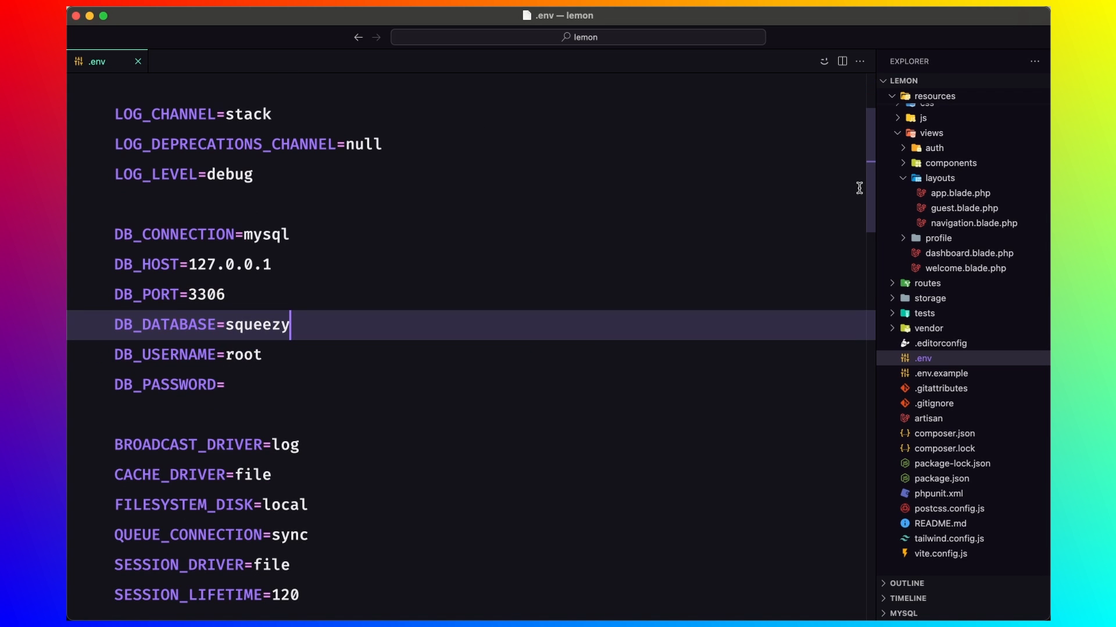
Add 'lemon-squeezy/*' to the $except array in VerifyCsrfToken.php
{"action": "type", "text": "ve"}
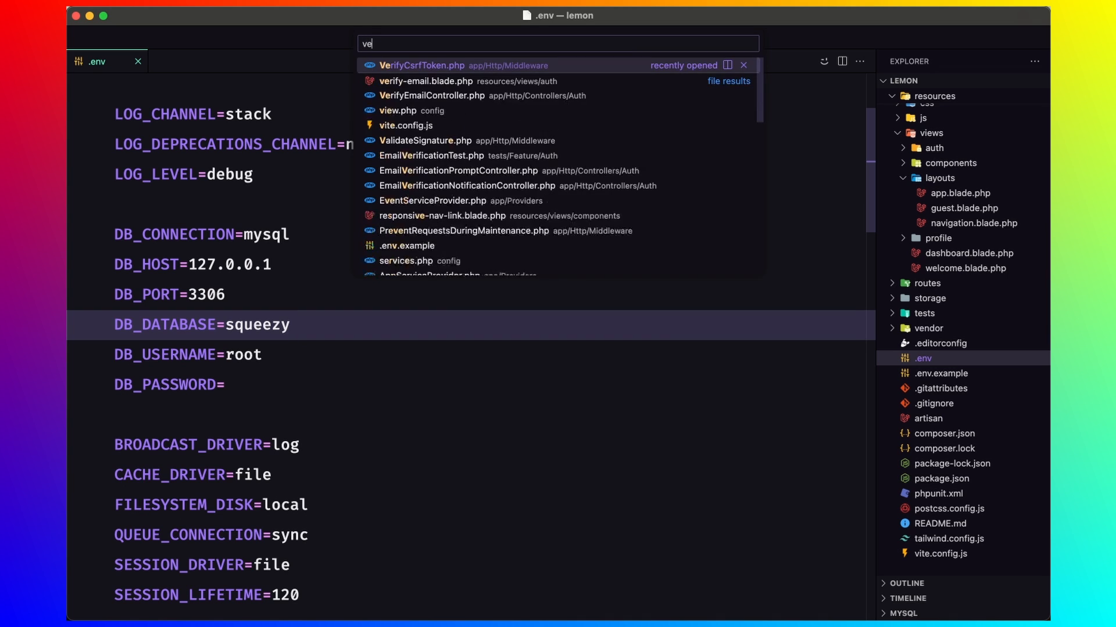
{"action": "left_click", "coordinate": [423, 65]}
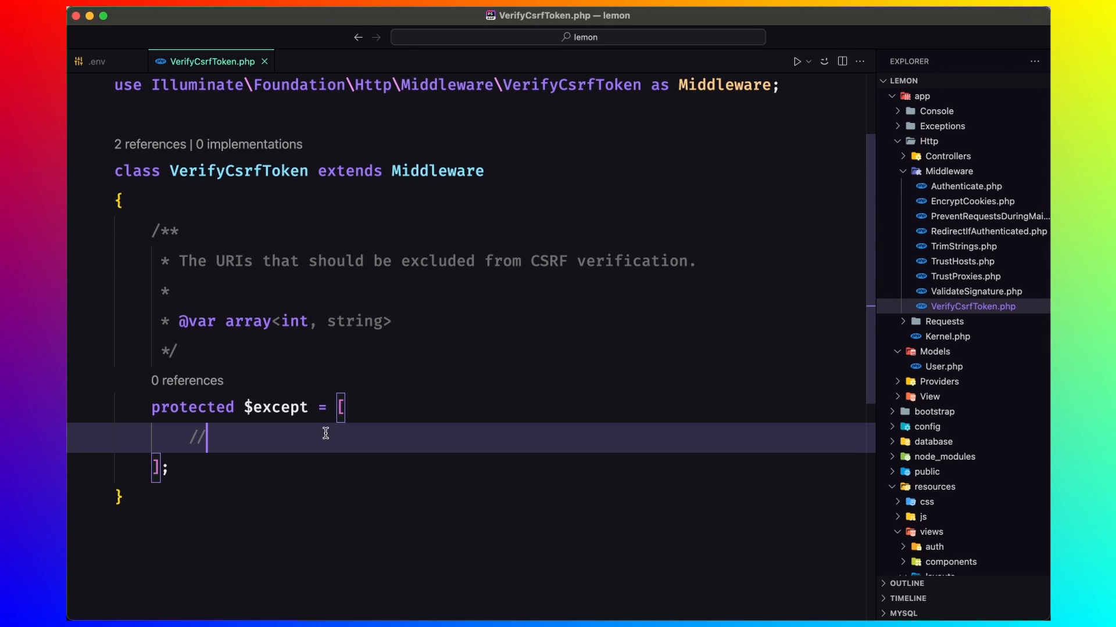
{"action": "type", "text": "'lemon-squeezy/*',"}
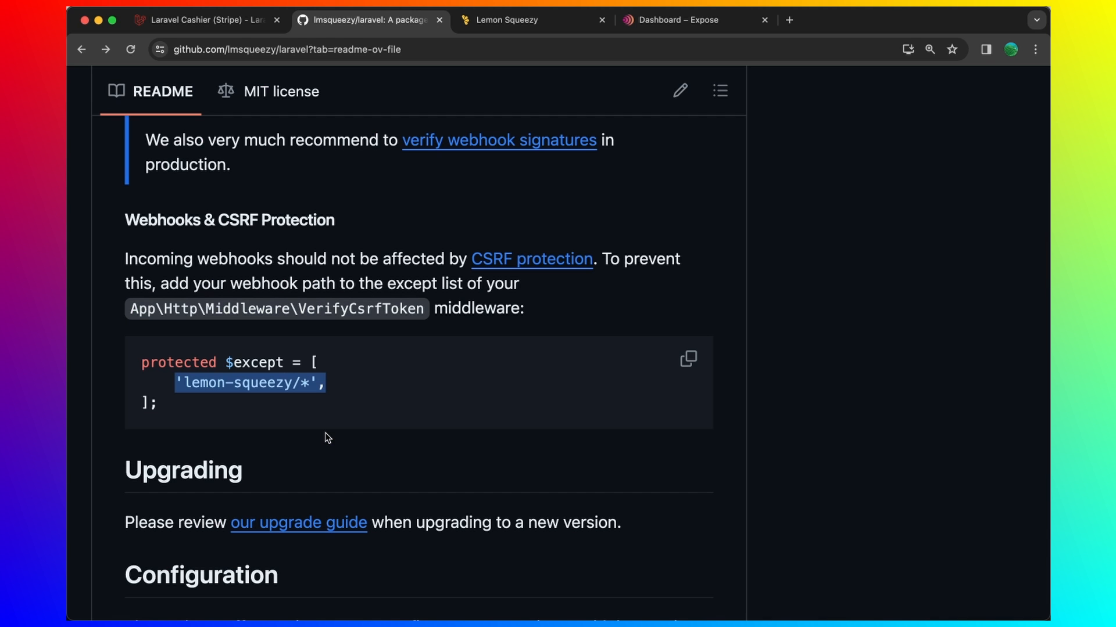
Read the README's Verifying Webhook Signatures section, then switch to the Lemon Squeezy store dashboard
{"action": "scroll", "scroll_direction": "down", "scroll_amount": 3}
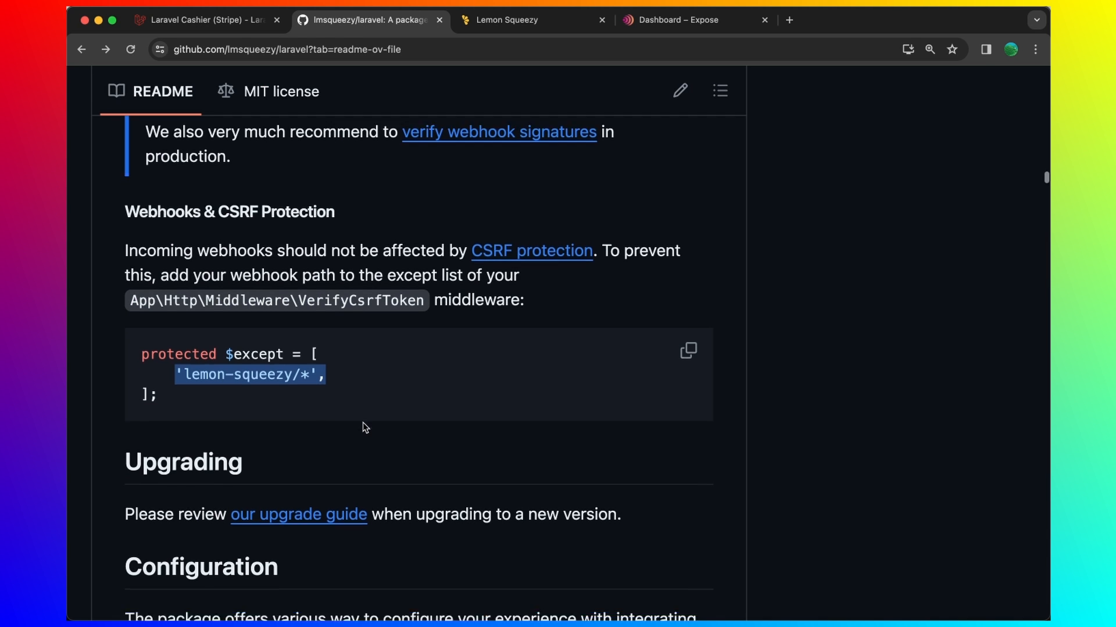
{"action": "scroll", "scroll_direction": "down", "scroll_amount": 3}
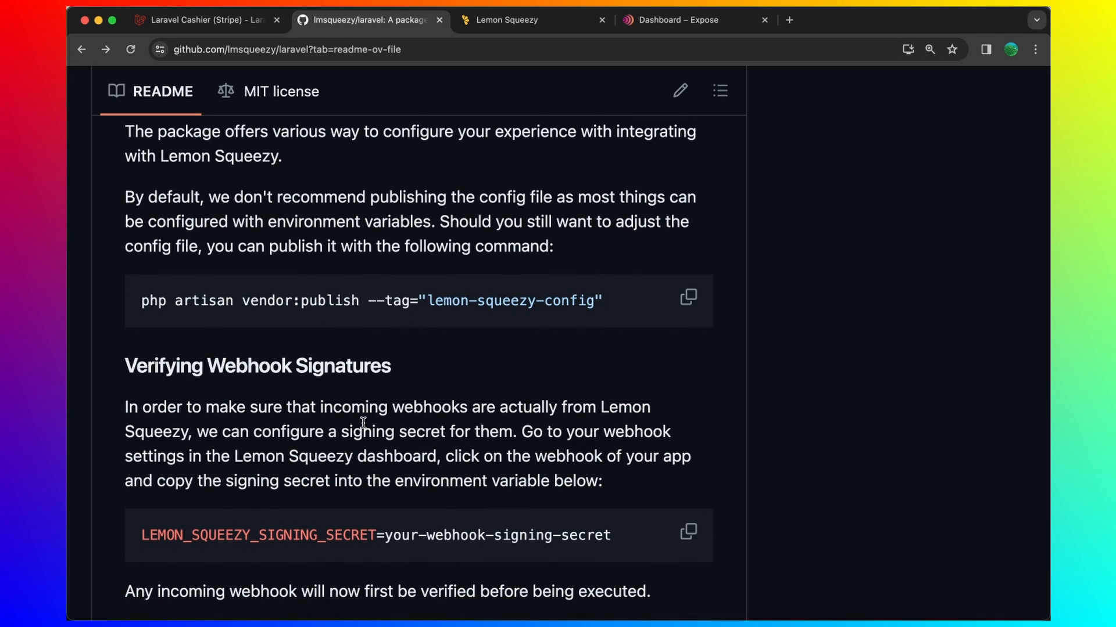
{"action": "scroll", "scroll_direction": "down", "scroll_amount": 3}
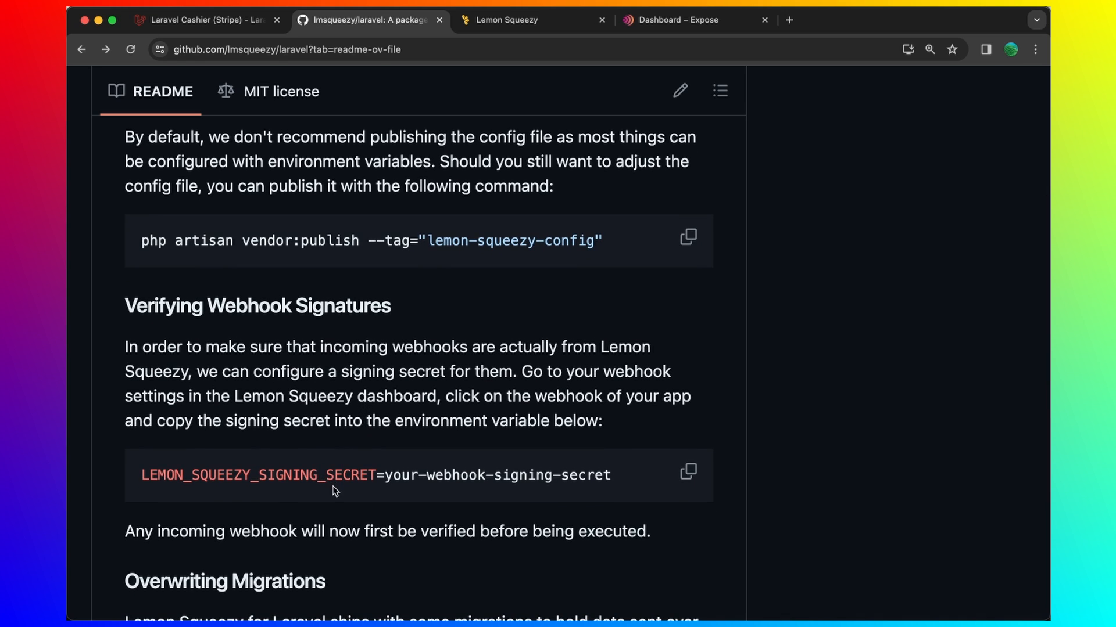
{"action": "mouse_move", "coordinate": [281, 500]}
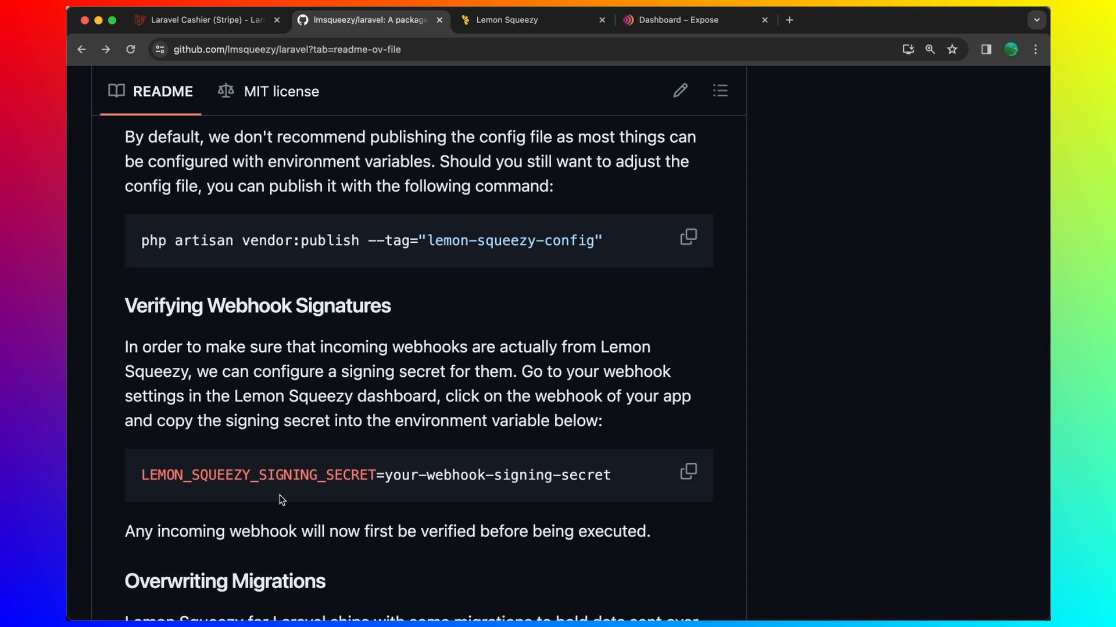
{"action": "mouse_move", "coordinate": [333, 355]}
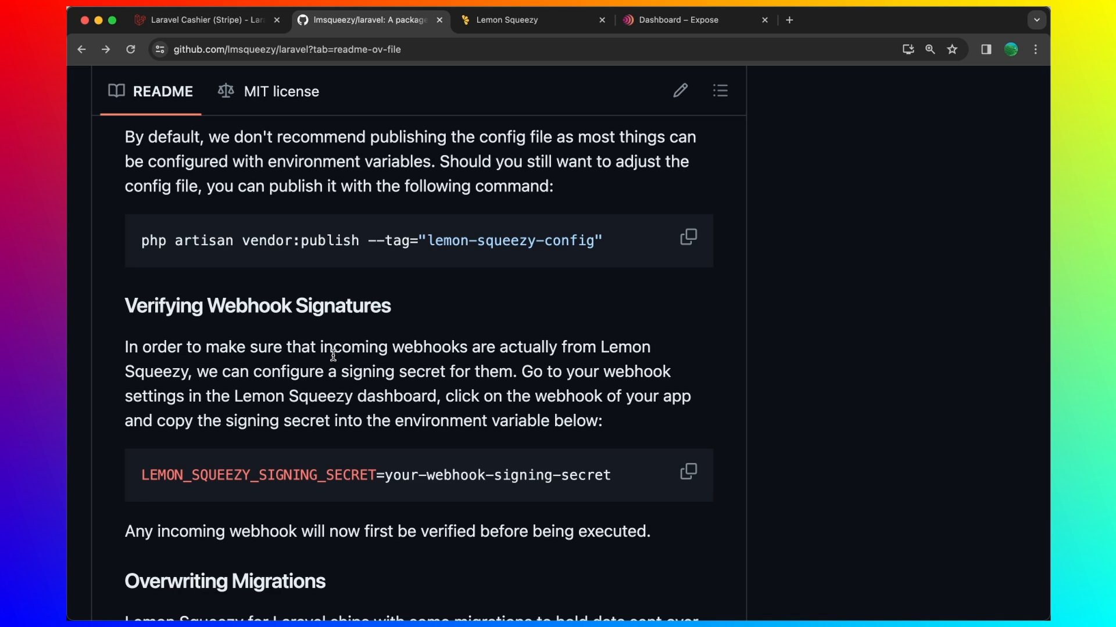
{"action": "mouse_move", "coordinate": [342, 386]}
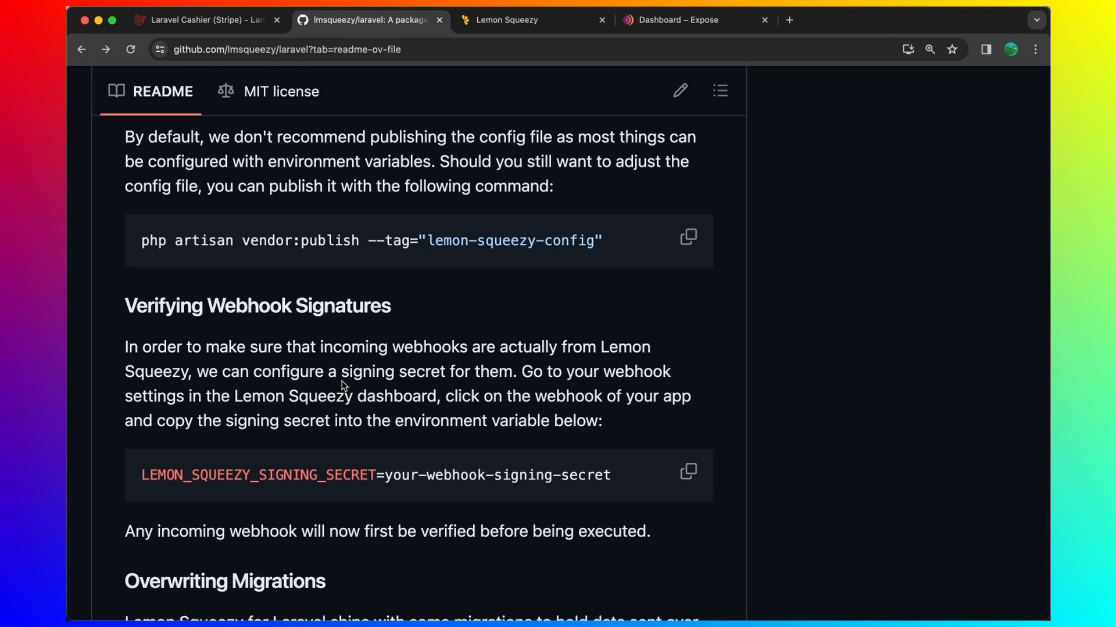
{"action": "mouse_move", "coordinate": [607, 370]}
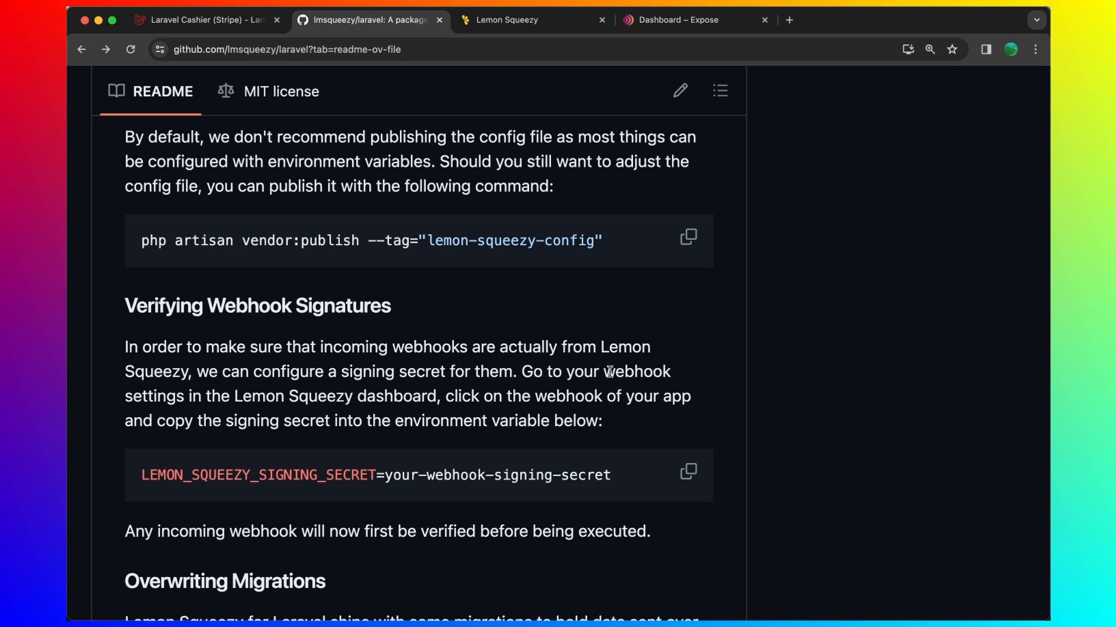
{"action": "mouse_move", "coordinate": [268, 420]}
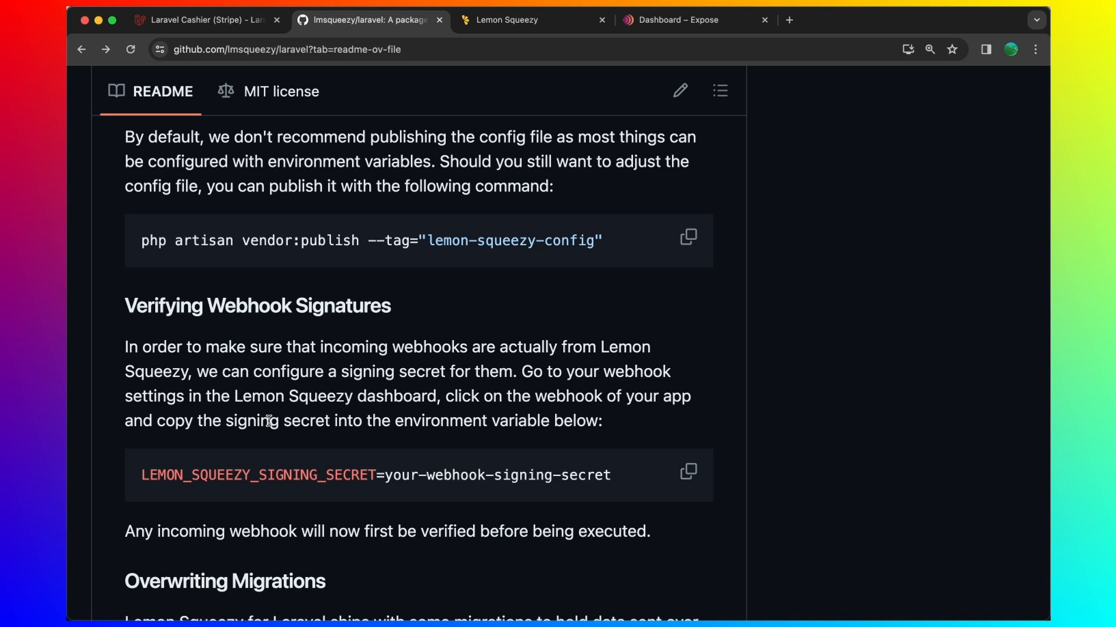
{"action": "mouse_move", "coordinate": [486, 414]}
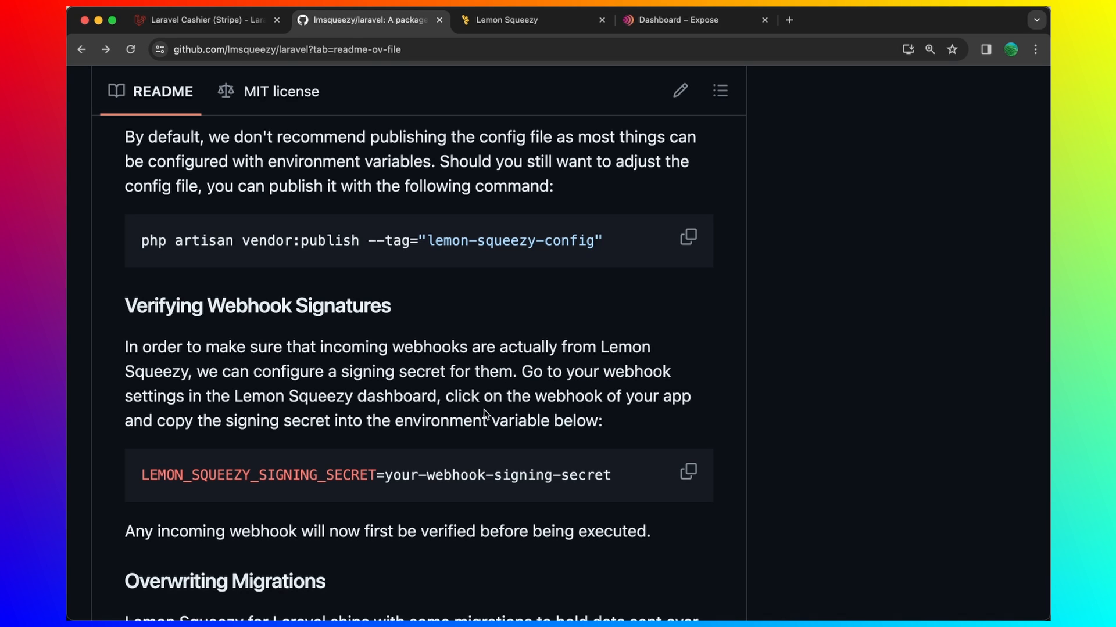
{"action": "mouse_move", "coordinate": [297, 426]}
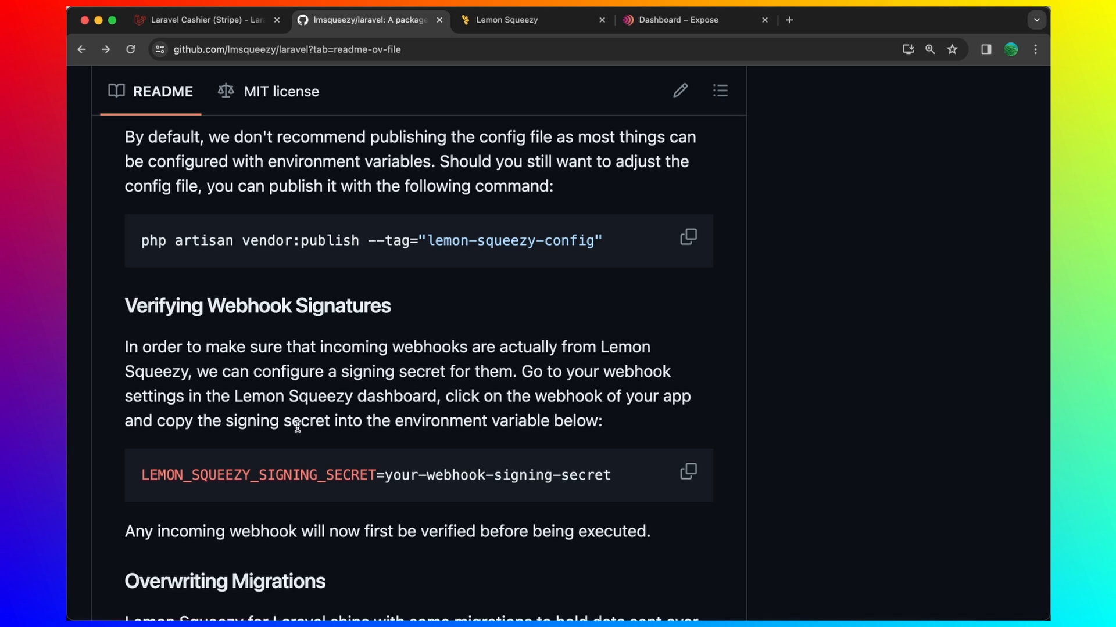
{"action": "mouse_move", "coordinate": [452, 427]}
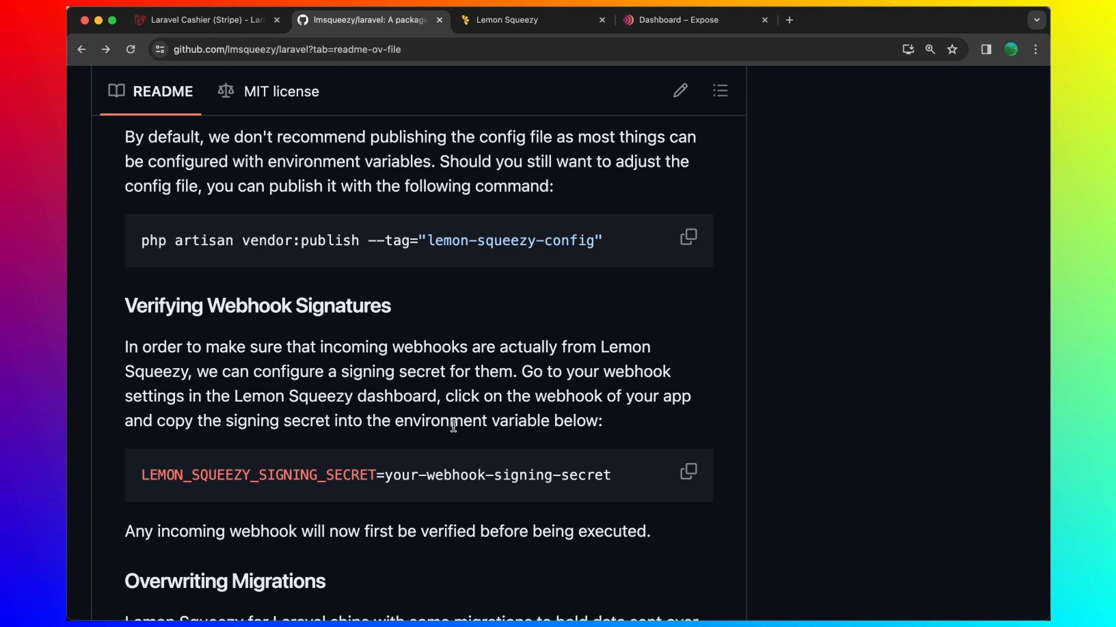
{"action": "left_click", "coordinate": [530, 20]}
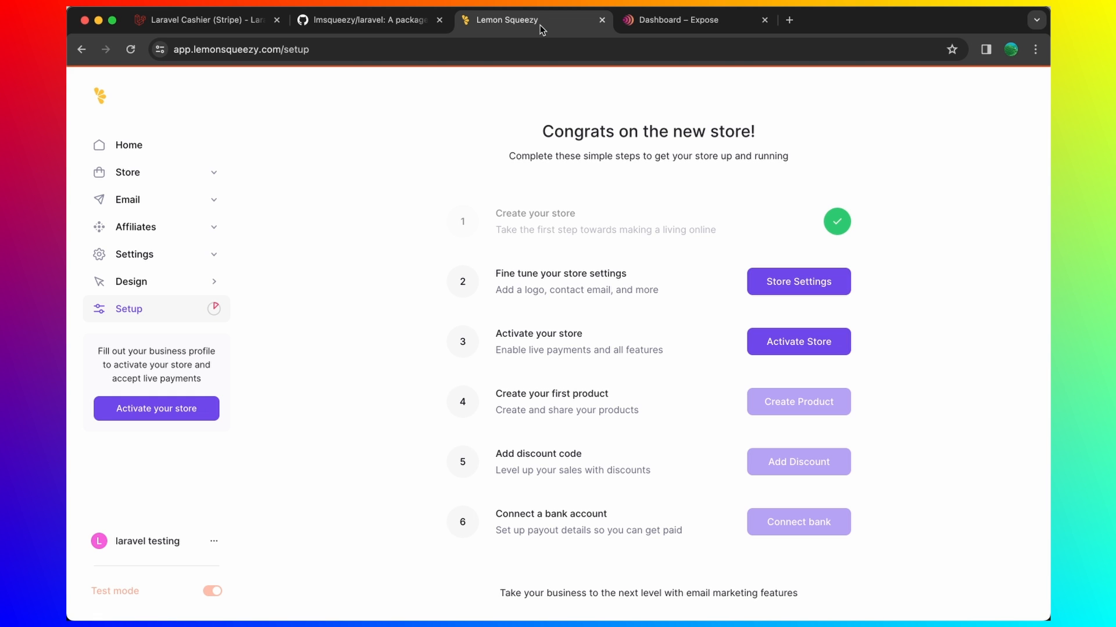
{"action": "left_click", "coordinate": [135, 254]}
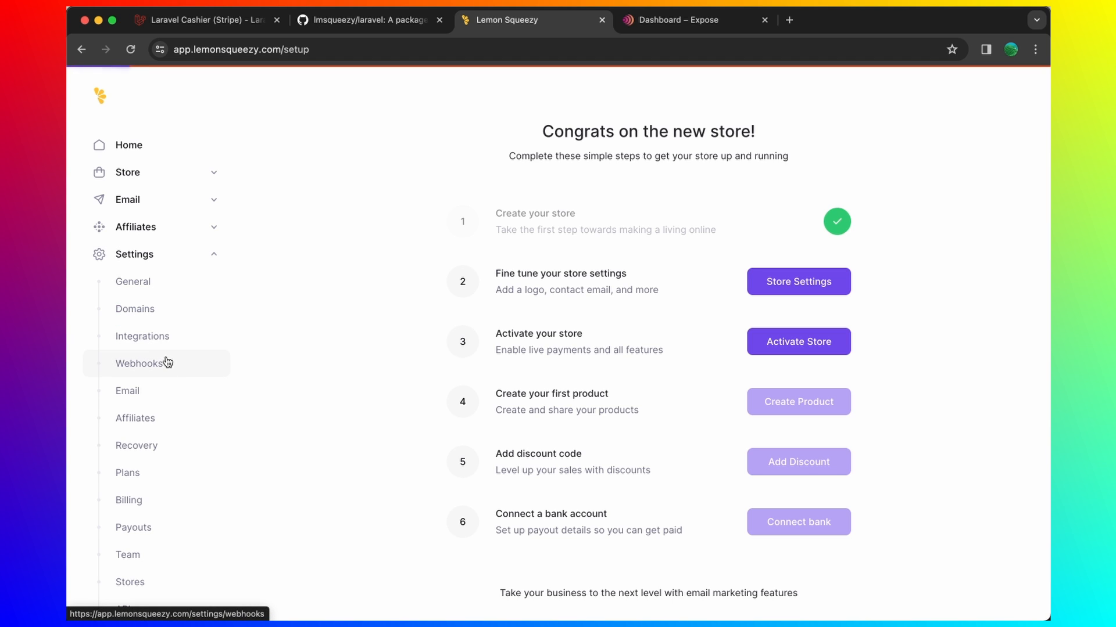
{"action": "left_click", "coordinate": [140, 363]}
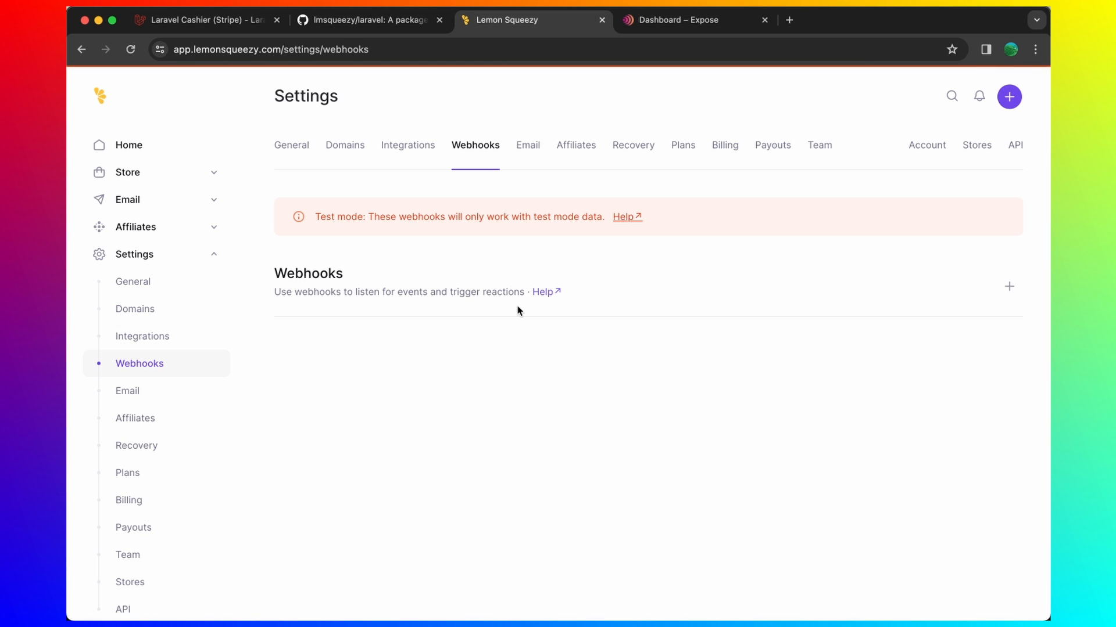
{"action": "mouse_move", "coordinate": [1029, 290]}
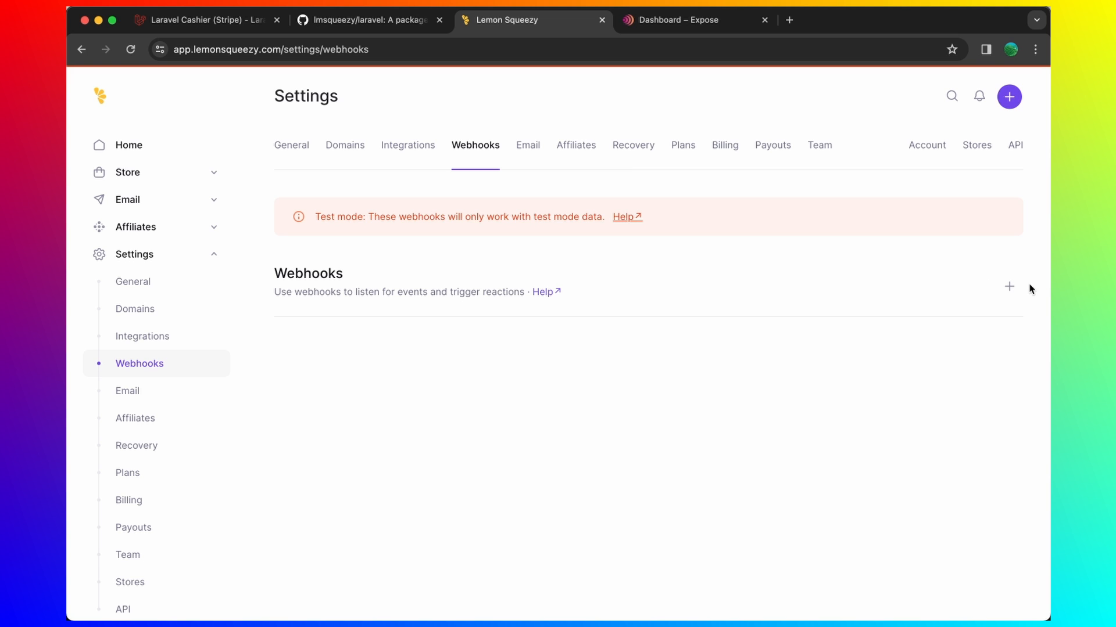
{"action": "left_click", "coordinate": [1009, 287]}
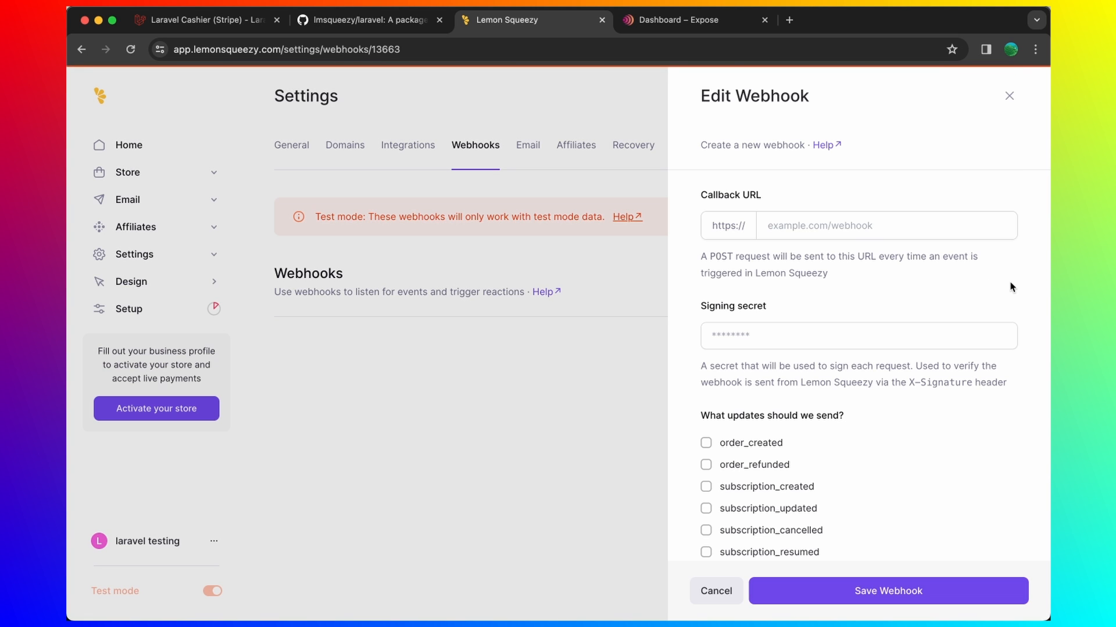
{"action": "left_click", "coordinate": [886, 226]}
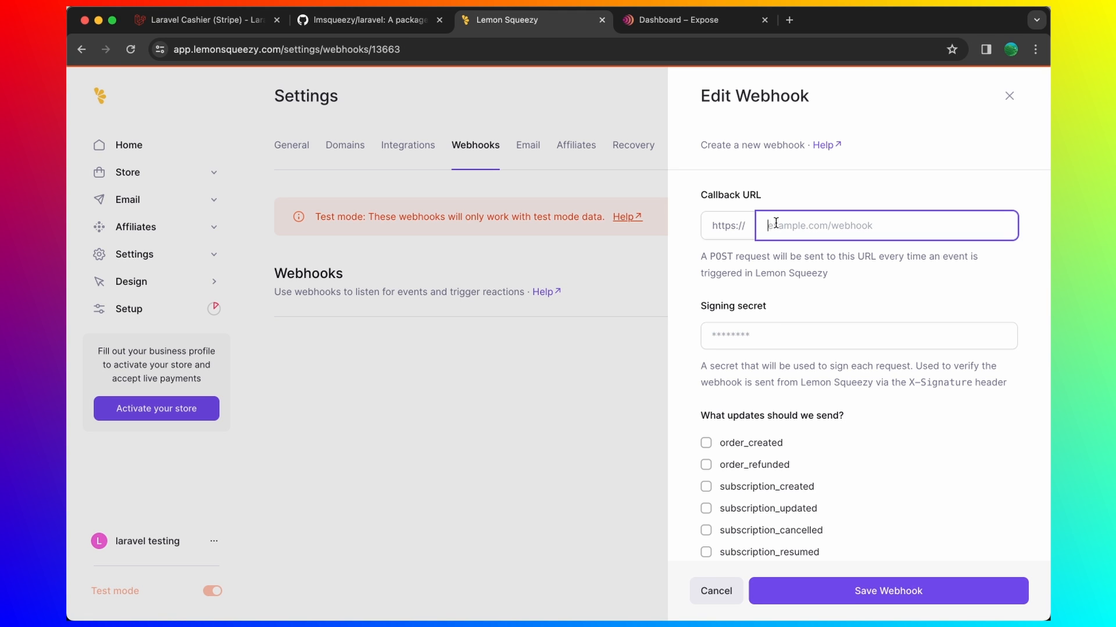
{"action": "type", "text": "lemon"}
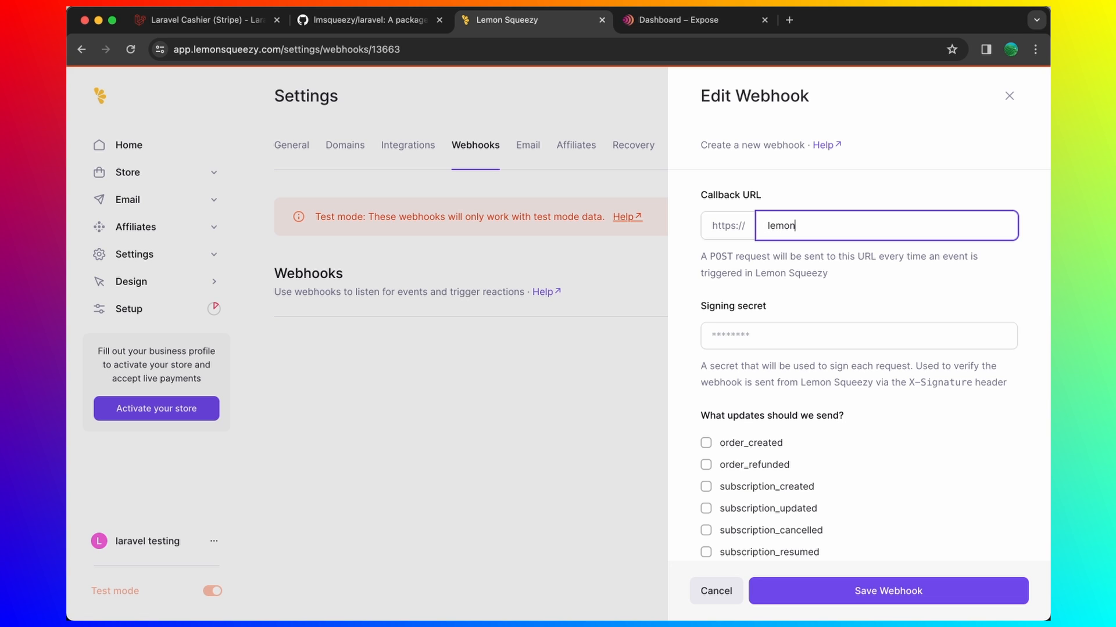
{"action": "type", "text": ".test"}
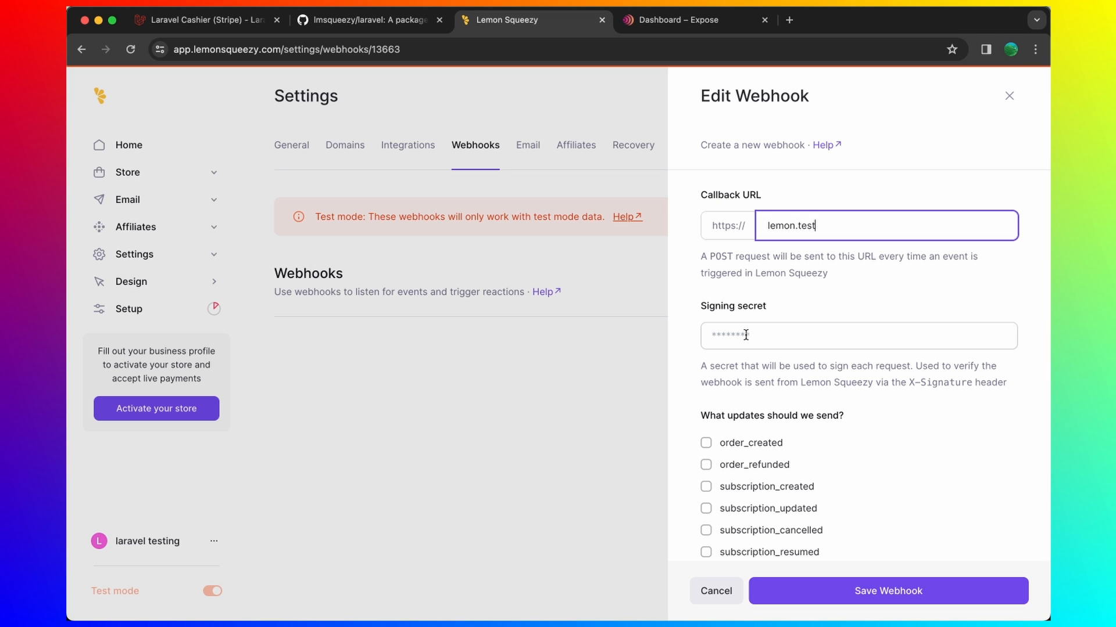
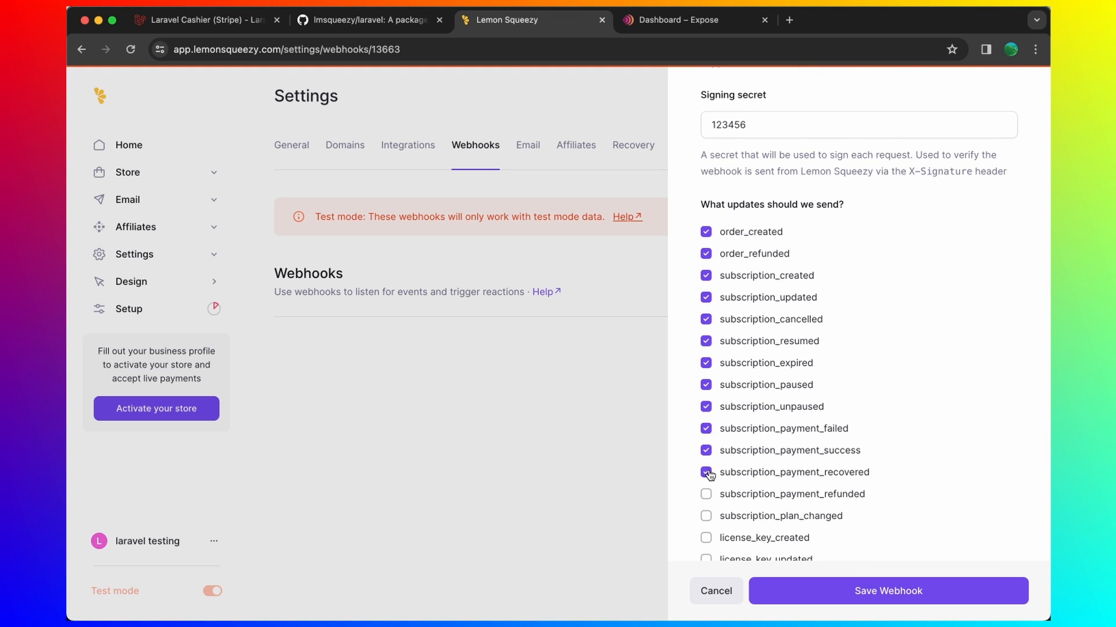
Subscribe the webhook to every update event and save it
{"action": "left_click", "coordinate": [705, 473]}
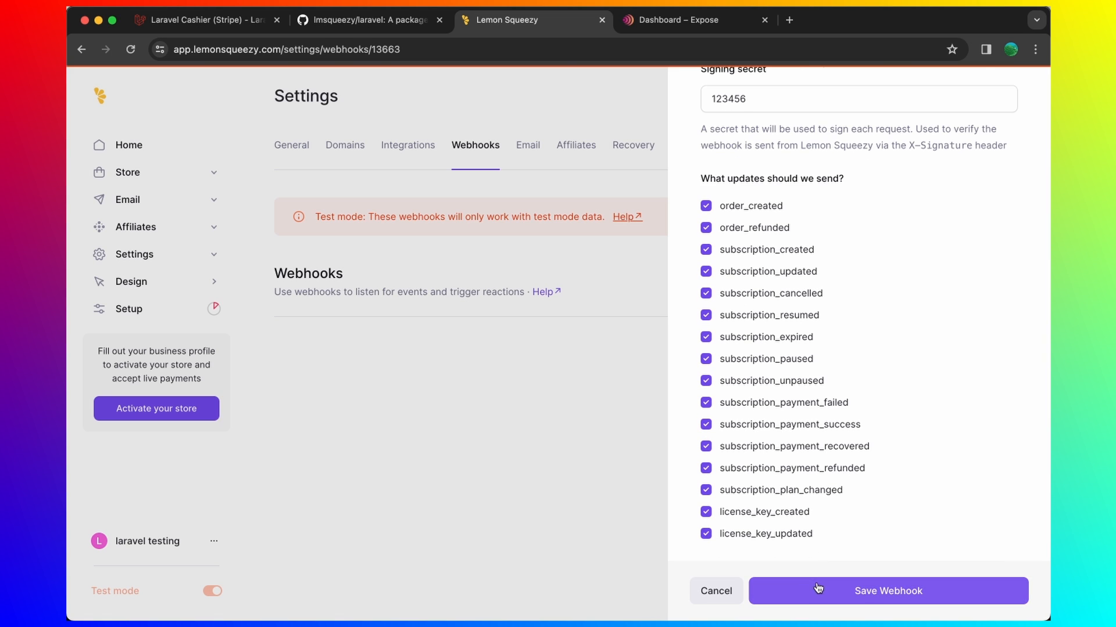
{"action": "left_click", "coordinate": [887, 591]}
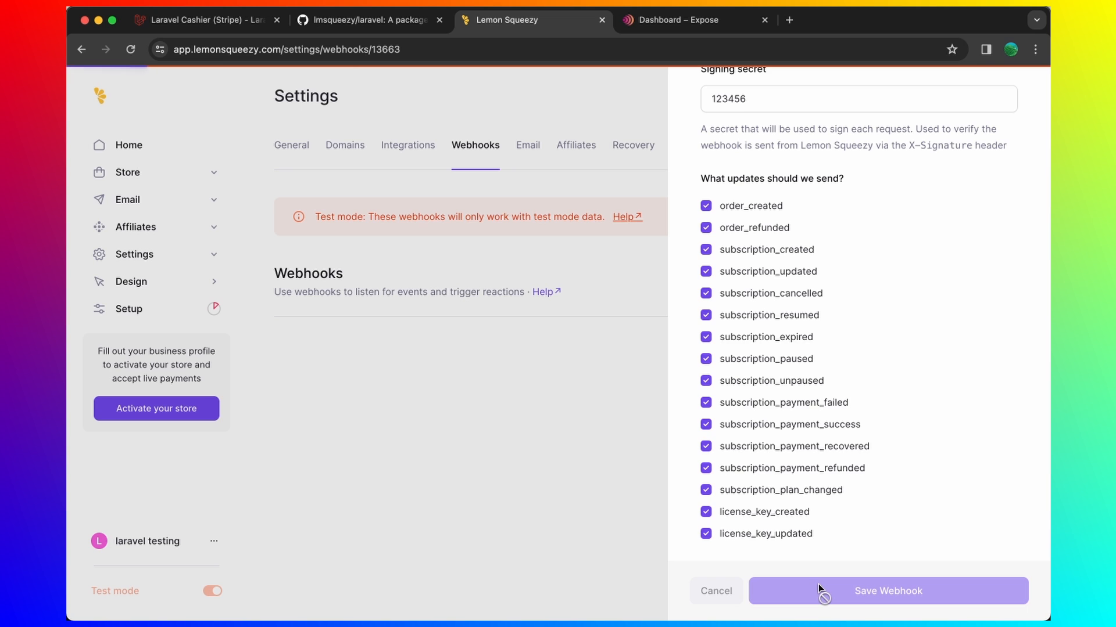
{"action": "left_click", "coordinate": [886, 590]}
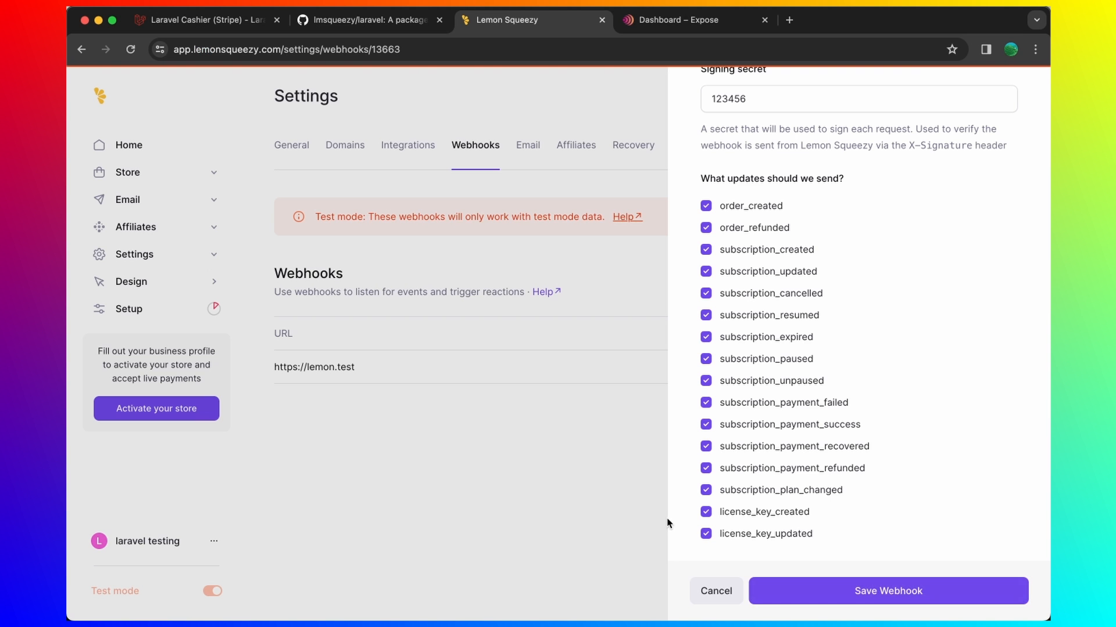
{"action": "left_click", "coordinate": [370, 20]}
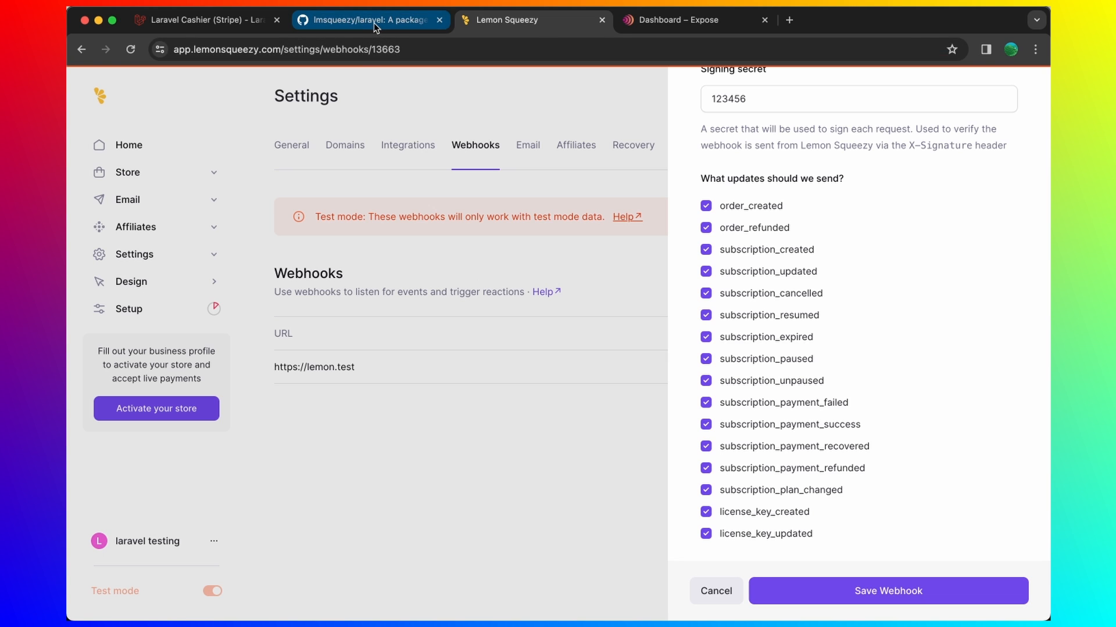
Add LEMON_SQUEEZY_SIGNING_SECRET to .env and run php artisan lmsqueezy:listen, which still fails
{"action": "left_click", "coordinate": [368, 20]}
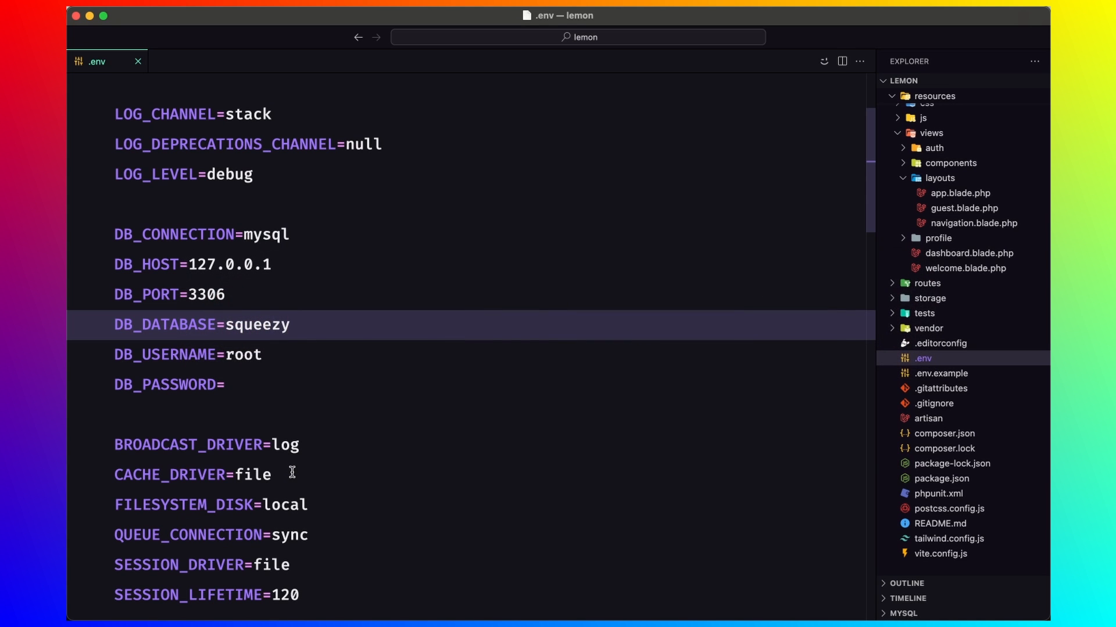
{"action": "scroll", "scroll_direction": "down", "scroll_amount": 3}
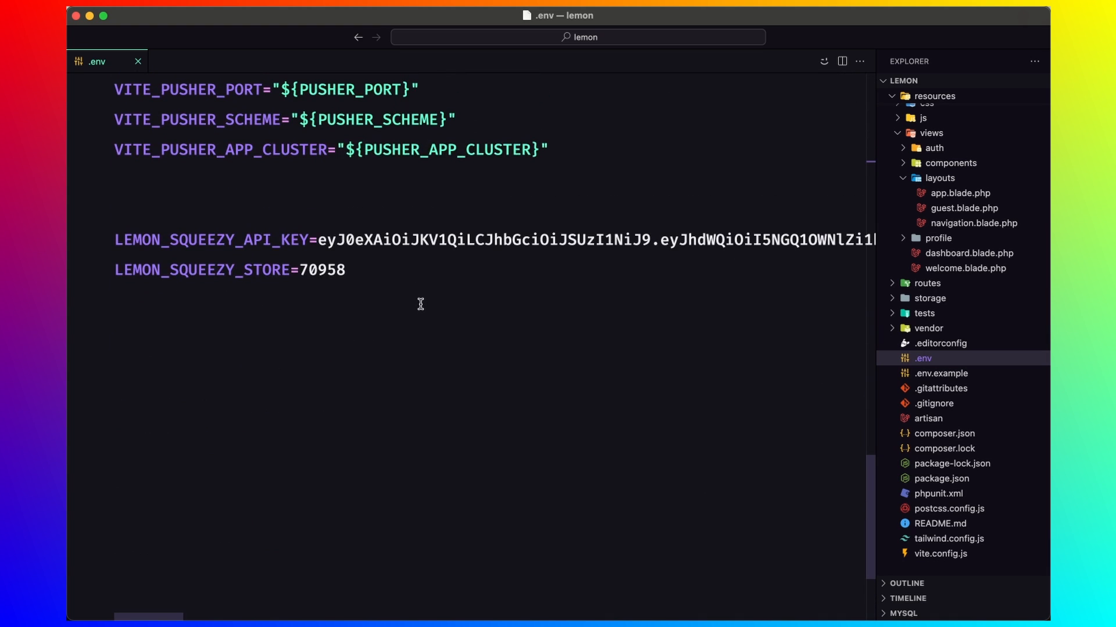
{"action": "type", "text": "LEMON_SQUEEZY_SIGNING_SECRET"}
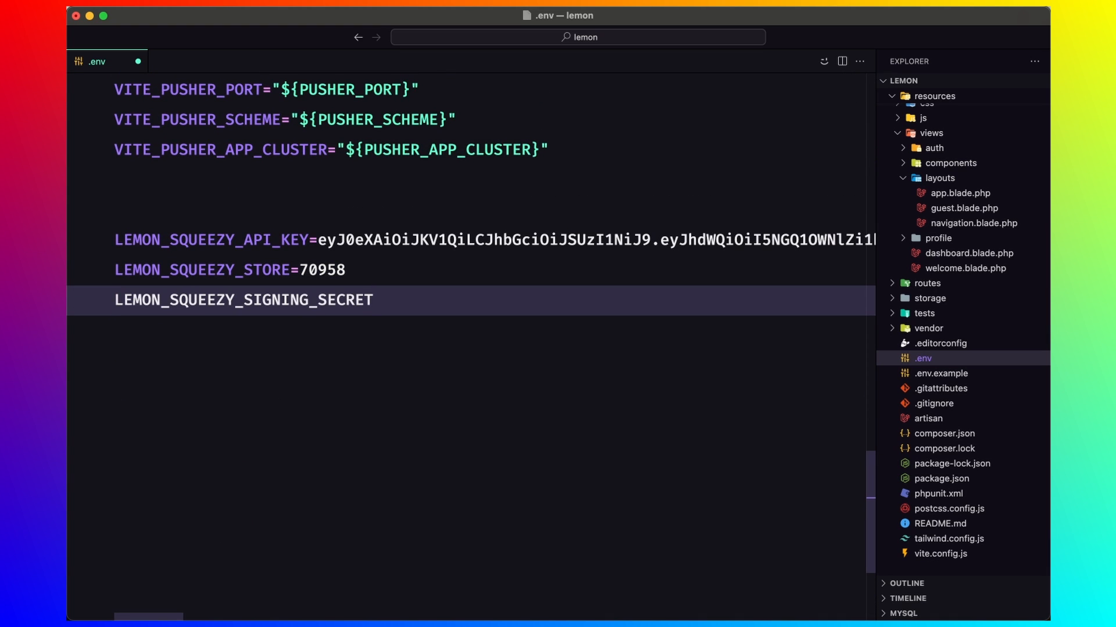
{"action": "type", "text": "=<KEY>"}
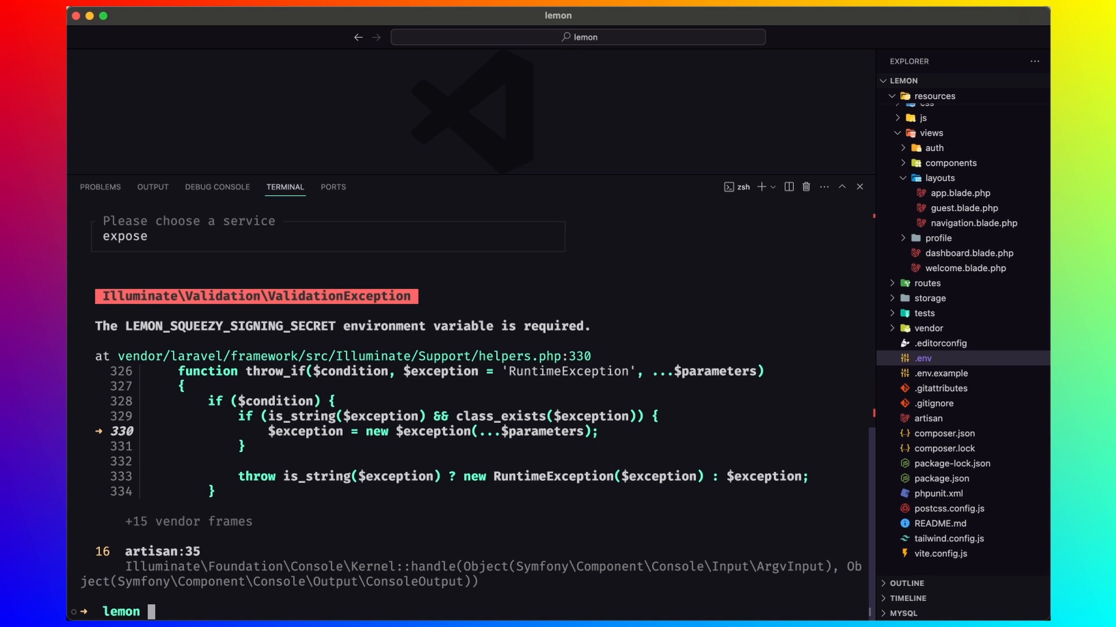
{"action": "type", "text": "php artisan lmsqueezy:listen"}
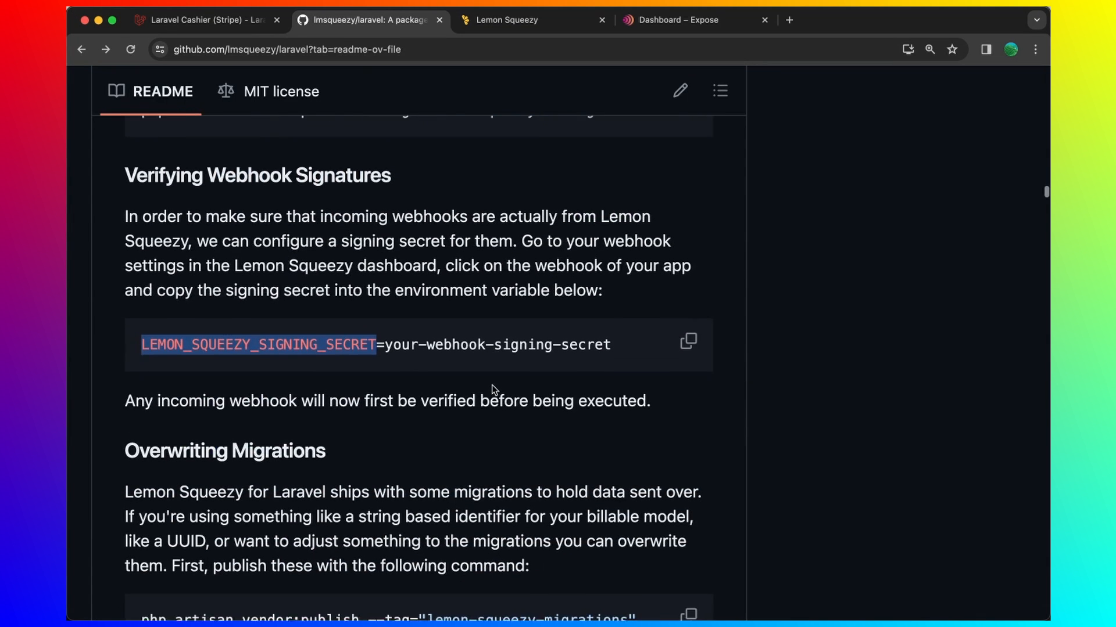
Read the README's signing-secret and /buy checkout examples
{"action": "scroll", "scroll_direction": "up", "scroll_amount": 3}
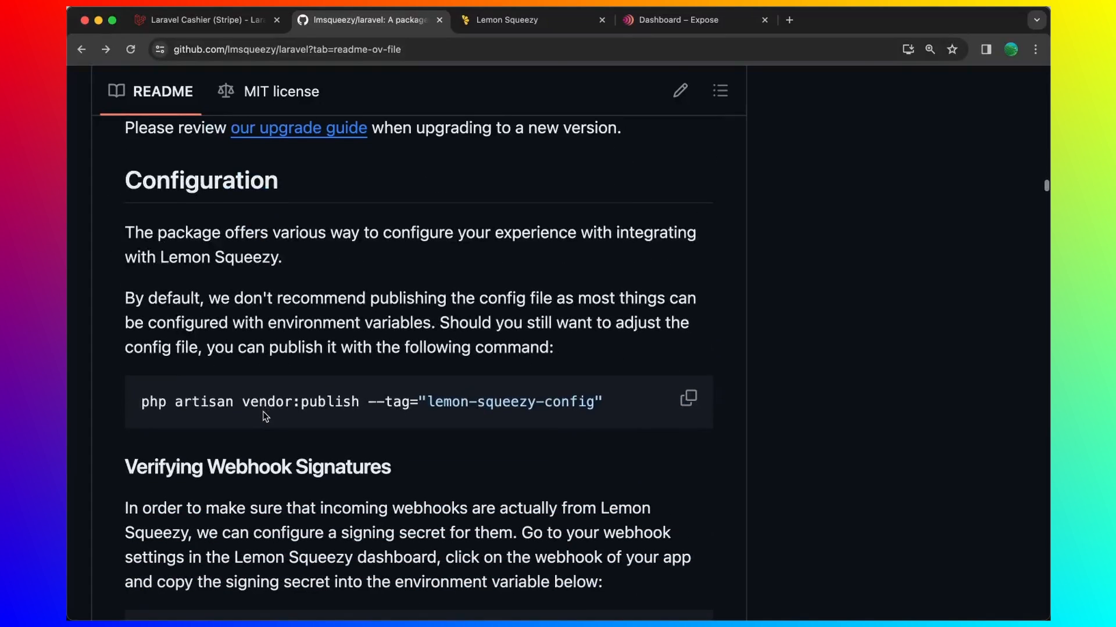
{"action": "scroll", "scroll_direction": "down", "scroll_amount": 3}
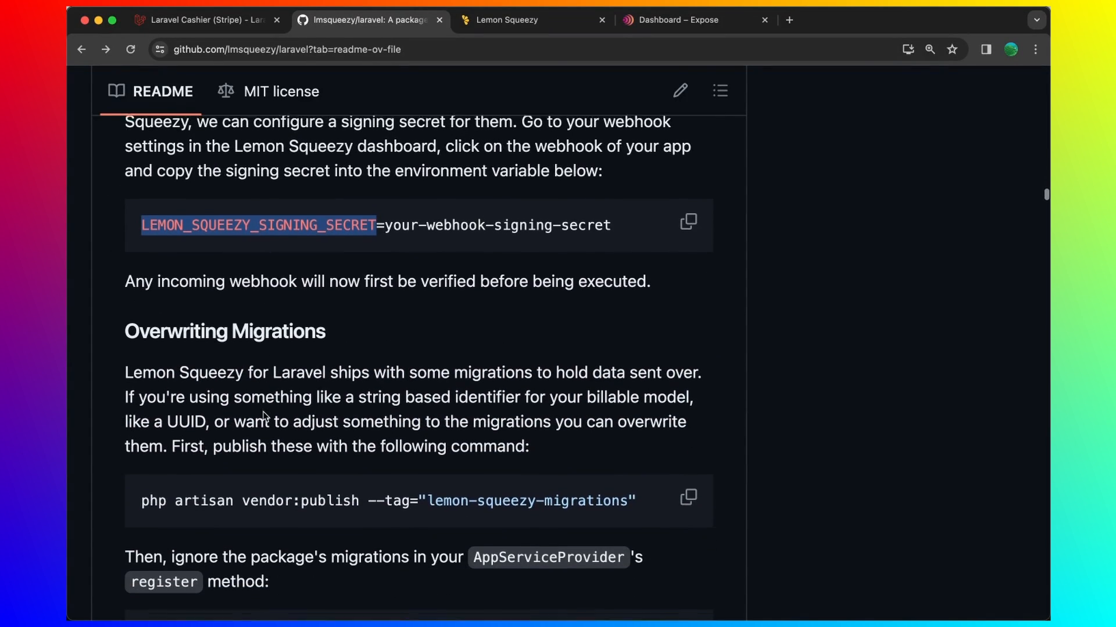
{"action": "scroll", "scroll_direction": "down", "scroll_amount": 3}
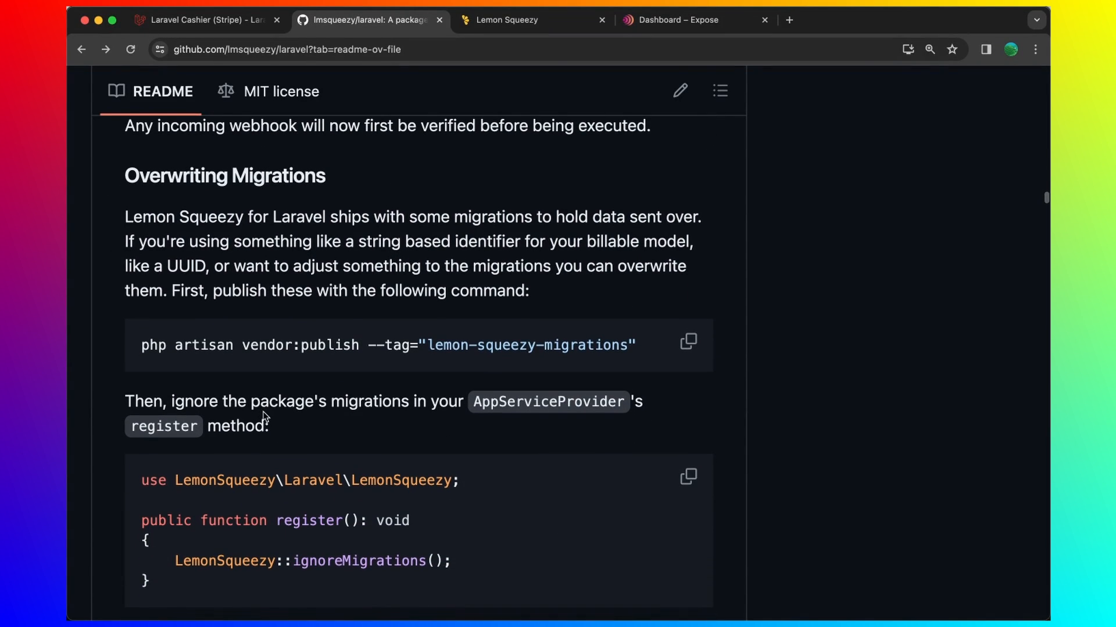
{"action": "mouse_move", "coordinate": [369, 375]}
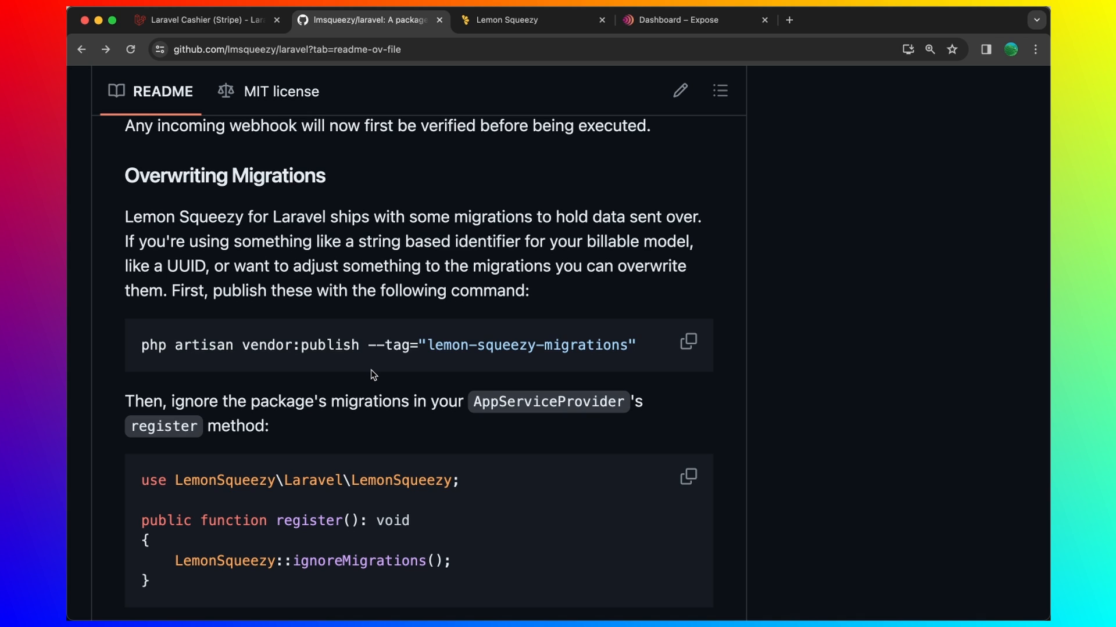
{"action": "scroll", "scroll_direction": "up", "scroll_amount": 3}
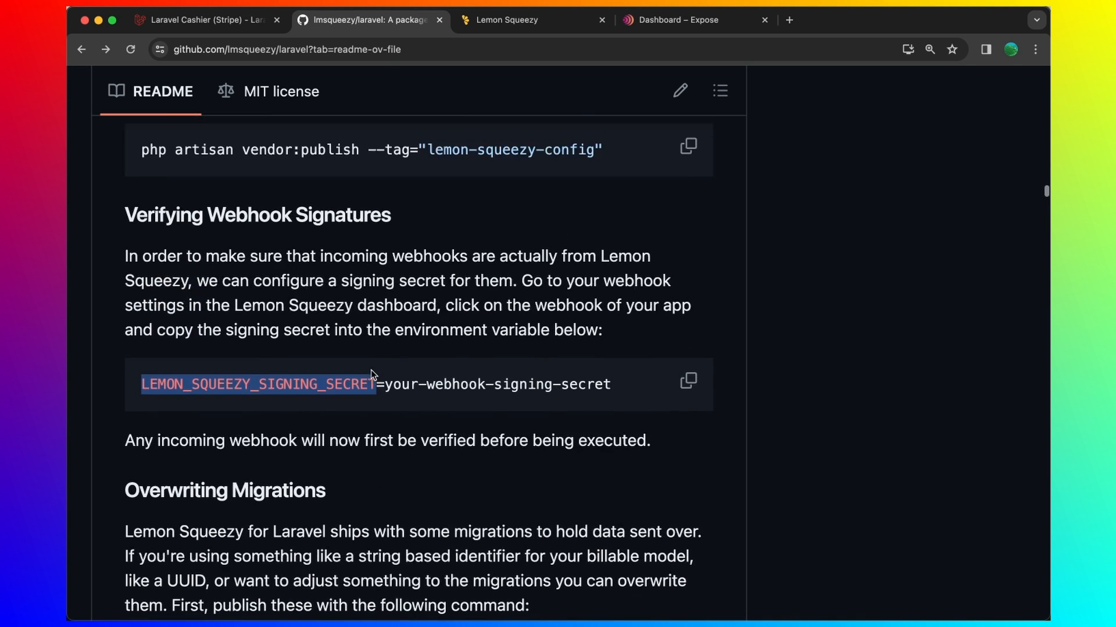
{"action": "scroll", "scroll_direction": "up", "scroll_amount": 3}
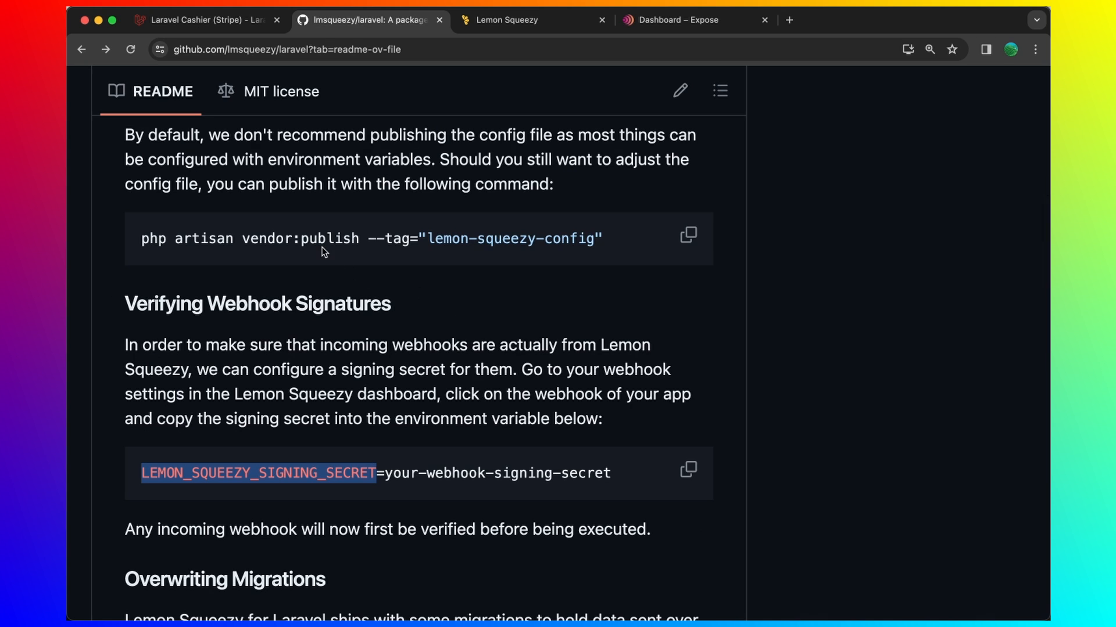
{"action": "scroll", "scroll_direction": "down", "scroll_amount": 3}
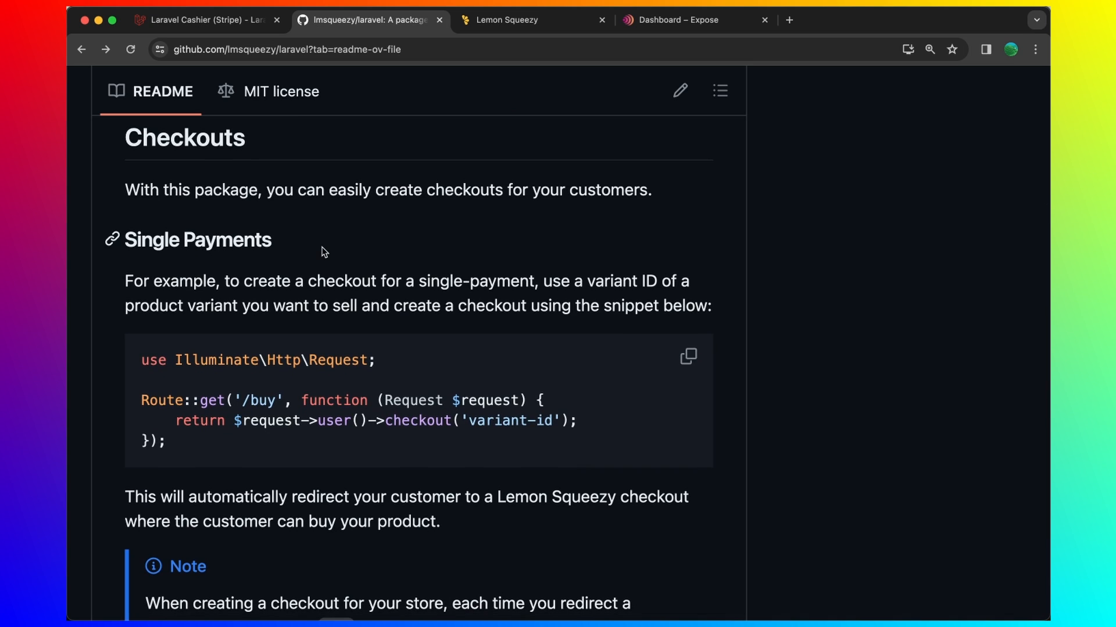
{"action": "scroll", "scroll_direction": "down", "scroll_amount": 3}
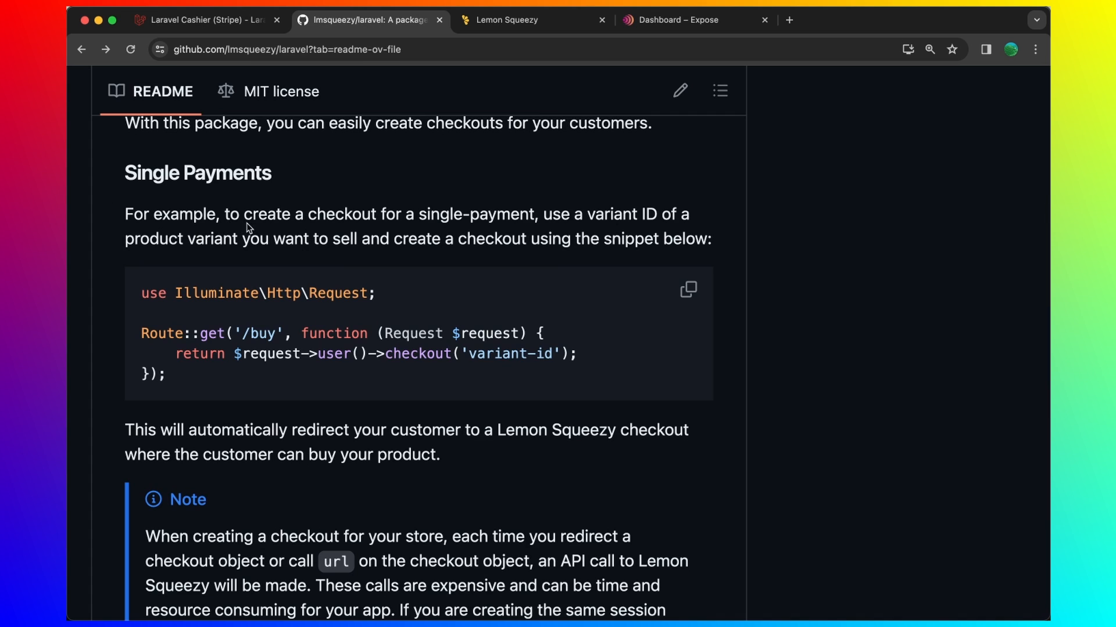
{"action": "mouse_move", "coordinate": [433, 229]}
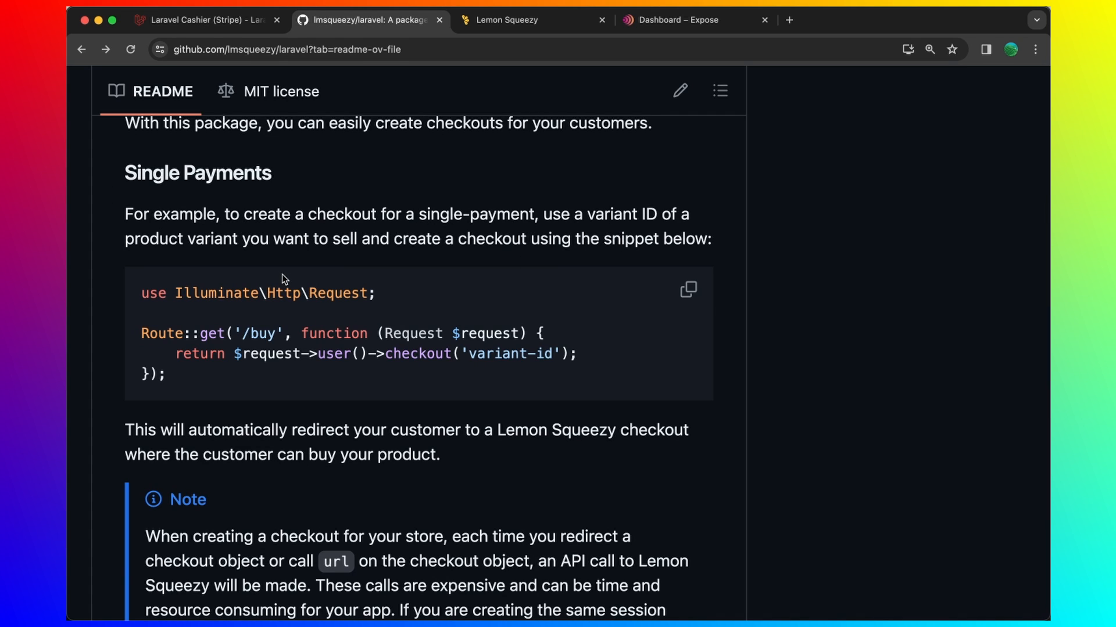
Close the webhook panel in Lemon Squeezy and open the store's empty Products page
{"action": "left_click", "coordinate": [516, 19]}
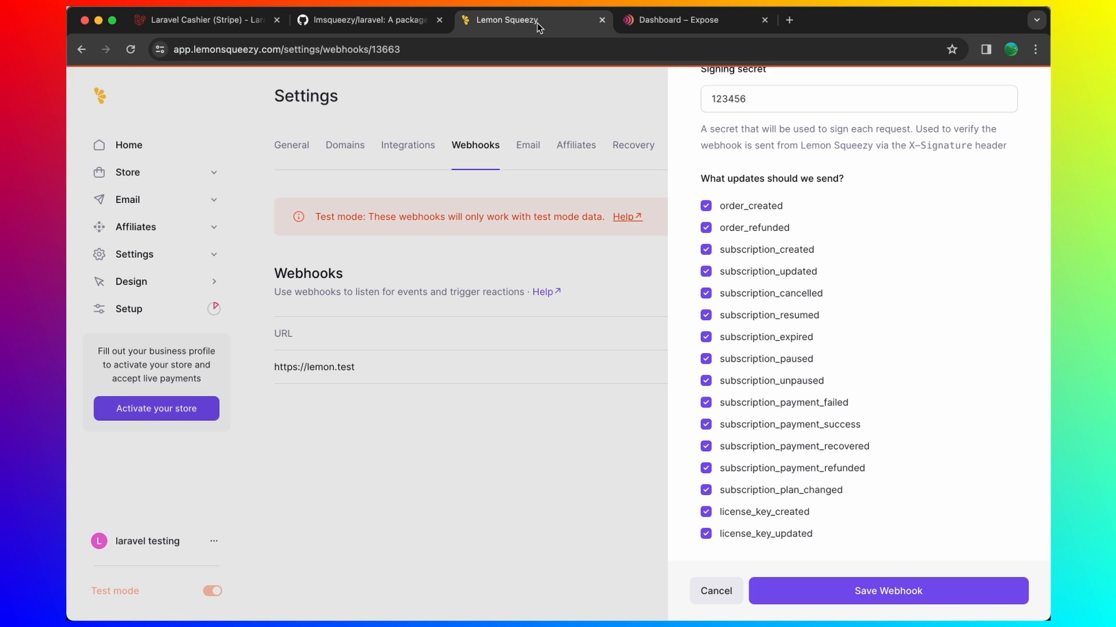
{"action": "mouse_move", "coordinate": [171, 179]}
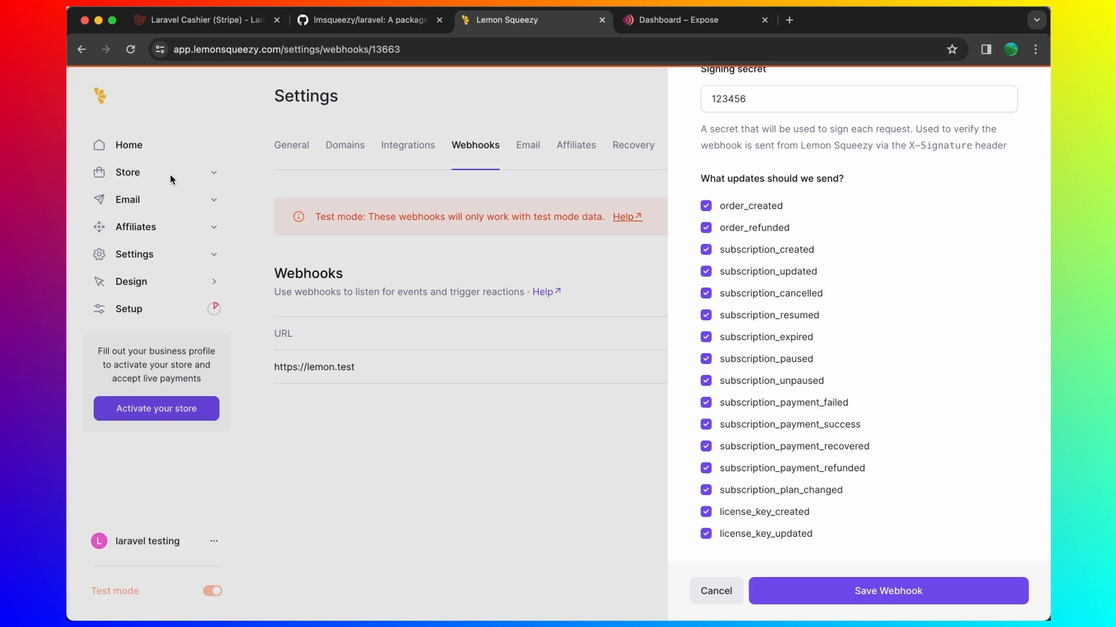
{"action": "left_click", "coordinate": [887, 590]}
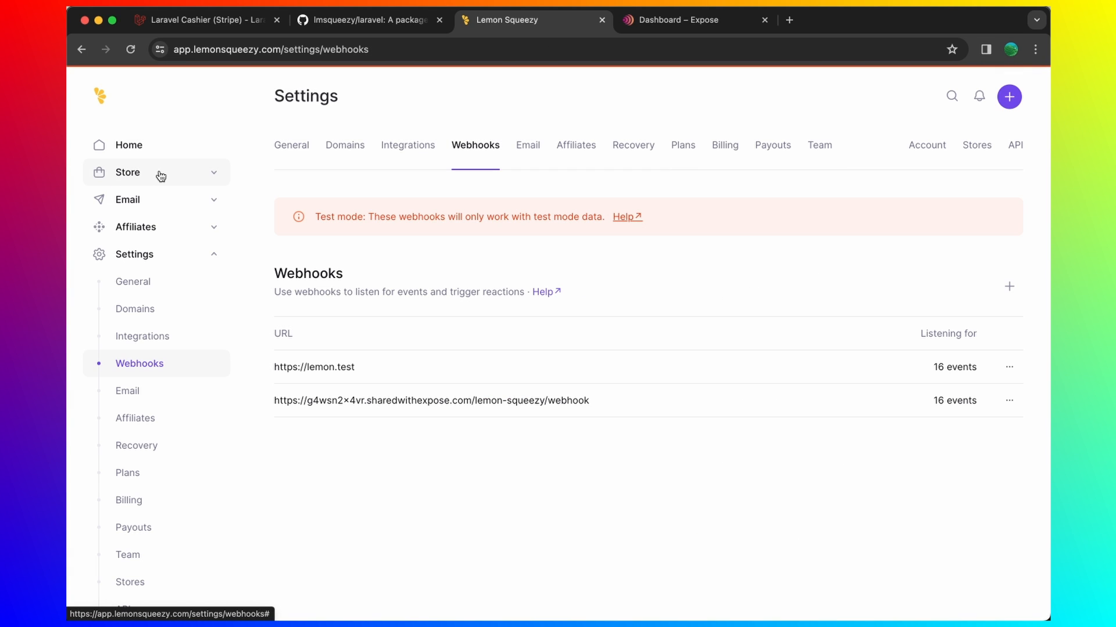
{"action": "left_click", "coordinate": [127, 172]}
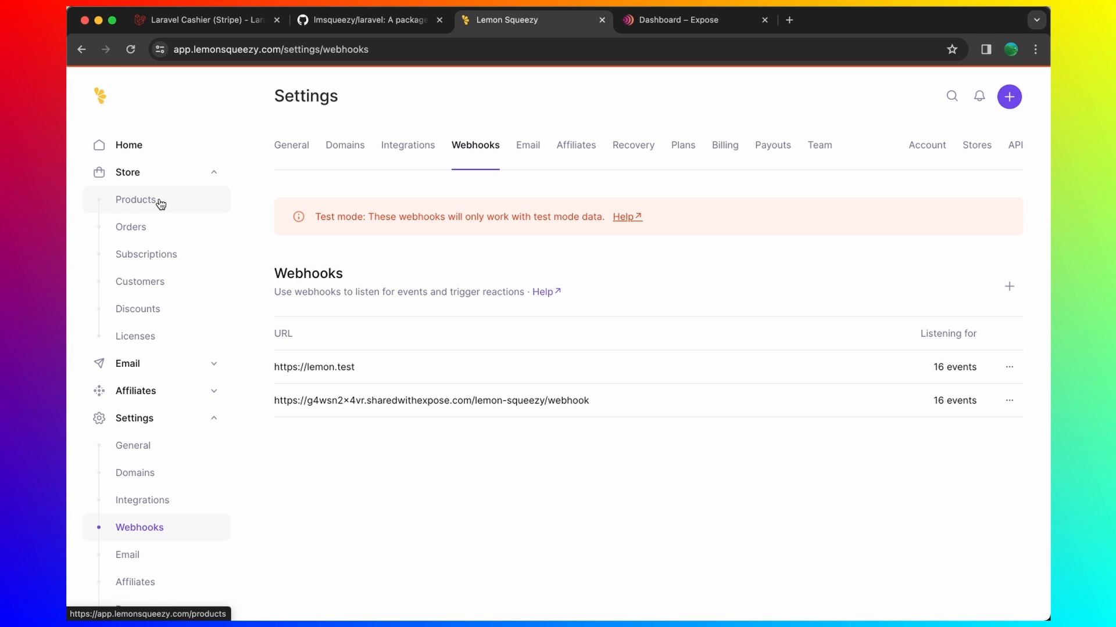
{"action": "left_click", "coordinate": [137, 200]}
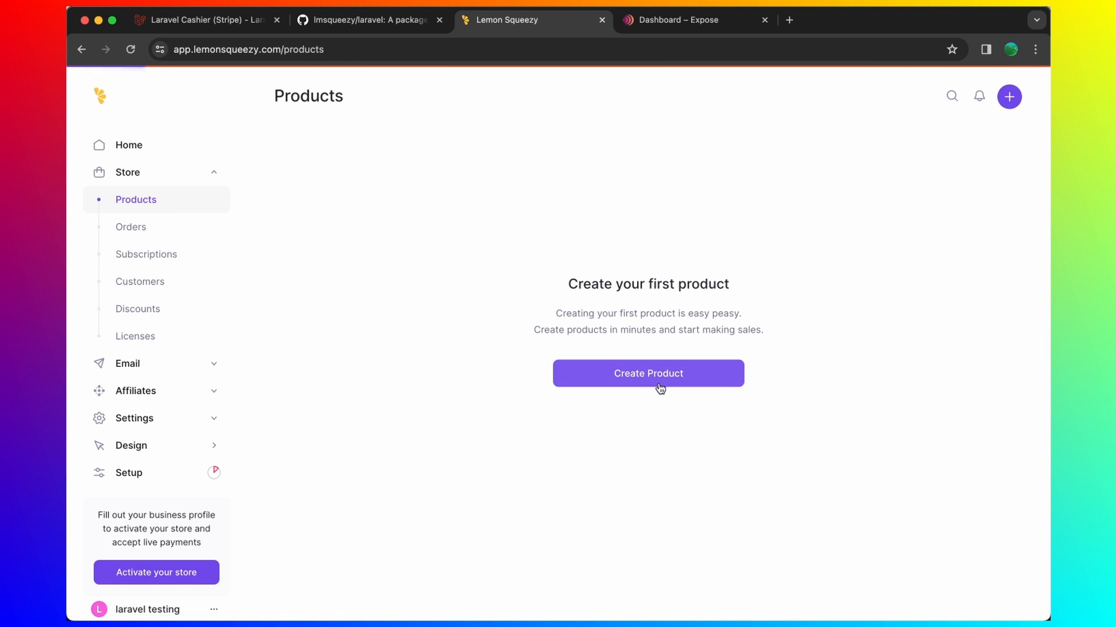
Start a new product named Laravel with description 'testin'
{"action": "left_click", "coordinate": [647, 373]}
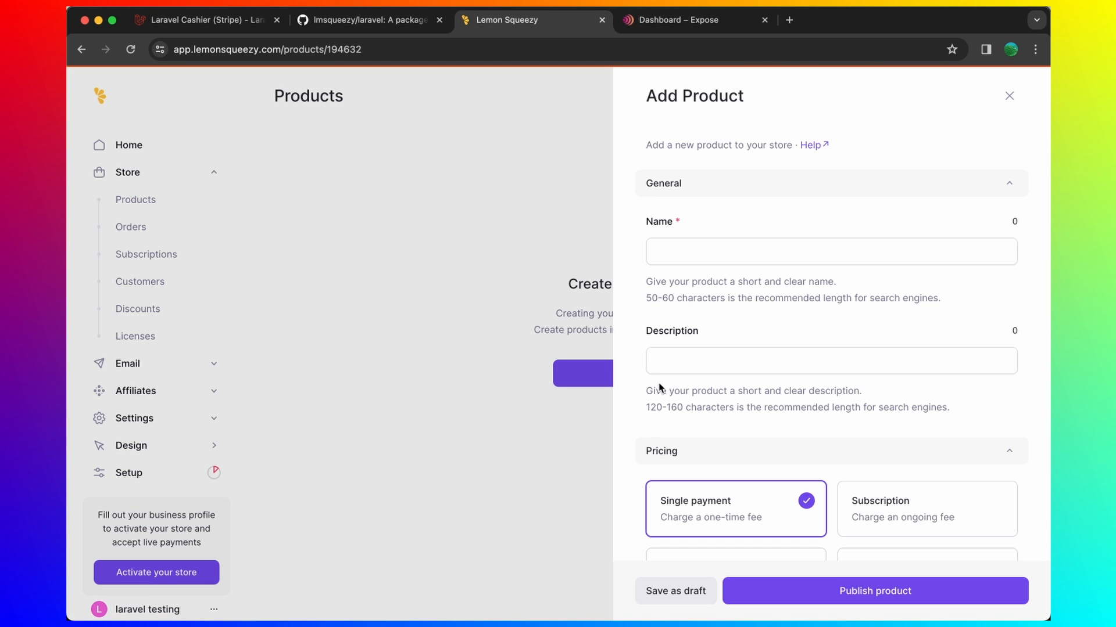
{"action": "left_click", "coordinate": [829, 251]}
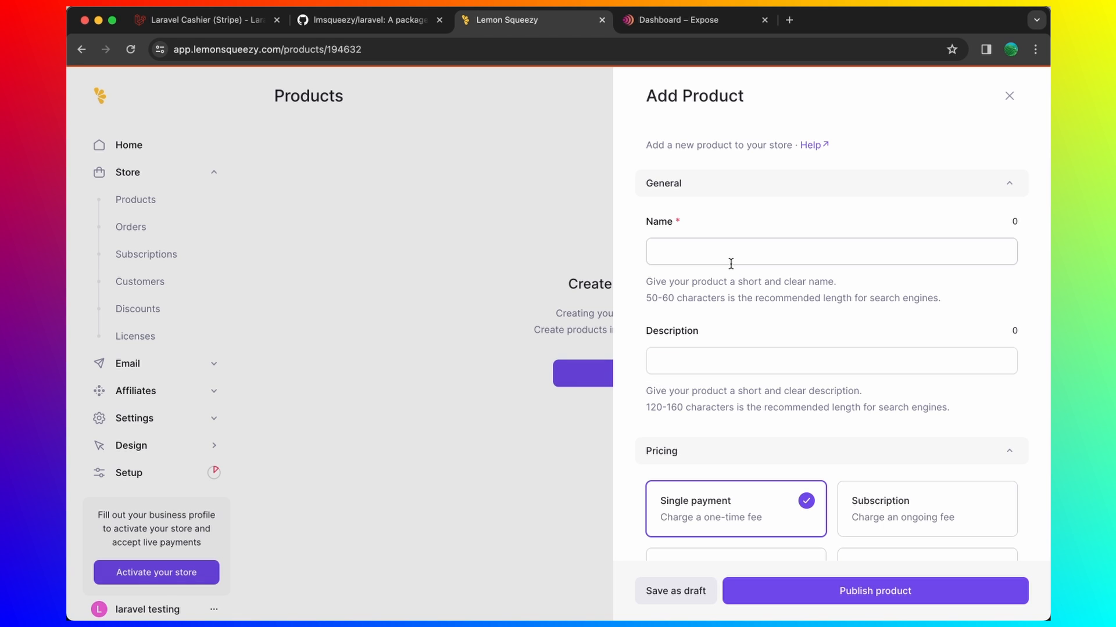
{"action": "left_click", "coordinate": [829, 251]}
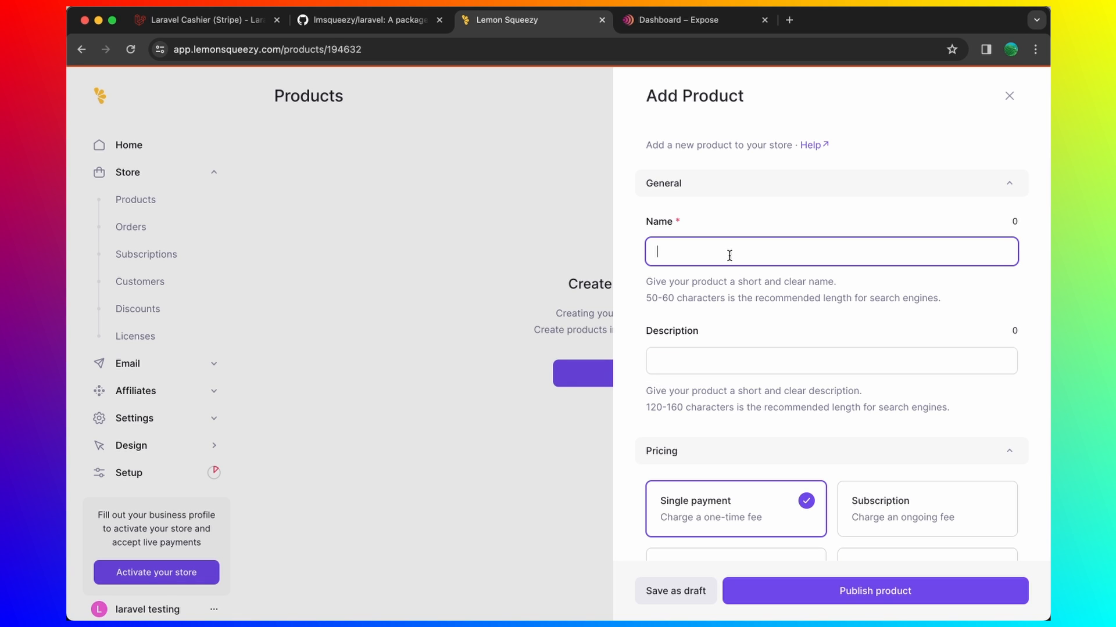
{"action": "type", "text": "Laravel Book"}
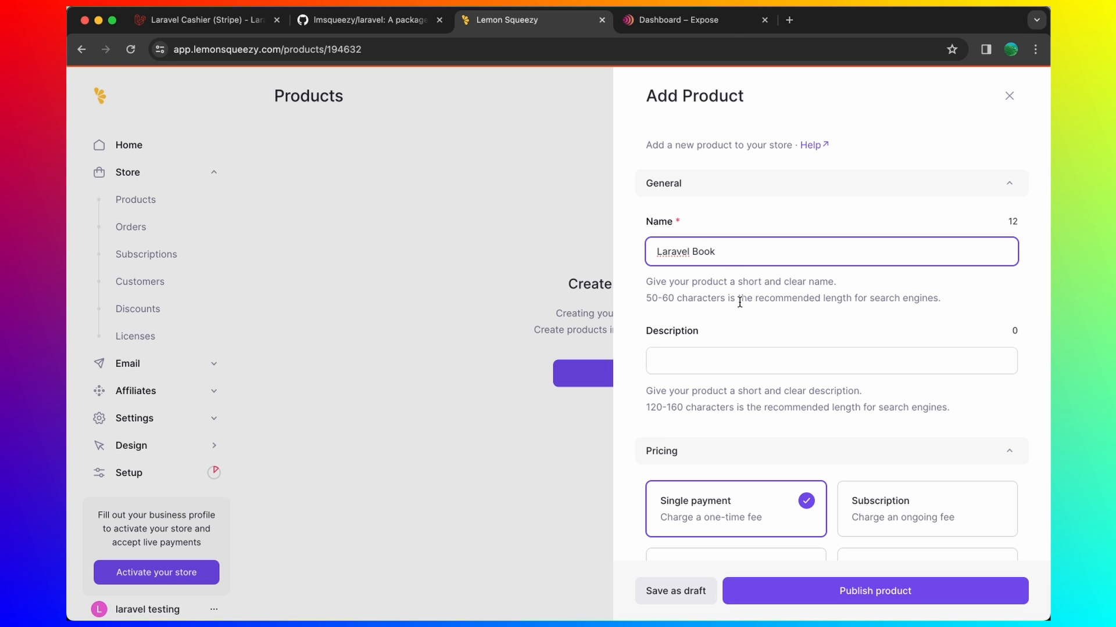
{"action": "left_click", "coordinate": [829, 360]}
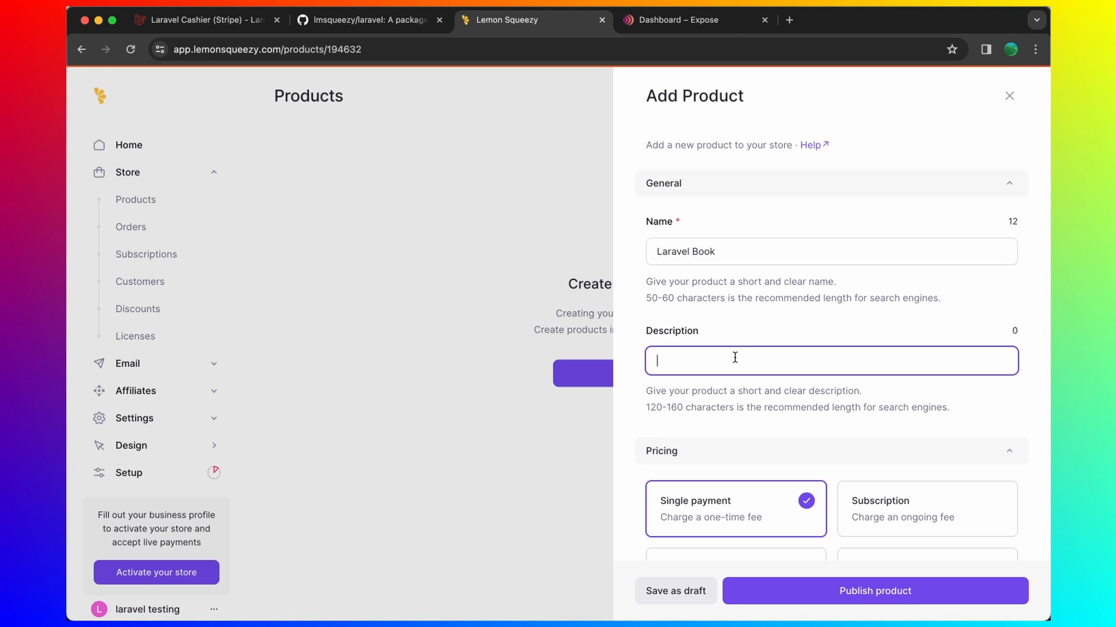
{"action": "type", "text": "testing"}
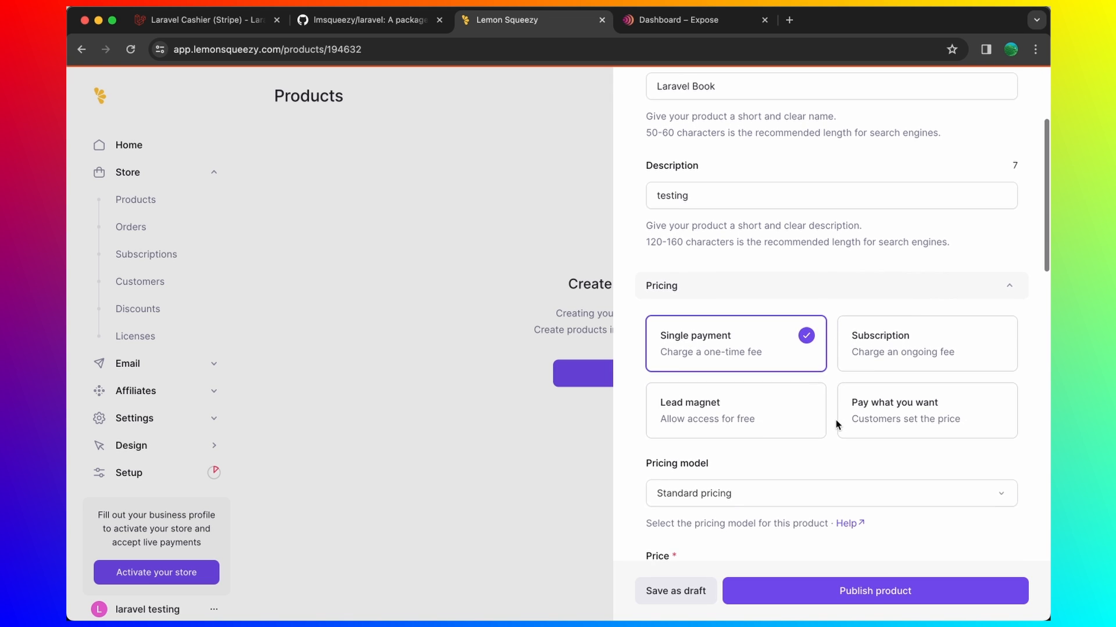
Give the product a $9.99 price and the Ebook tax category
{"action": "scroll", "scroll_direction": "down", "scroll_amount": 3}
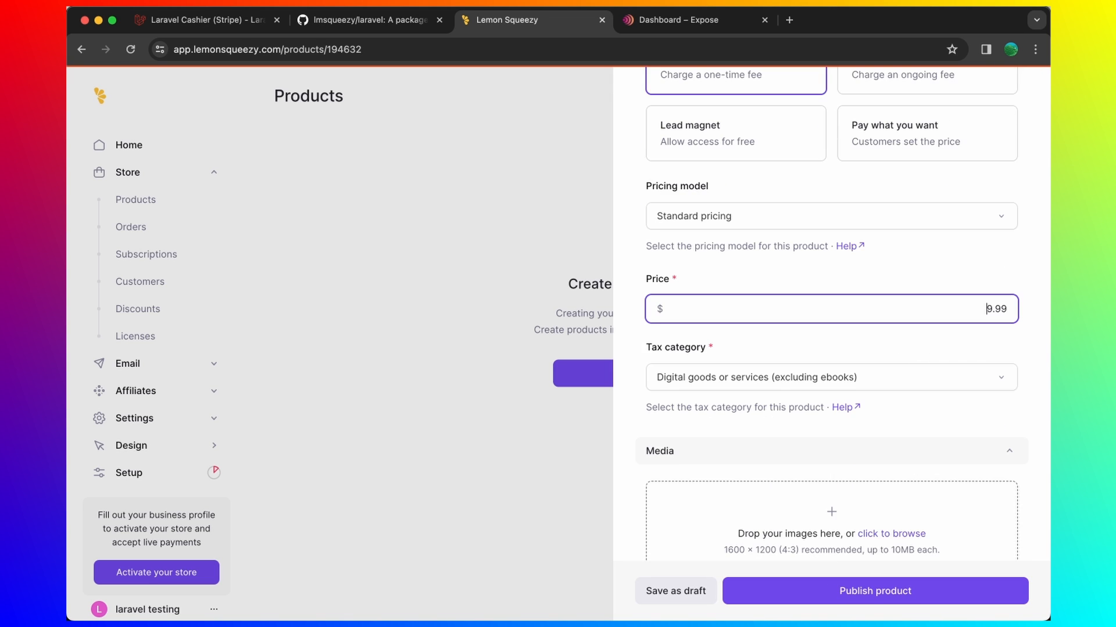
{"action": "scroll", "scroll_direction": "down", "scroll_amount": 3}
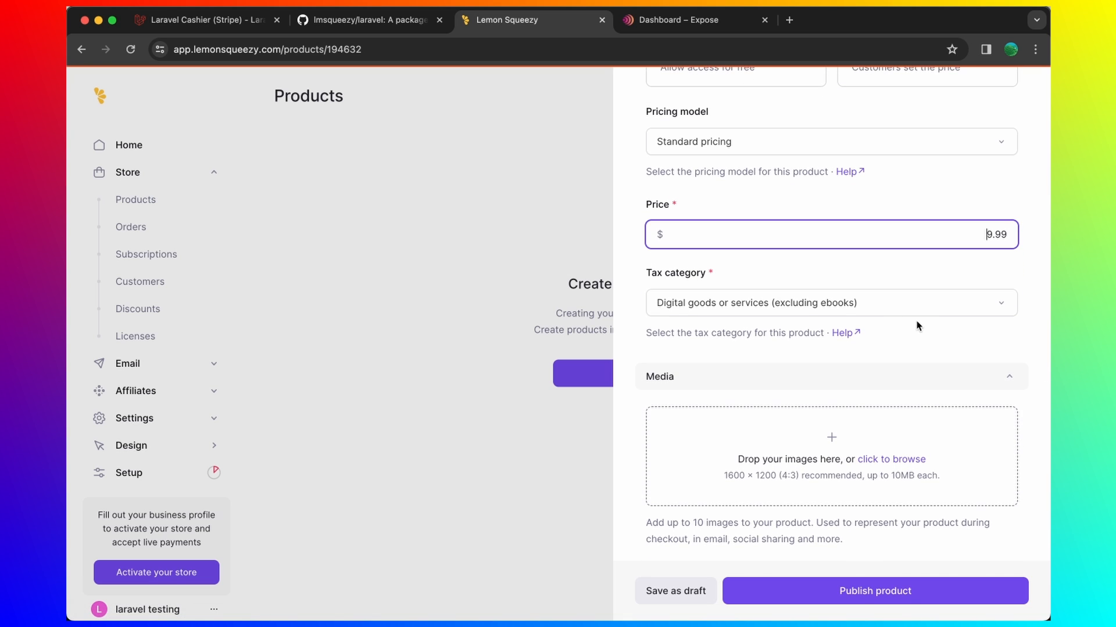
{"action": "left_click", "coordinate": [830, 302]}
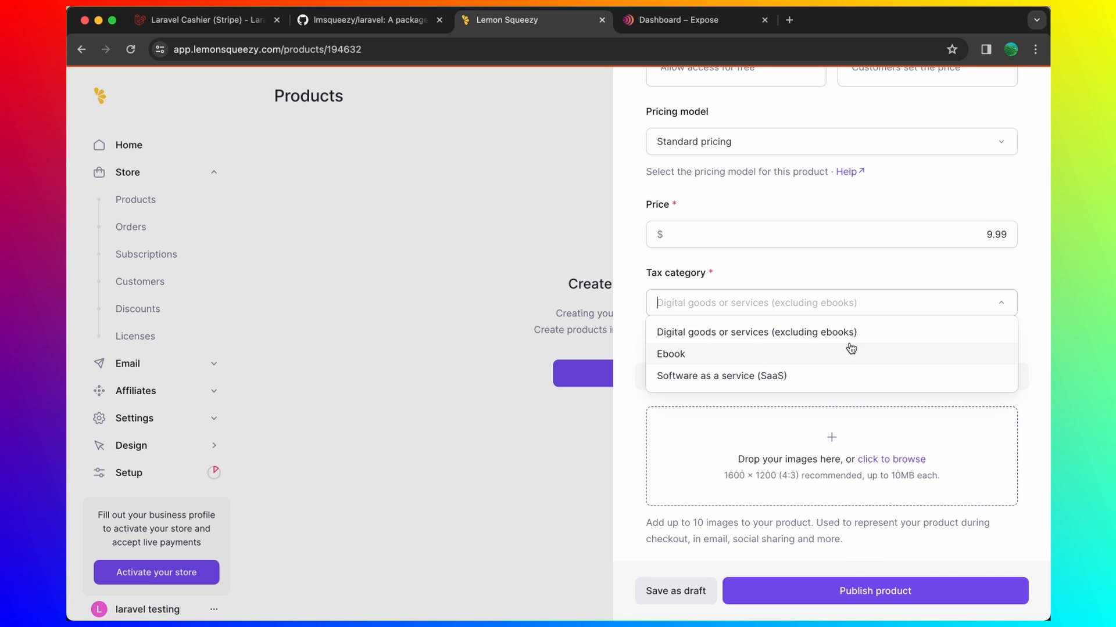
{"action": "scroll", "scroll_direction": "down", "scroll_amount": 3}
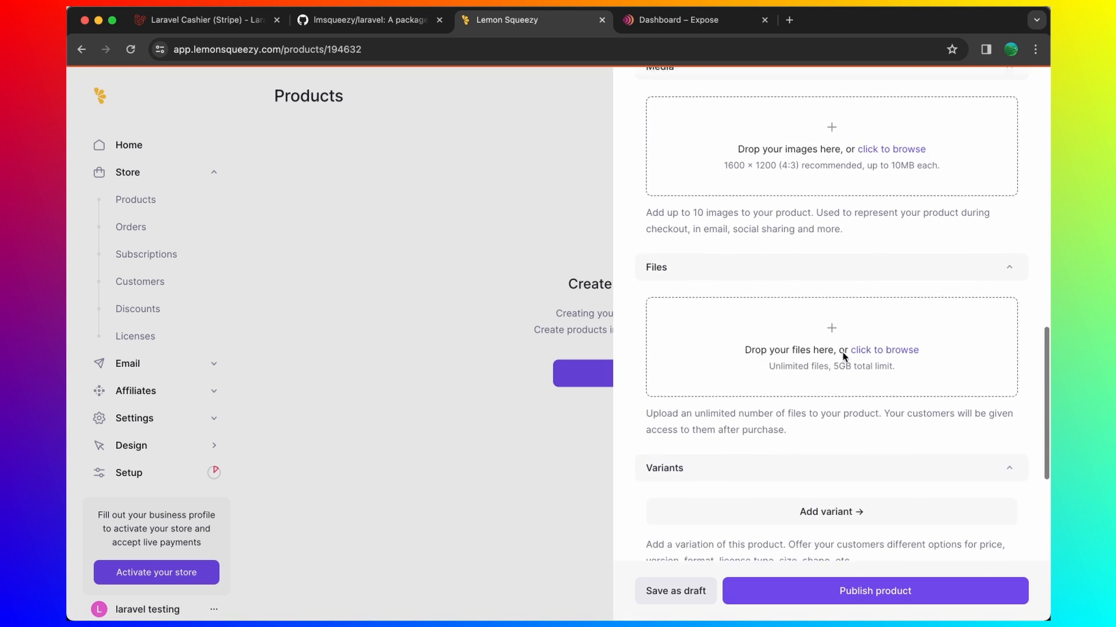
{"action": "scroll", "scroll_direction": "down", "scroll_amount": 3}
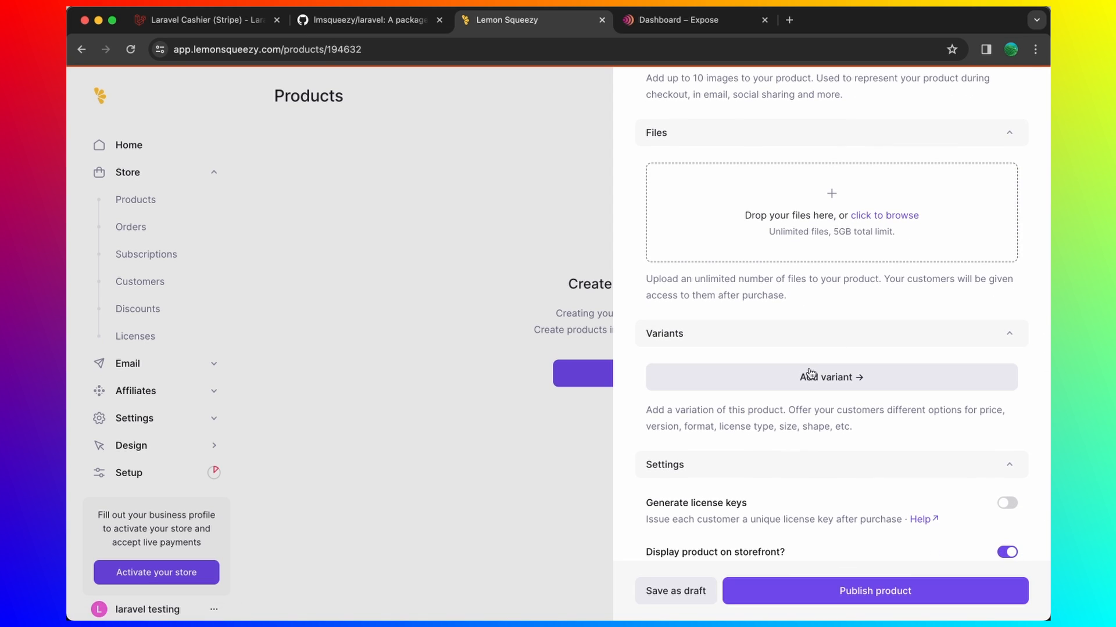
{"action": "mouse_move", "coordinate": [825, 375]}
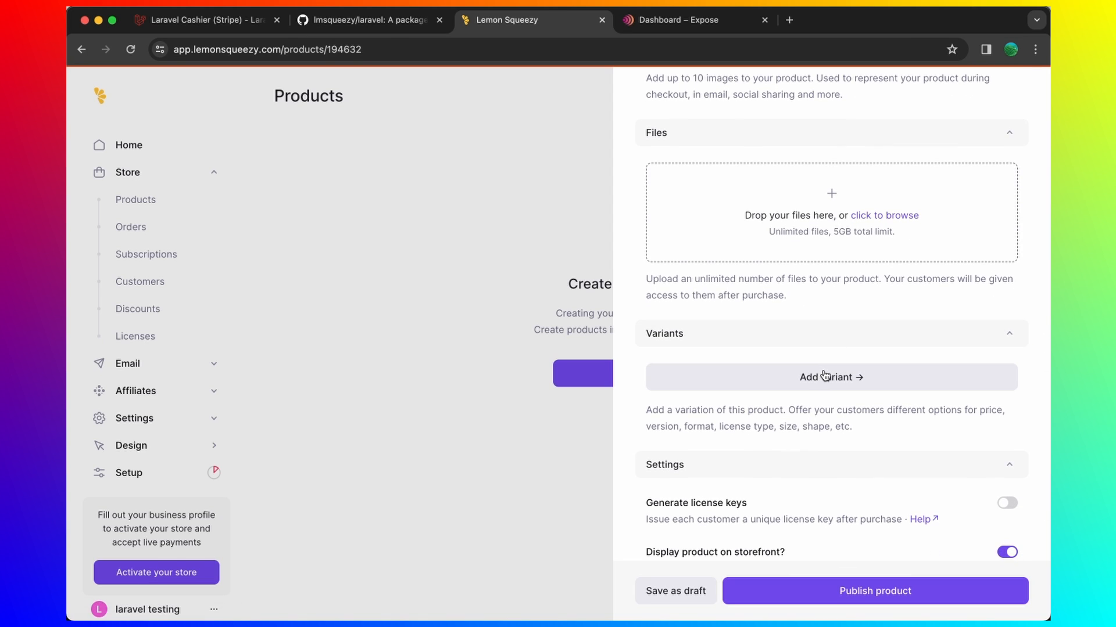
{"action": "left_click", "coordinate": [365, 19]}
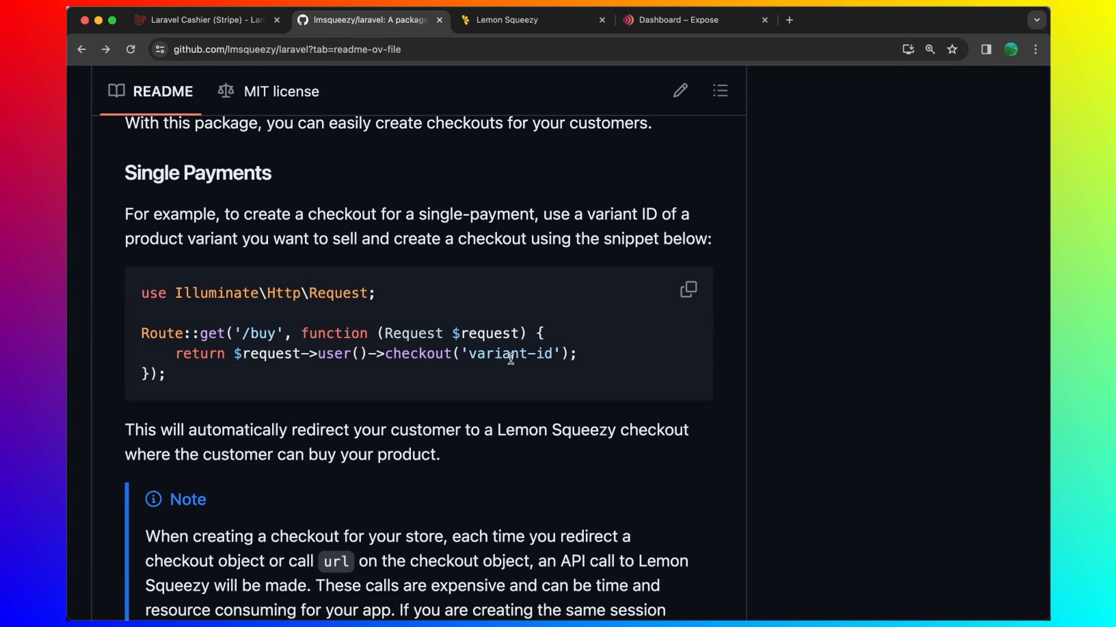
{"action": "left_click", "coordinate": [530, 20]}
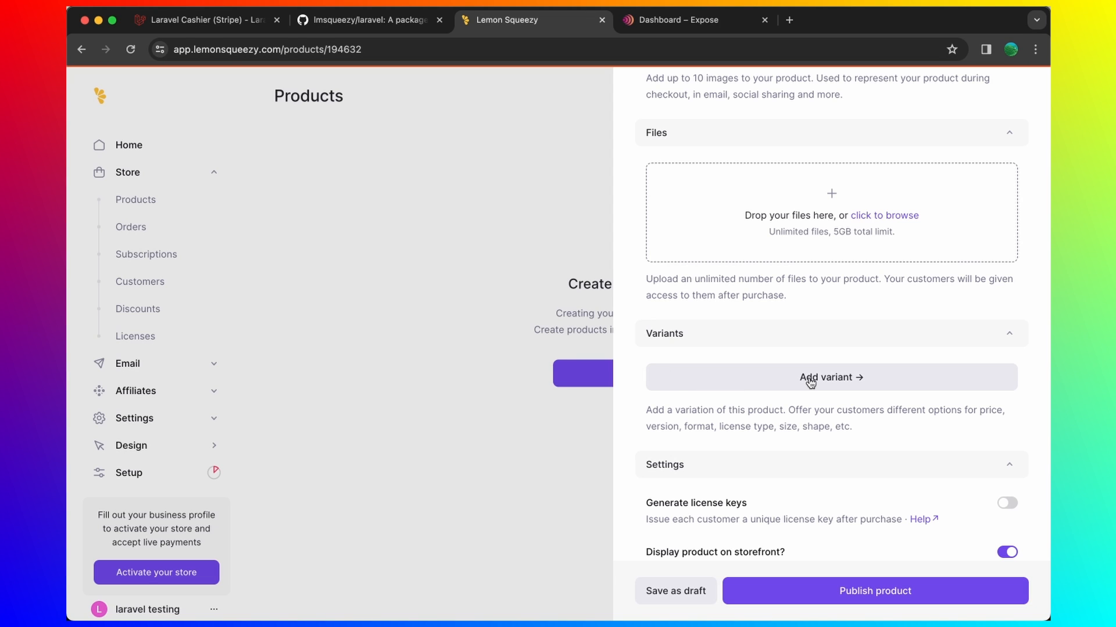
Add a Default variant described as 'test' at $9.99 and save it back to the product
{"action": "left_click", "coordinate": [829, 377]}
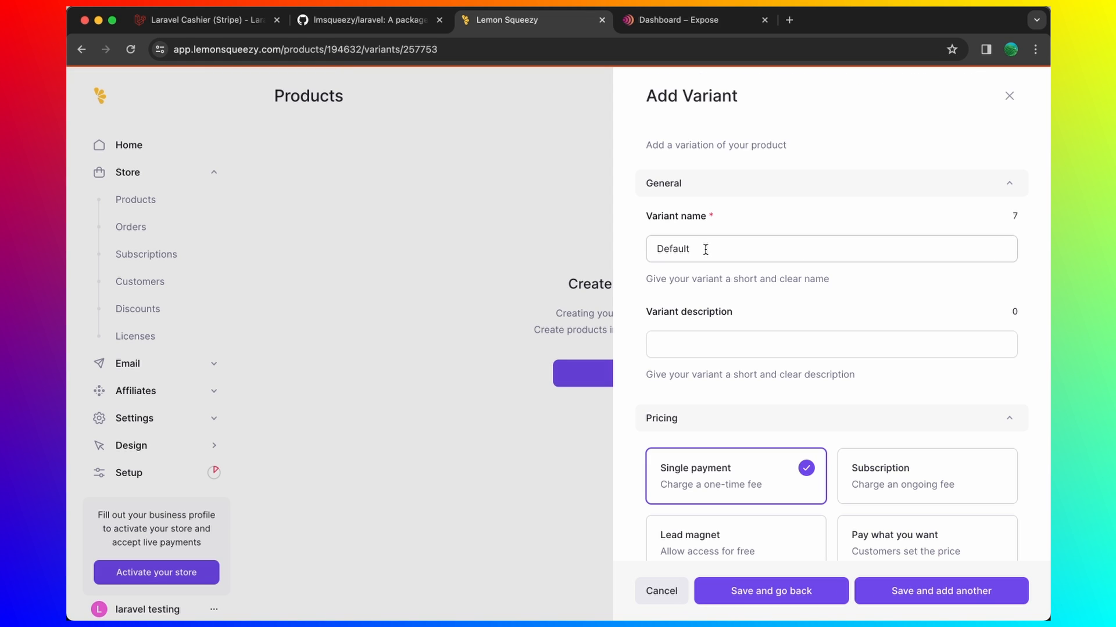
{"action": "left_click", "coordinate": [829, 344]}
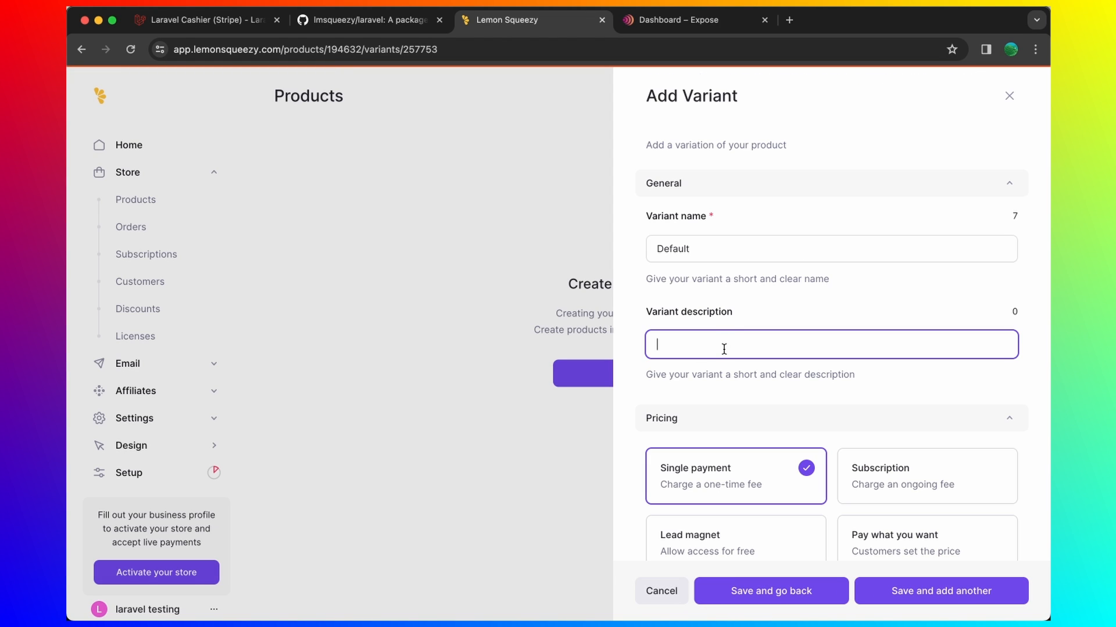
{"action": "type", "text": "test"}
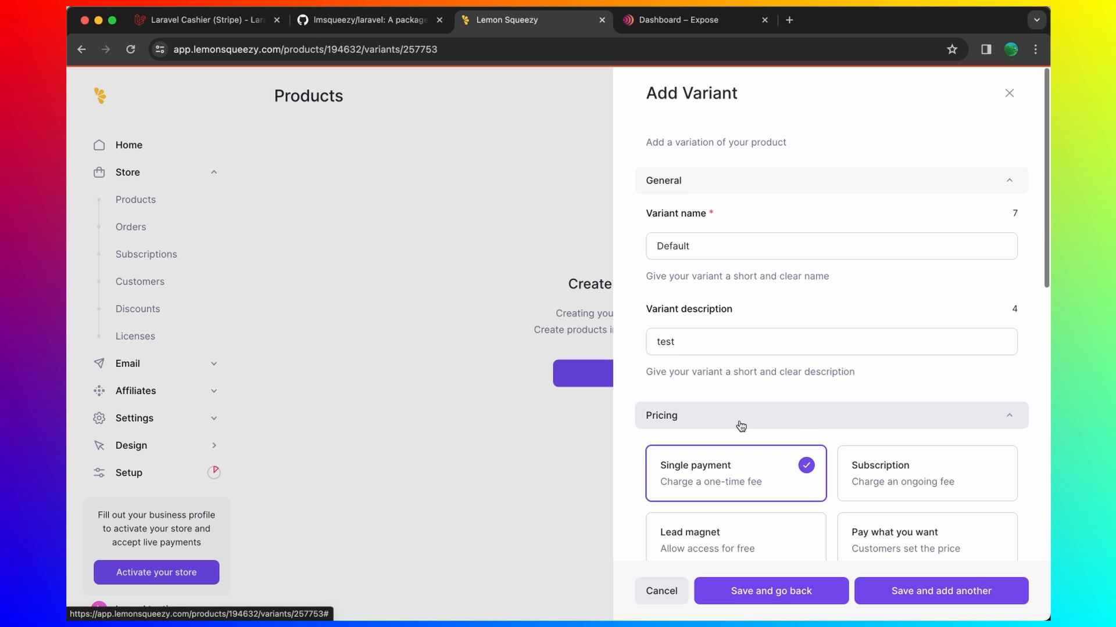
{"action": "scroll", "scroll_direction": "down", "scroll_amount": 3}
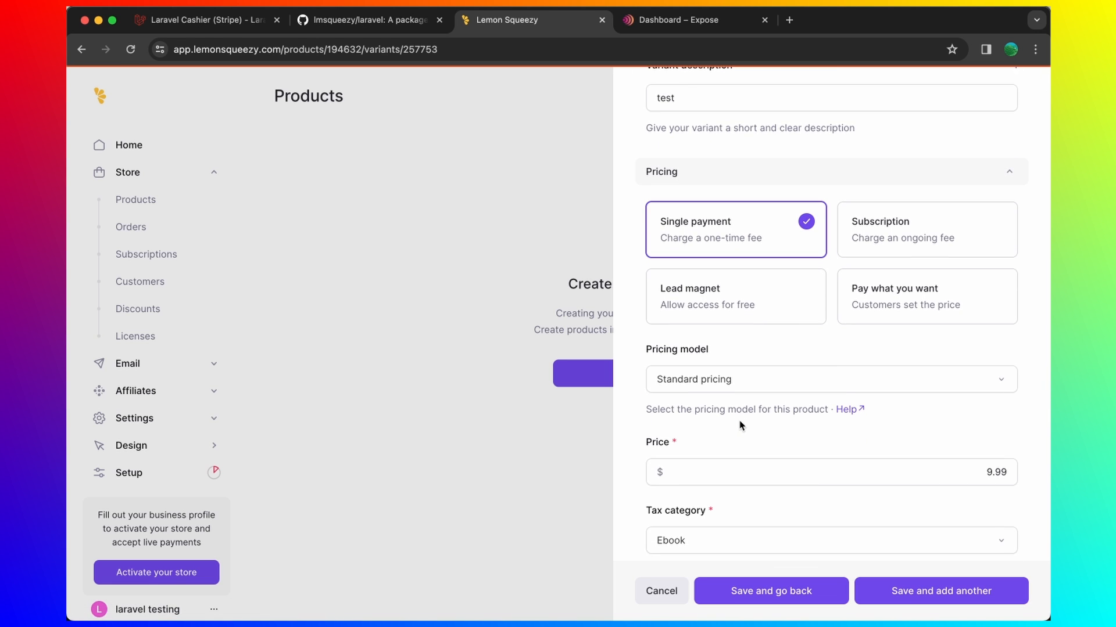
{"action": "scroll", "scroll_direction": "down", "scroll_amount": 3}
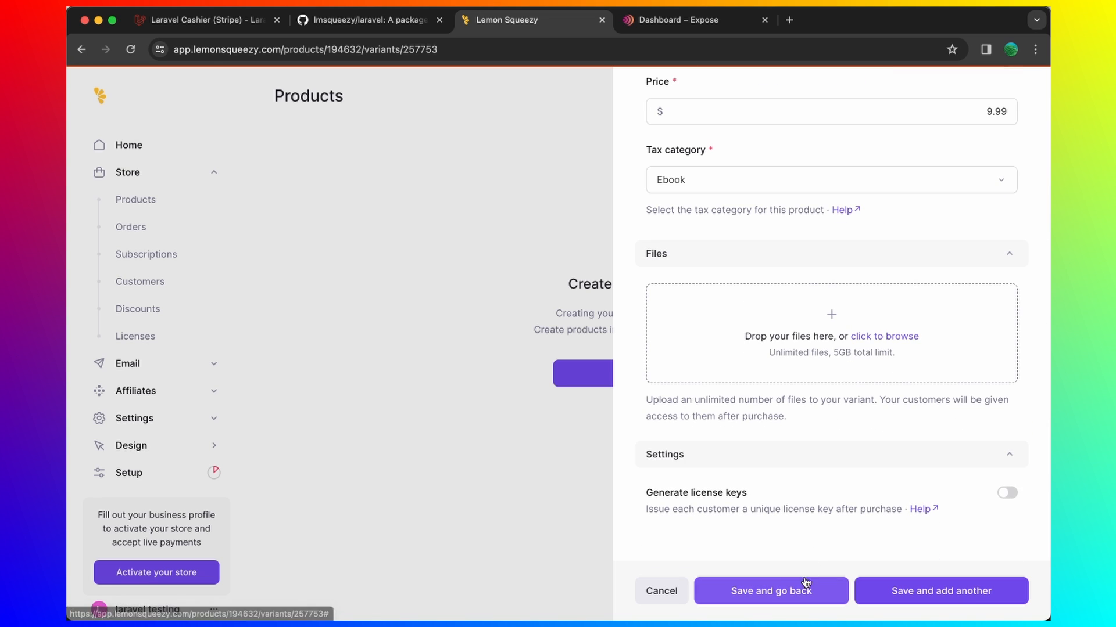
{"action": "left_click", "coordinate": [770, 590]}
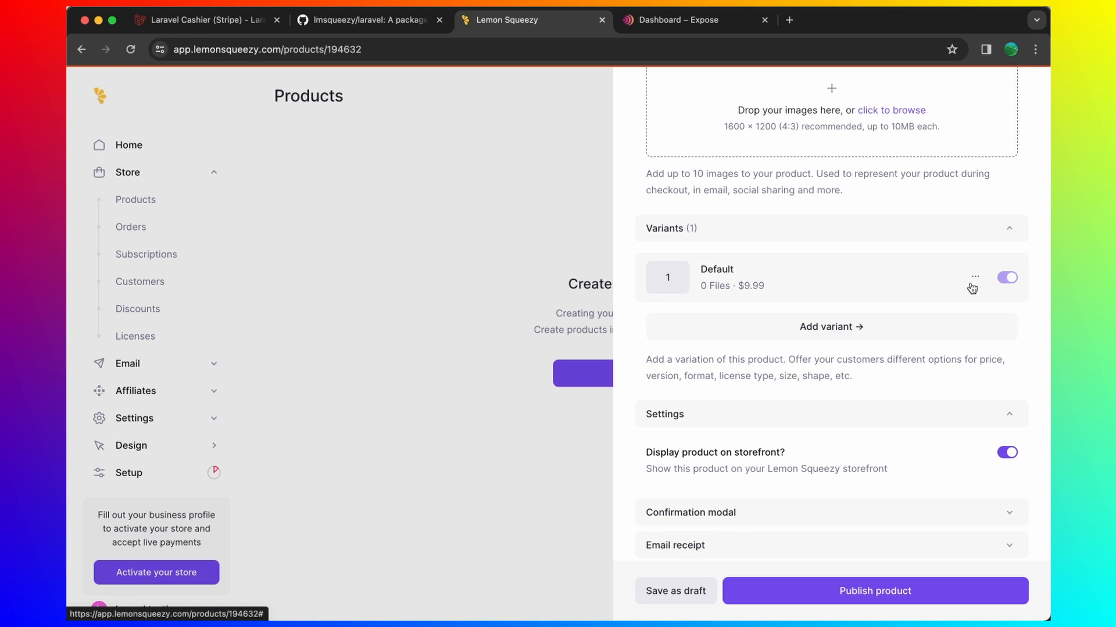
Copy the Default variant's ID from its menu and publish the Laravel Book product at $9.99
{"action": "left_click", "coordinate": [973, 277]}
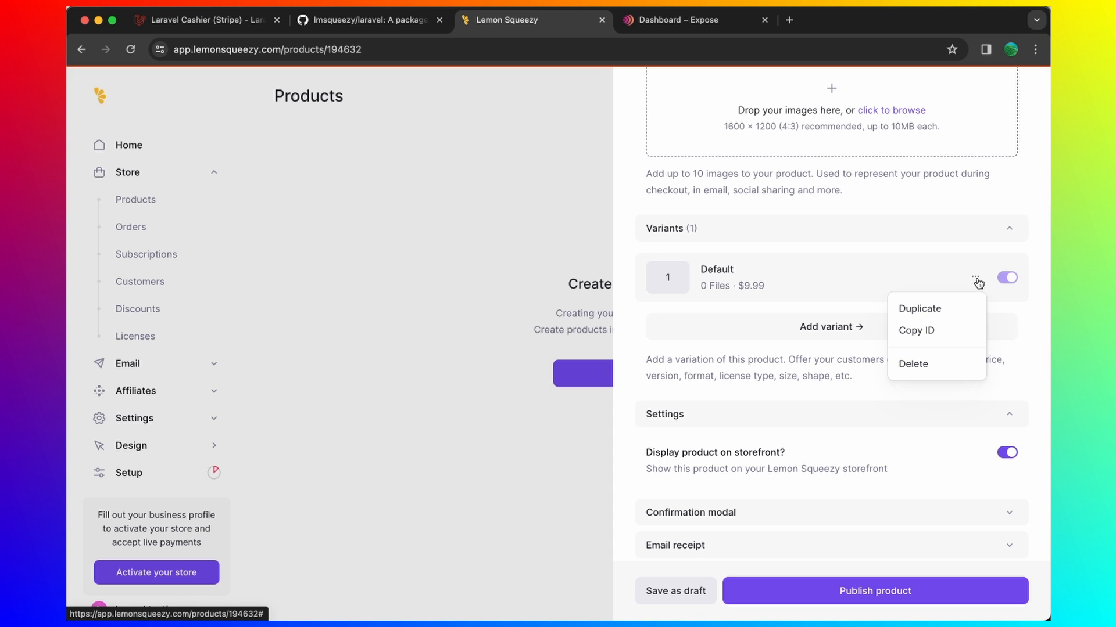
{"action": "left_click", "coordinate": [915, 330]}
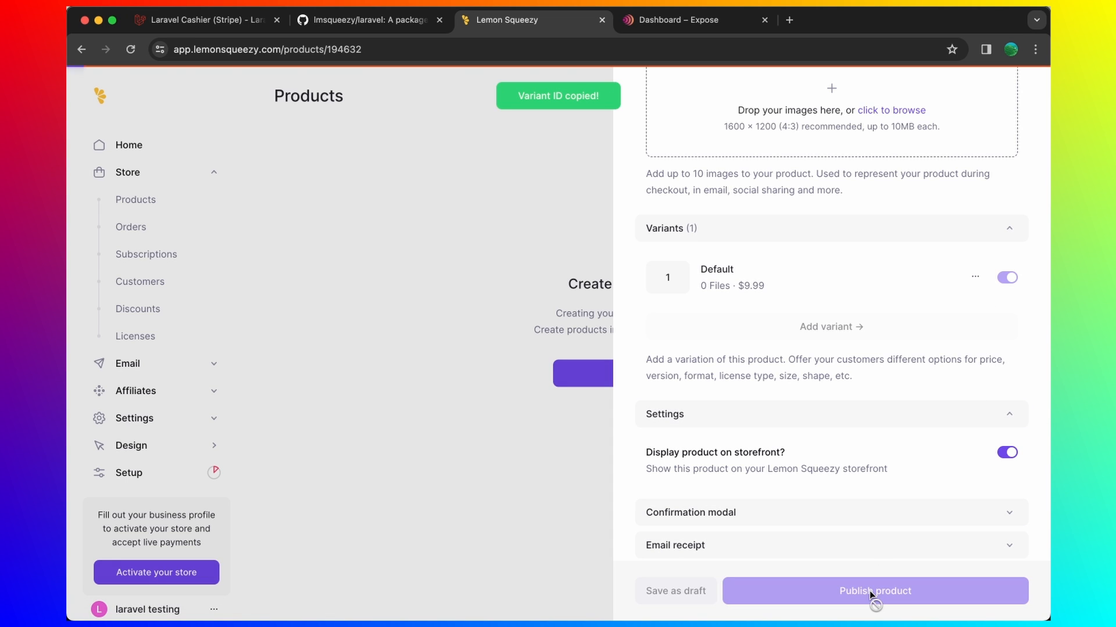
{"action": "left_click", "coordinate": [874, 590]}
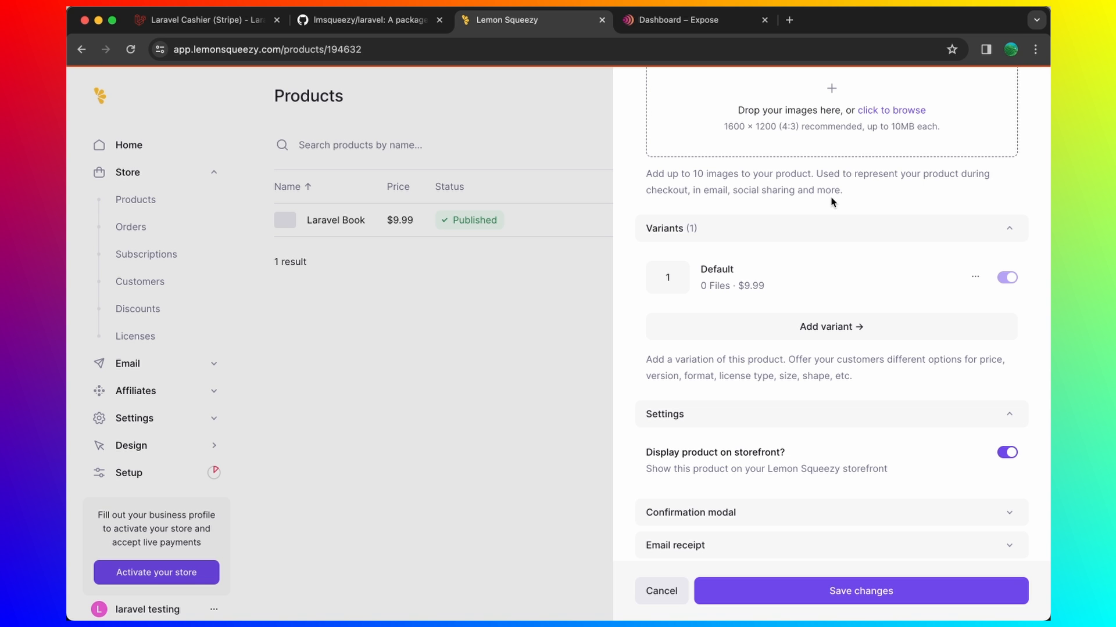
Return to the lmsqueezy/laravel README and scroll to the Overlay Widget x-lemon-button example
{"action": "left_click", "coordinate": [369, 20]}
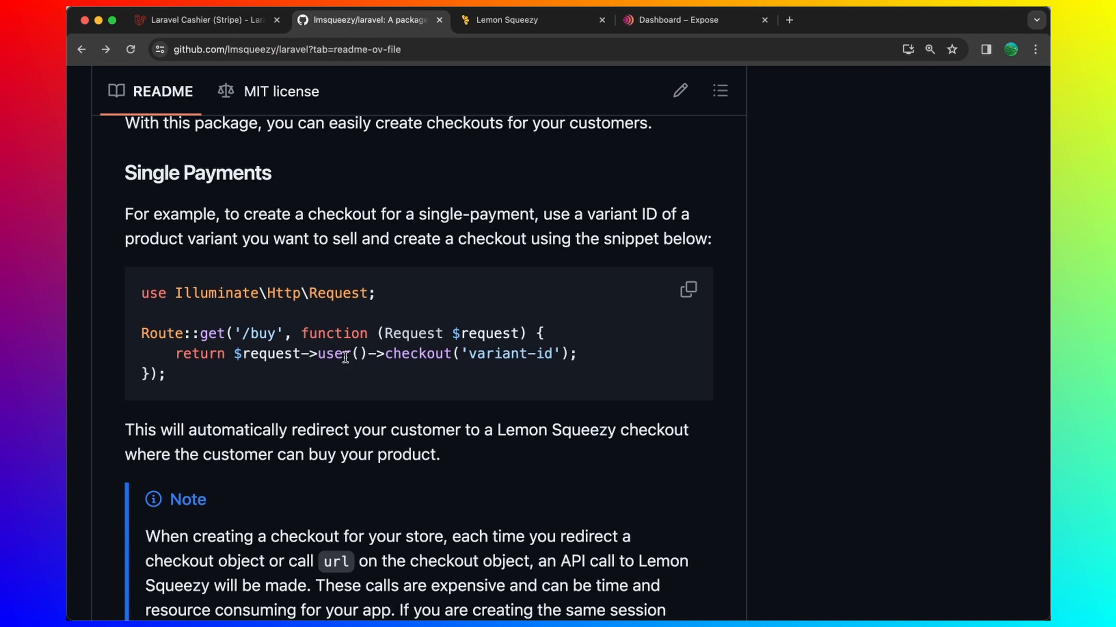
{"action": "mouse_move", "coordinate": [217, 377]}
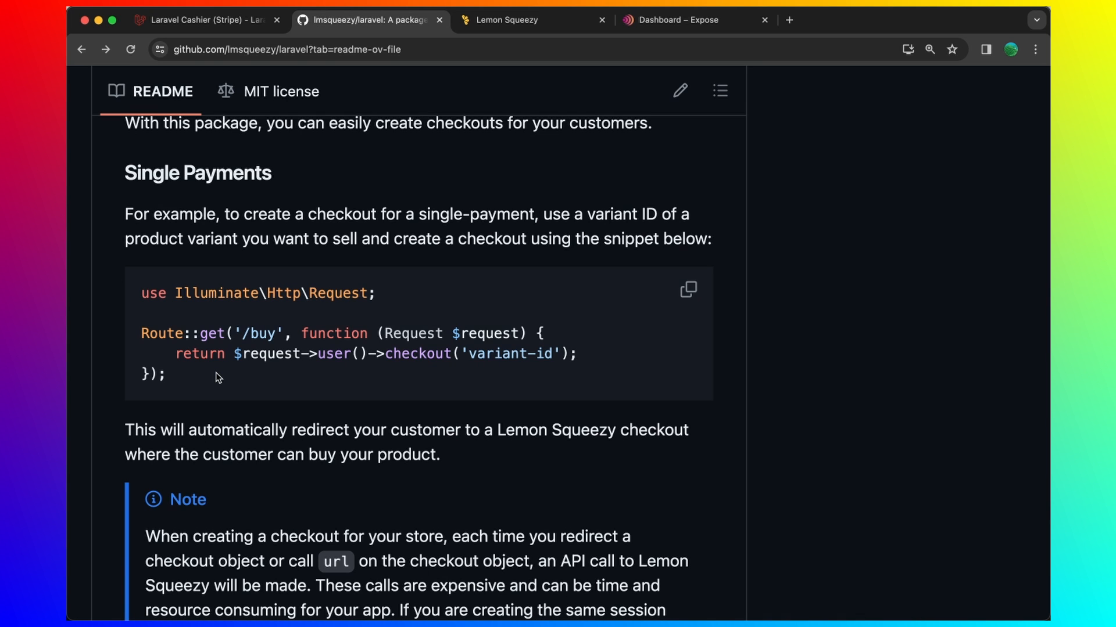
{"action": "scroll", "scroll_direction": "down", "scroll_amount": 3}
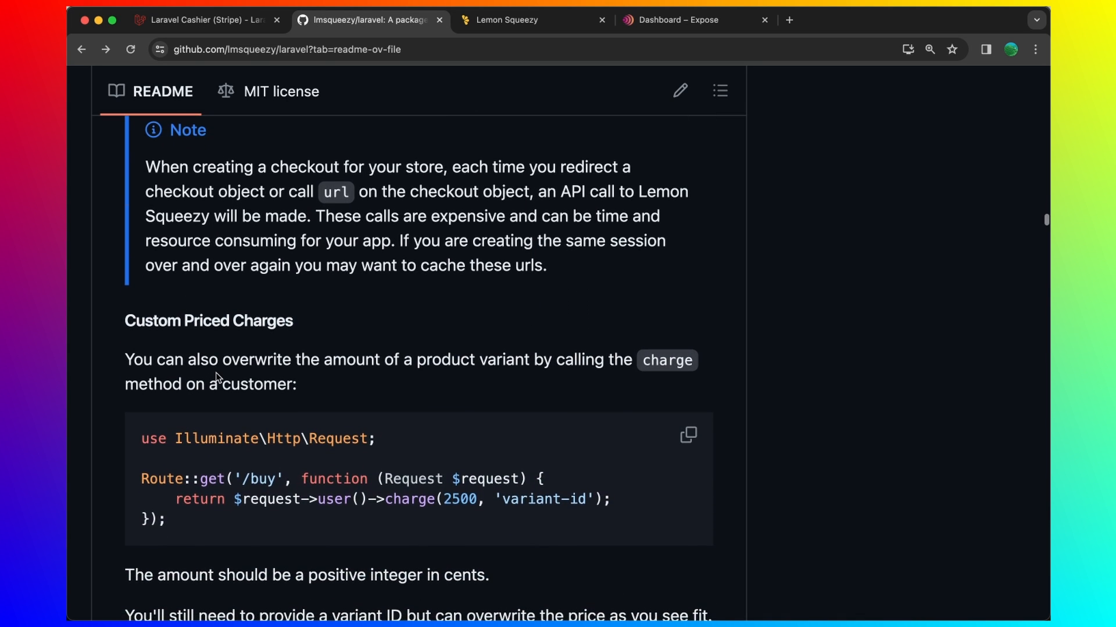
{"action": "scroll", "scroll_direction": "down", "scroll_amount": 3}
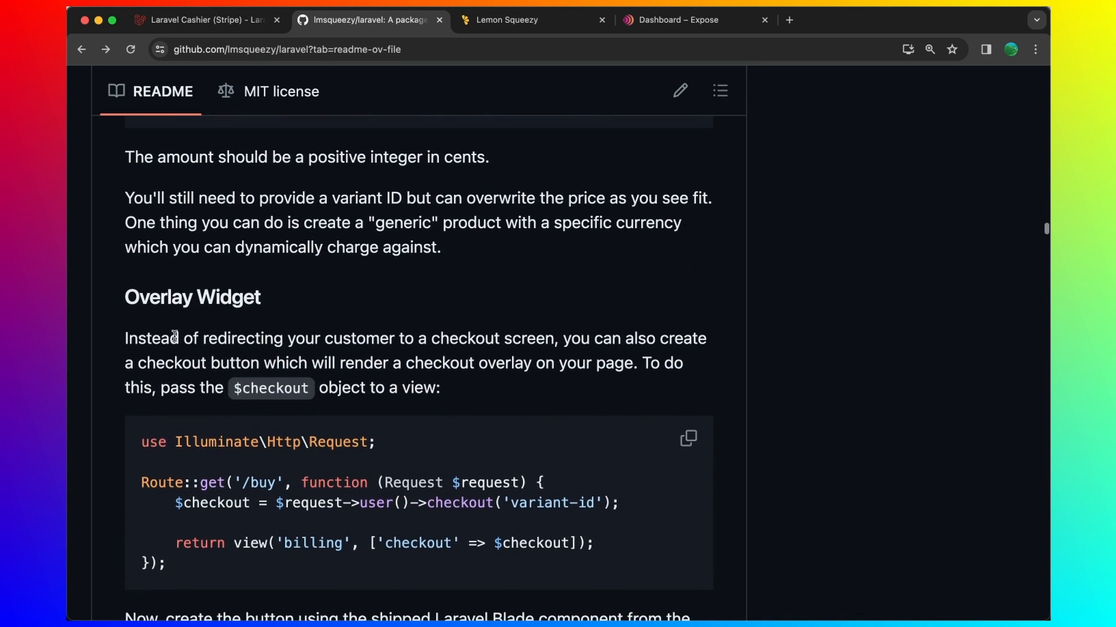
{"action": "mouse_move", "coordinate": [221, 315]}
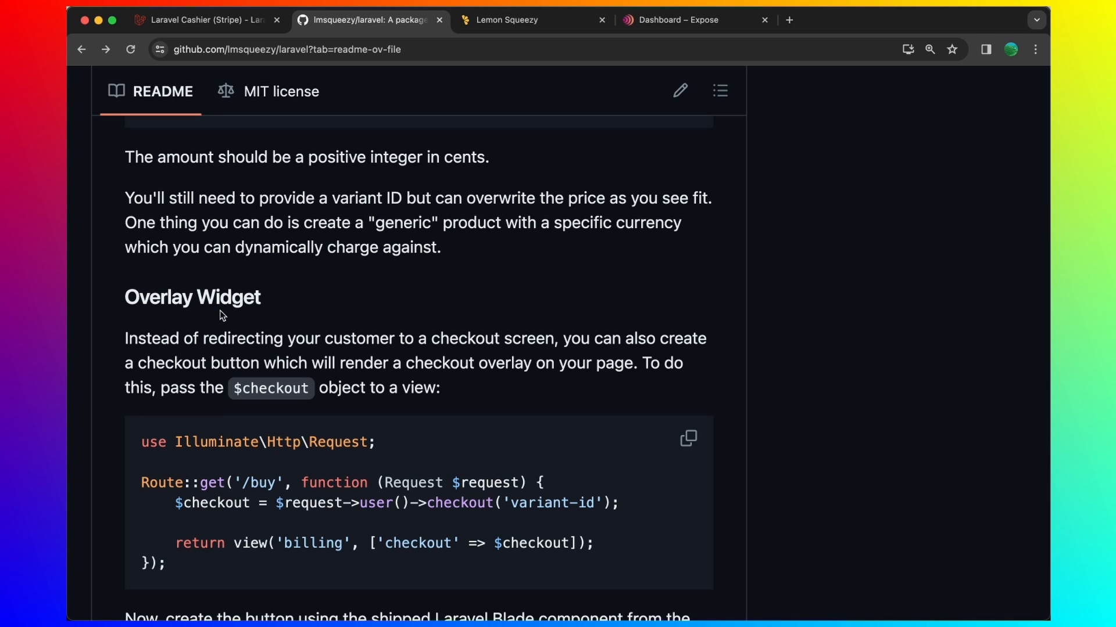
{"action": "scroll", "scroll_direction": "down", "scroll_amount": 3}
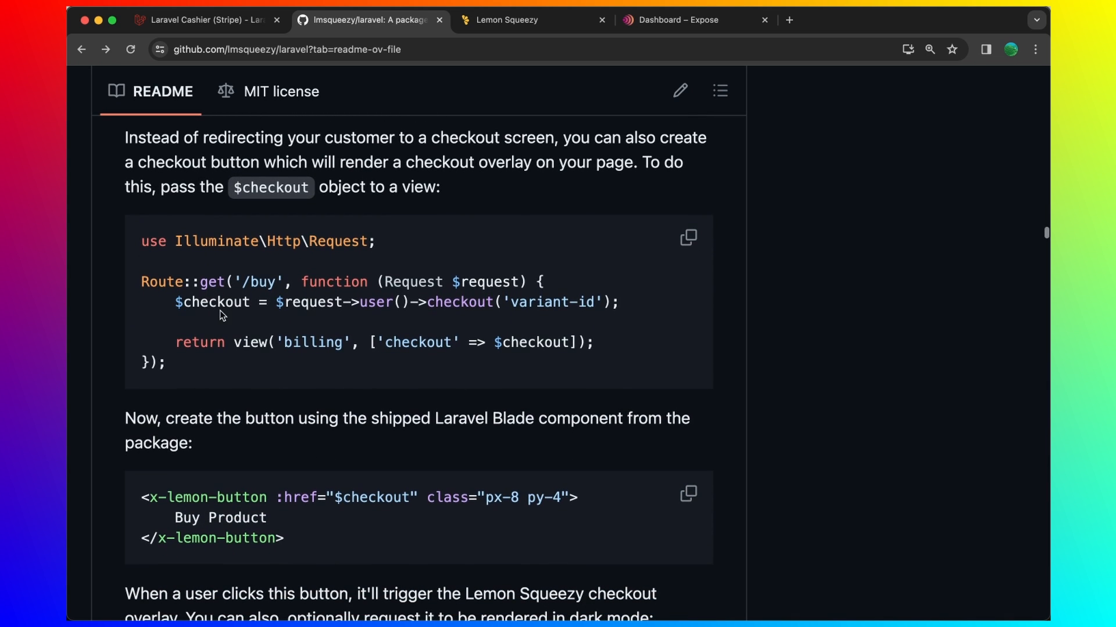
{"action": "mouse_move", "coordinate": [192, 498]}
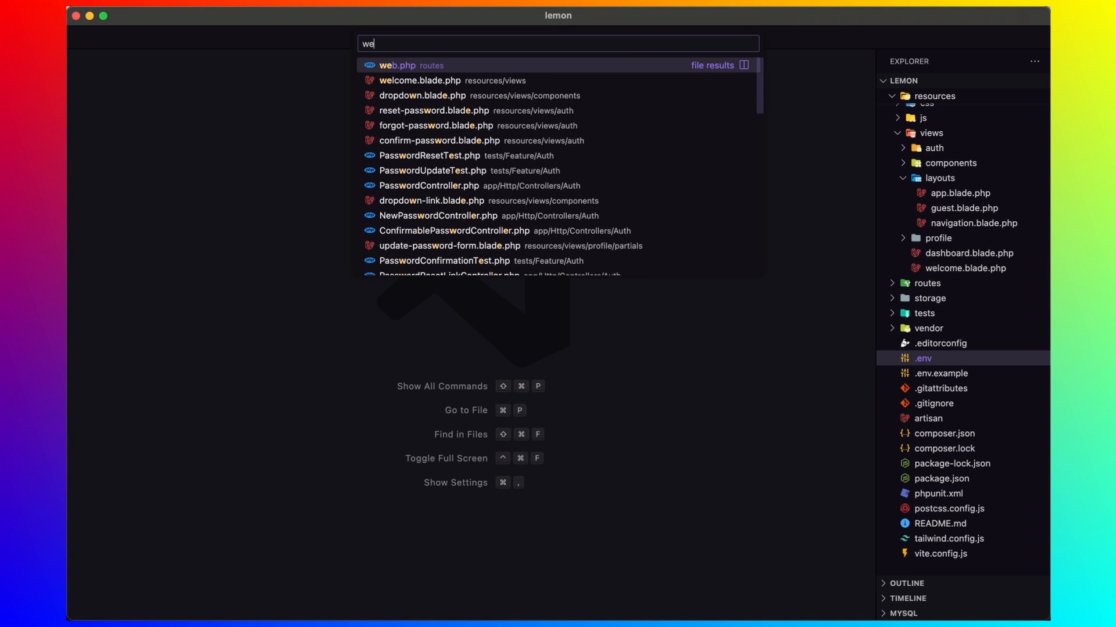
Paste the Overlay Widget /buy route into web.php and import Illuminate\Http\Request
{"action": "left_click", "coordinate": [398, 65]}
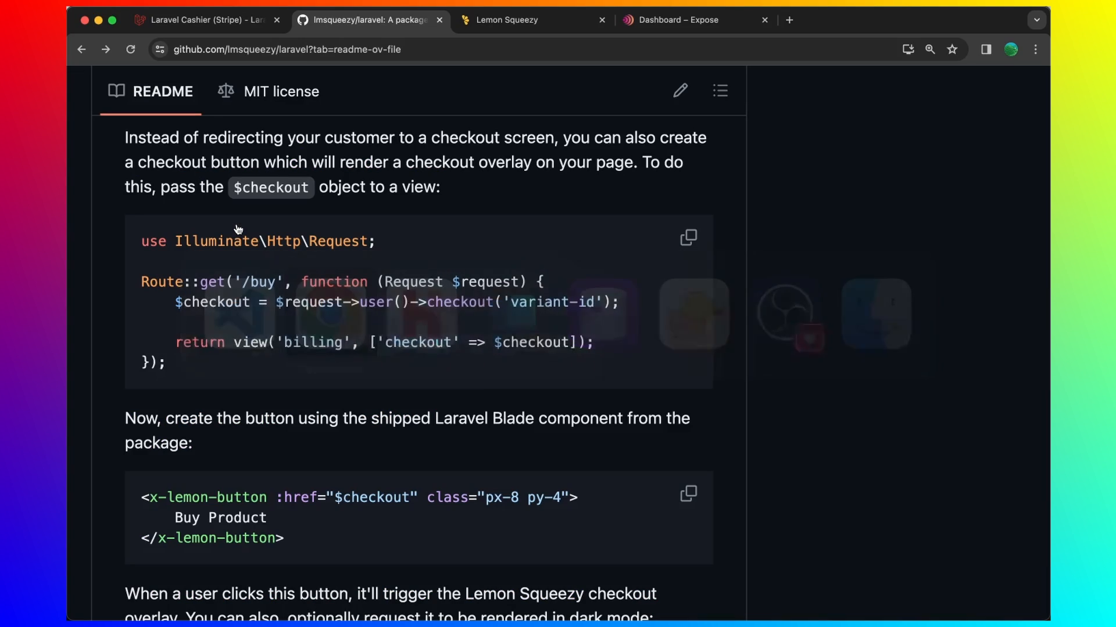
{"action": "left_click_drag", "start_coordinate": [176, 342], "coordinate": [142, 363]}
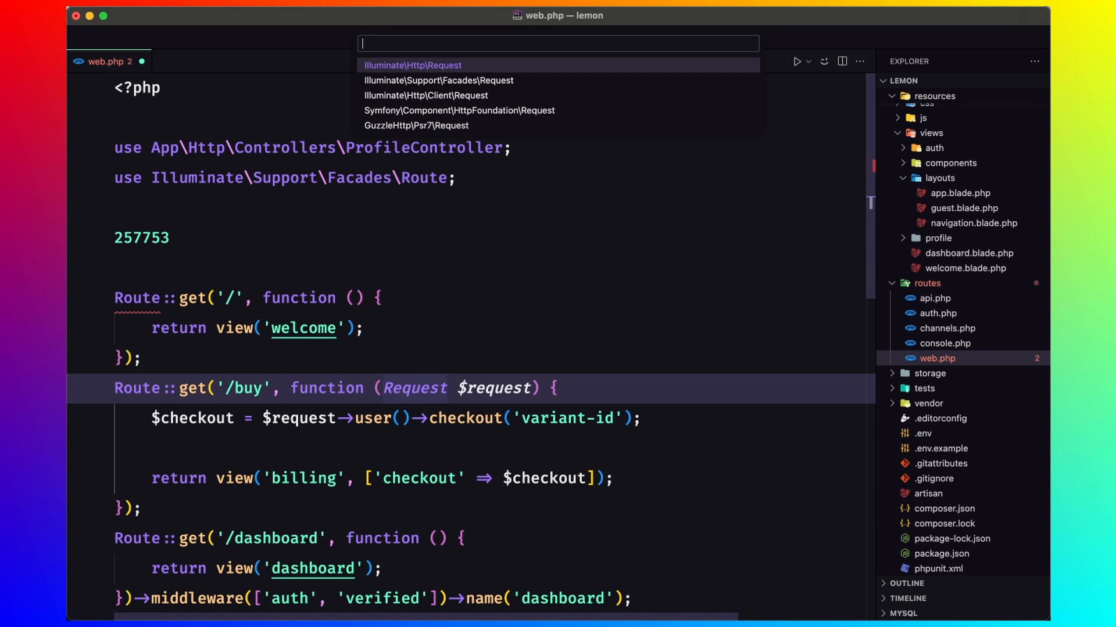
{"action": "left_click", "coordinate": [411, 65]}
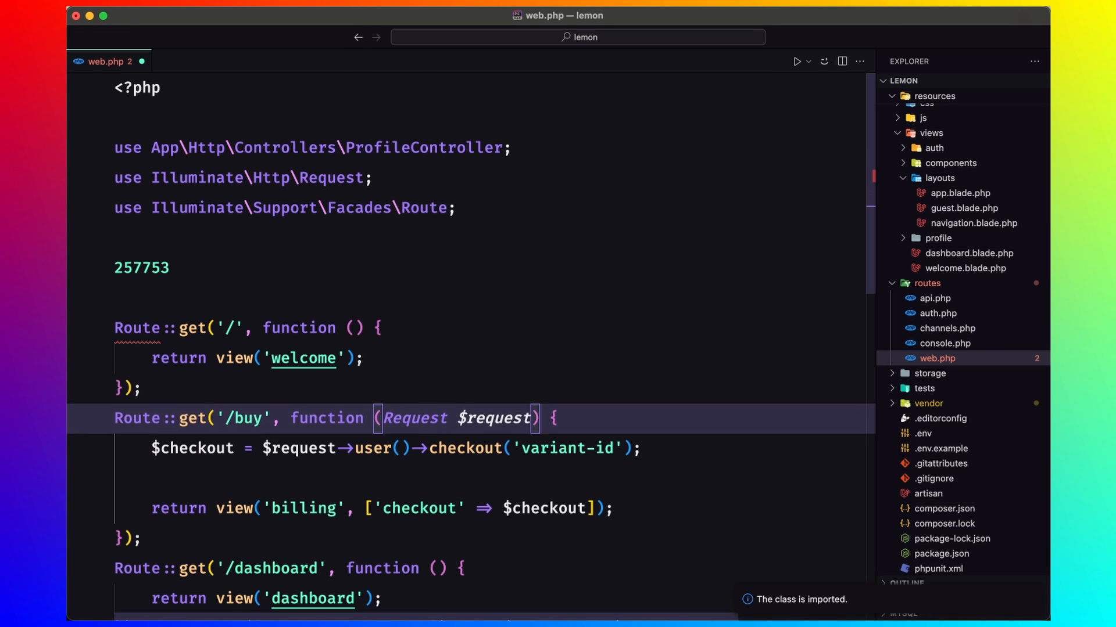
{"action": "mouse_move", "coordinate": [268, 461]}
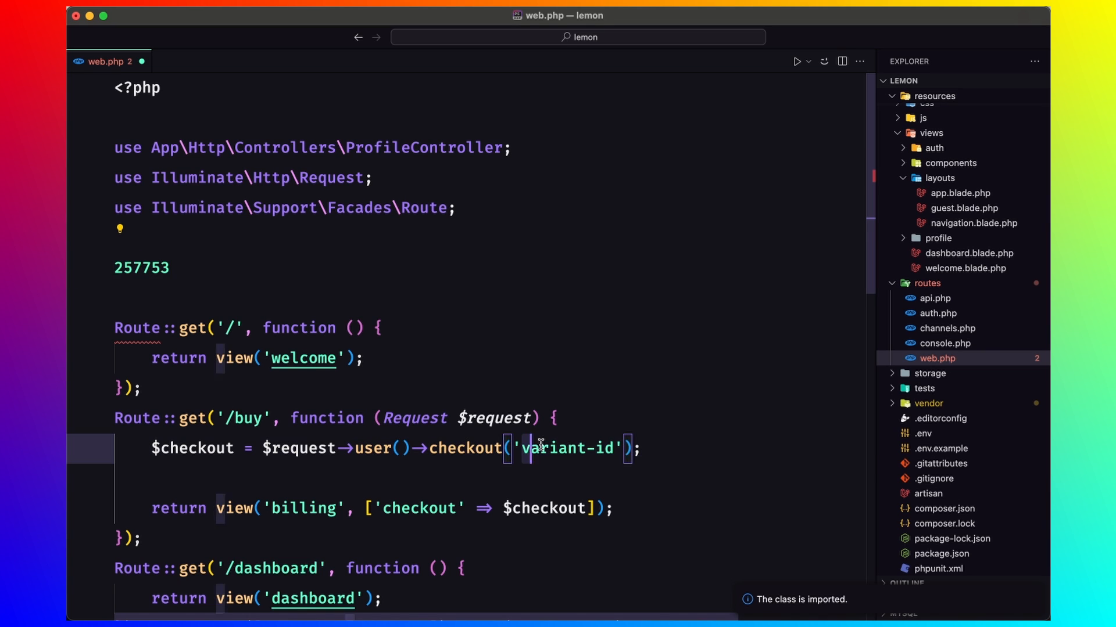
Set the /buy checkout variant to 257753 and rename the returned view from 'billing' to 'dashboard'
{"action": "type", "text": "257753"}
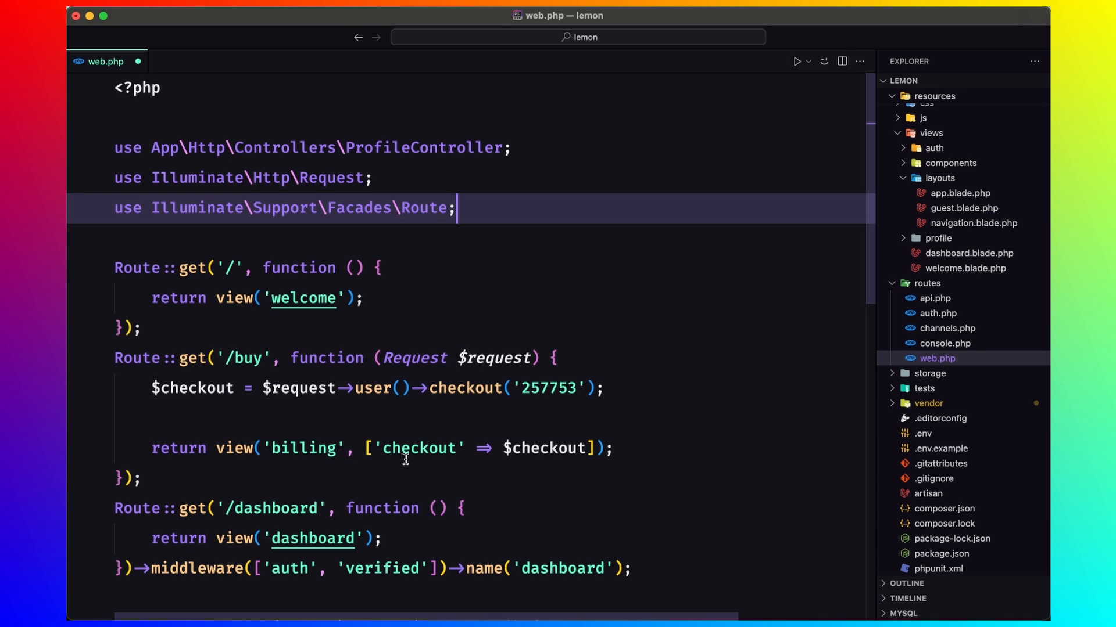
{"action": "mouse_move", "coordinate": [843, 361]}
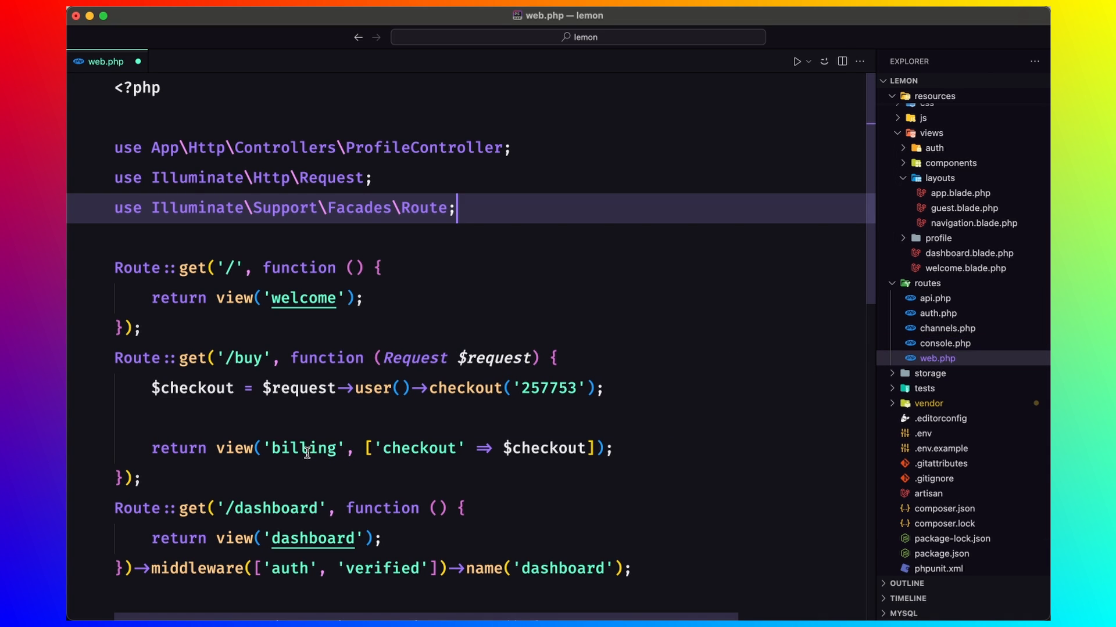
{"action": "double_click", "coordinate": [302, 449]}
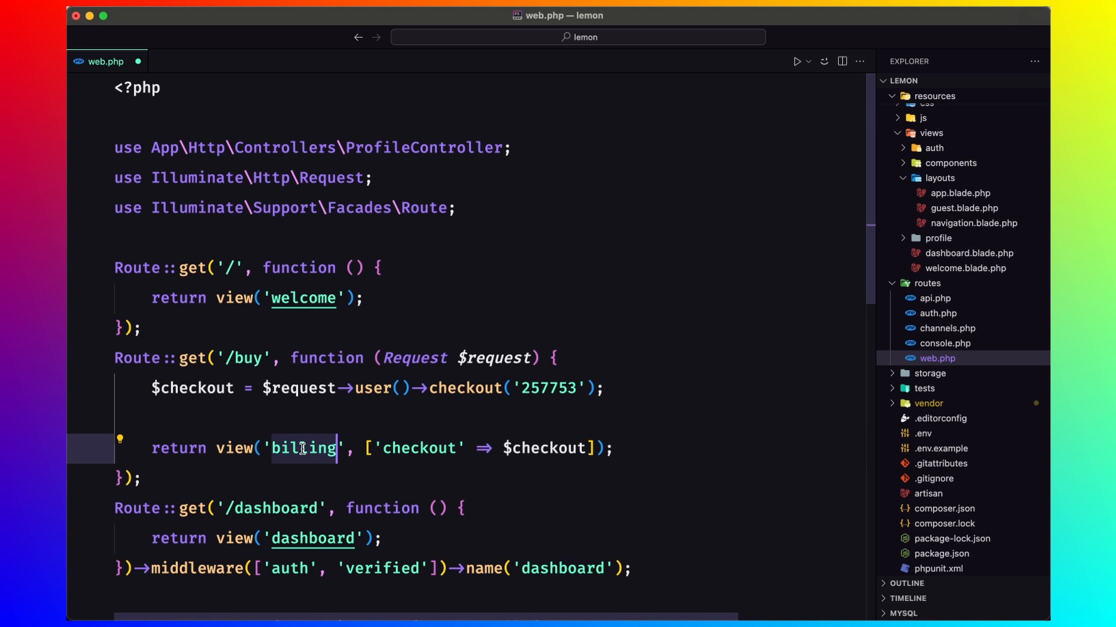
{"action": "type", "text": "dashboa"}
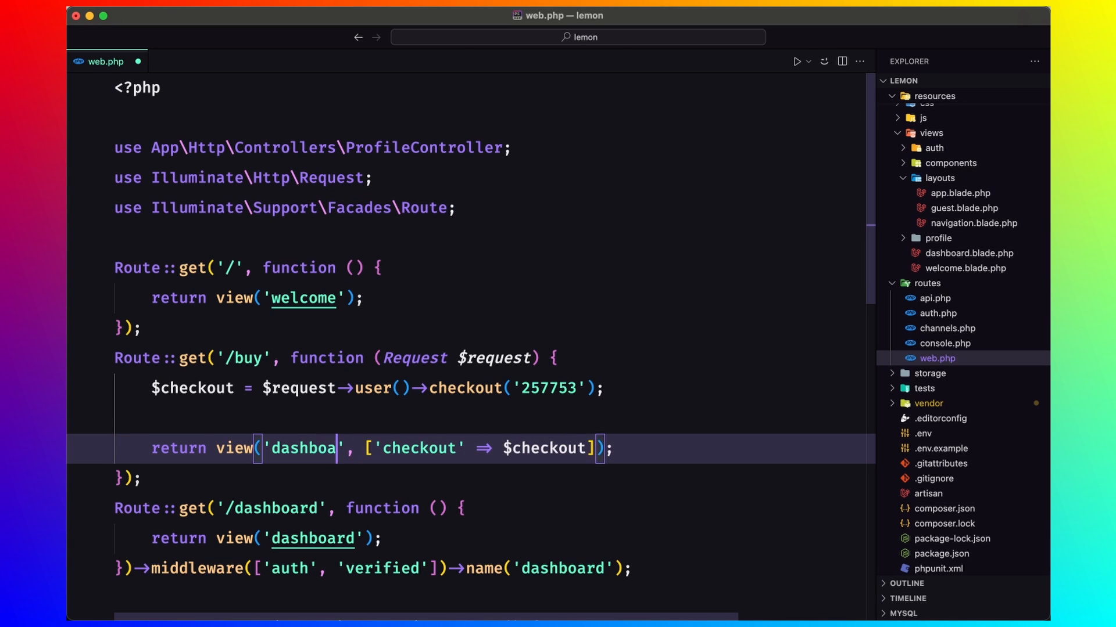
{"action": "type", "text": "rd"}
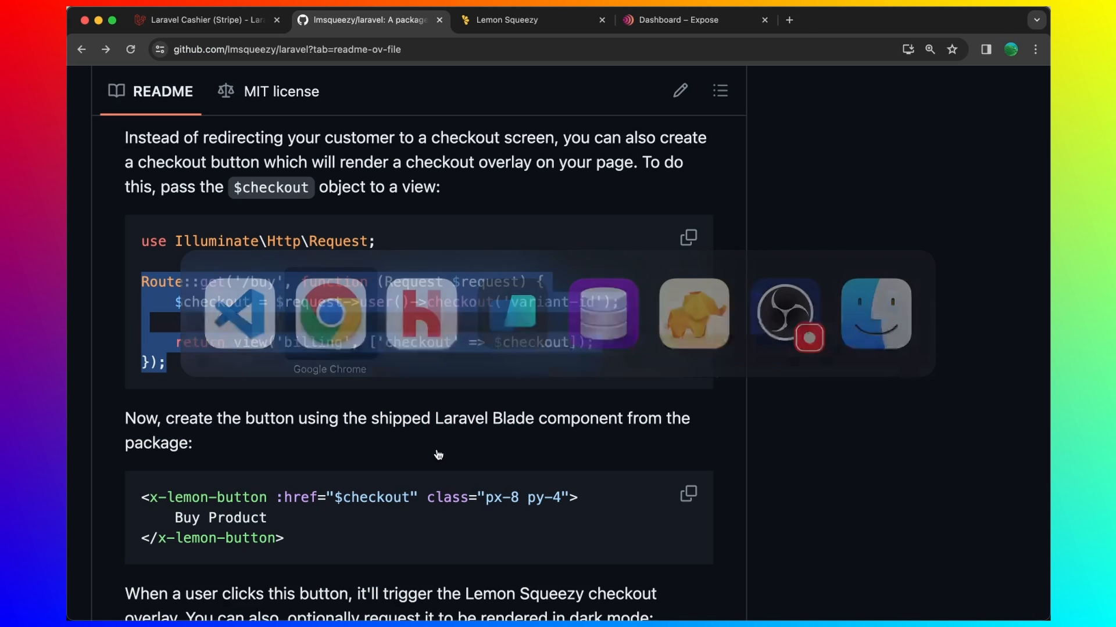
Copy the README's x-lemon-button Blade component example for the Buy Product button
{"action": "scroll", "scroll_direction": "down", "scroll_amount": 3}
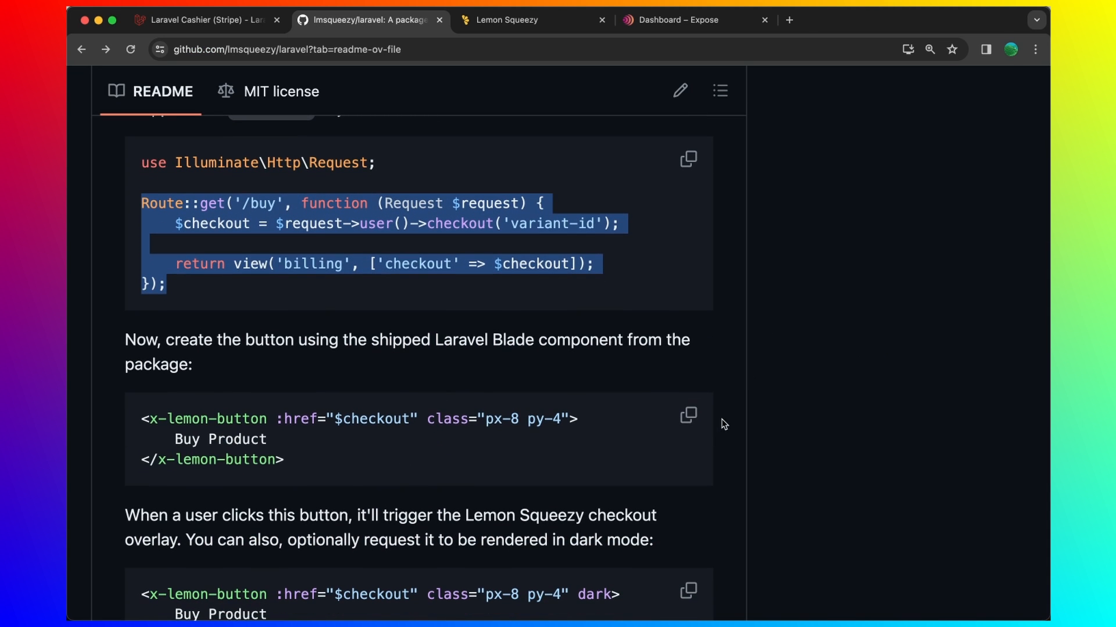
{"action": "left_click", "coordinate": [687, 415]}
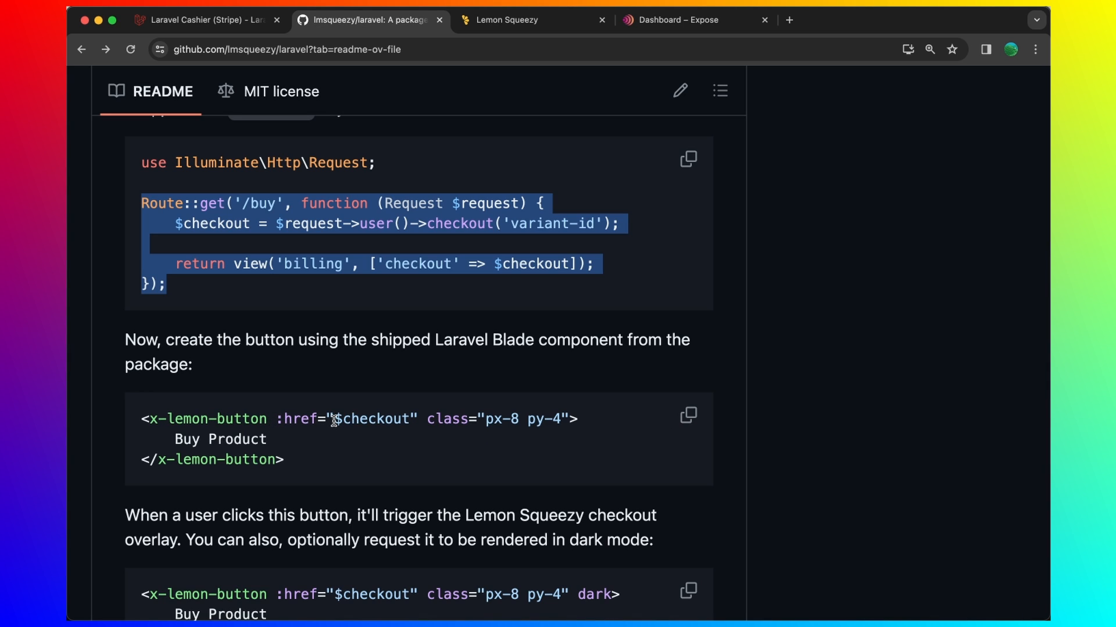
{"action": "mouse_move", "coordinate": [417, 278]}
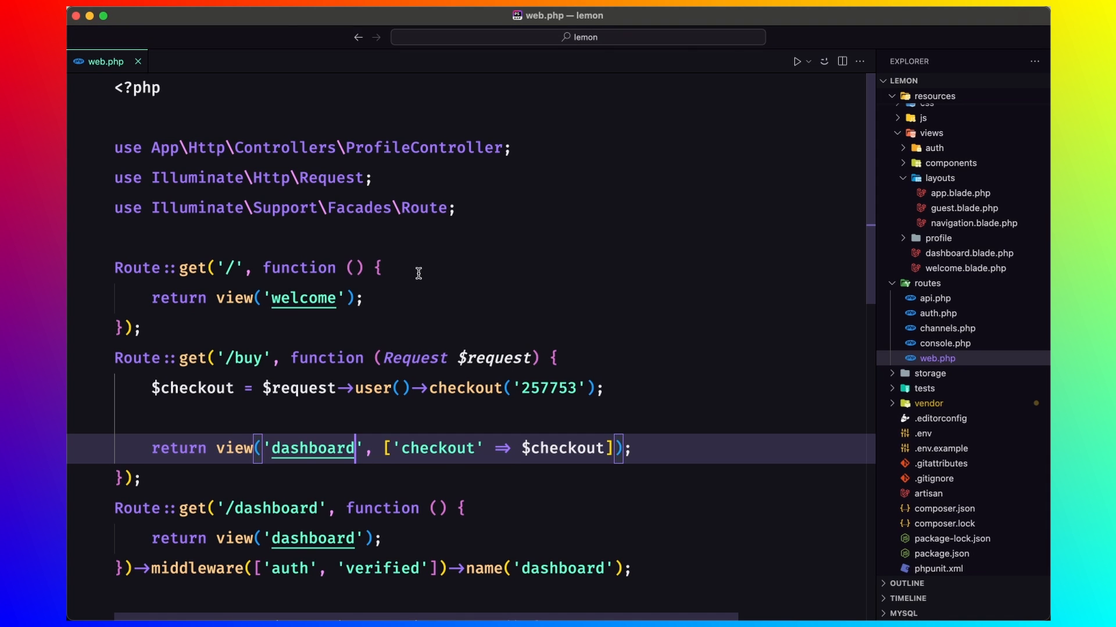
Paste the x-lemon-button Buy Product component into dashboard.blade.php and save it
{"action": "left_click", "coordinate": [968, 252]}
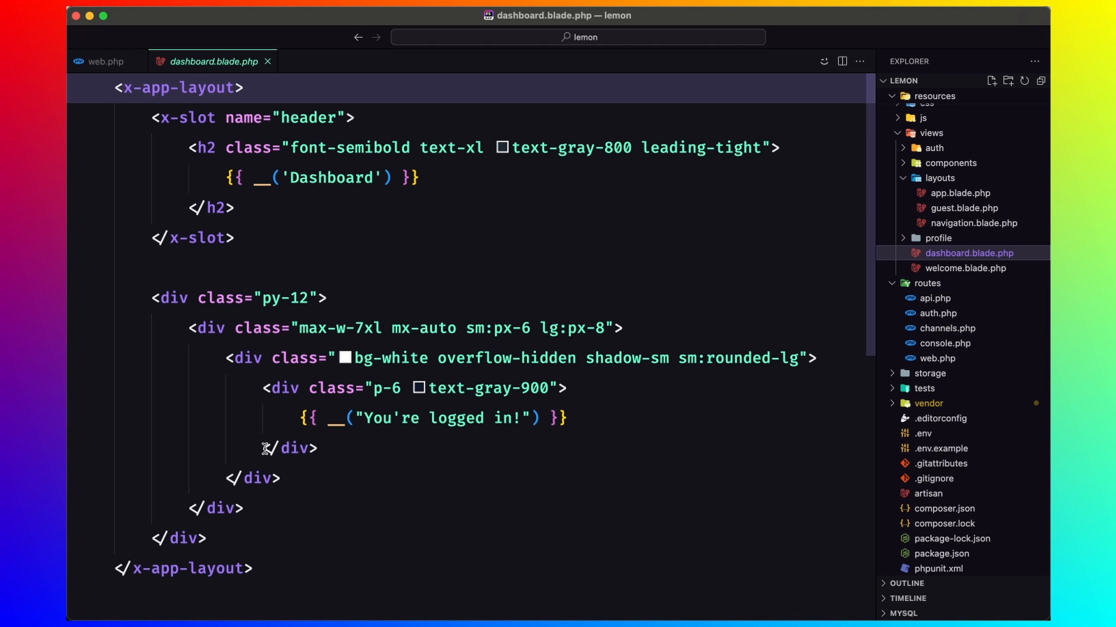
{"action": "mouse_move", "coordinate": [229, 384]}
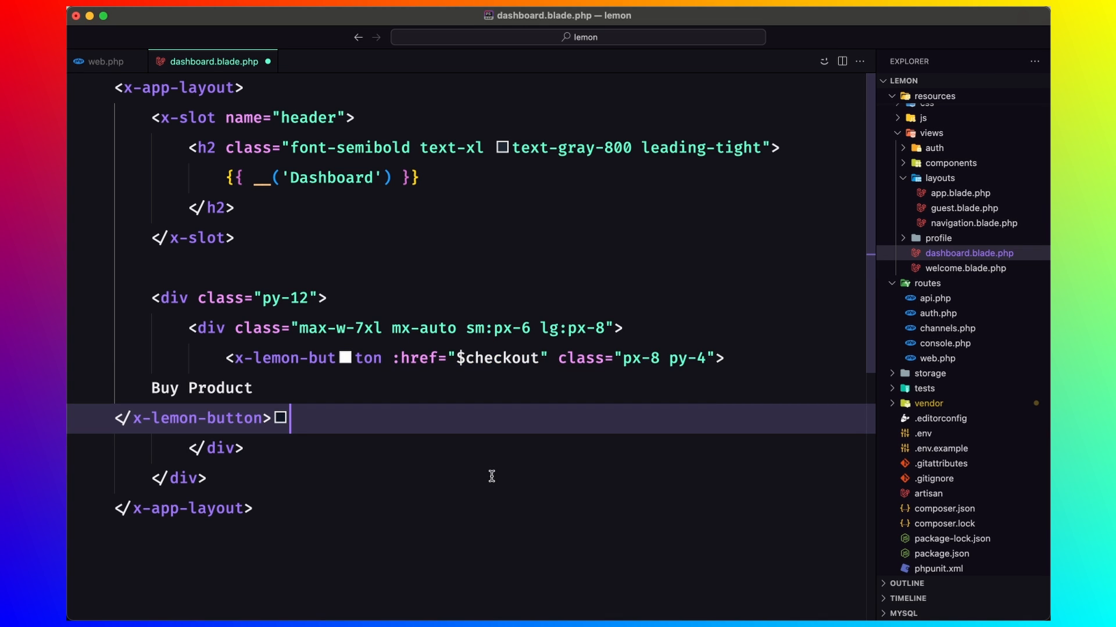
{"action": "key", "text": "cmd+tab"}
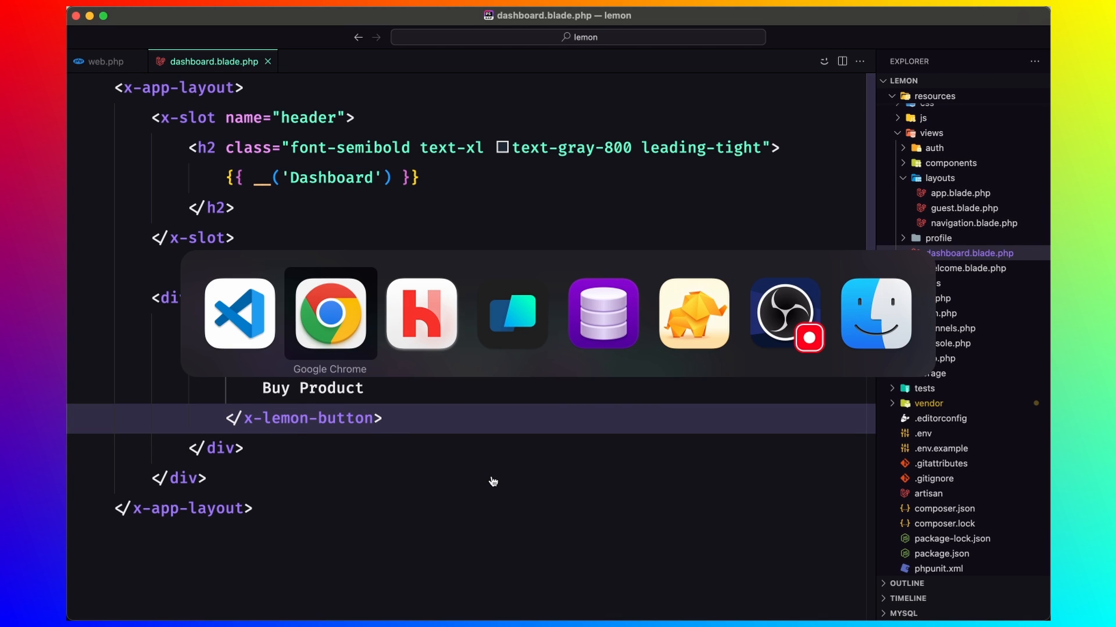
Switch to Chrome, open lemon.test in a new tab and bring up the Register form
{"action": "left_click", "coordinate": [329, 313]}
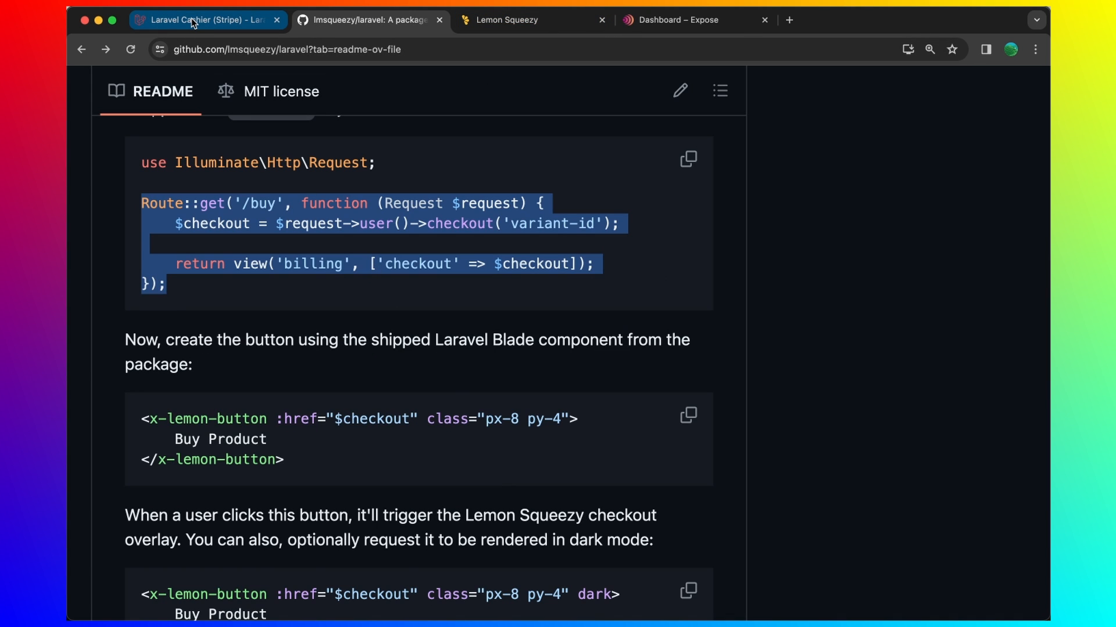
{"action": "left_click", "coordinate": [369, 20]}
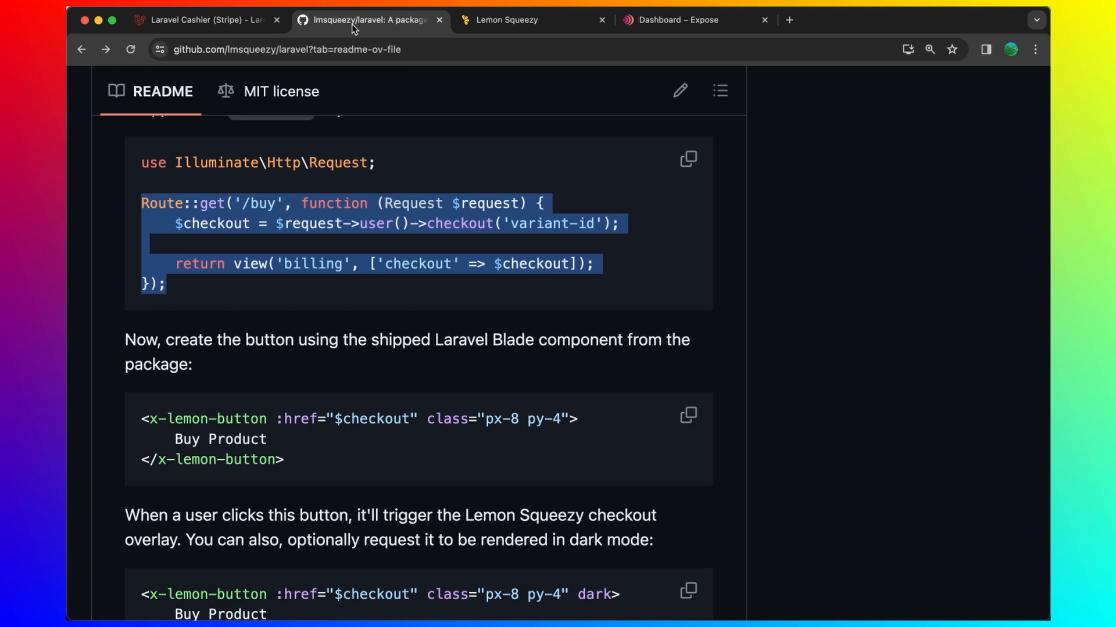
{"action": "left_click", "coordinate": [951, 20]}
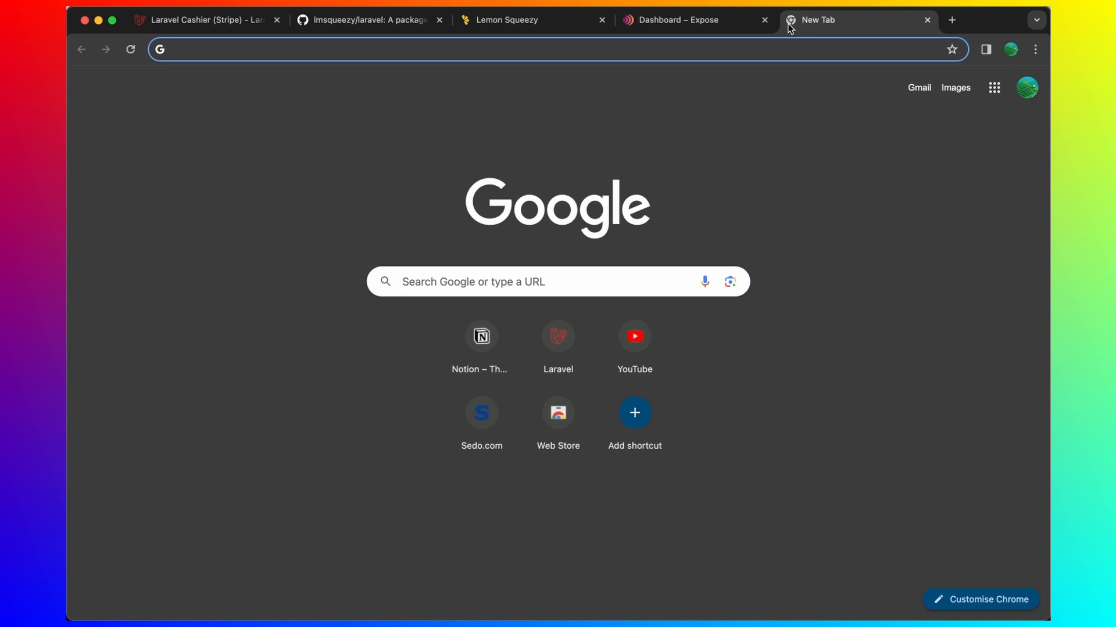
{"action": "type", "text": "lemon squeezy laravel"}
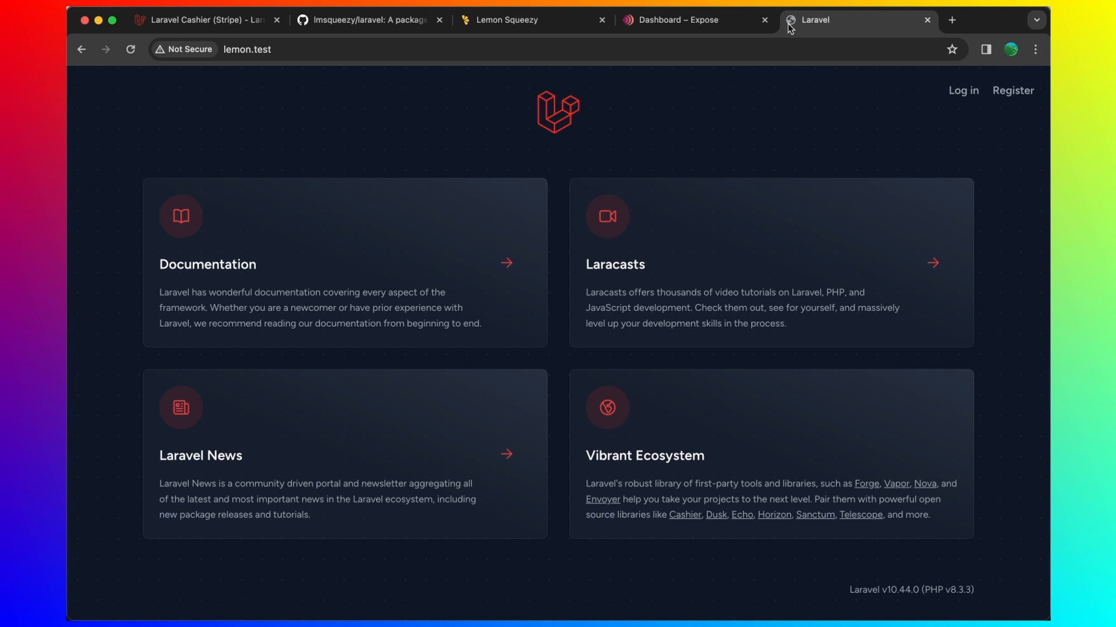
{"action": "left_click", "coordinate": [1012, 91]}
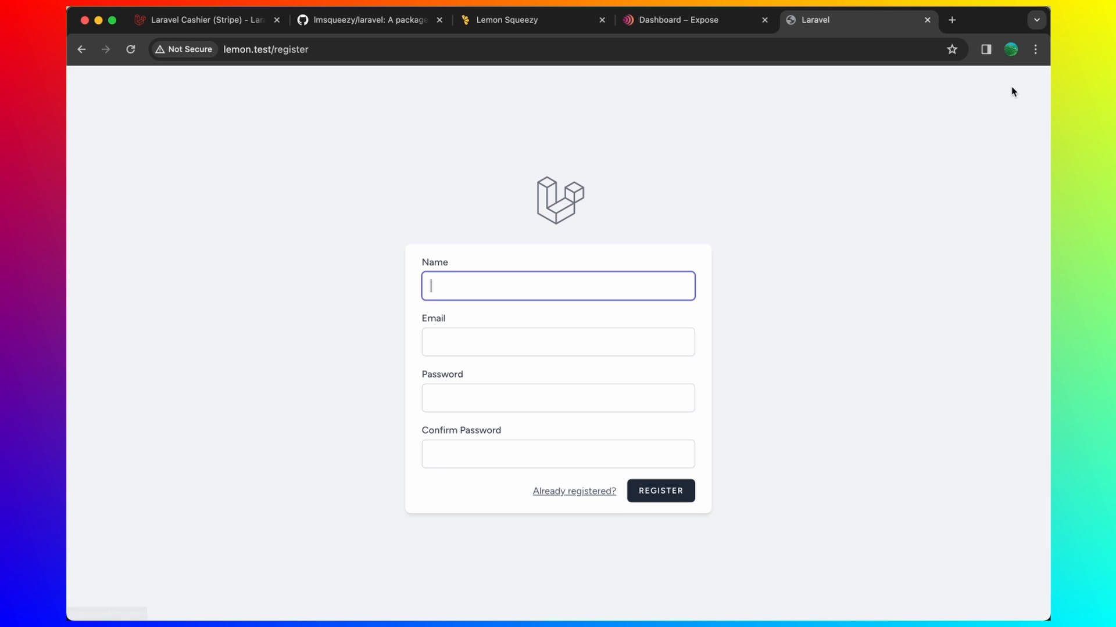
Register a test account with name, test@t email and password, landing on the $checkout error
{"action": "type", "text": "te"}
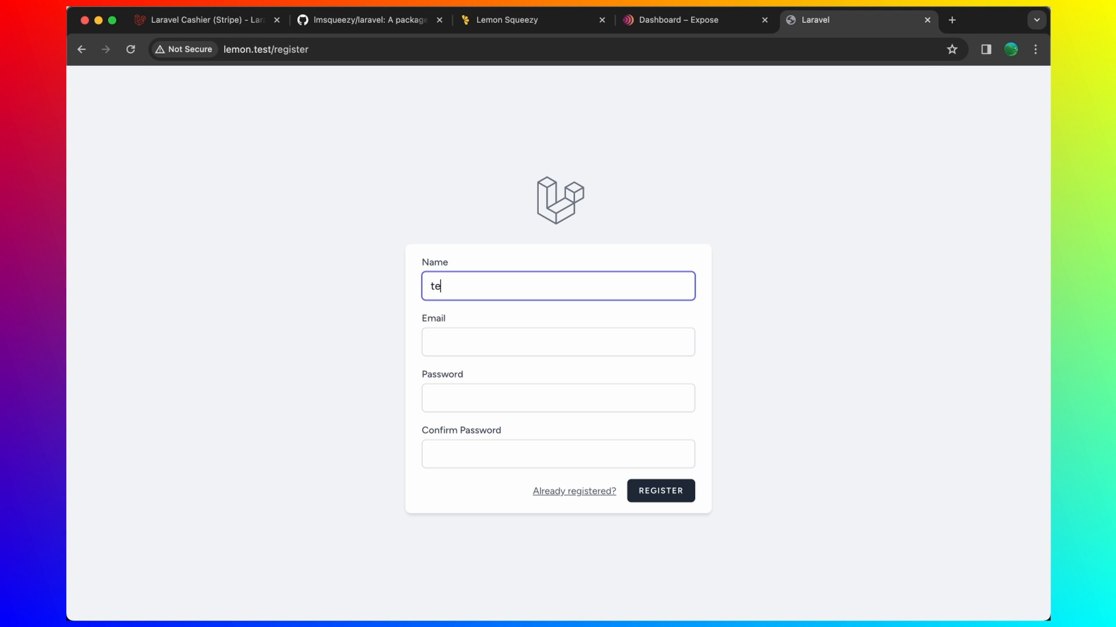
{"action": "type", "text": "tes"}
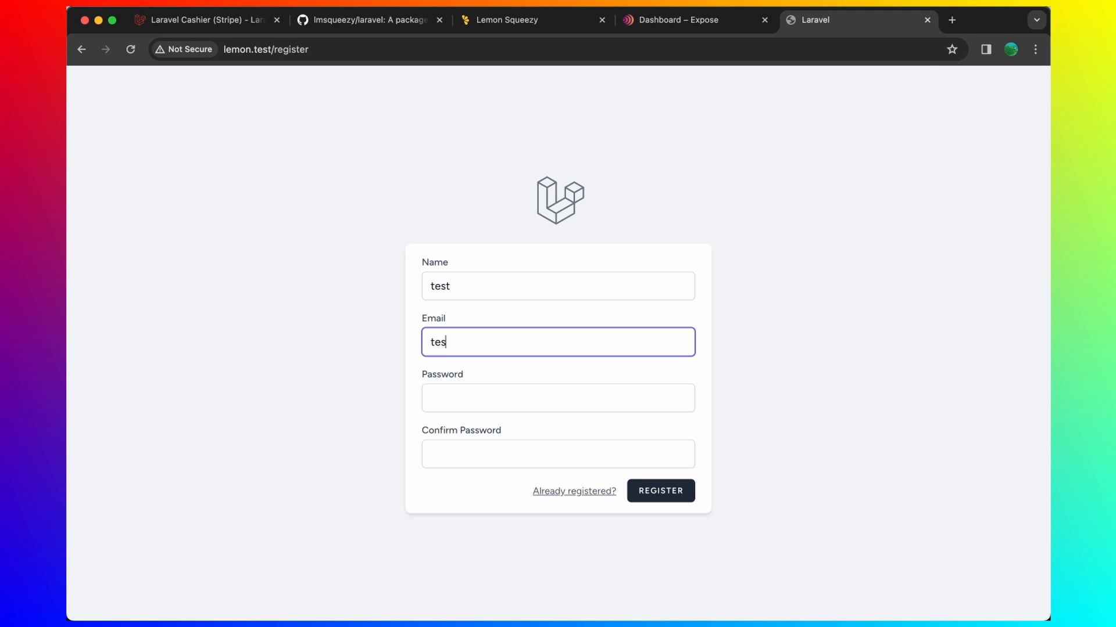
{"action": "type", "text": "t@test.com"}
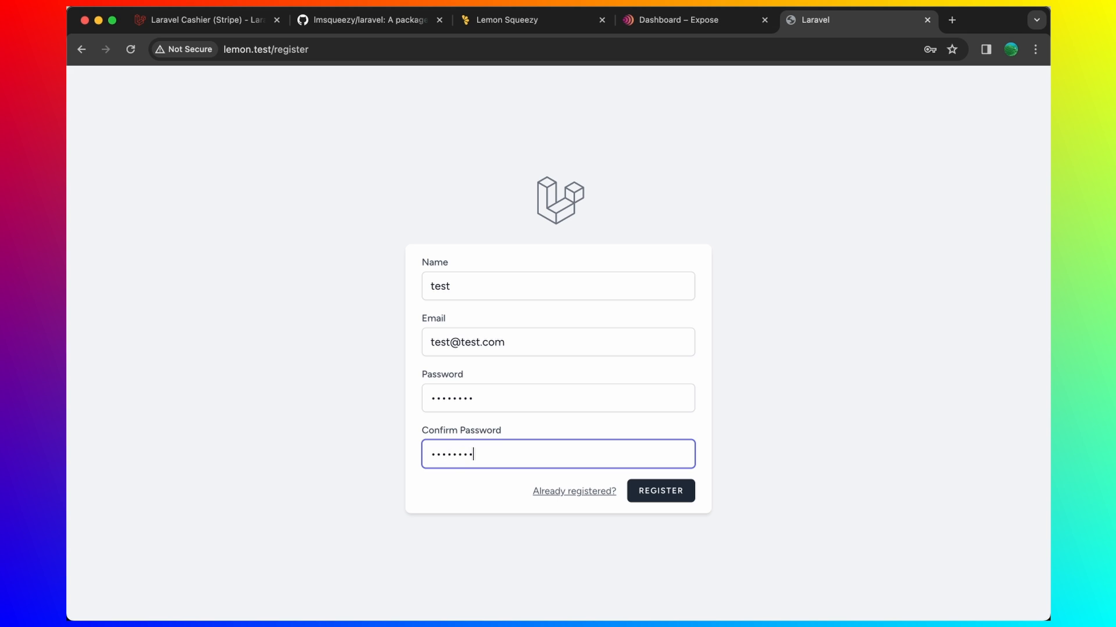
{"action": "left_click", "coordinate": [659, 490]}
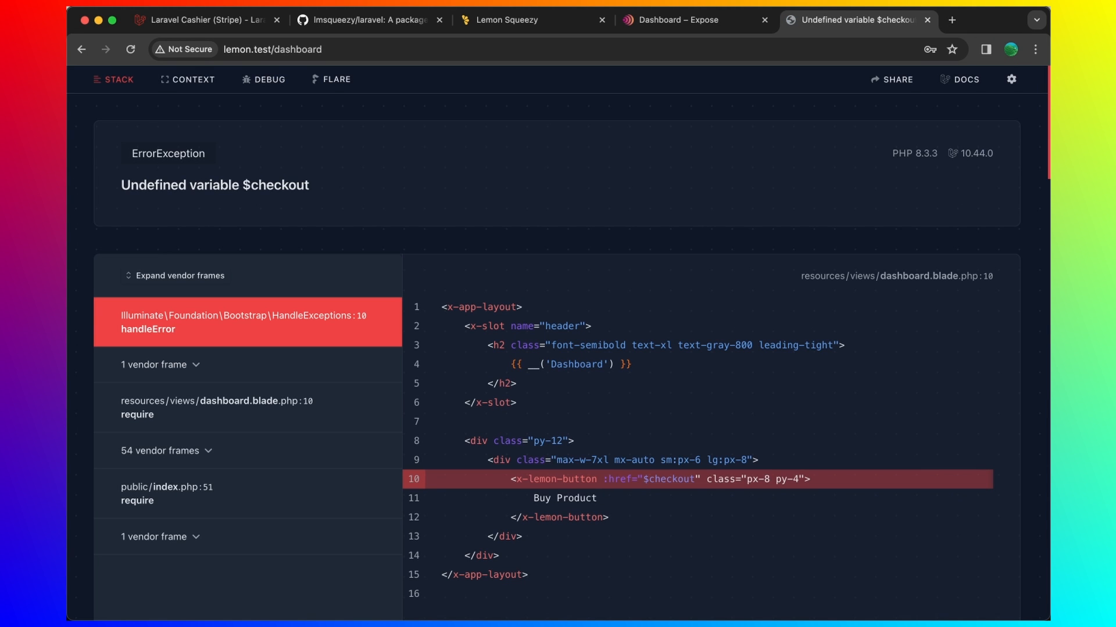
{"action": "mouse_move", "coordinate": [502, 210]}
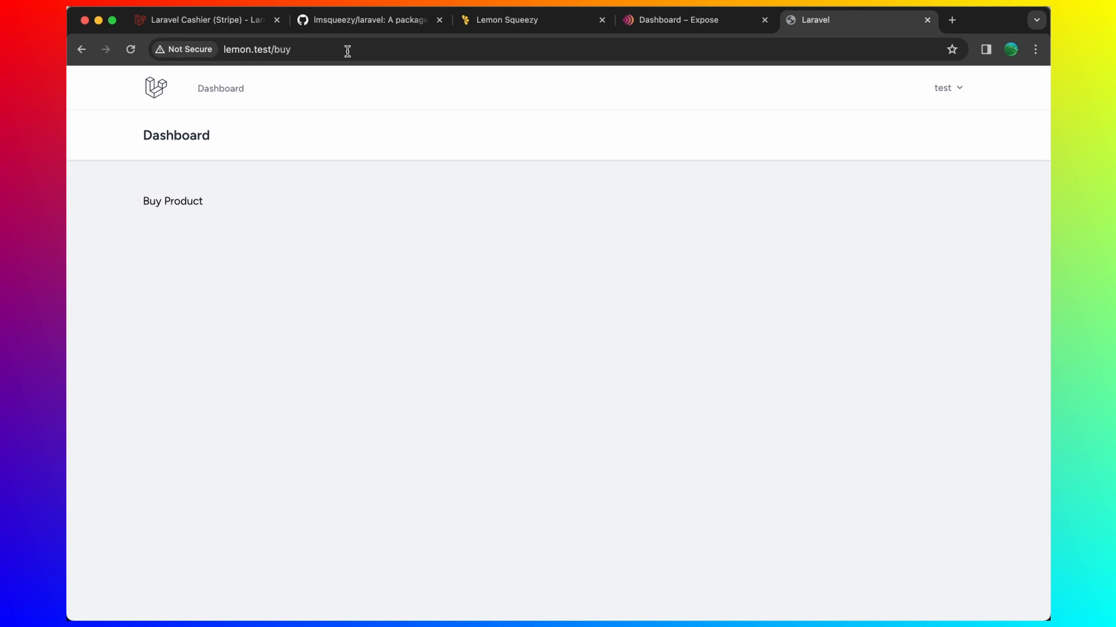
{"action": "mouse_move", "coordinate": [172, 201]}
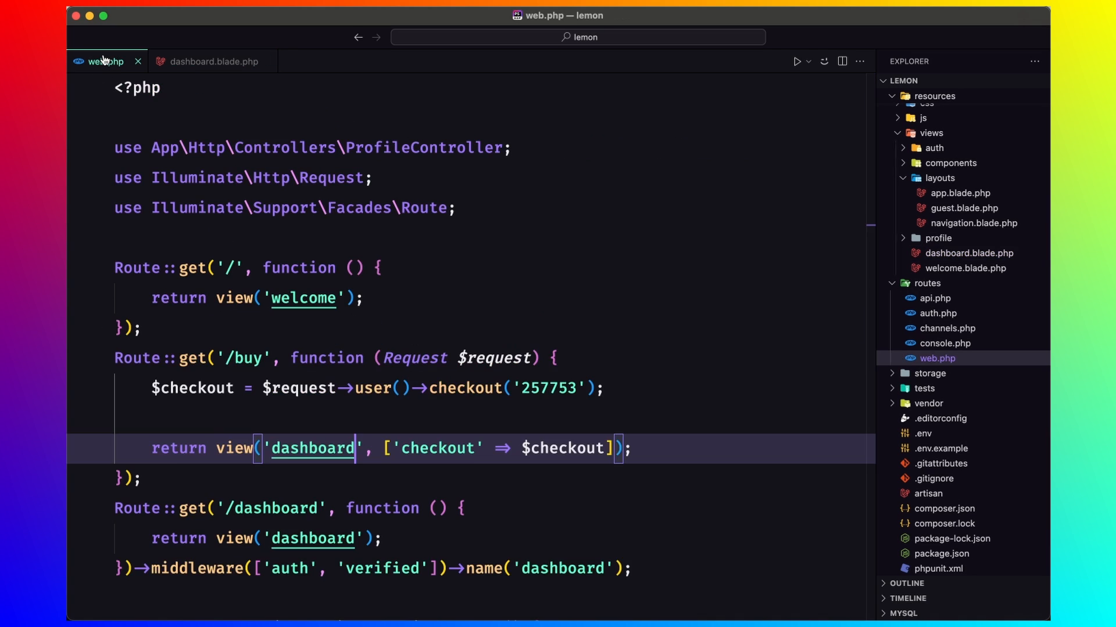
{"action": "mouse_move", "coordinate": [369, 388]}
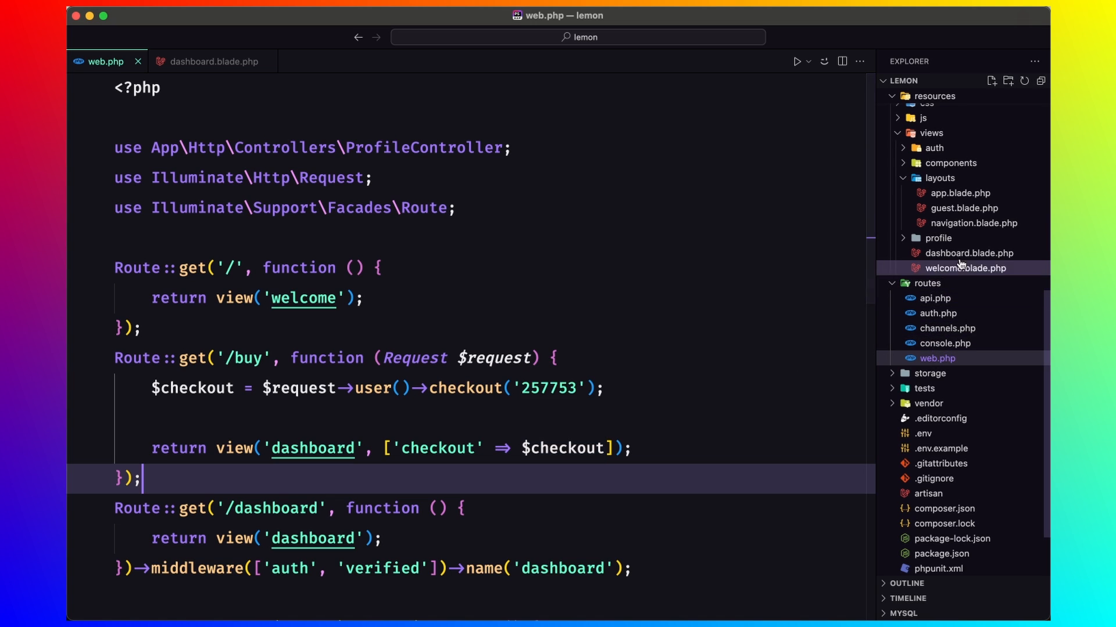
Duplicate dashboard.blade.php as billing.blade.php holding the Buy Product button
{"action": "right_click", "coordinate": [969, 252]}
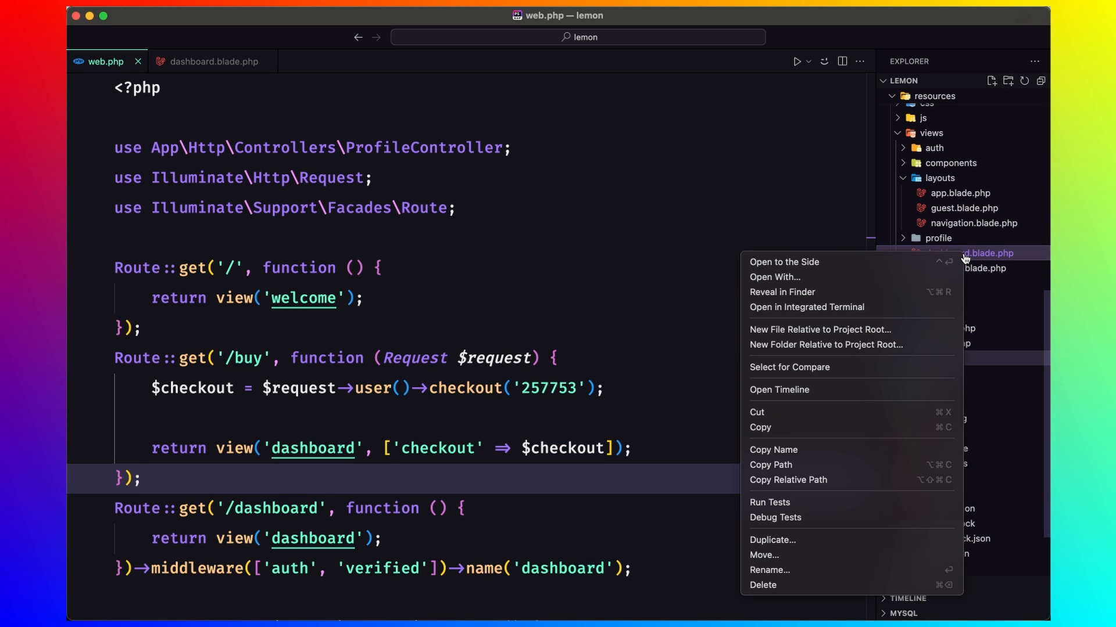
{"action": "mouse_move", "coordinate": [825, 539]}
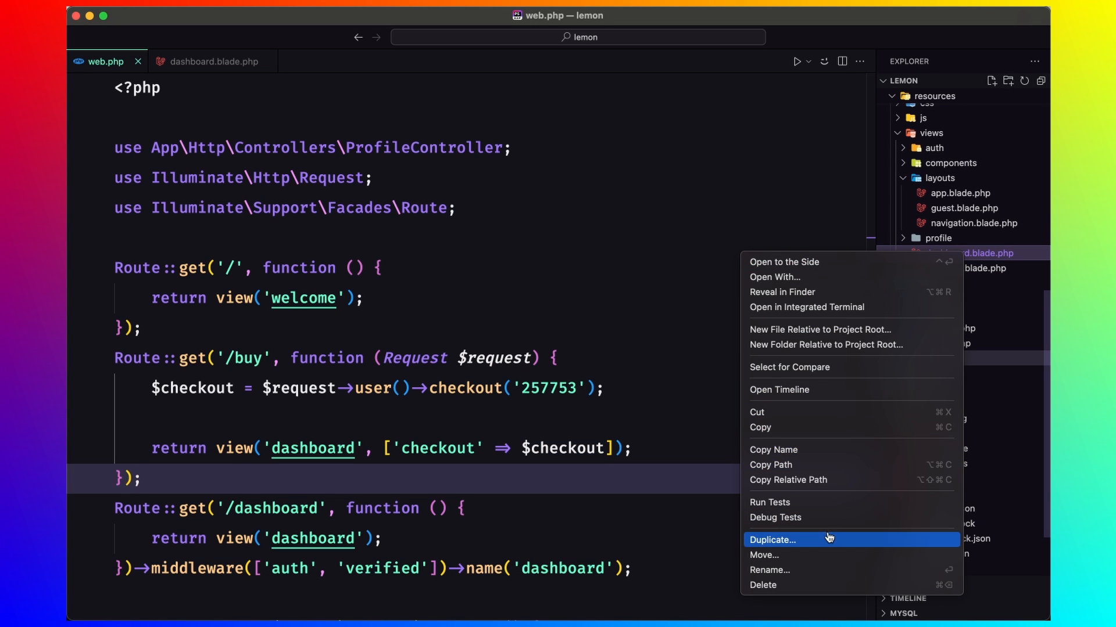
{"action": "left_click", "coordinate": [773, 539]}
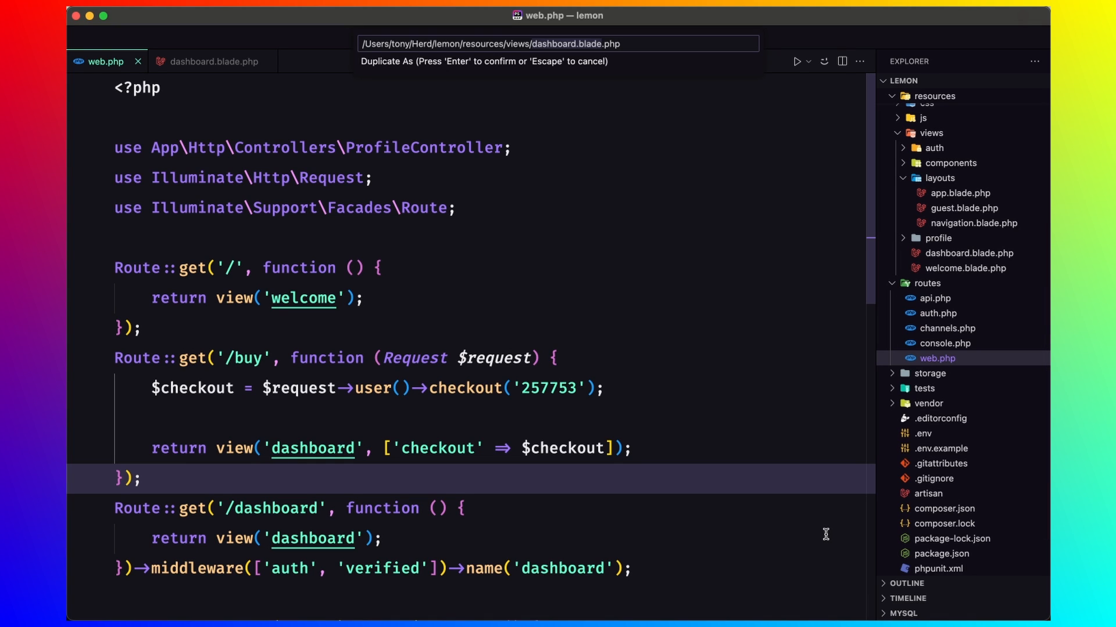
{"action": "type", "text": "b"}
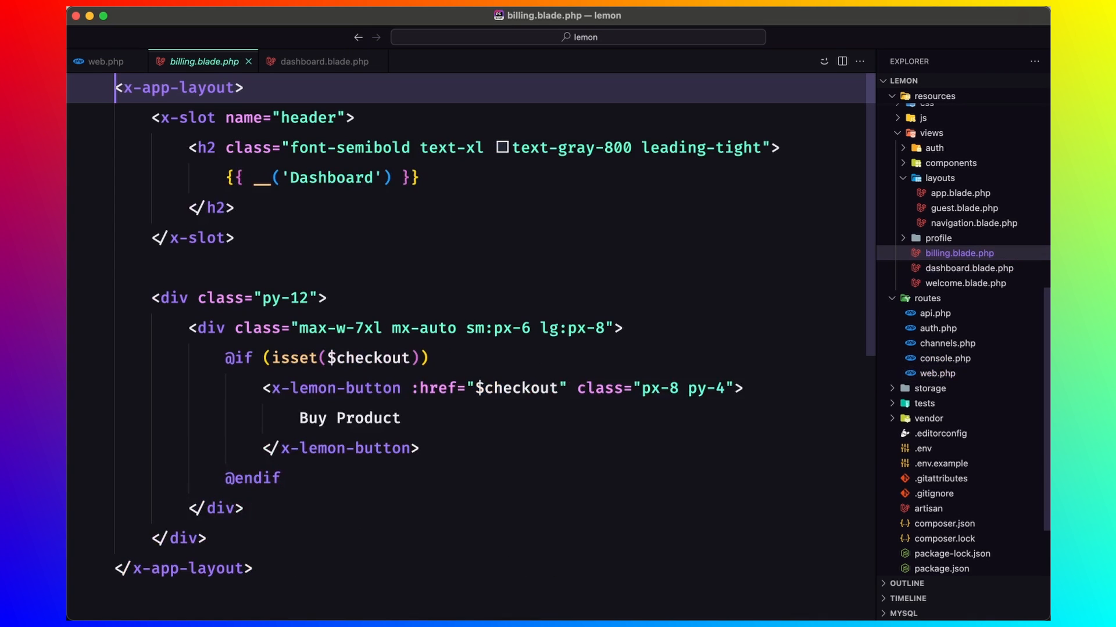
{"action": "mouse_move", "coordinate": [97, 62]}
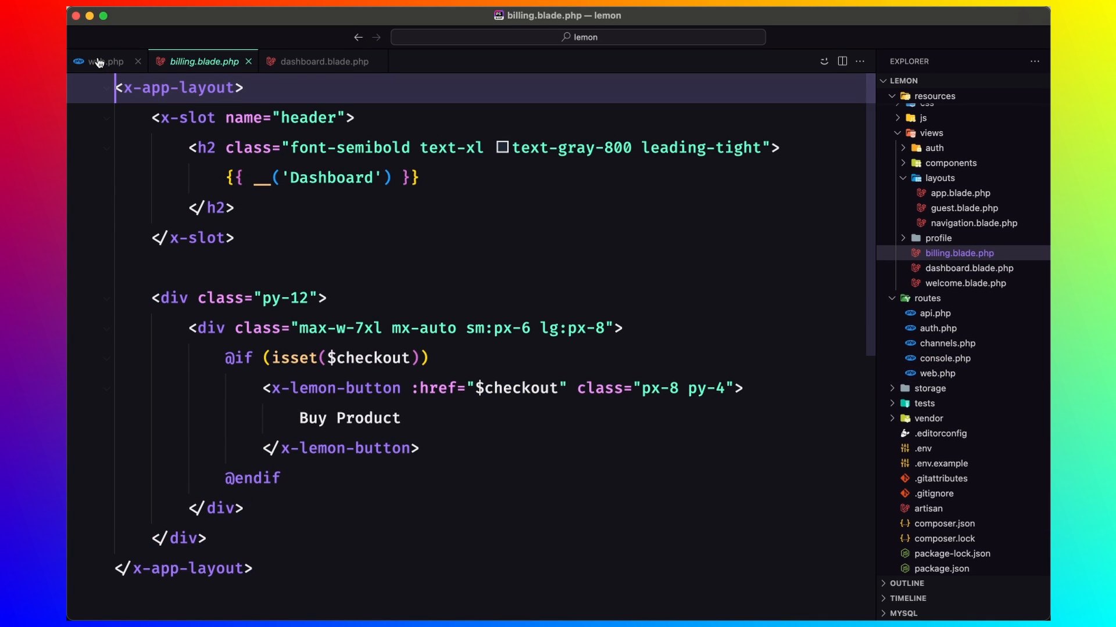
Change the /buy route in web.php to return view('billing') and close the dashboard tab
{"action": "left_click", "coordinate": [106, 61]}
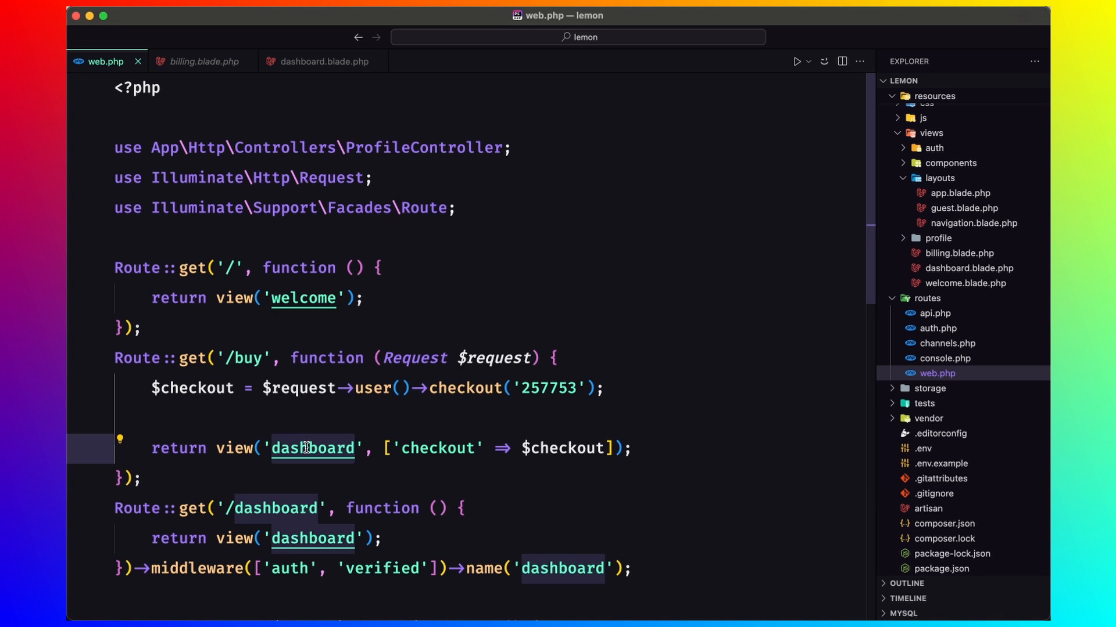
{"action": "type", "text": "bi"}
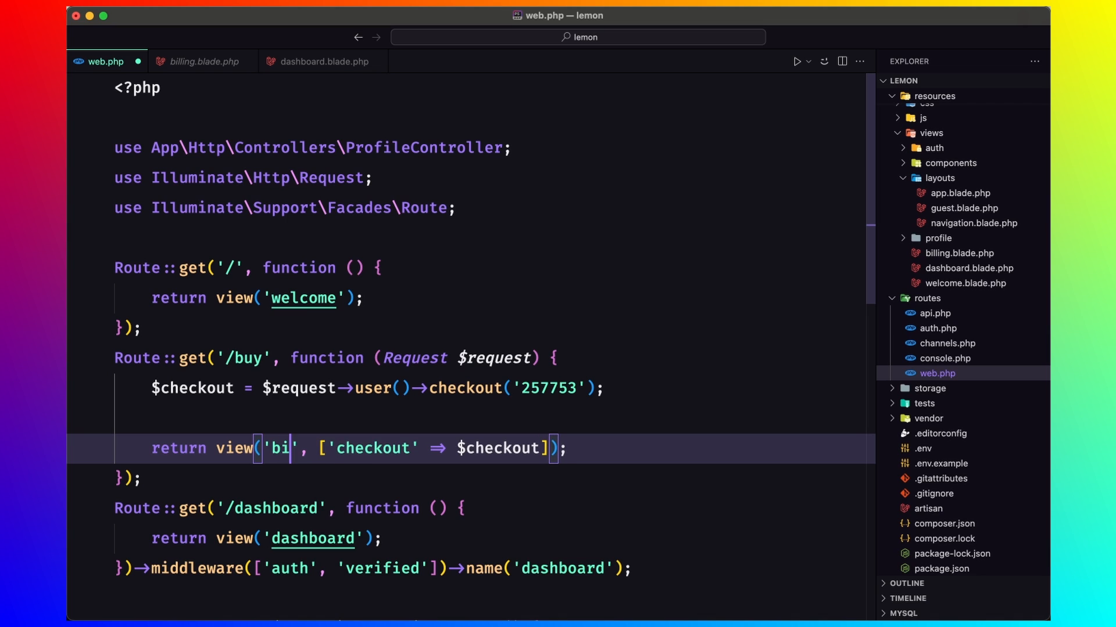
{"action": "type", "text": "lling"}
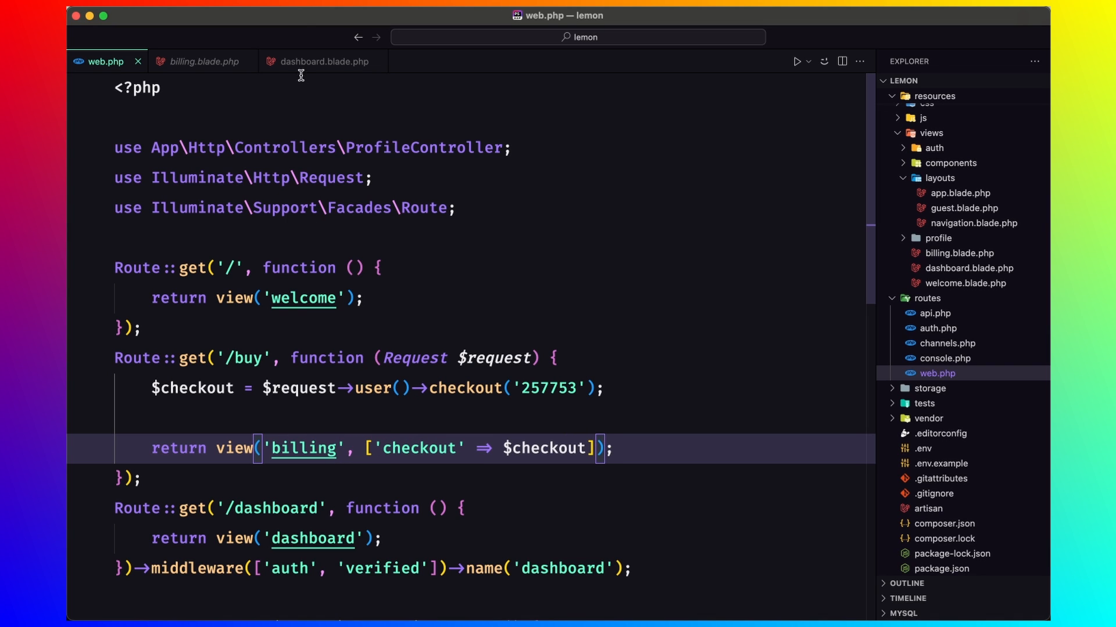
{"action": "left_click", "coordinate": [322, 61]}
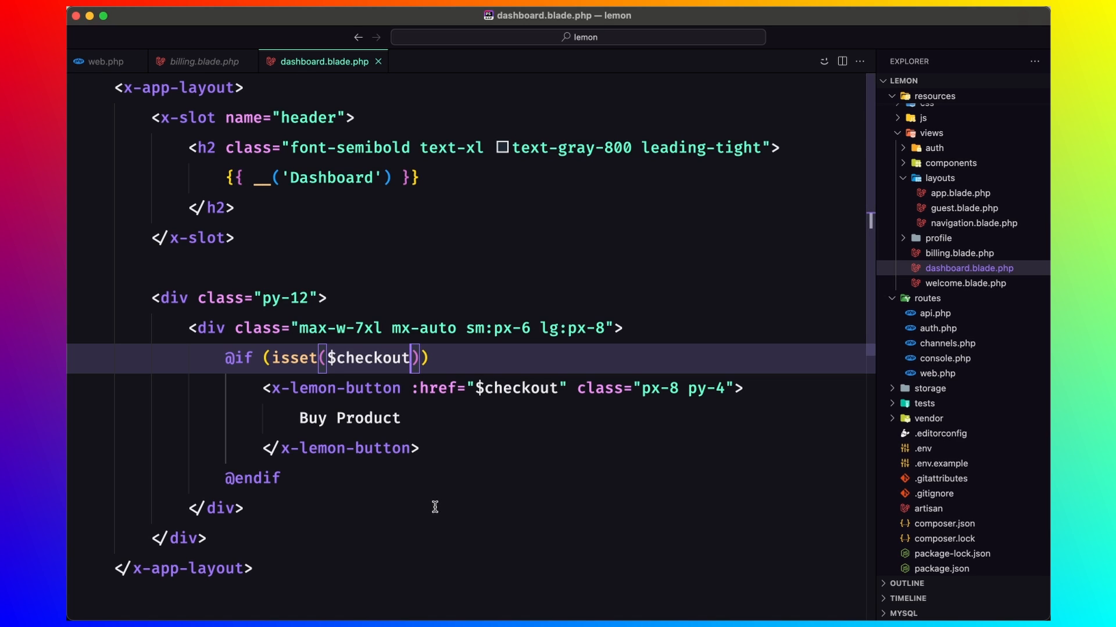
{"action": "left_click", "coordinate": [105, 62]}
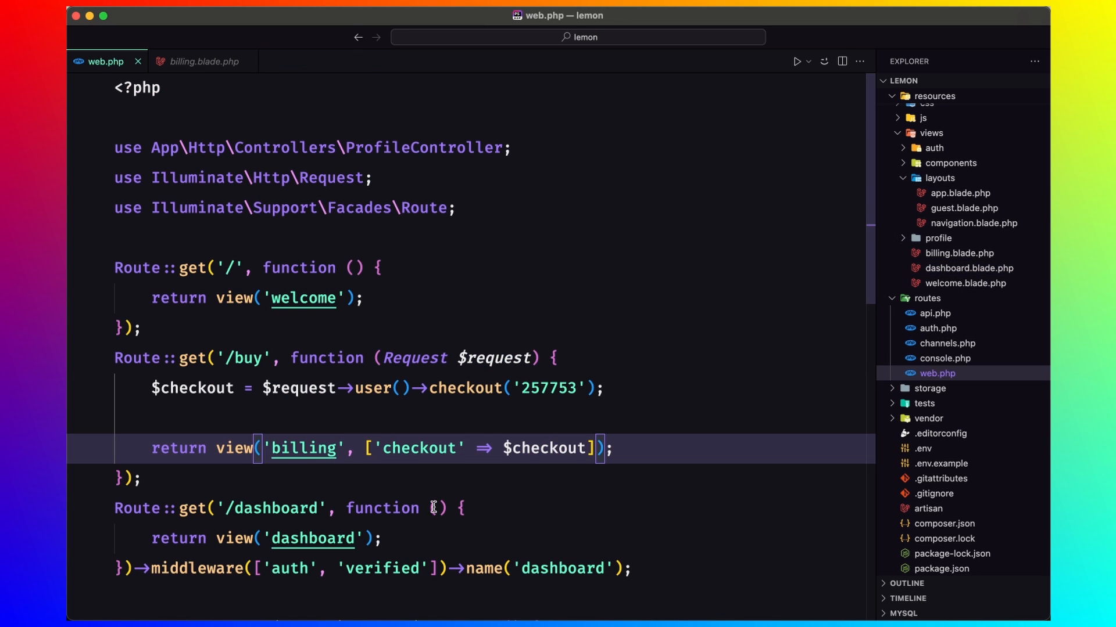
{"action": "left_click", "coordinate": [202, 61]}
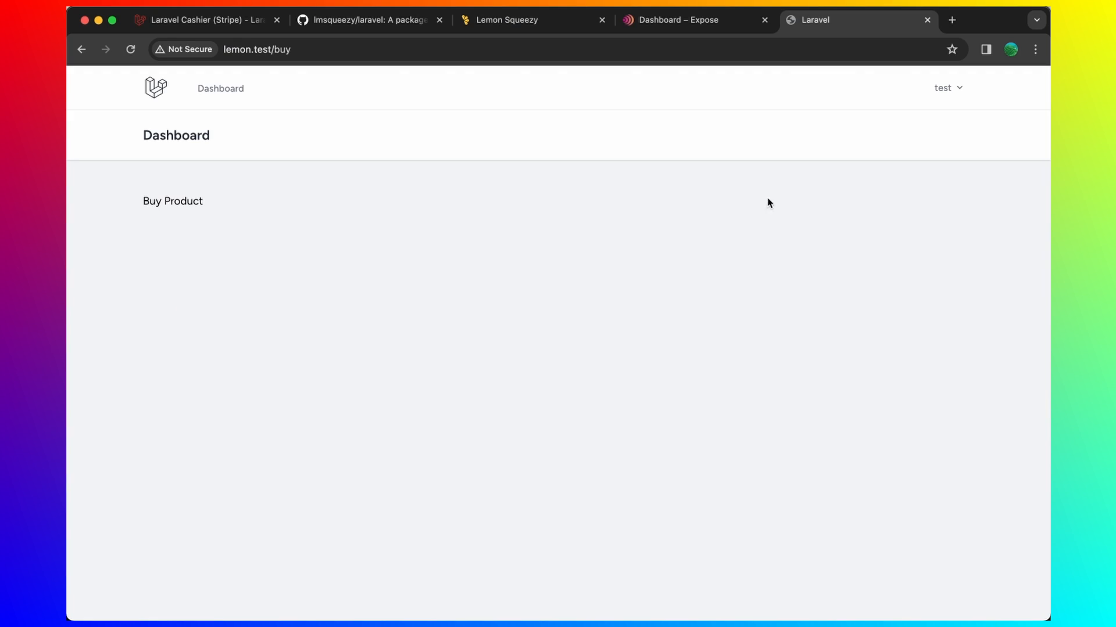
Load lemon.test/buy in Chrome, where Buy Product shows as plain unstyled text
{"action": "left_click", "coordinate": [944, 87]}
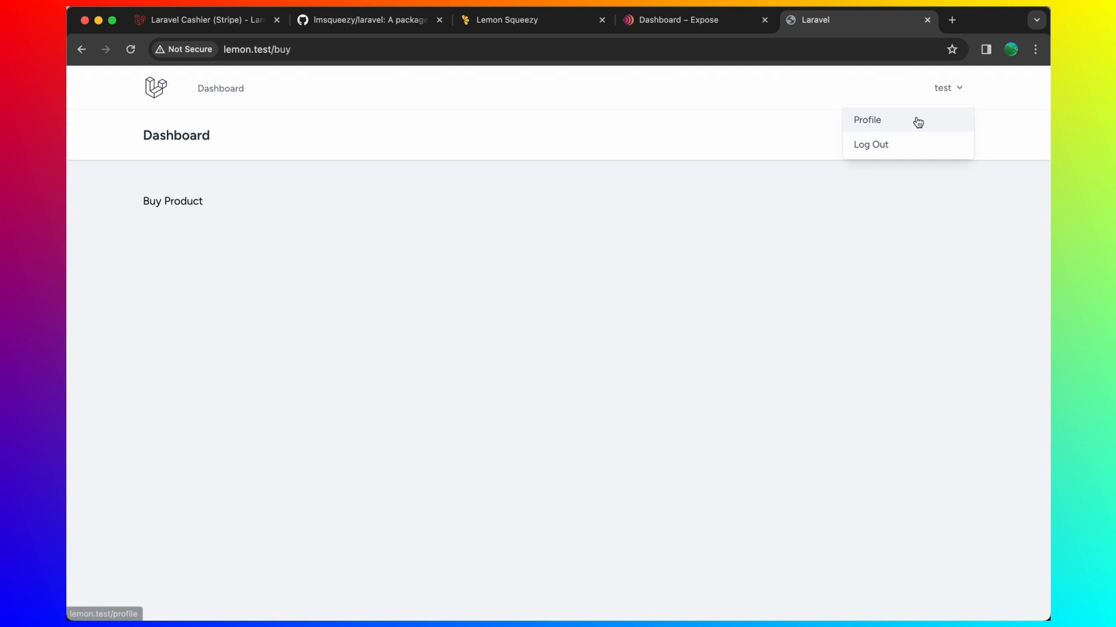
{"action": "left_click", "coordinate": [220, 89]}
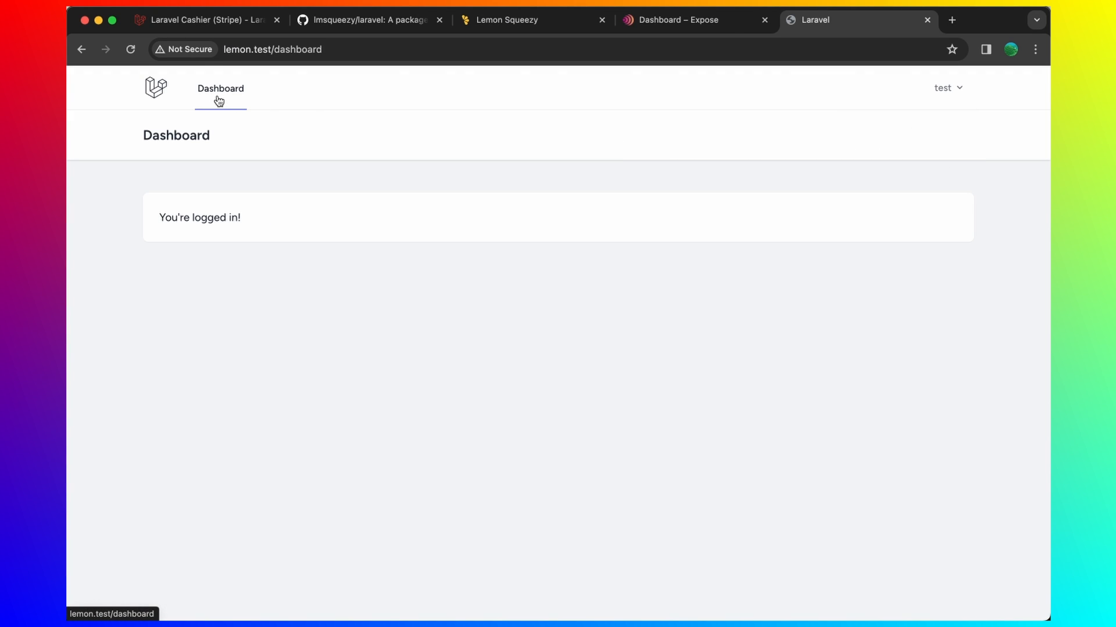
{"action": "mouse_move", "coordinate": [324, 70]}
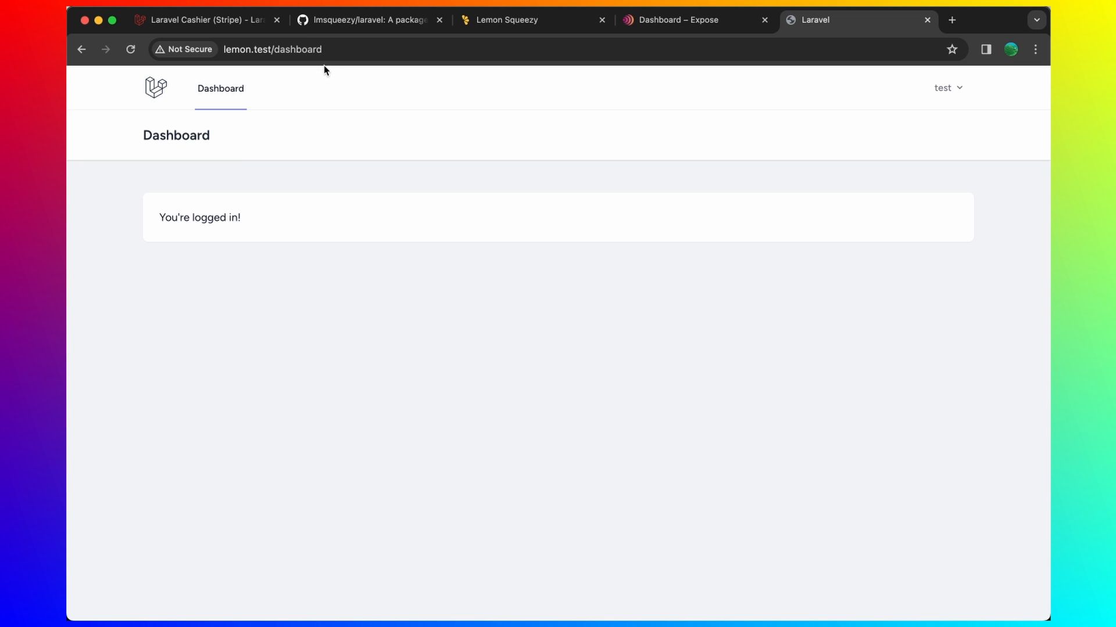
{"action": "type", "text": "lemon.test/buy"}
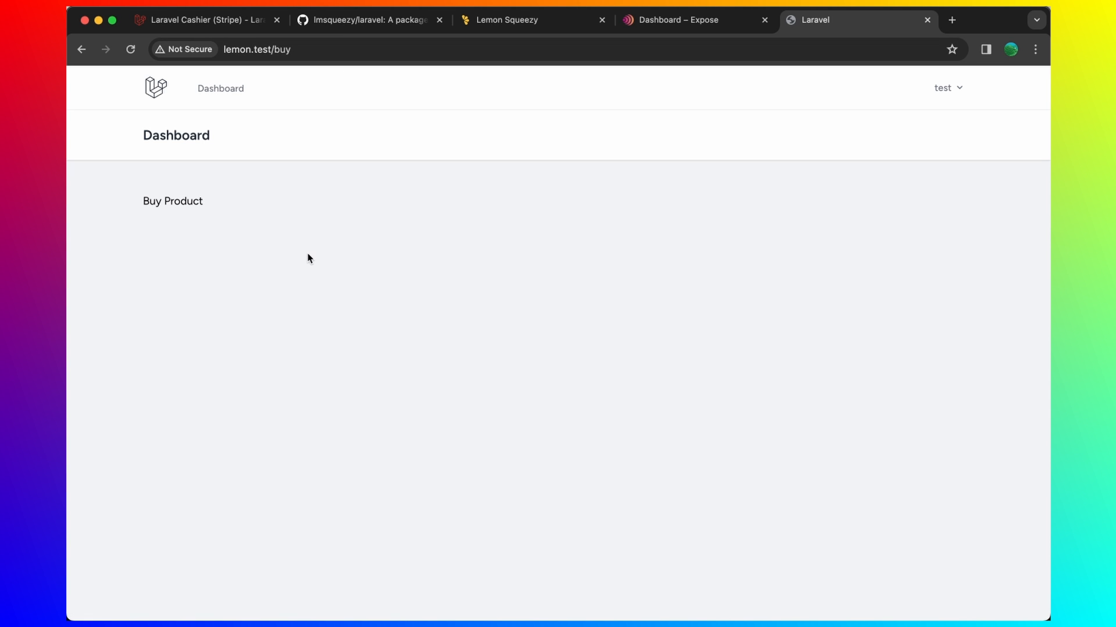
{"action": "mouse_move", "coordinate": [198, 217]}
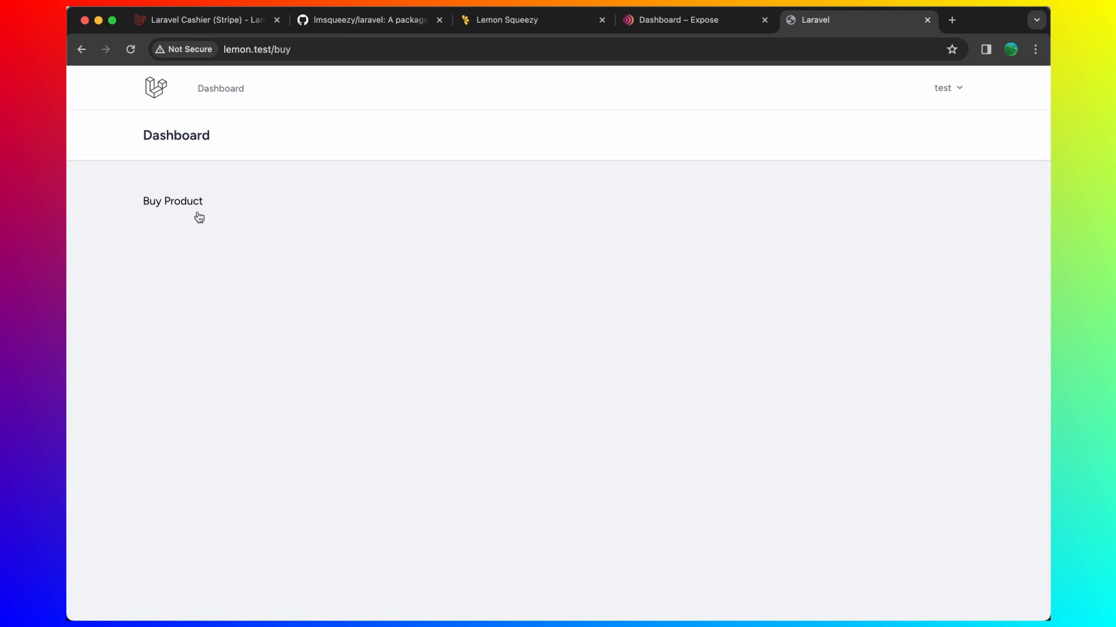
{"action": "mouse_move", "coordinate": [188, 210]}
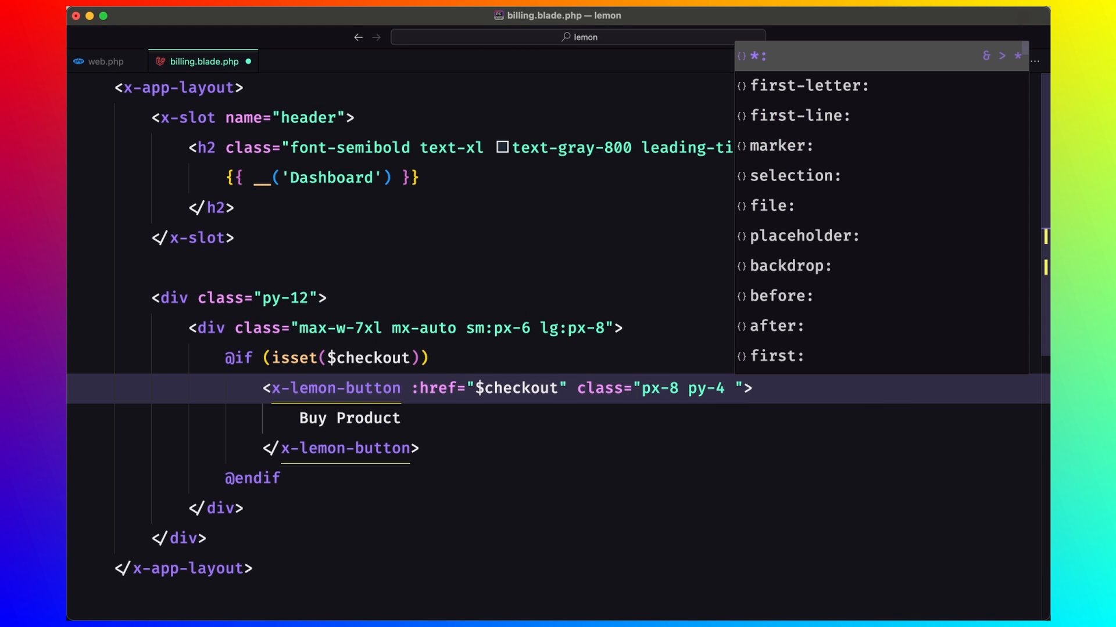
Add bg-slate-200 and a rounded class to the x-lemon-button in billing.blade.php
{"action": "type", "text": "bg"}
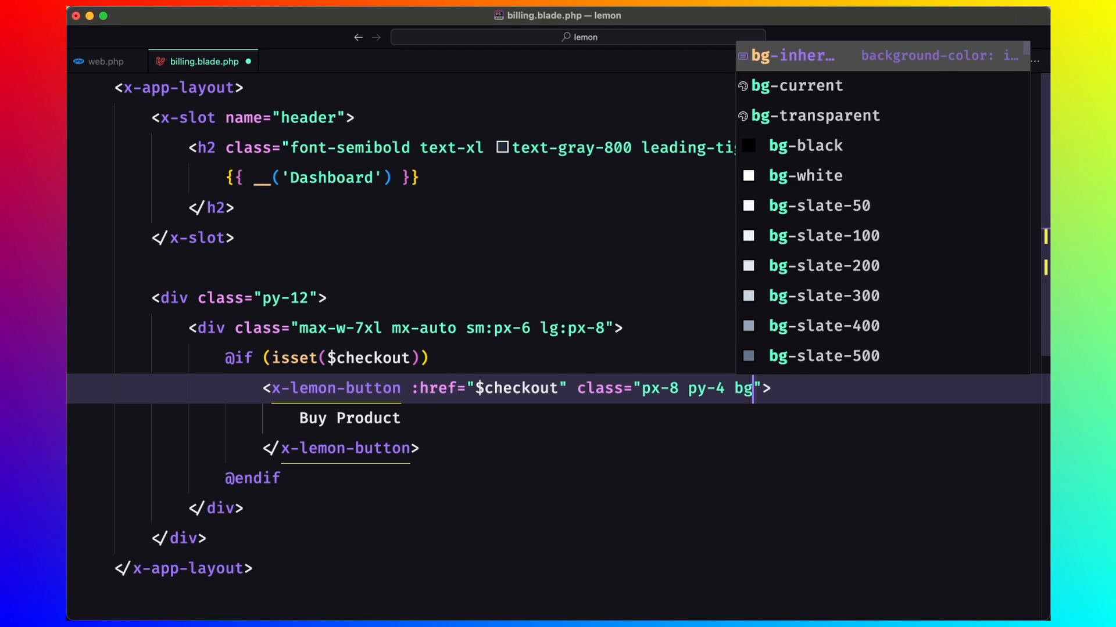
{"action": "left_click", "coordinate": [823, 265]}
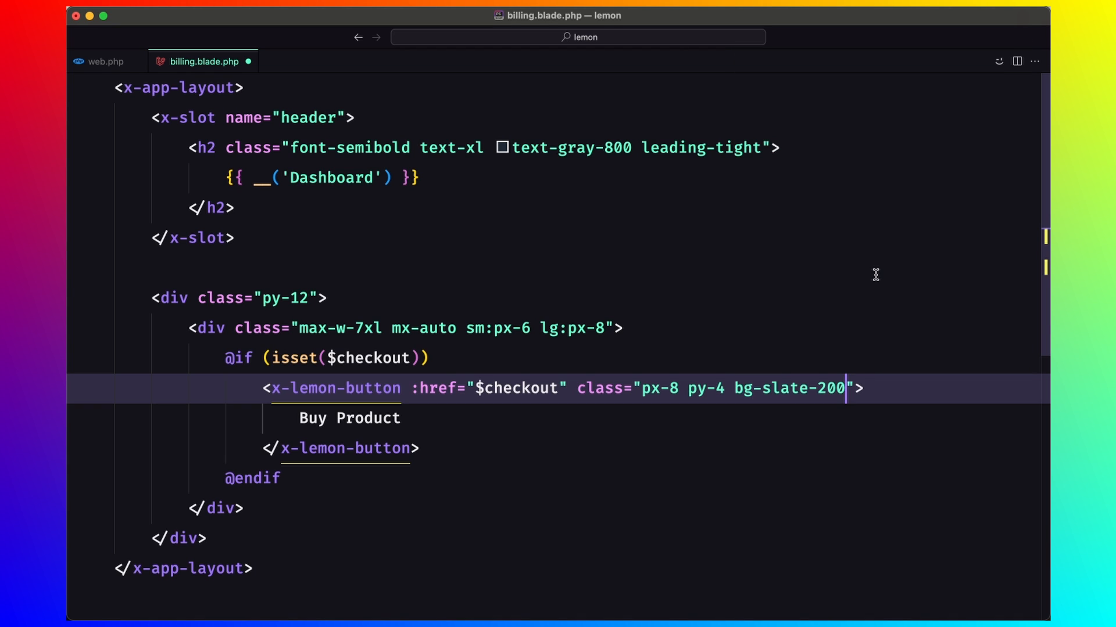
{"action": "type", "text": "rou"}
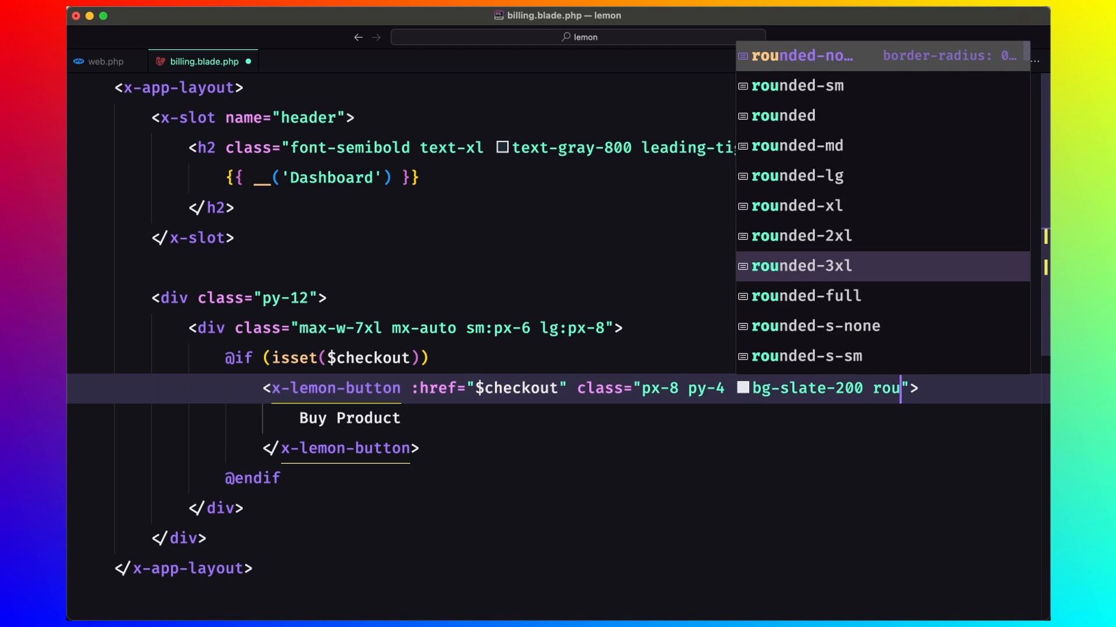
{"action": "type", "text": "n"}
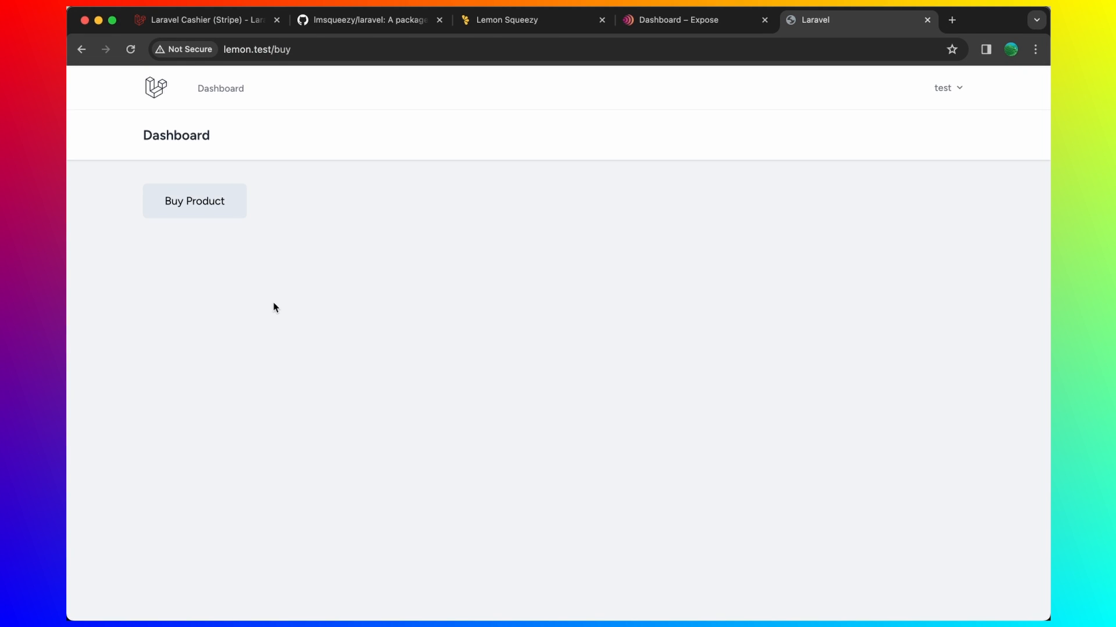
{"action": "mouse_move", "coordinate": [212, 246]}
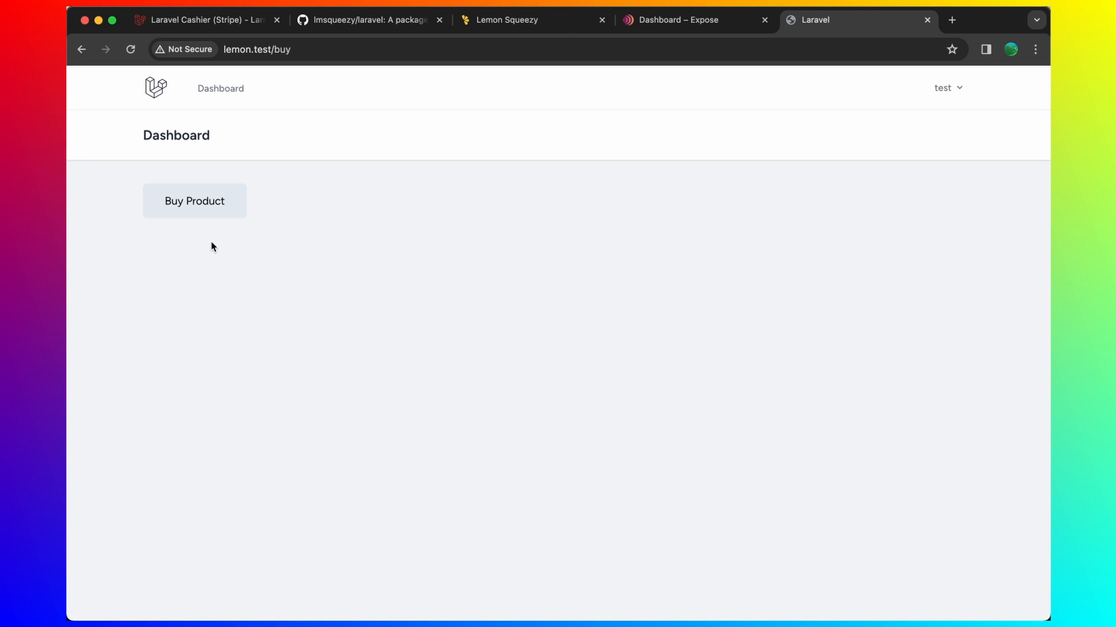
{"action": "left_click", "coordinate": [194, 201]}
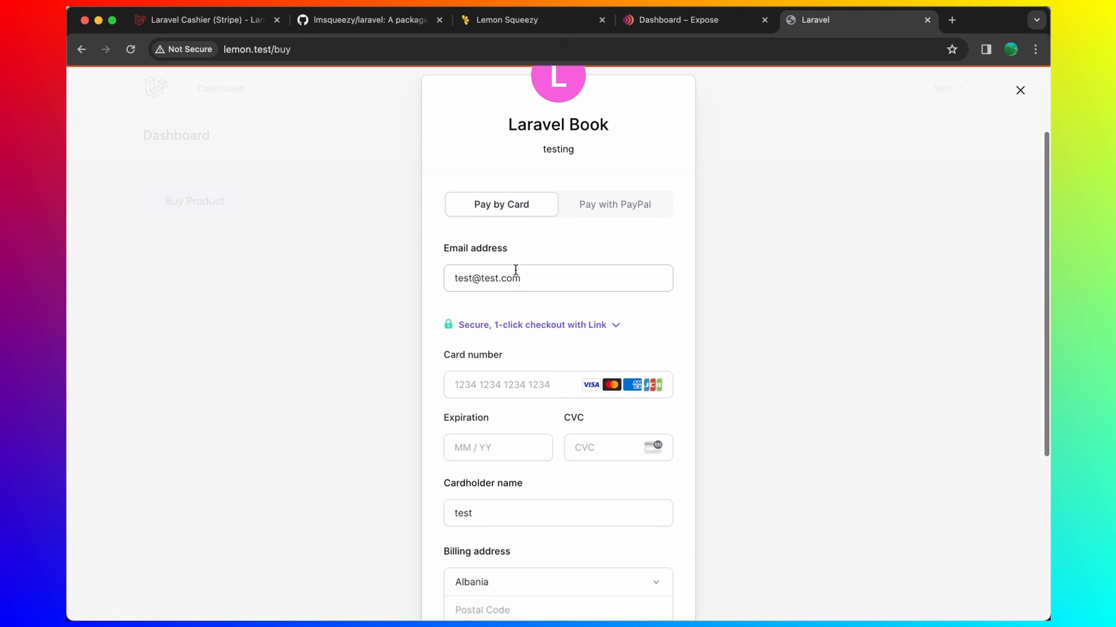
{"action": "mouse_move", "coordinate": [588, 227]}
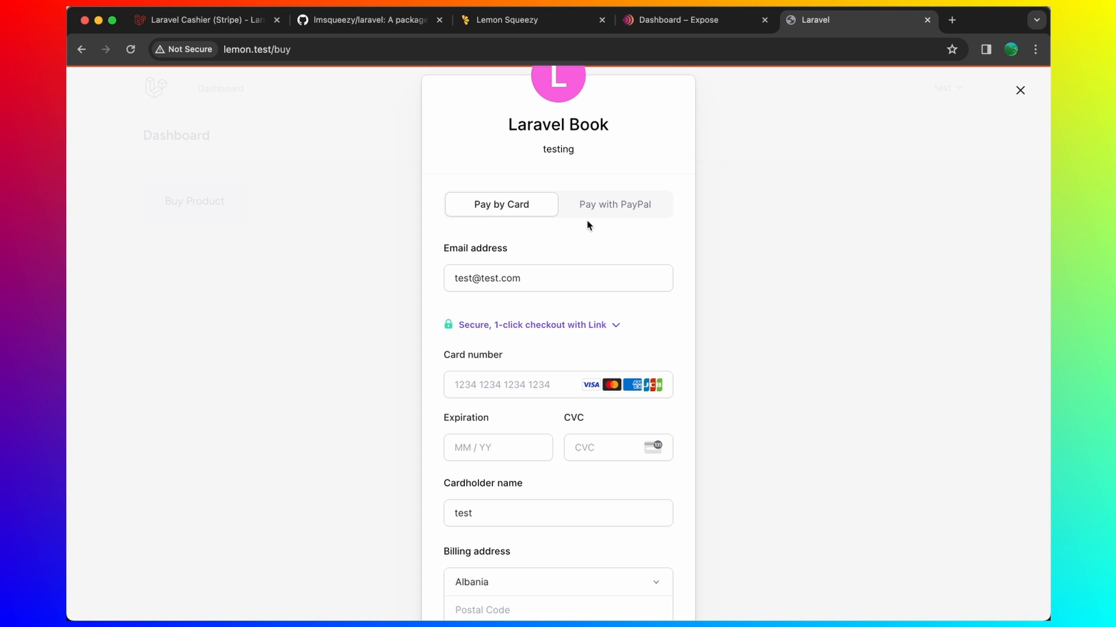
{"action": "scroll", "scroll_direction": "down", "scroll_amount": 3}
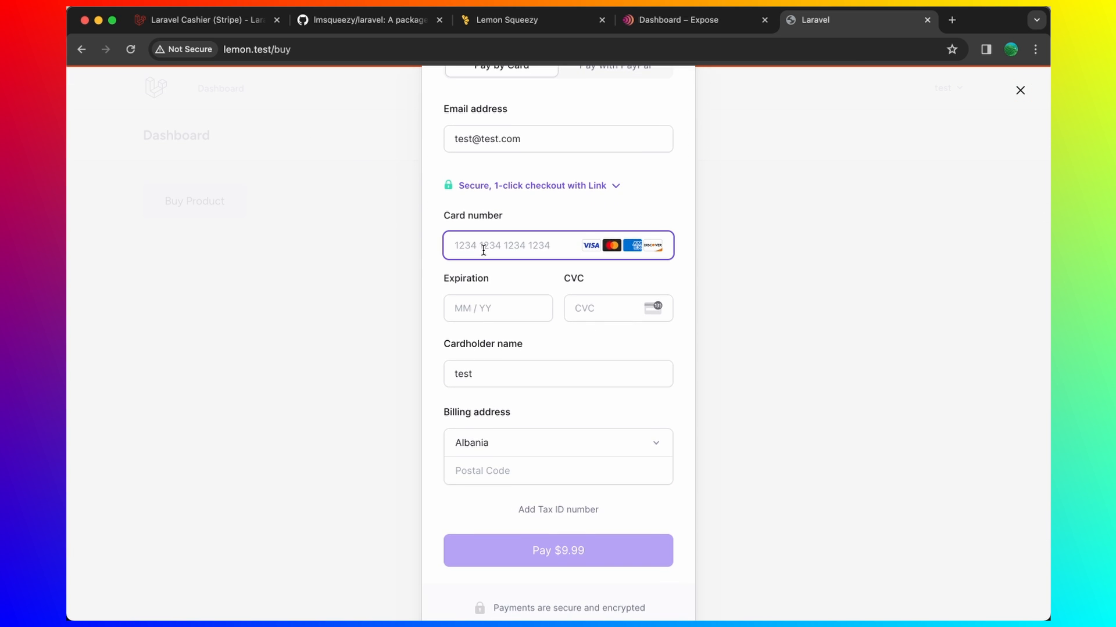
{"action": "type", "text": "4242 4242"}
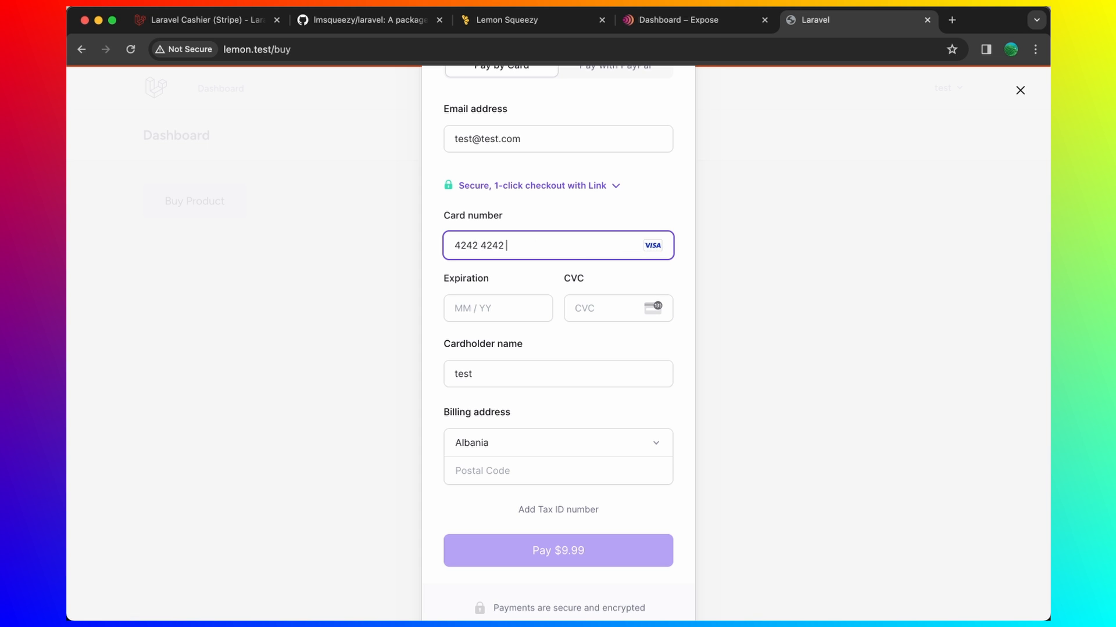
{"action": "type", "text": "4242 4242"}
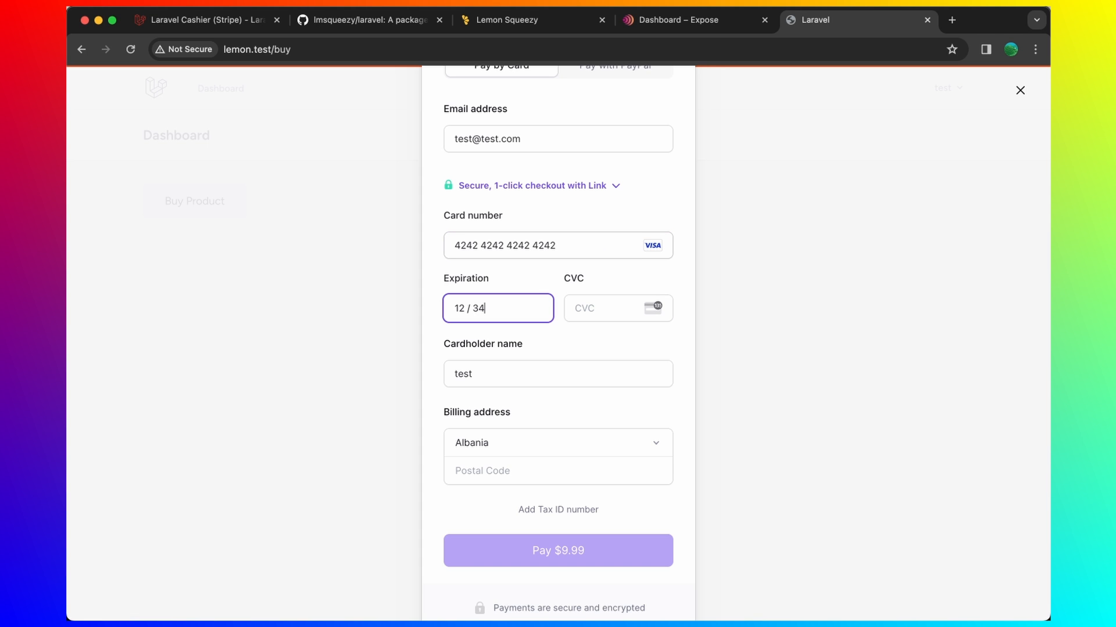
{"action": "type", "text": "5"}
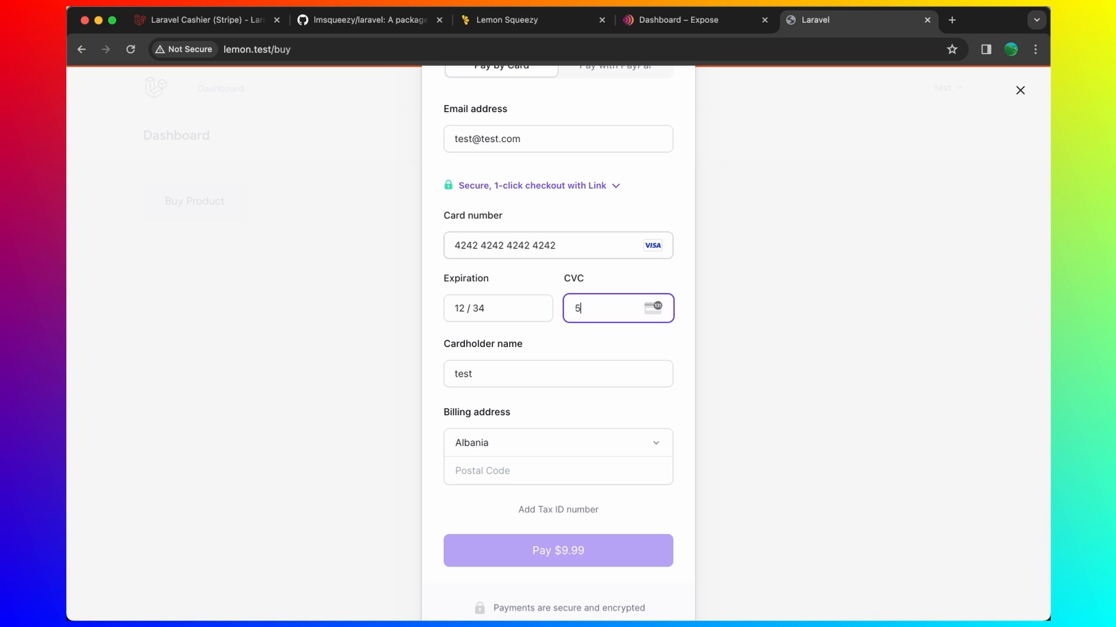
{"action": "type", "text": "67"}
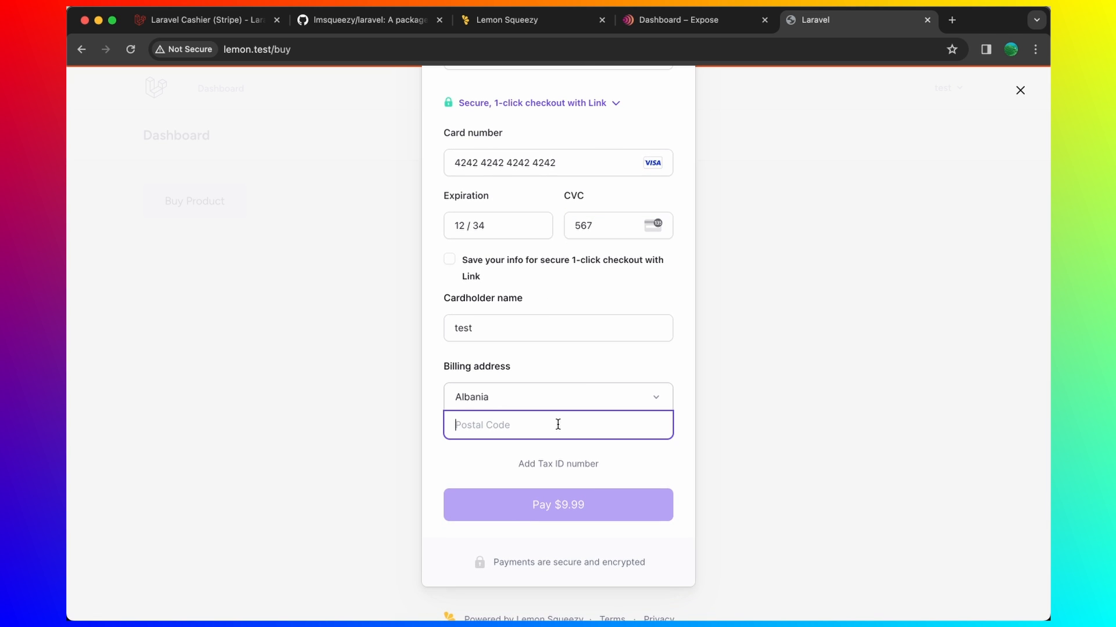
{"action": "type", "text": "1000"}
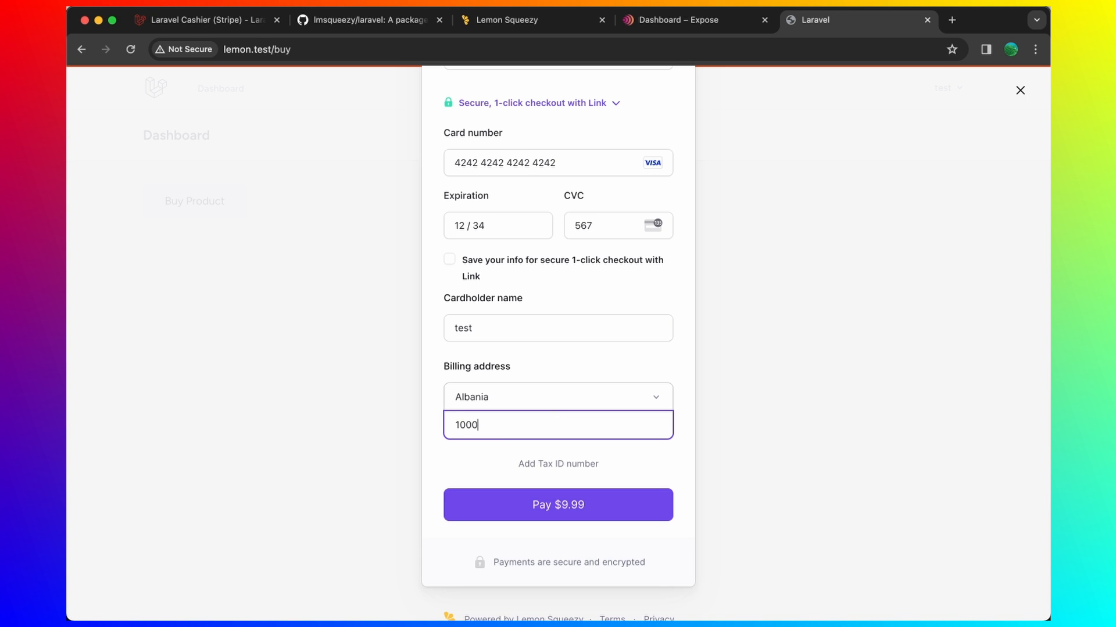
Submit the $9.99 test payment to reach the 'Thanks for your order!' confirmation
{"action": "left_click", "coordinate": [558, 506]}
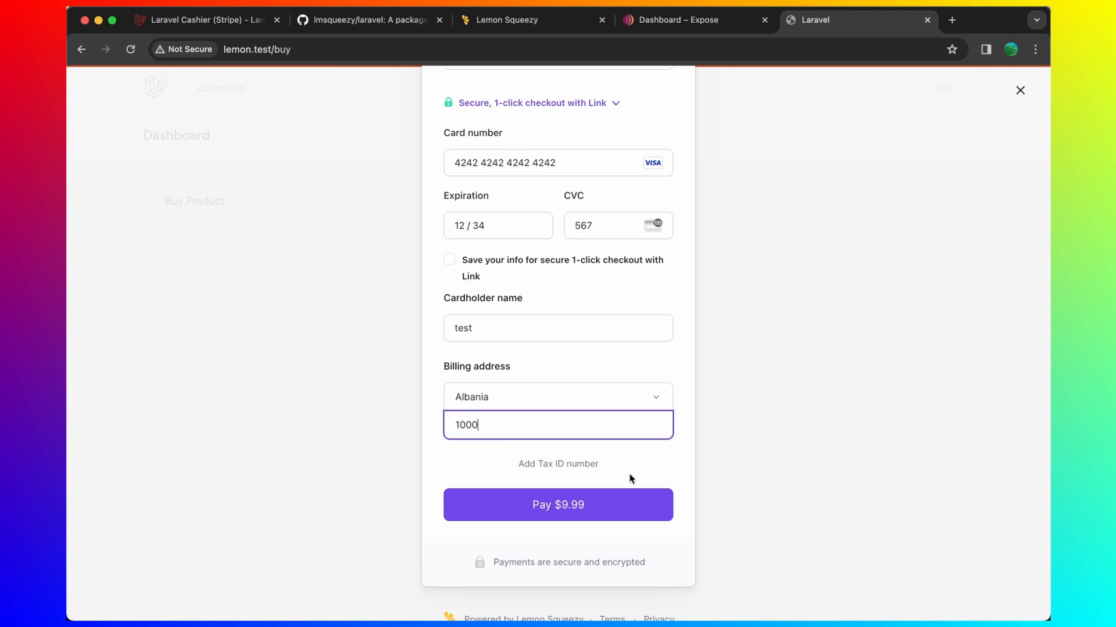
{"action": "left_click", "coordinate": [558, 505]}
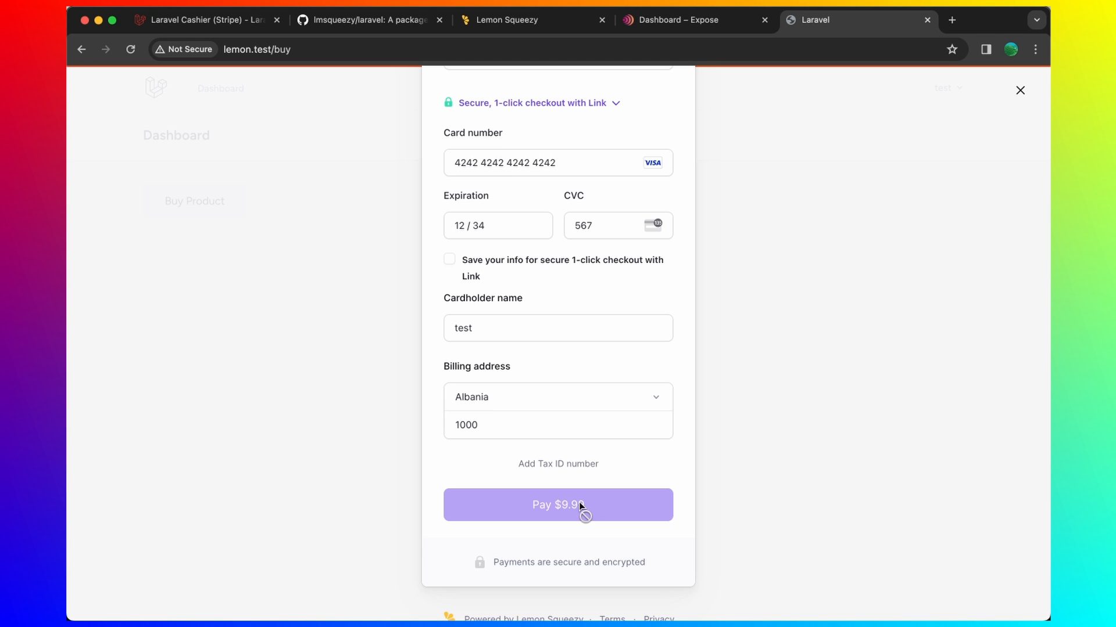
{"action": "left_click", "coordinate": [558, 506]}
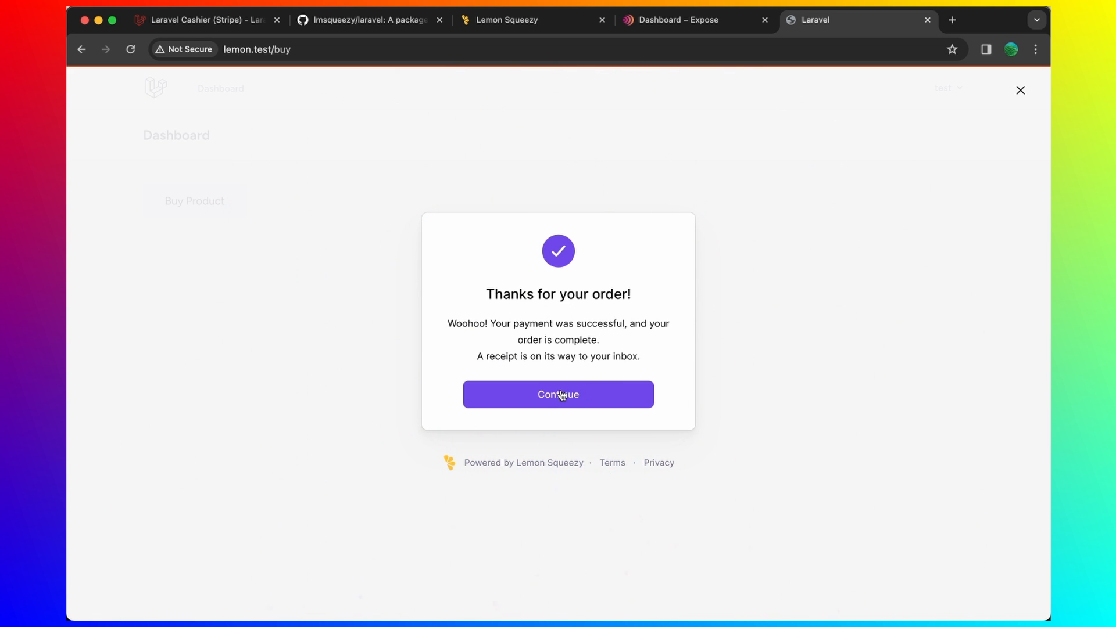
{"action": "left_click", "coordinate": [558, 395]}
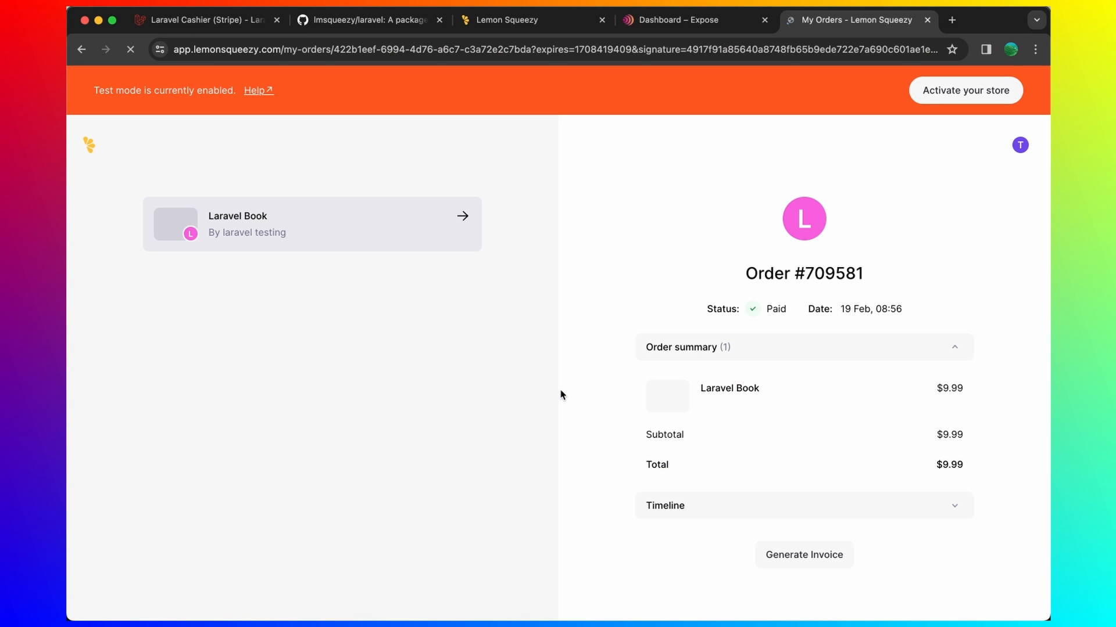
{"action": "left_click", "coordinate": [130, 49]}
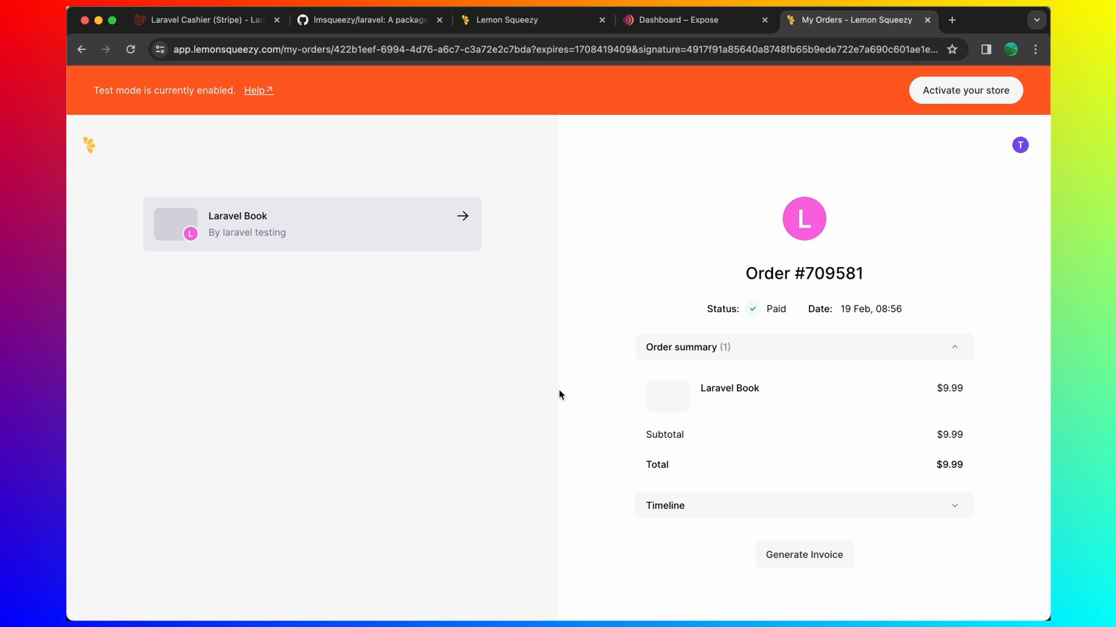
{"action": "mouse_move", "coordinate": [498, 321]}
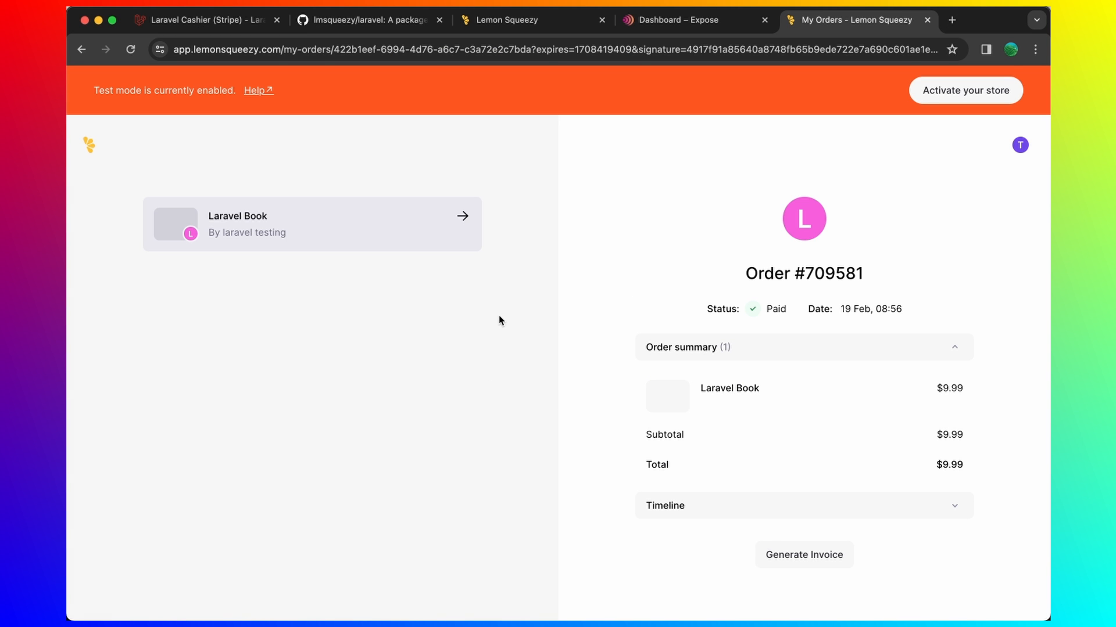
{"action": "scroll", "scroll_direction": "down", "scroll_amount": 3}
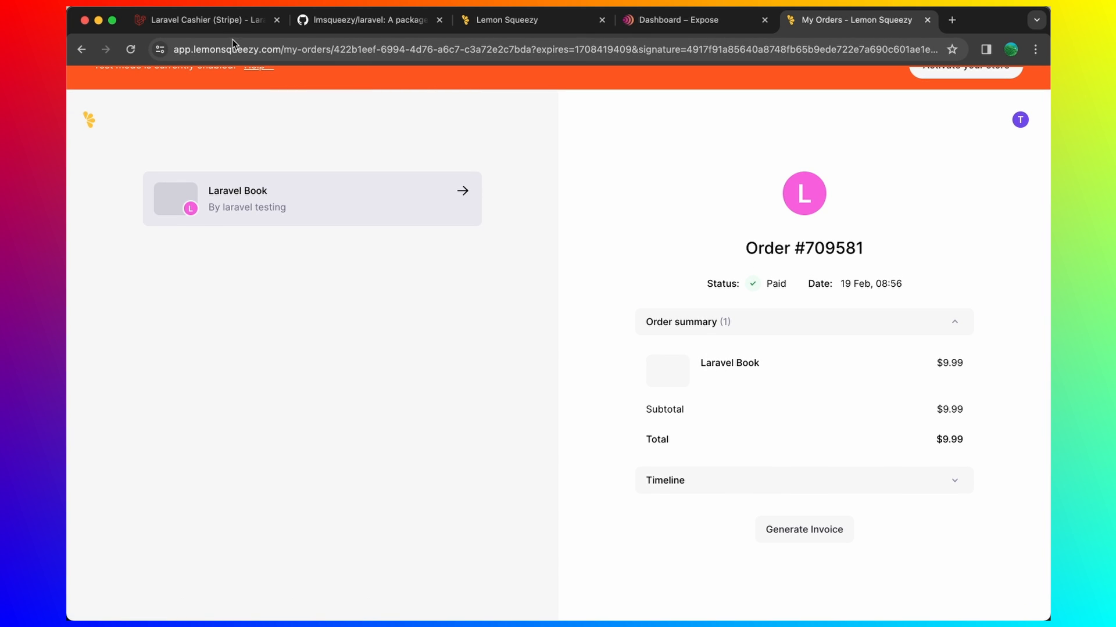
Scroll the lmsqueezy/laravel README down to the 'Redirects After Purchase' section
{"action": "left_click", "coordinate": [367, 19]}
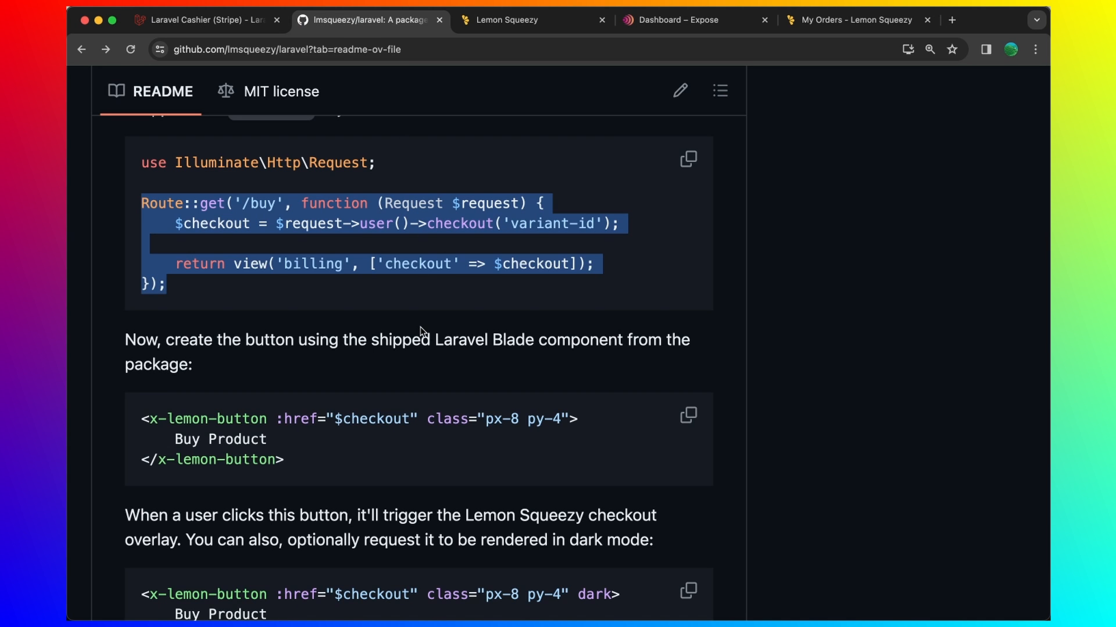
{"action": "scroll", "scroll_direction": "down", "scroll_amount": 3}
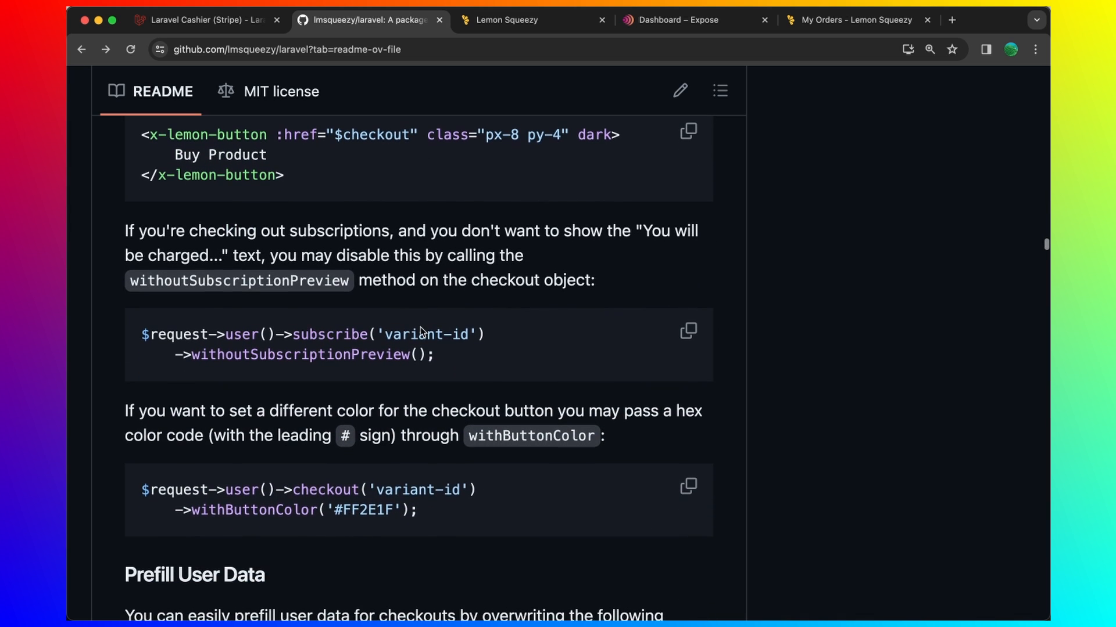
{"action": "mouse_move", "coordinate": [211, 351]}
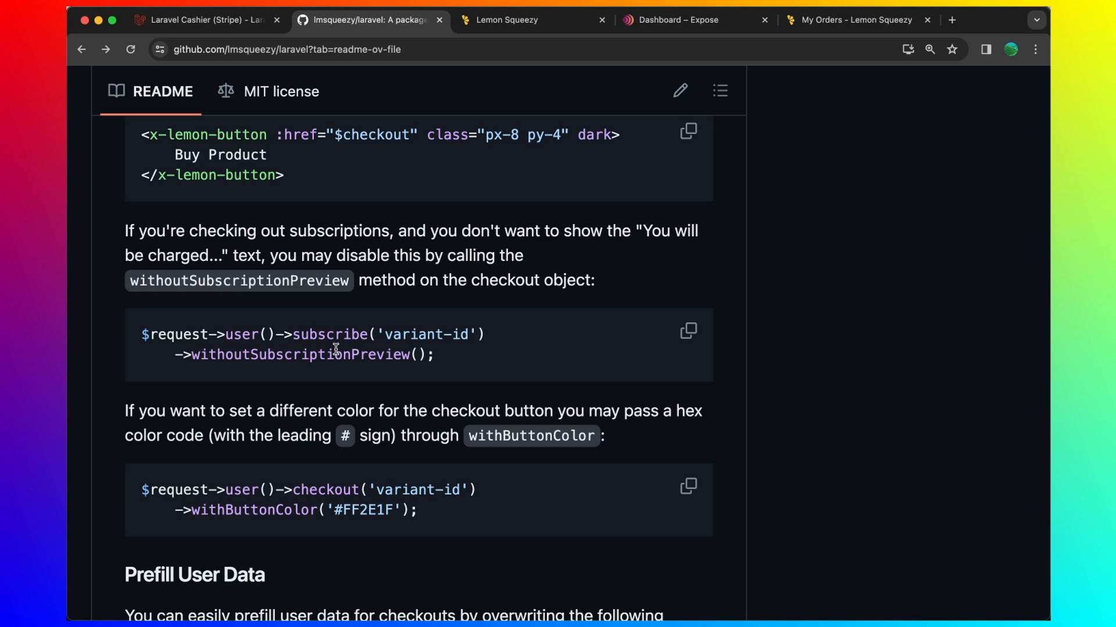
{"action": "scroll", "scroll_direction": "down", "scroll_amount": 3}
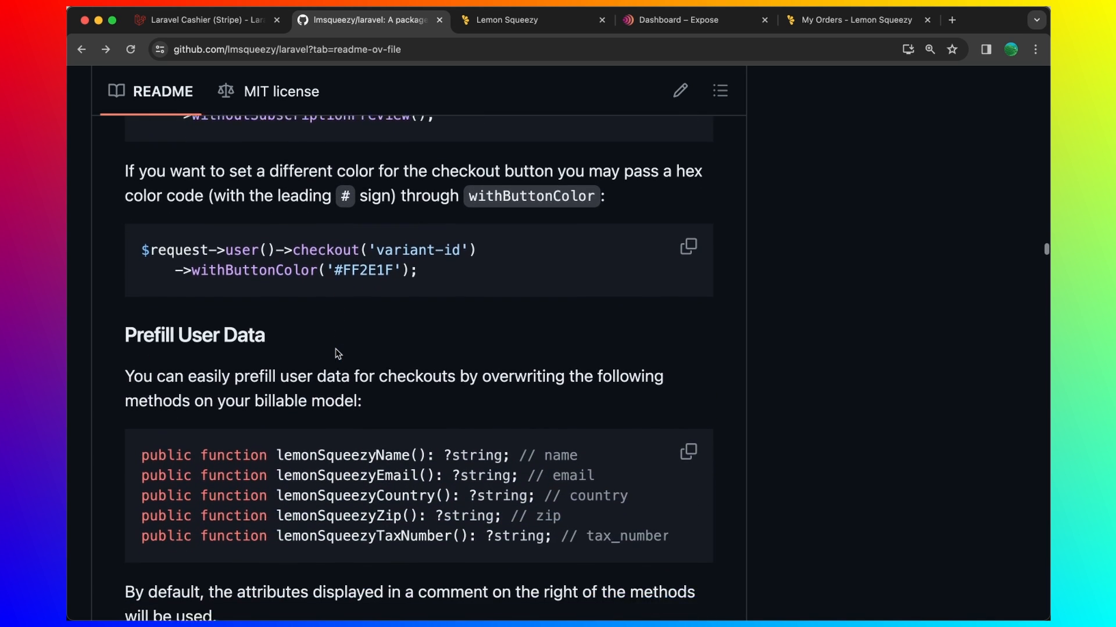
{"action": "scroll", "scroll_direction": "down", "scroll_amount": 3}
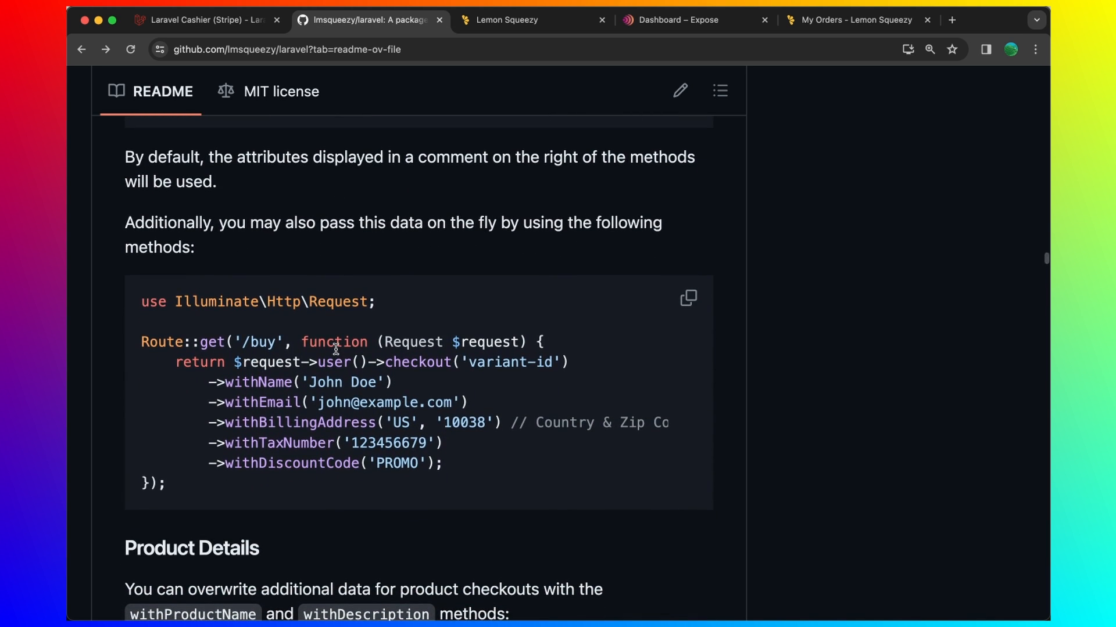
{"action": "scroll", "scroll_direction": "down", "scroll_amount": 3}
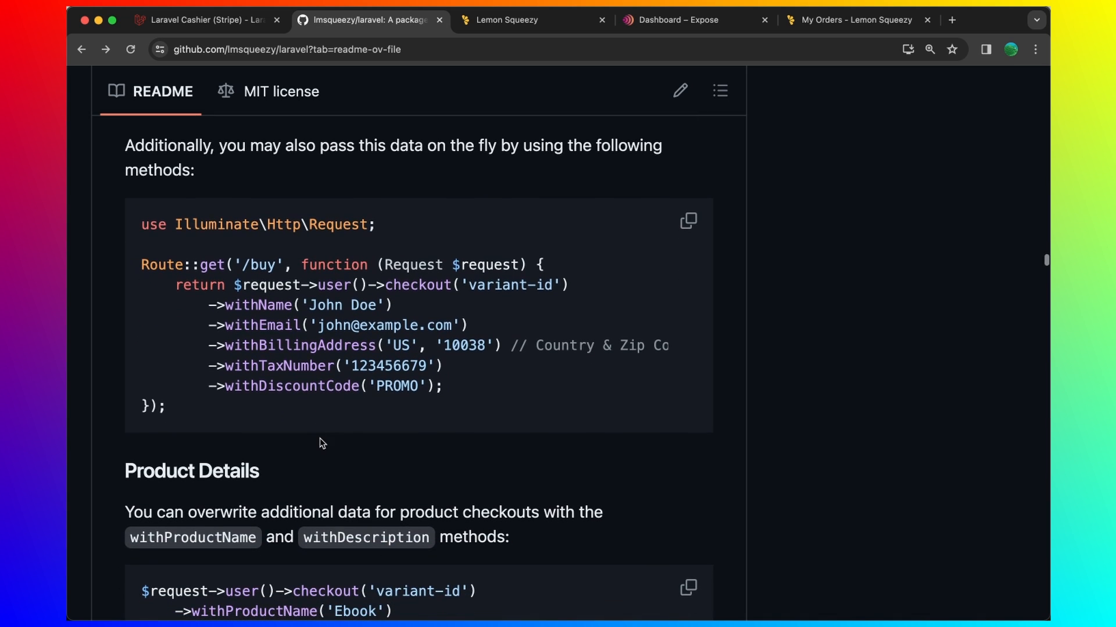
{"action": "scroll", "scroll_direction": "down", "scroll_amount": 3}
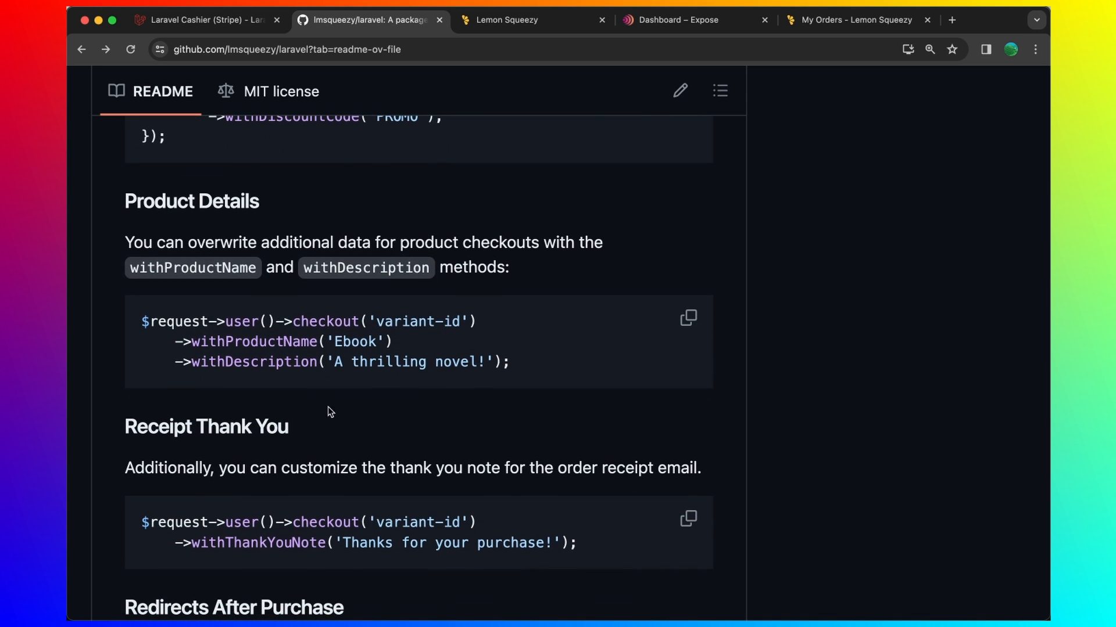
{"action": "scroll", "scroll_direction": "down", "scroll_amount": 3}
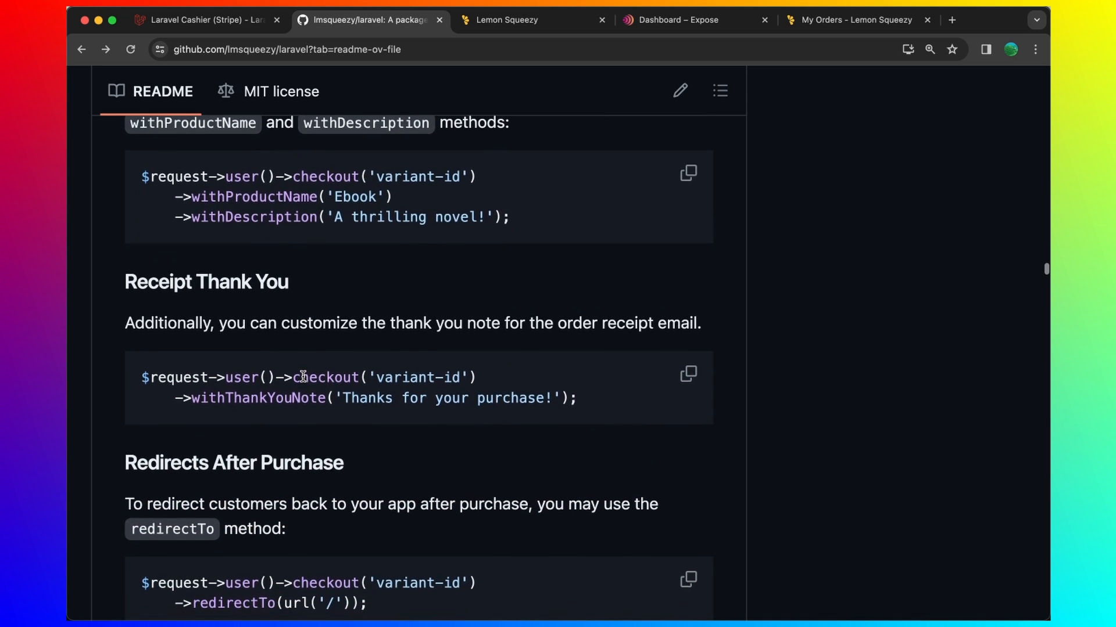
{"action": "scroll", "scroll_direction": "down", "scroll_amount": 3}
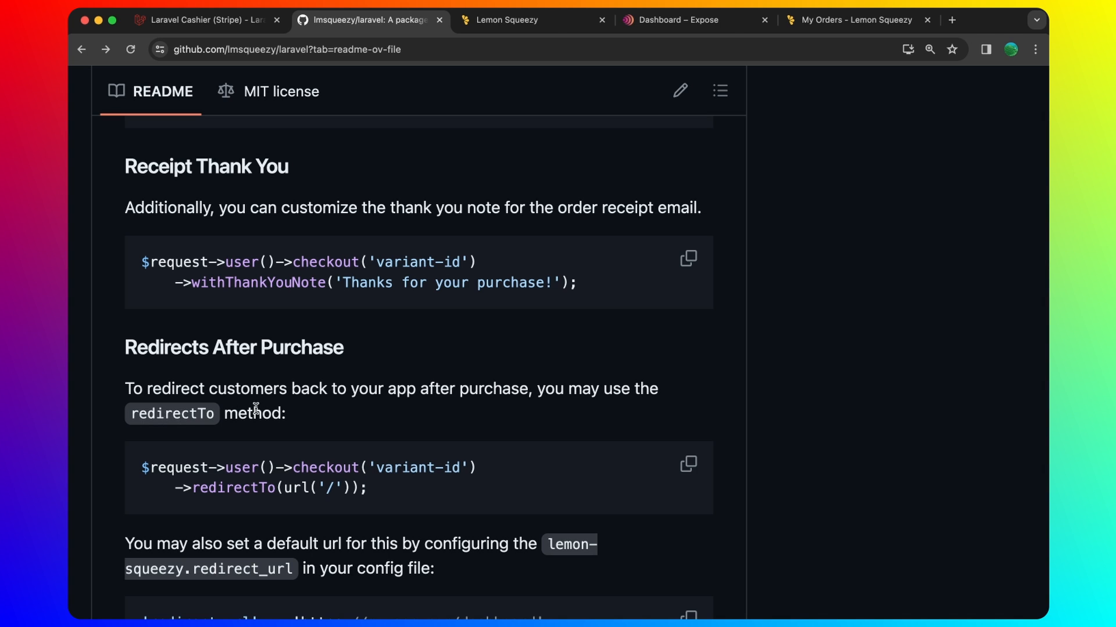
{"action": "scroll", "scroll_direction": "down", "scroll_amount": 3}
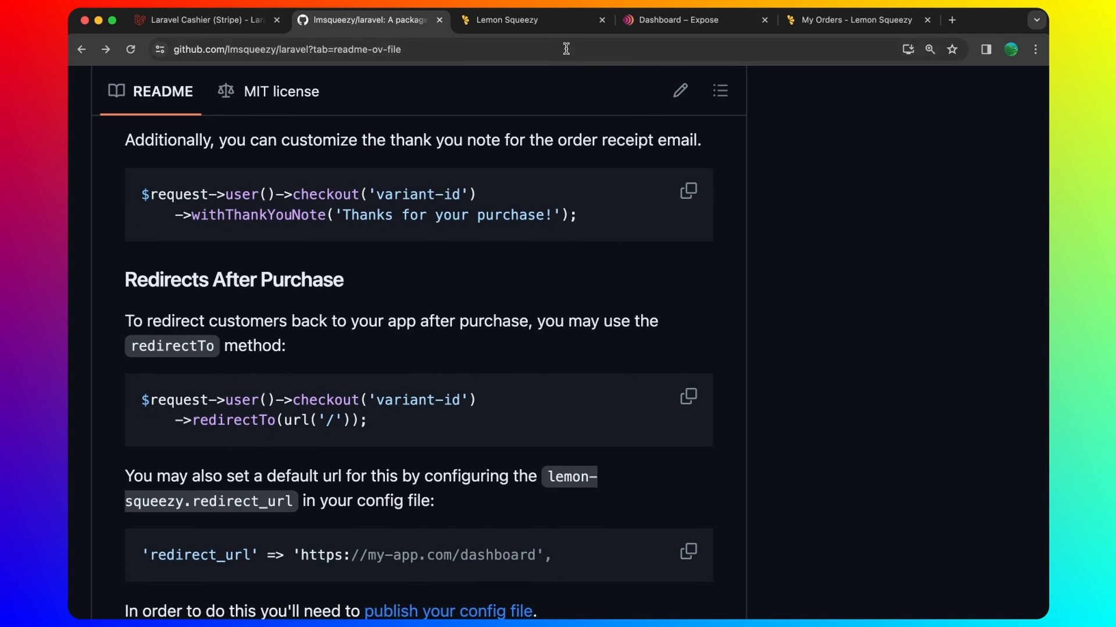
Glance at the My Orders tab, return to the README and select the redirectTo example code
{"action": "left_click", "coordinate": [856, 20]}
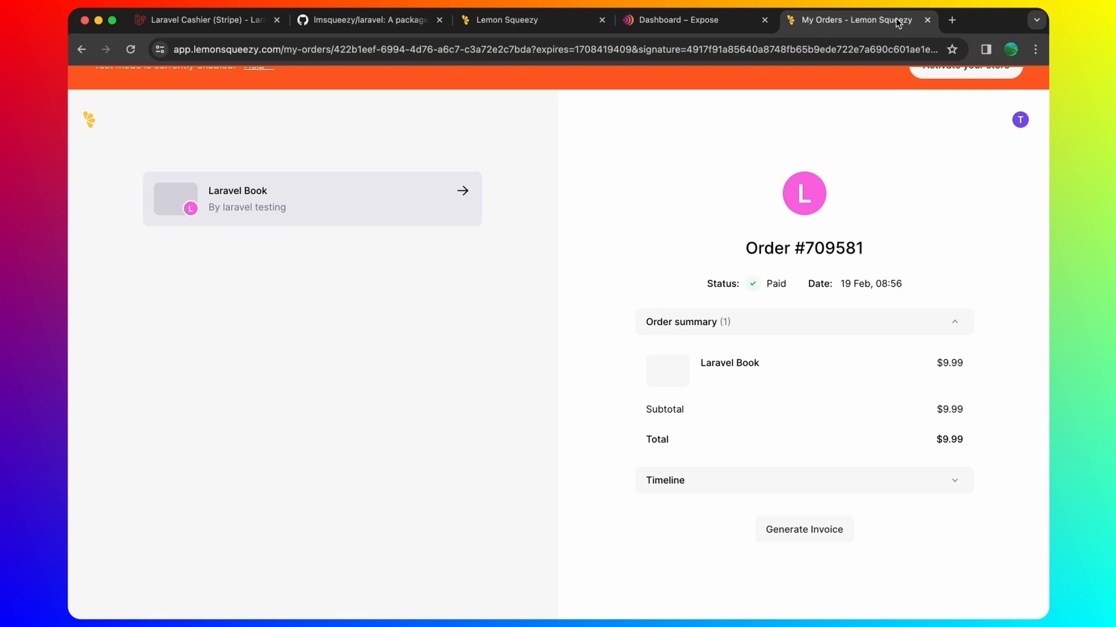
{"action": "left_click", "coordinate": [364, 19]}
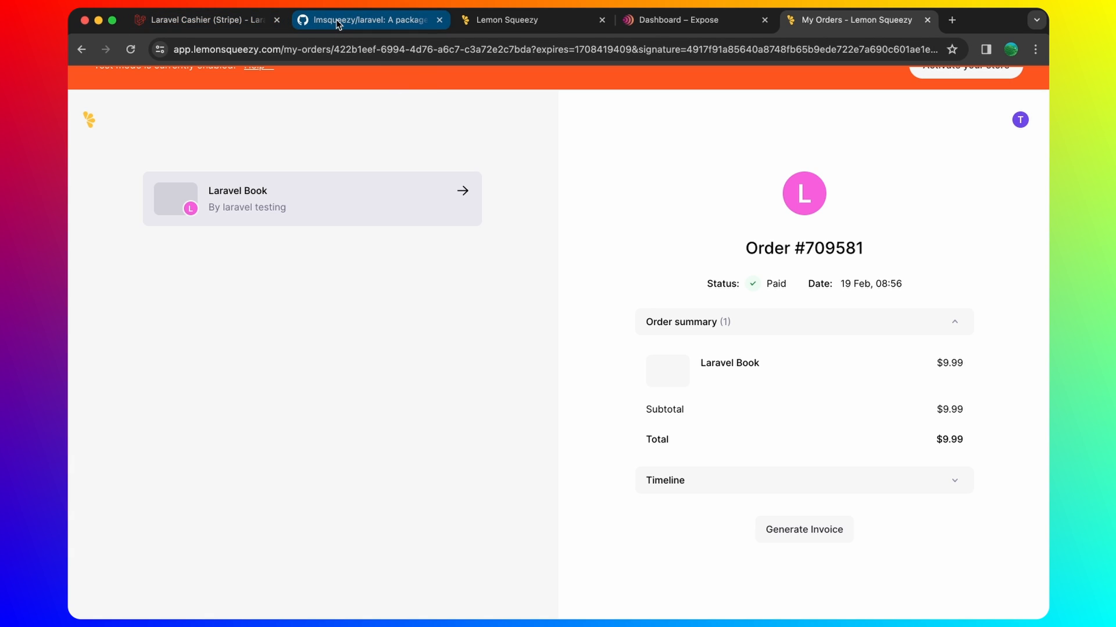
{"action": "left_click", "coordinate": [366, 19]}
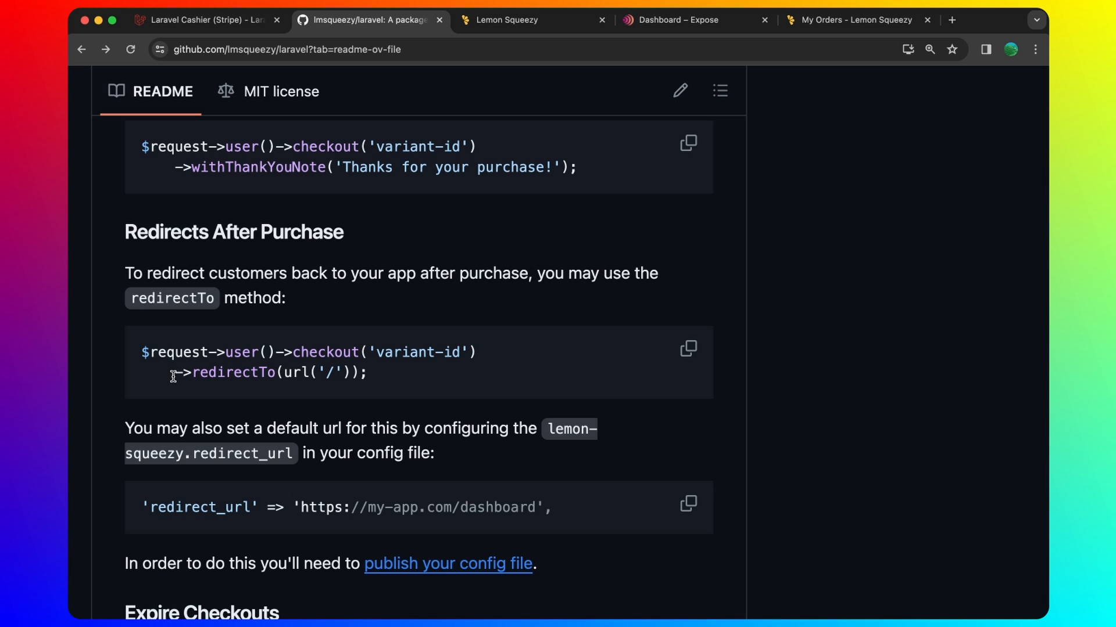
{"action": "left_click_drag", "start_coordinate": [174, 371], "coordinate": [346, 371]}
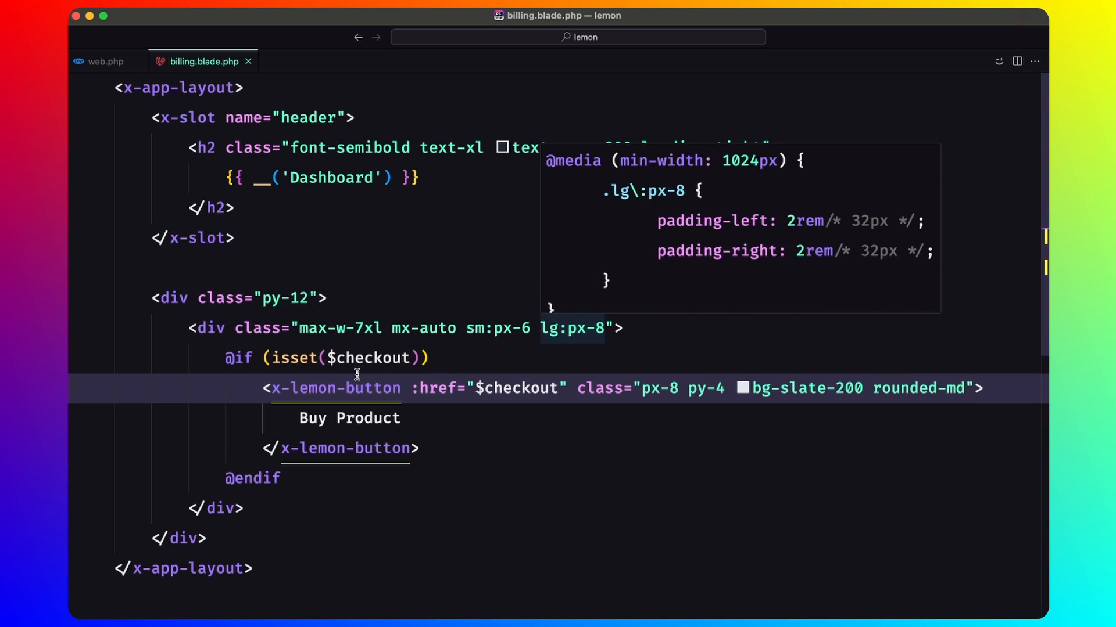
In web.php append ->redirectTo(url('/dashboard')) to the /buy route's checkout call
{"action": "left_click", "coordinate": [105, 62]}
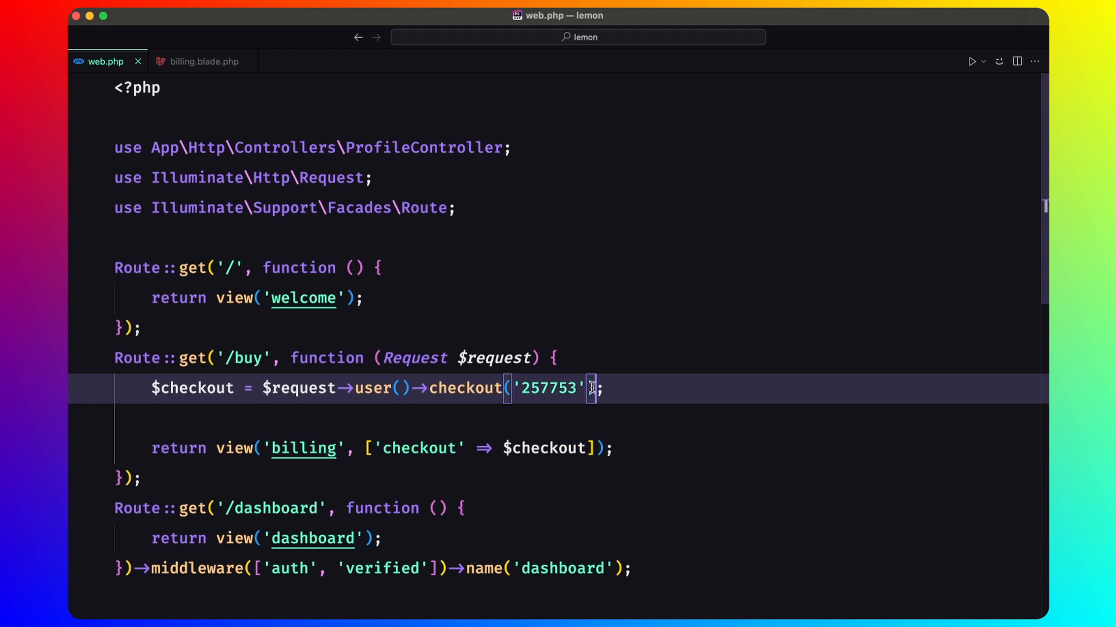
{"action": "type", "text": "->redirectTo(url('/'))"}
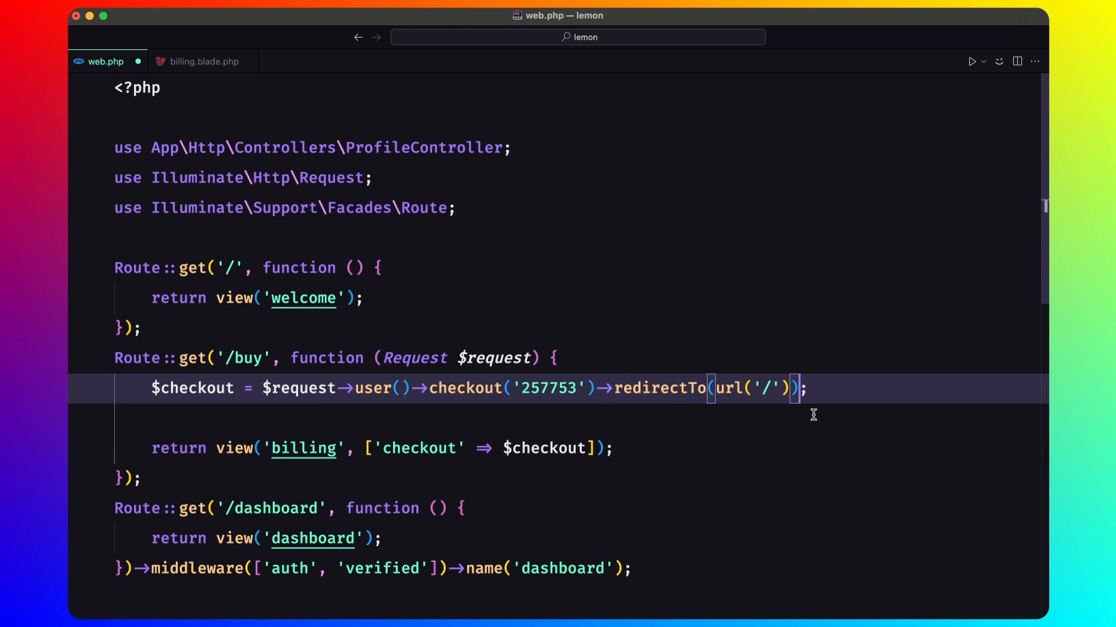
{"action": "type", "text": "d"}
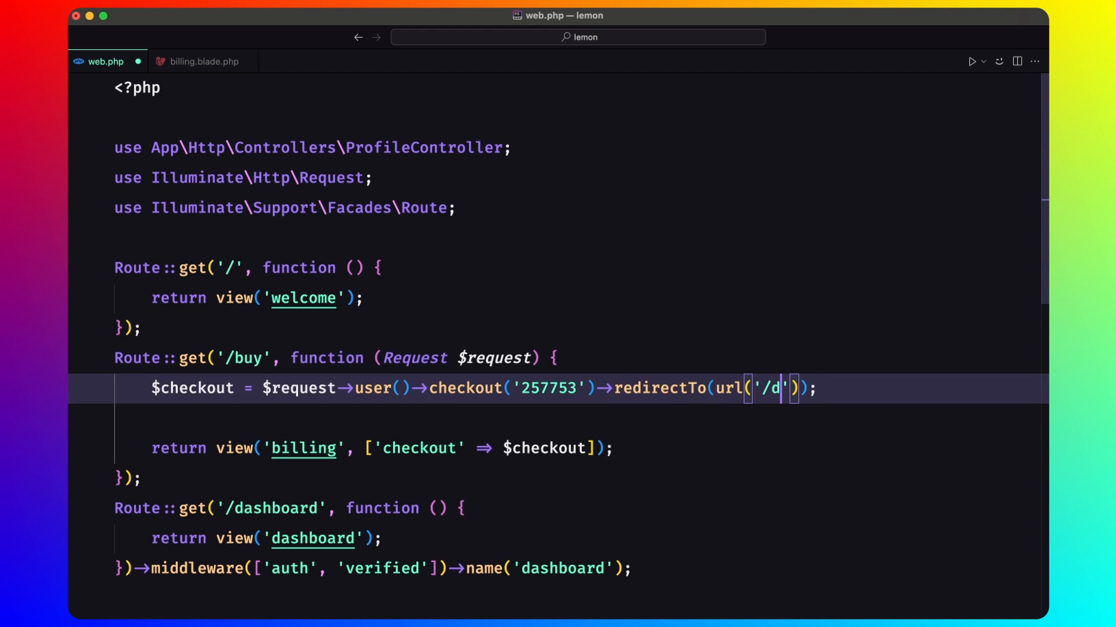
{"action": "type", "text": "ashboard"}
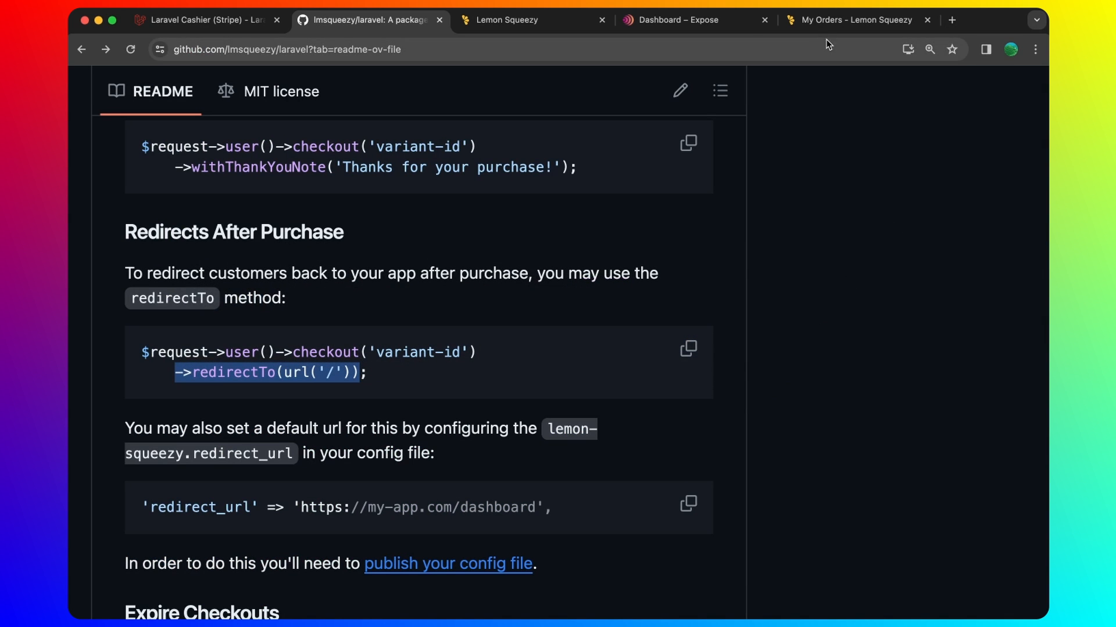
On lemon.test start checkout again and enter test card 4242… with CVC 567
{"action": "left_click", "coordinate": [857, 20]}
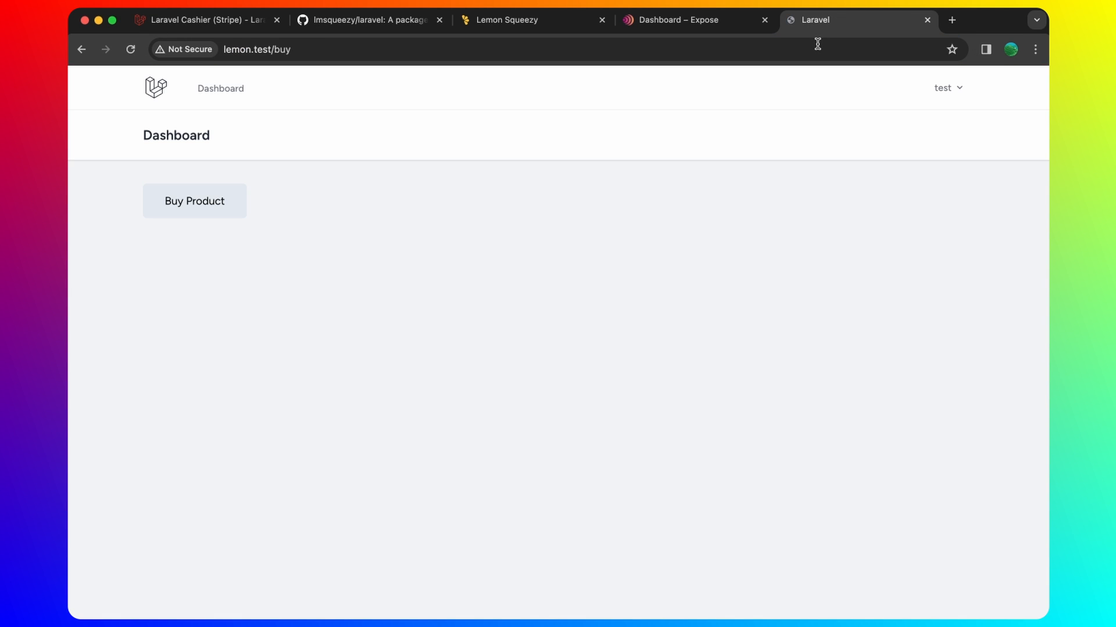
{"action": "left_click", "coordinate": [194, 201]}
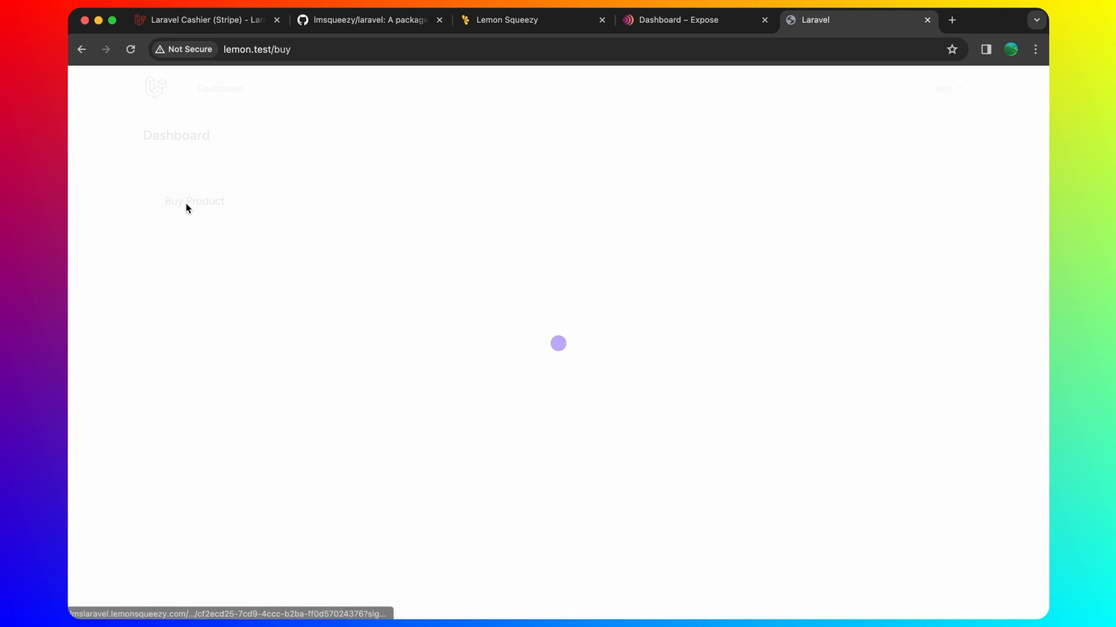
{"action": "left_click", "coordinate": [194, 201]}
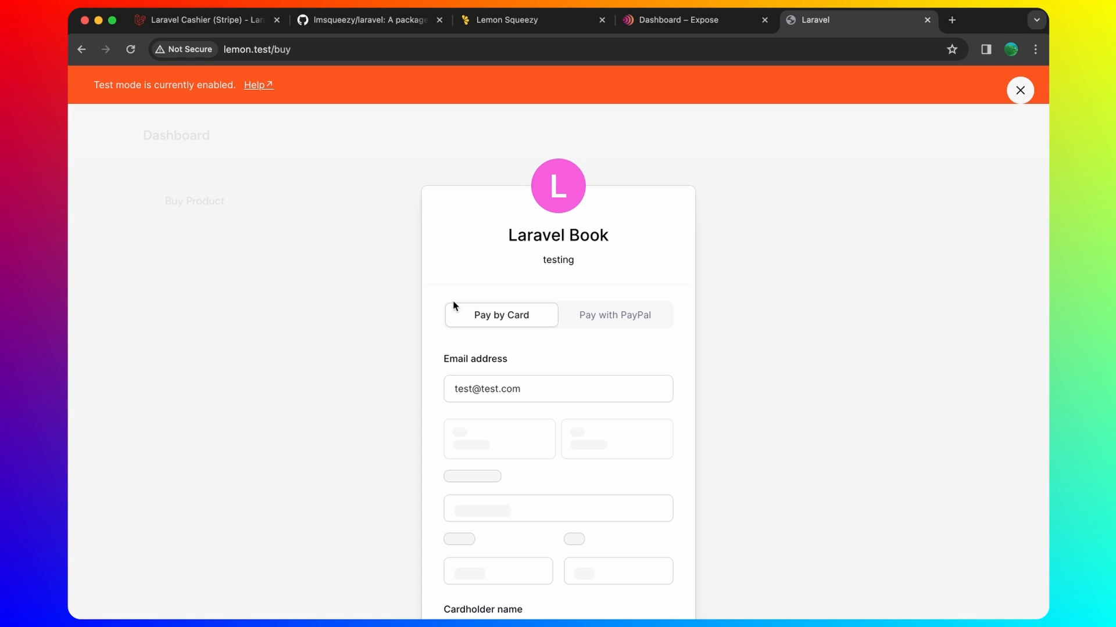
{"action": "scroll", "scroll_direction": "down", "scroll_amount": 3}
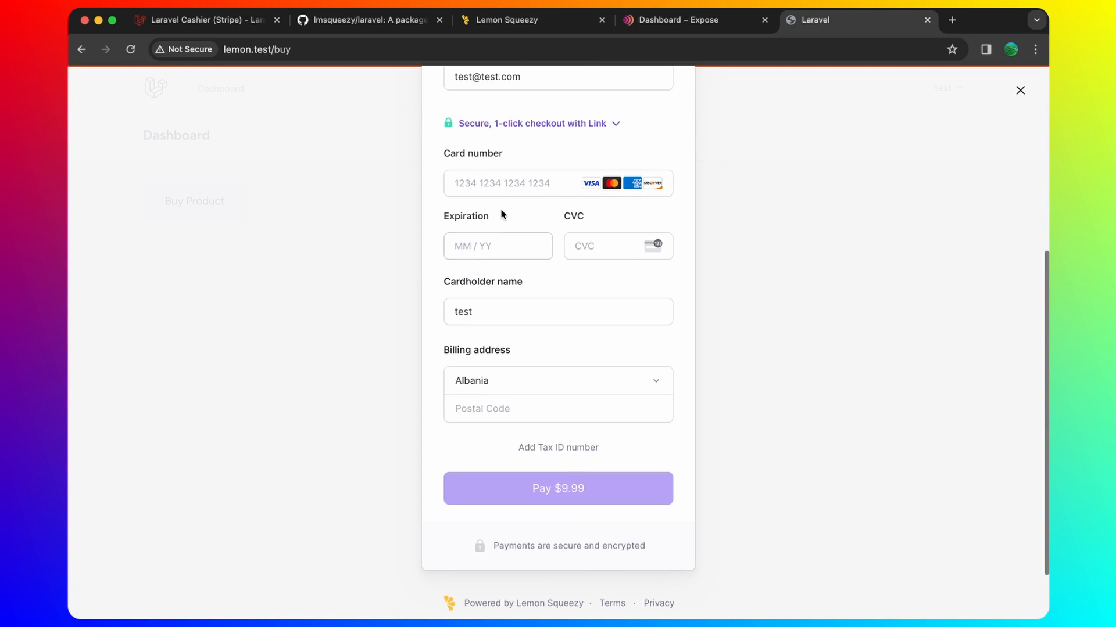
{"action": "type", "text": "4242 4242 4242 4242"}
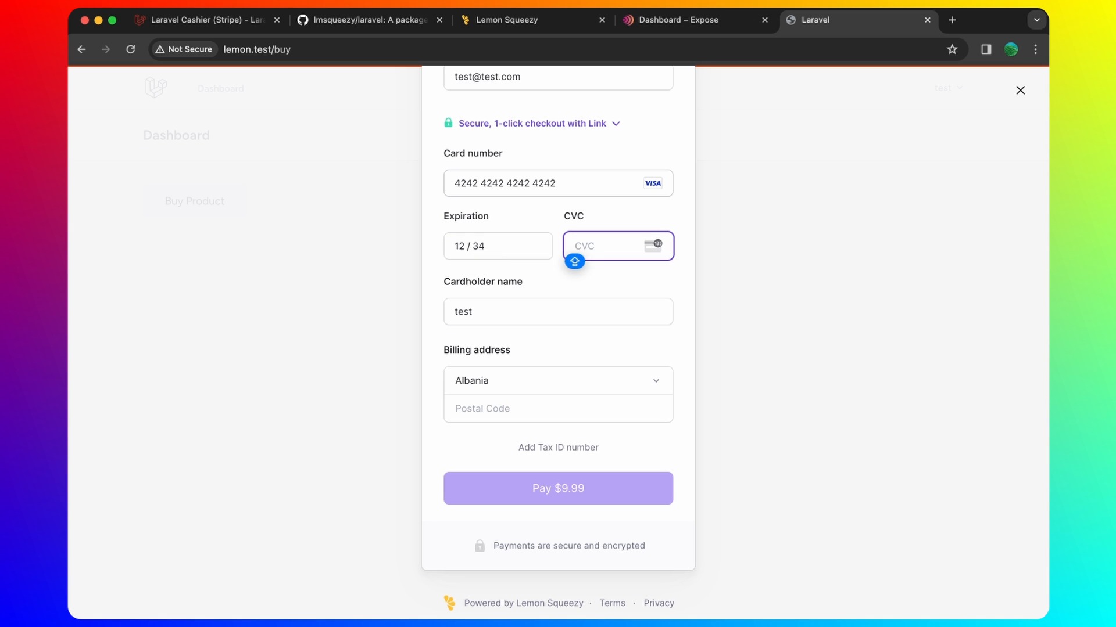
{"action": "type", "text": "567"}
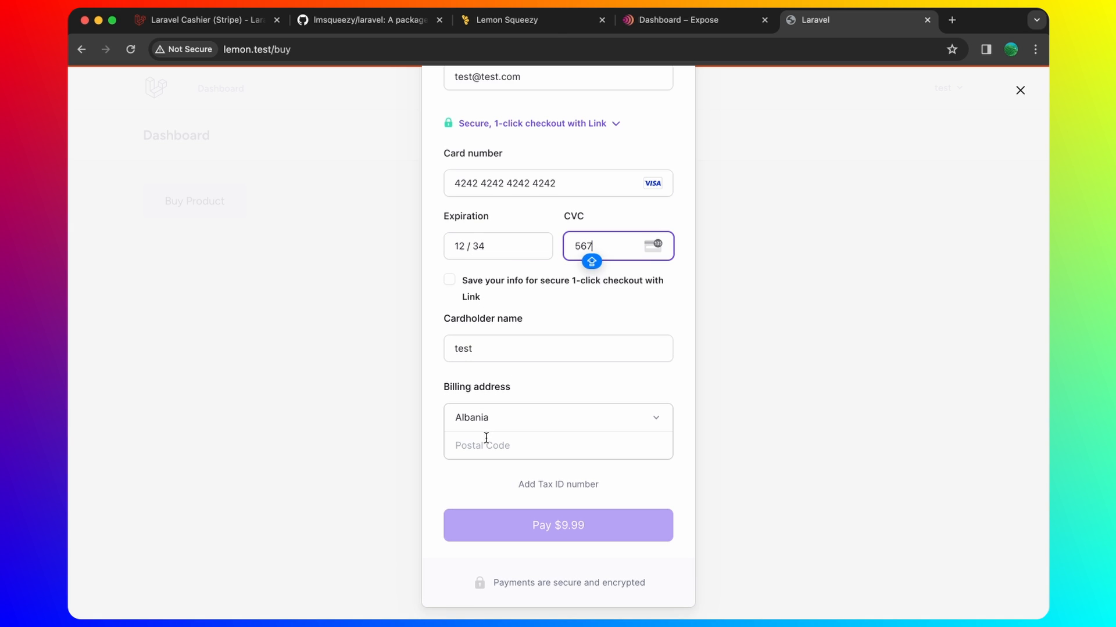
Fill postal code 1000 from the suggestion and submit the $9.99 test payment
{"action": "left_click", "coordinate": [557, 445]}
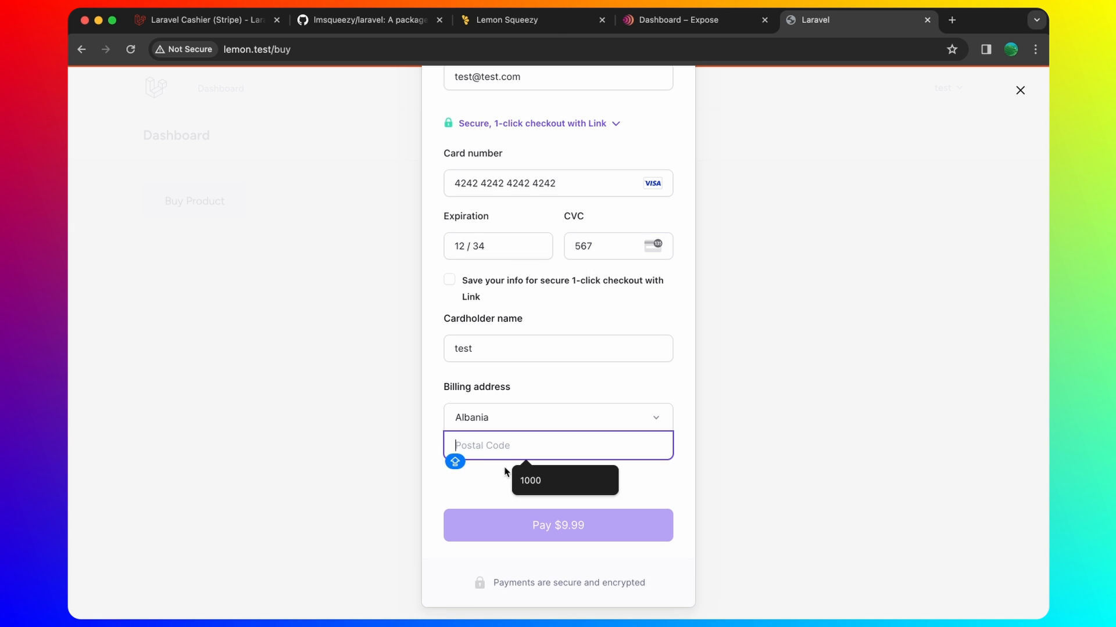
{"action": "left_click", "coordinate": [564, 480]}
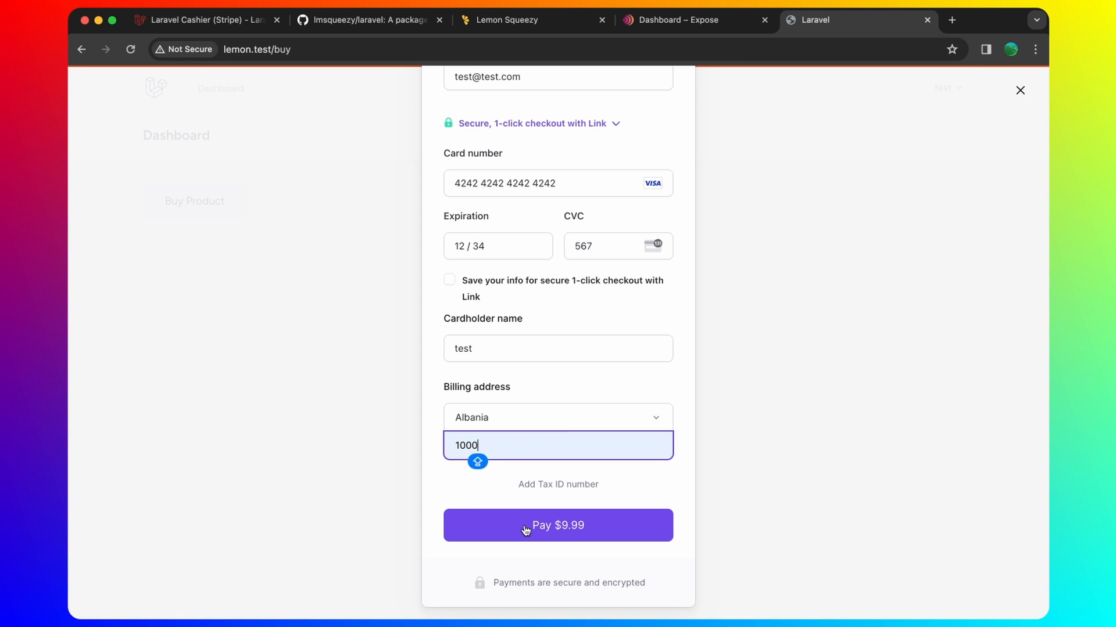
{"action": "left_click", "coordinate": [557, 526]}
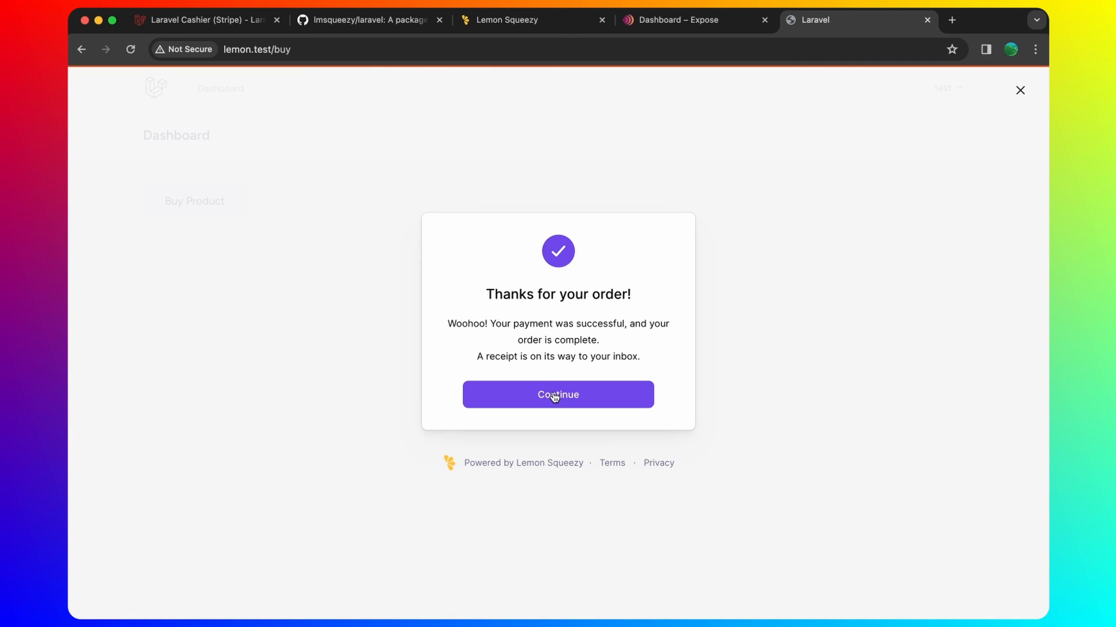
Continue from the confirmation to land on /dashboard, then switch to the Lemon Squeezy product editor
{"action": "left_click", "coordinate": [556, 395]}
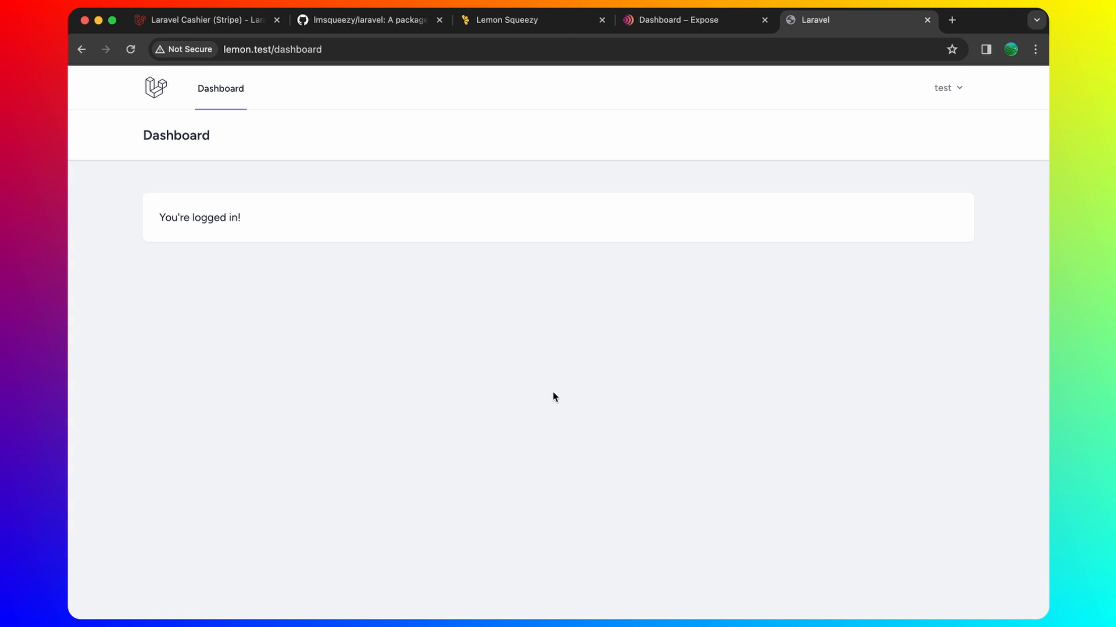
{"action": "mouse_move", "coordinate": [328, 168]}
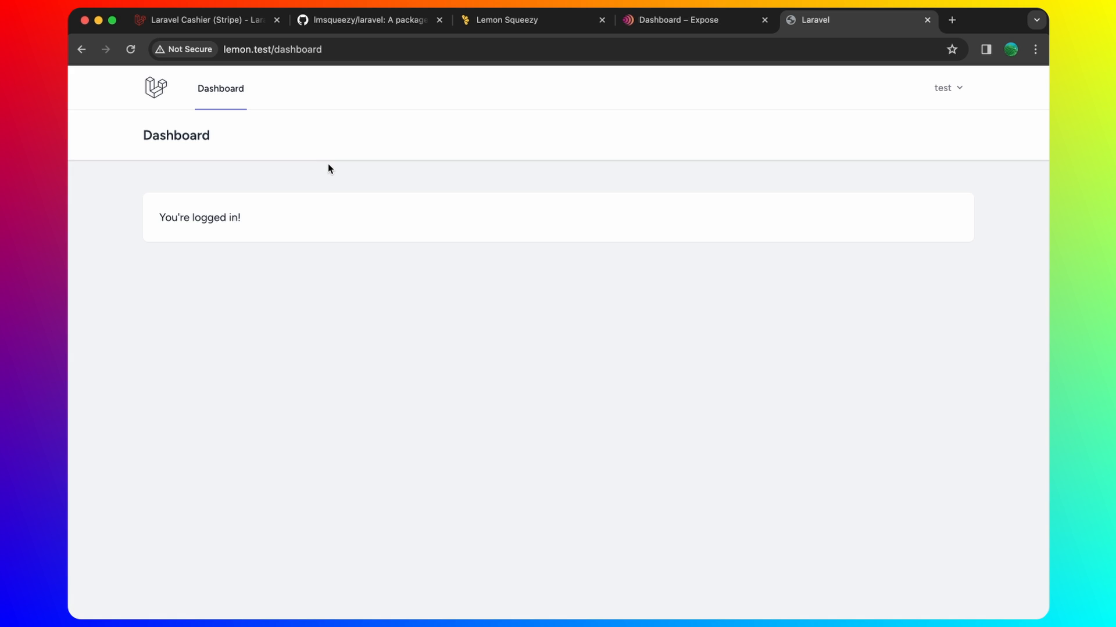
{"action": "left_click", "coordinate": [533, 20]}
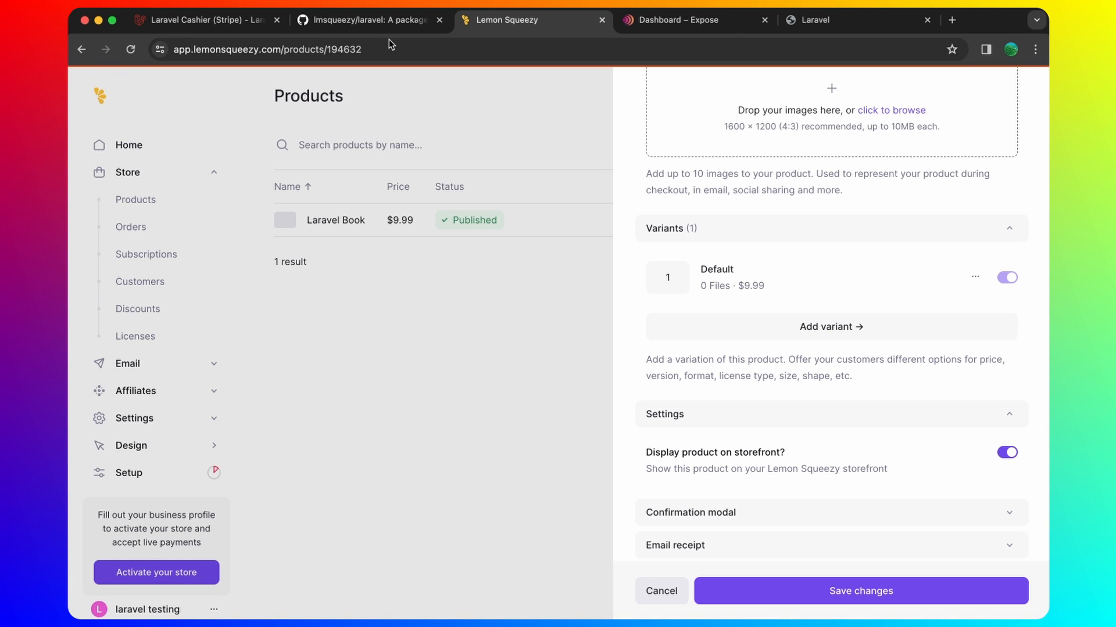